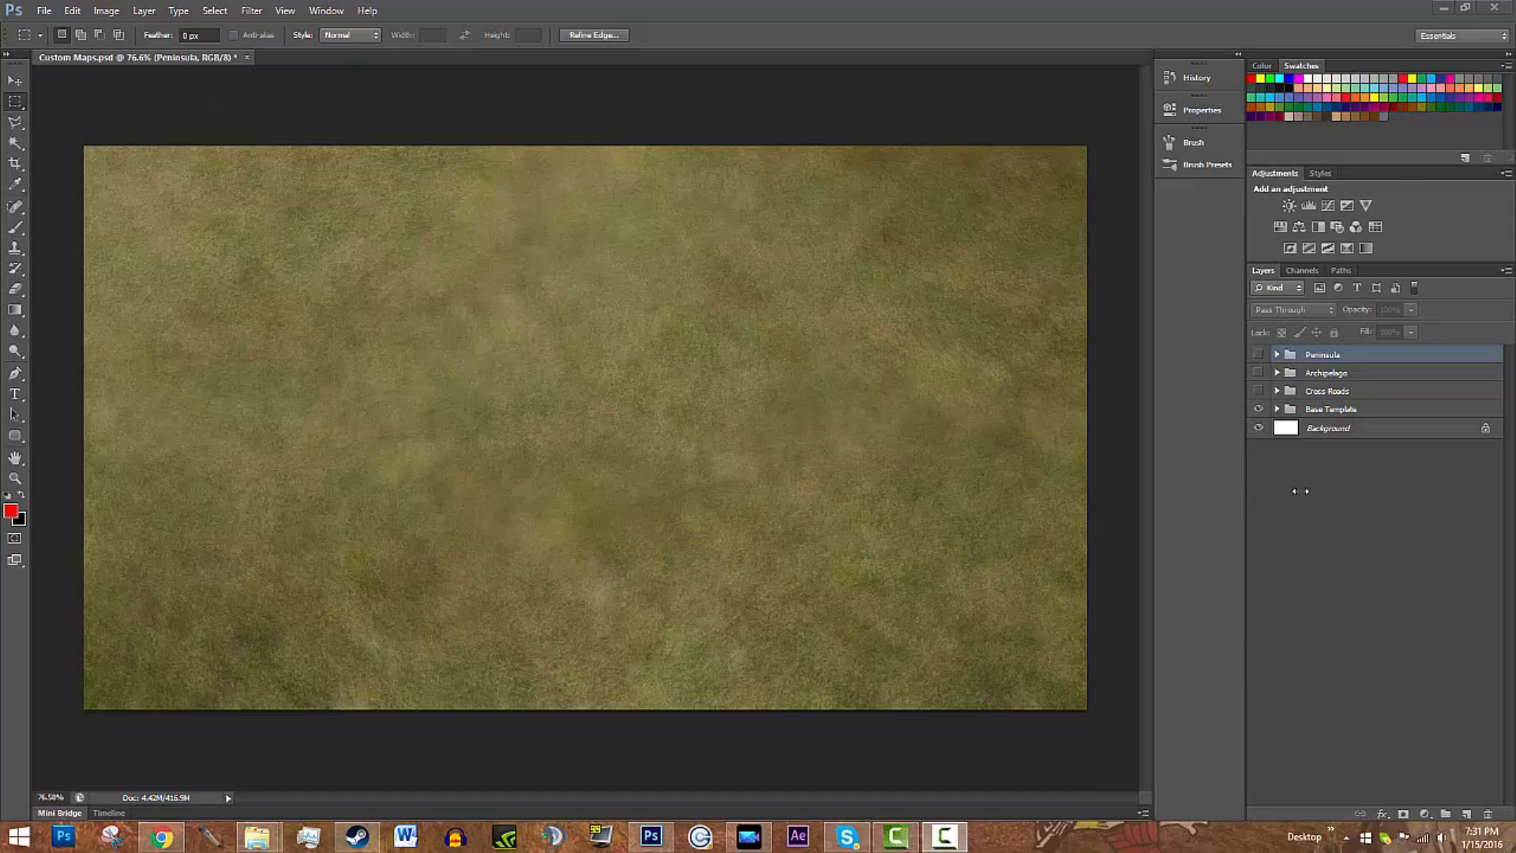
mouse_move(925, 363)
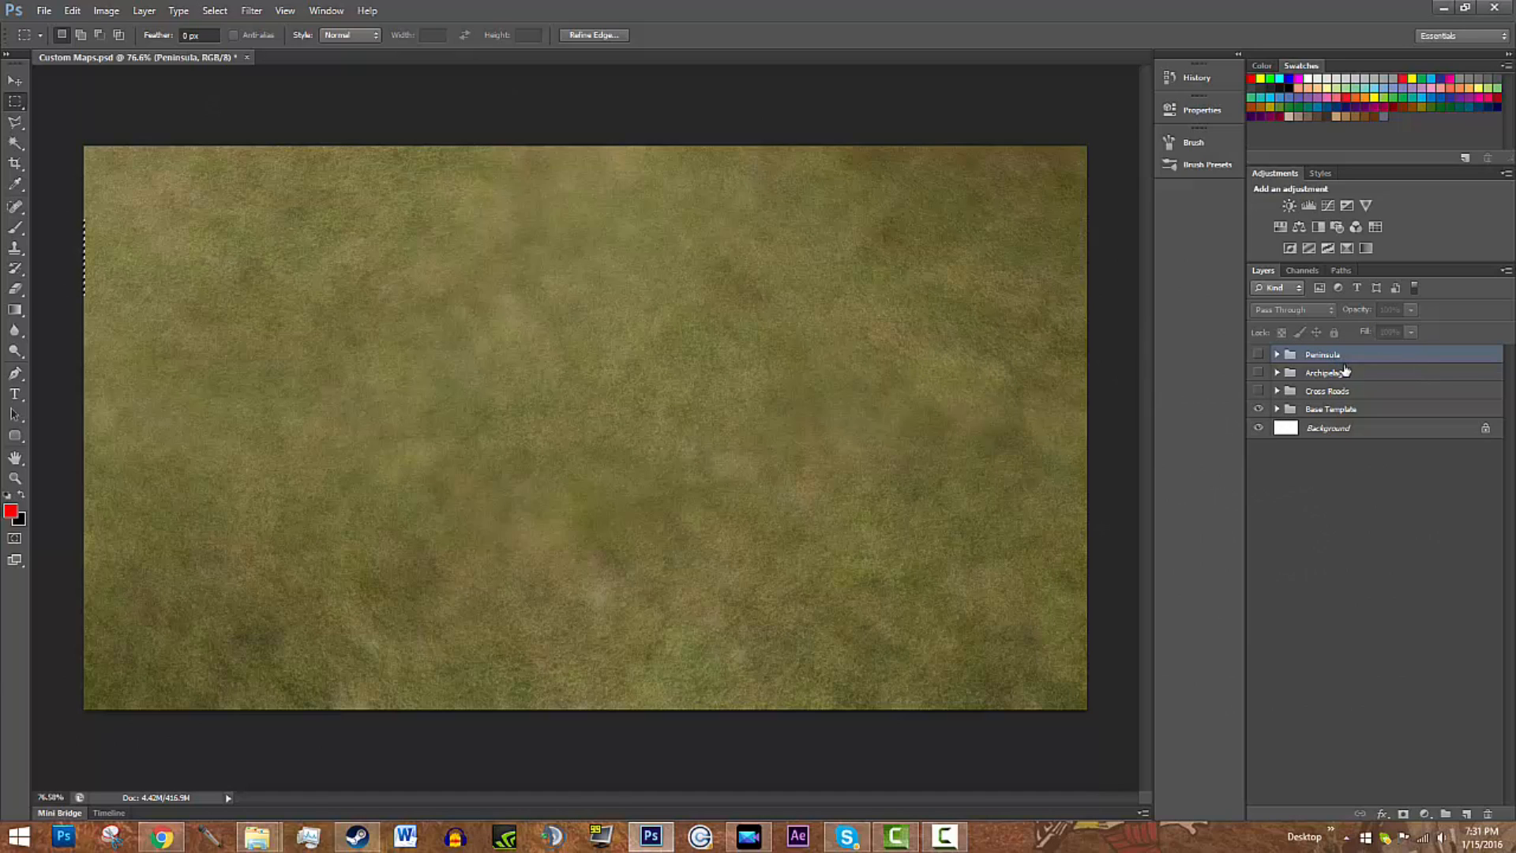
mouse_move(1323, 411)
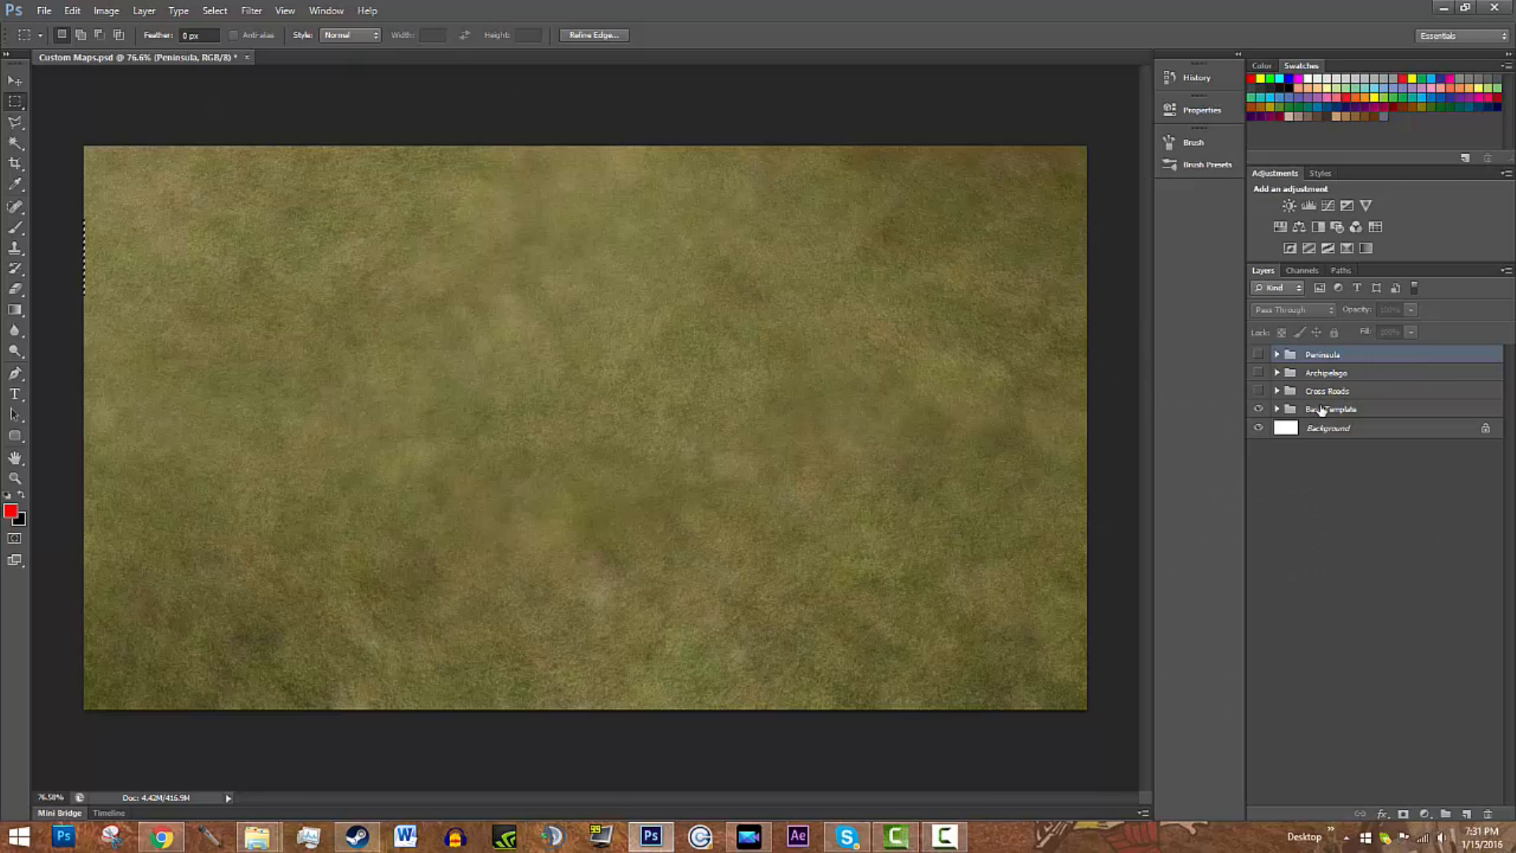
Step: Expand the Base Template group and toggle the Water Base layer's visibility on then off
left_click(1329, 408)
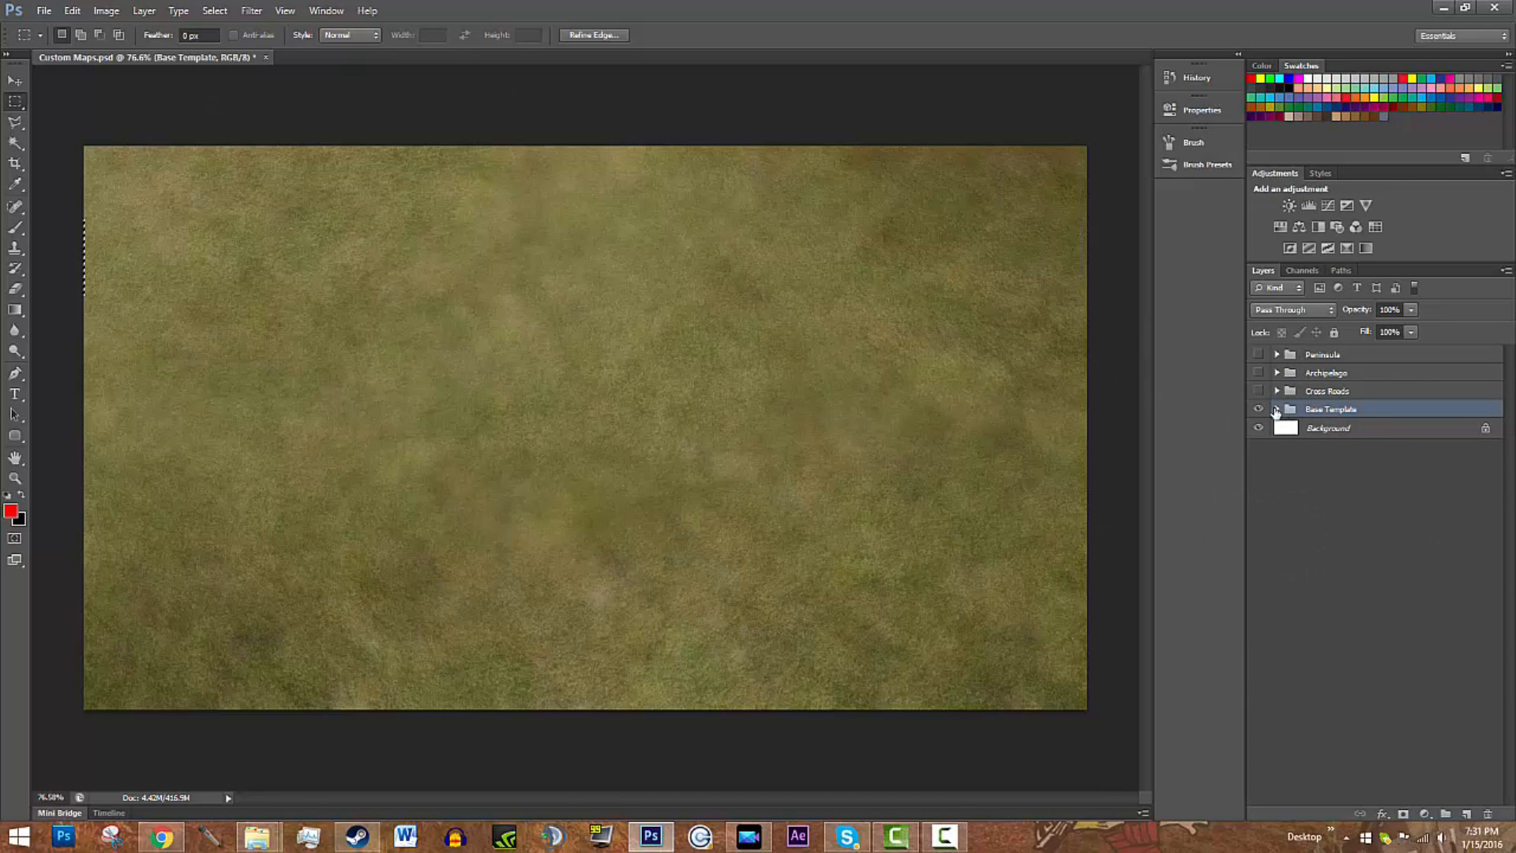
left_click(1275, 407)
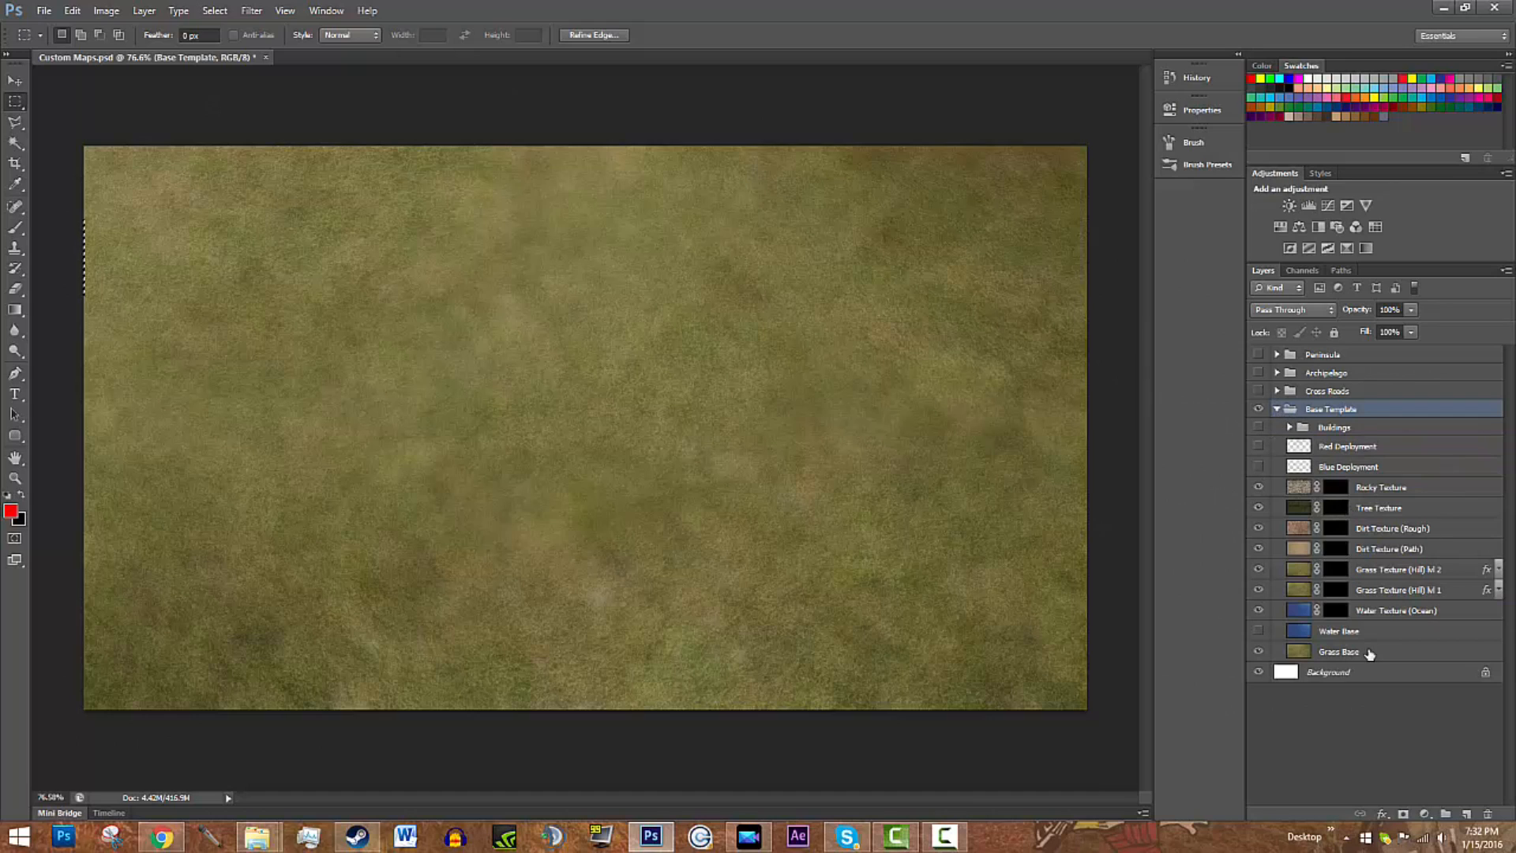
mouse_move(1354, 646)
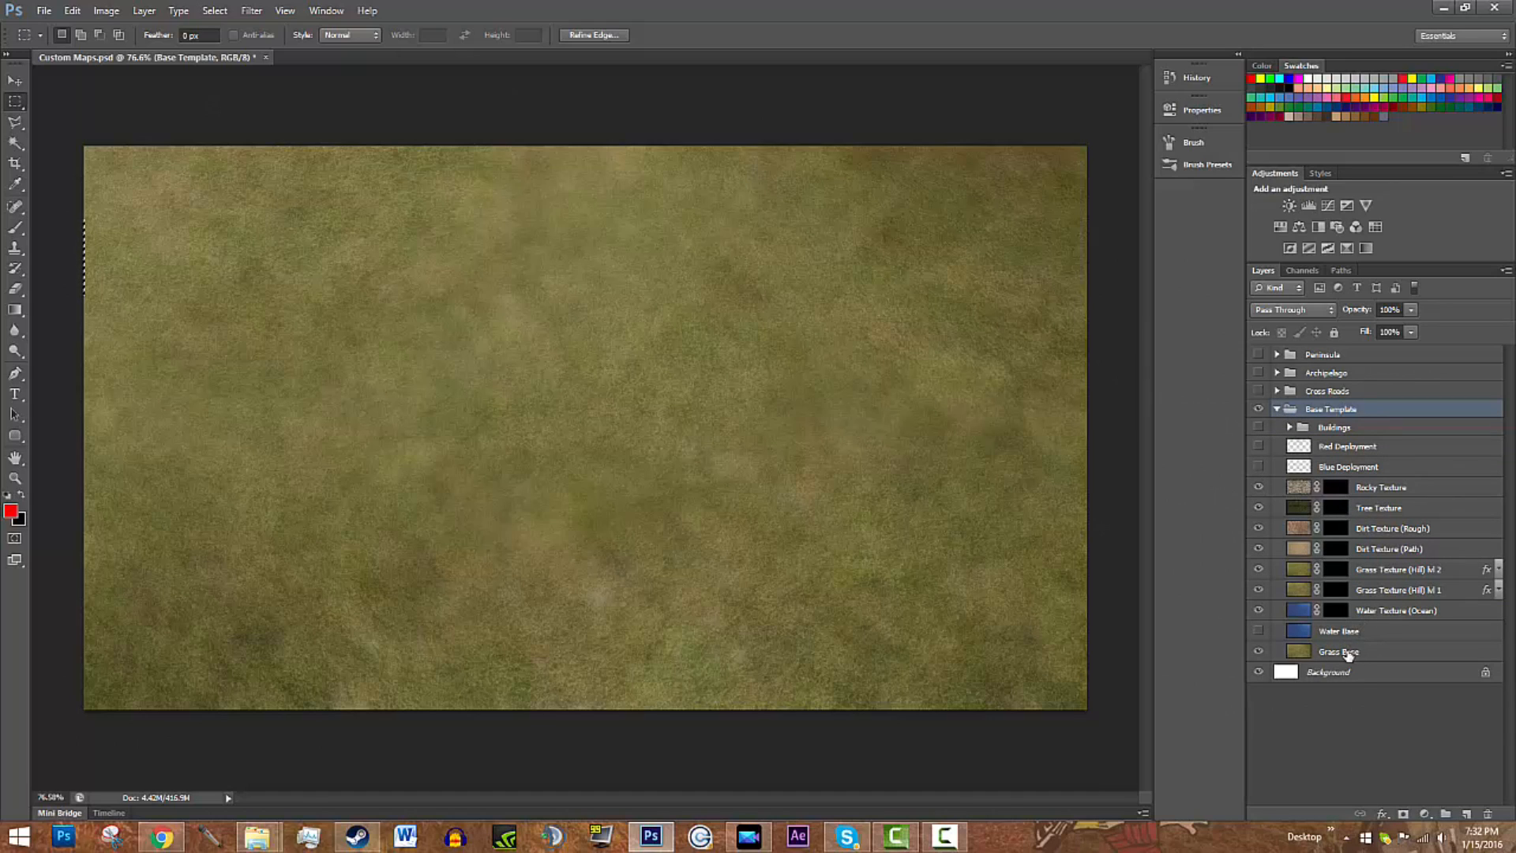
left_click(1337, 630)
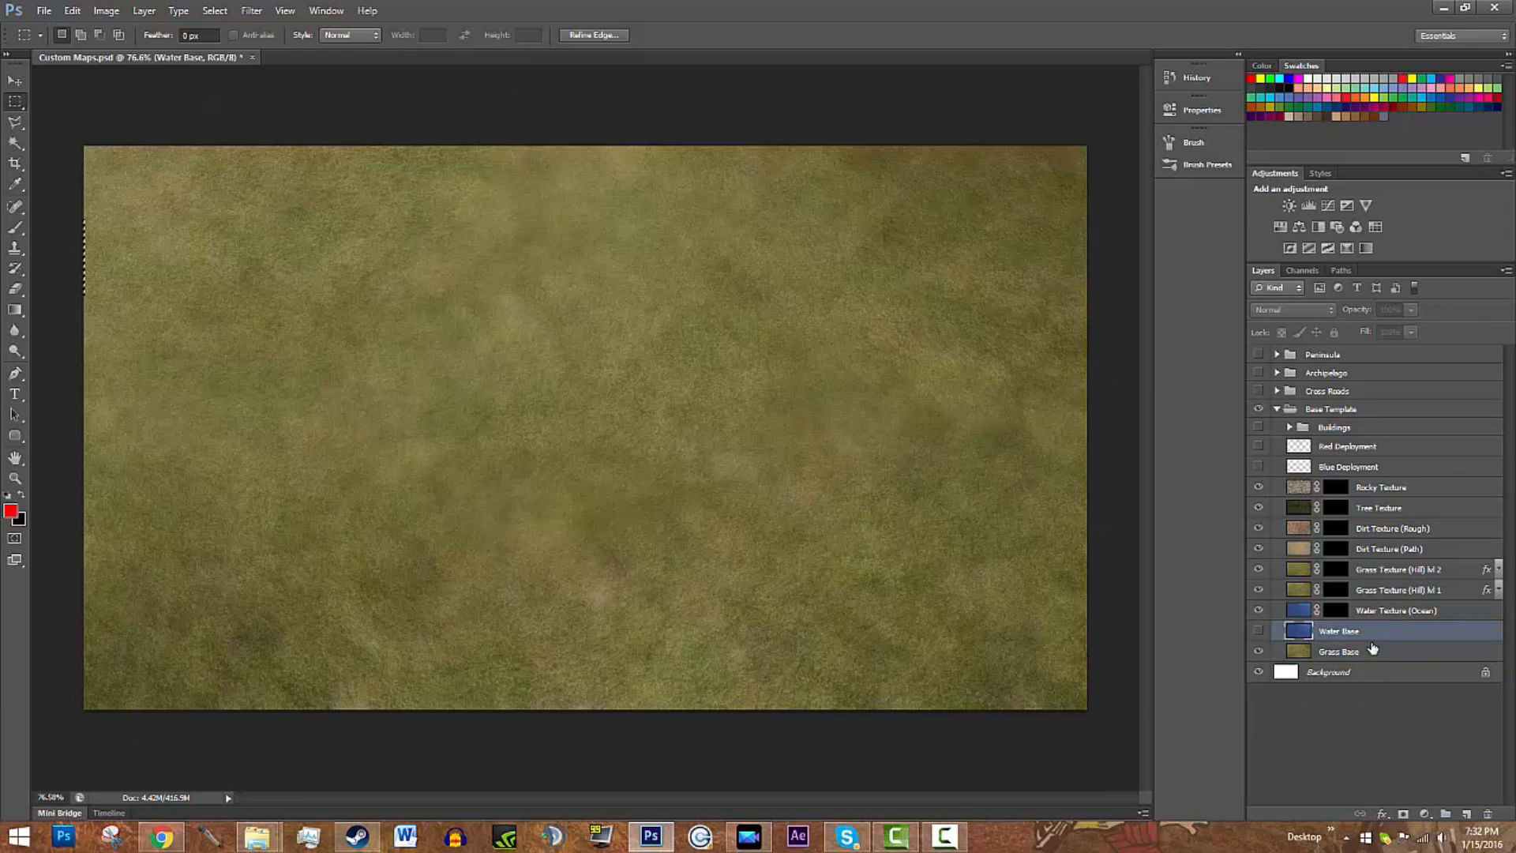
left_click(1258, 630)
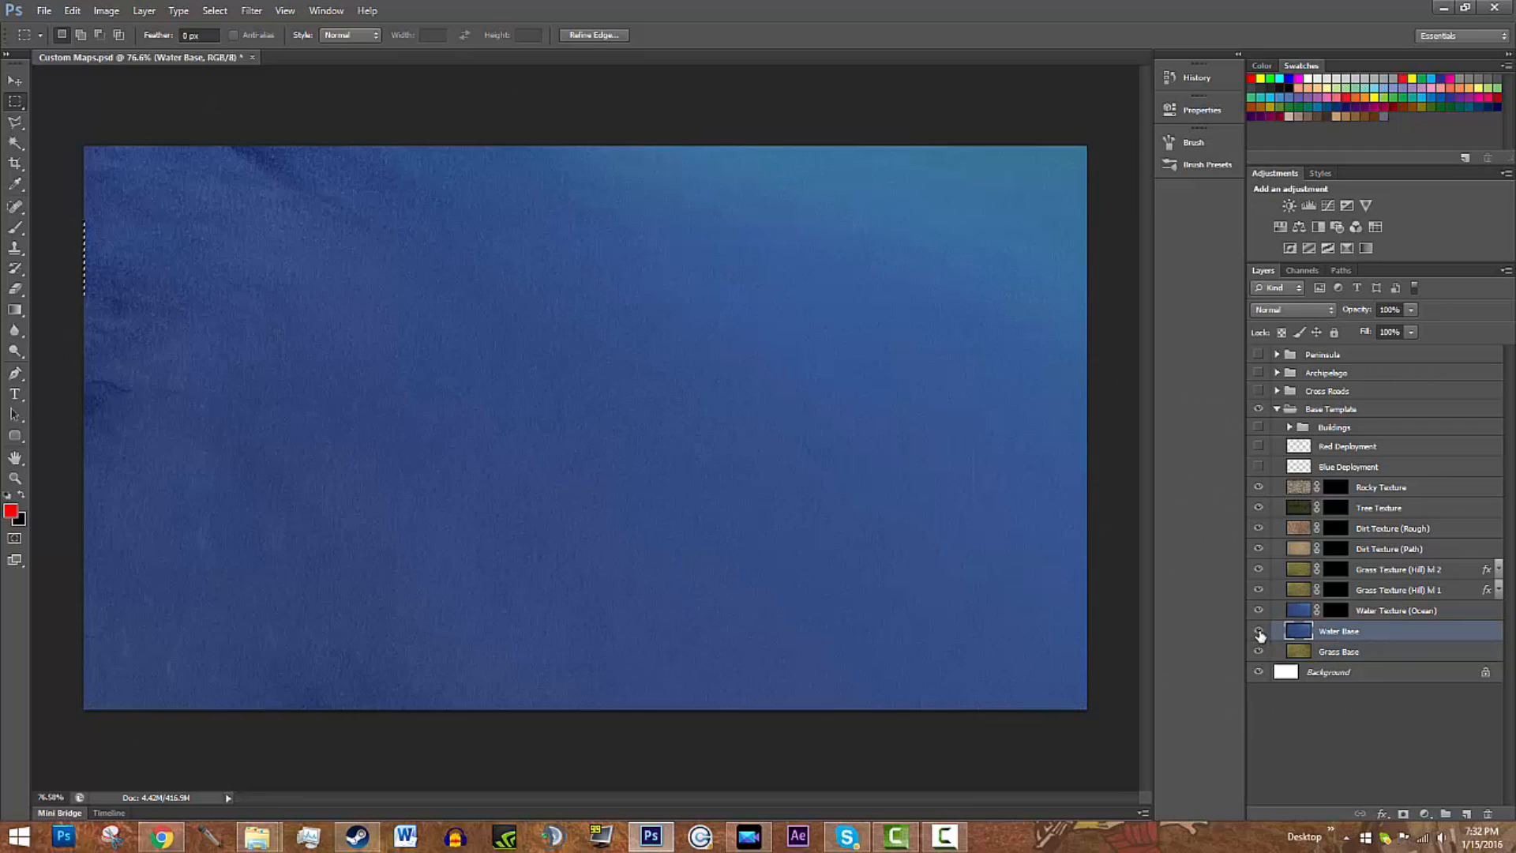
left_click(1258, 651)
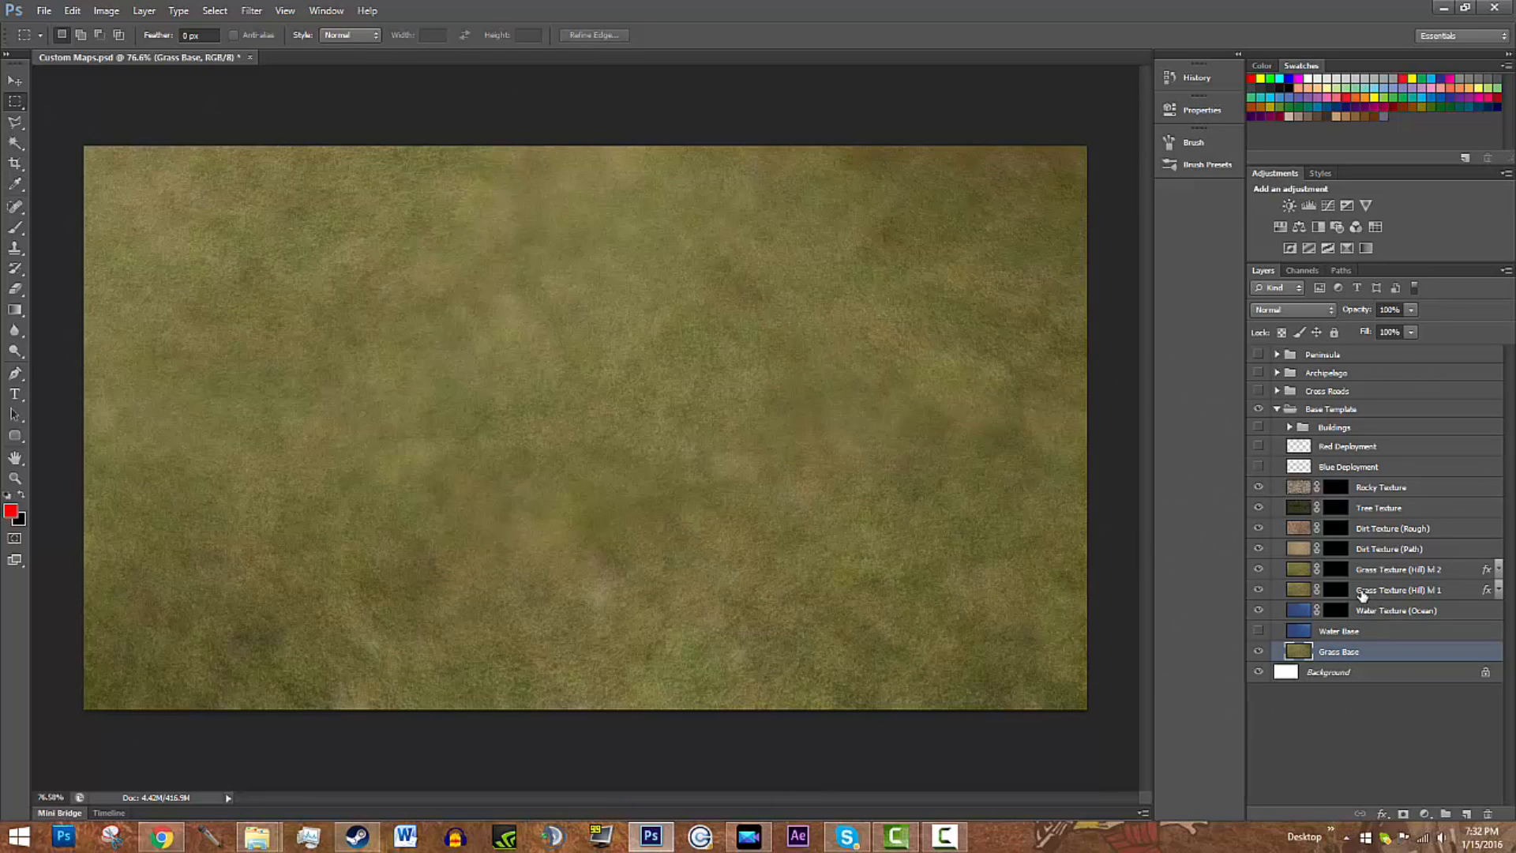
Step: Target the Water Texture (Ocean) layer mask and switch to the Brush tool
left_click(1396, 609)
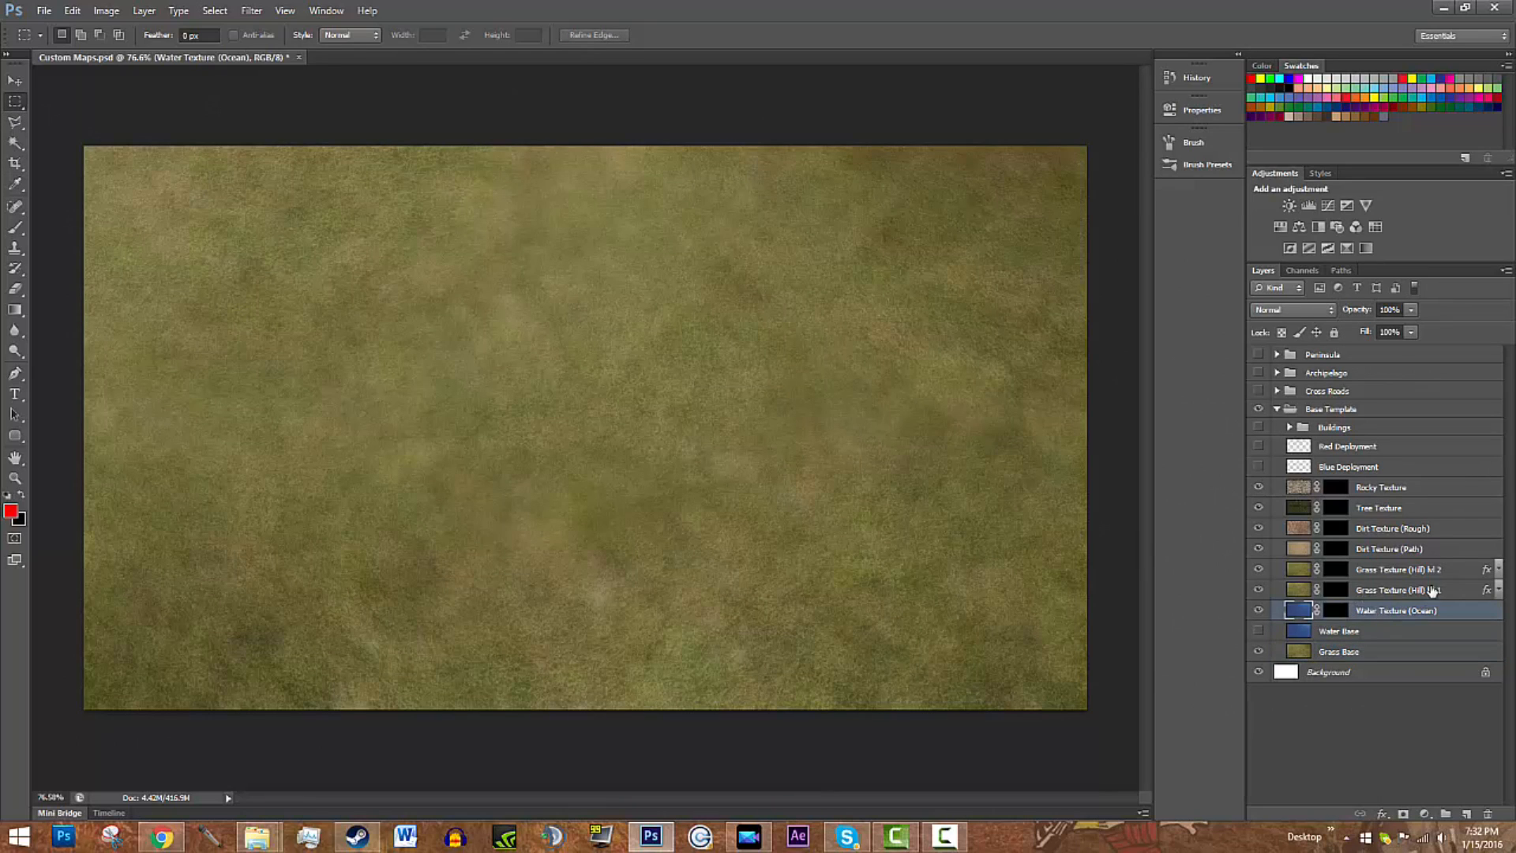
left_click(1335, 610)
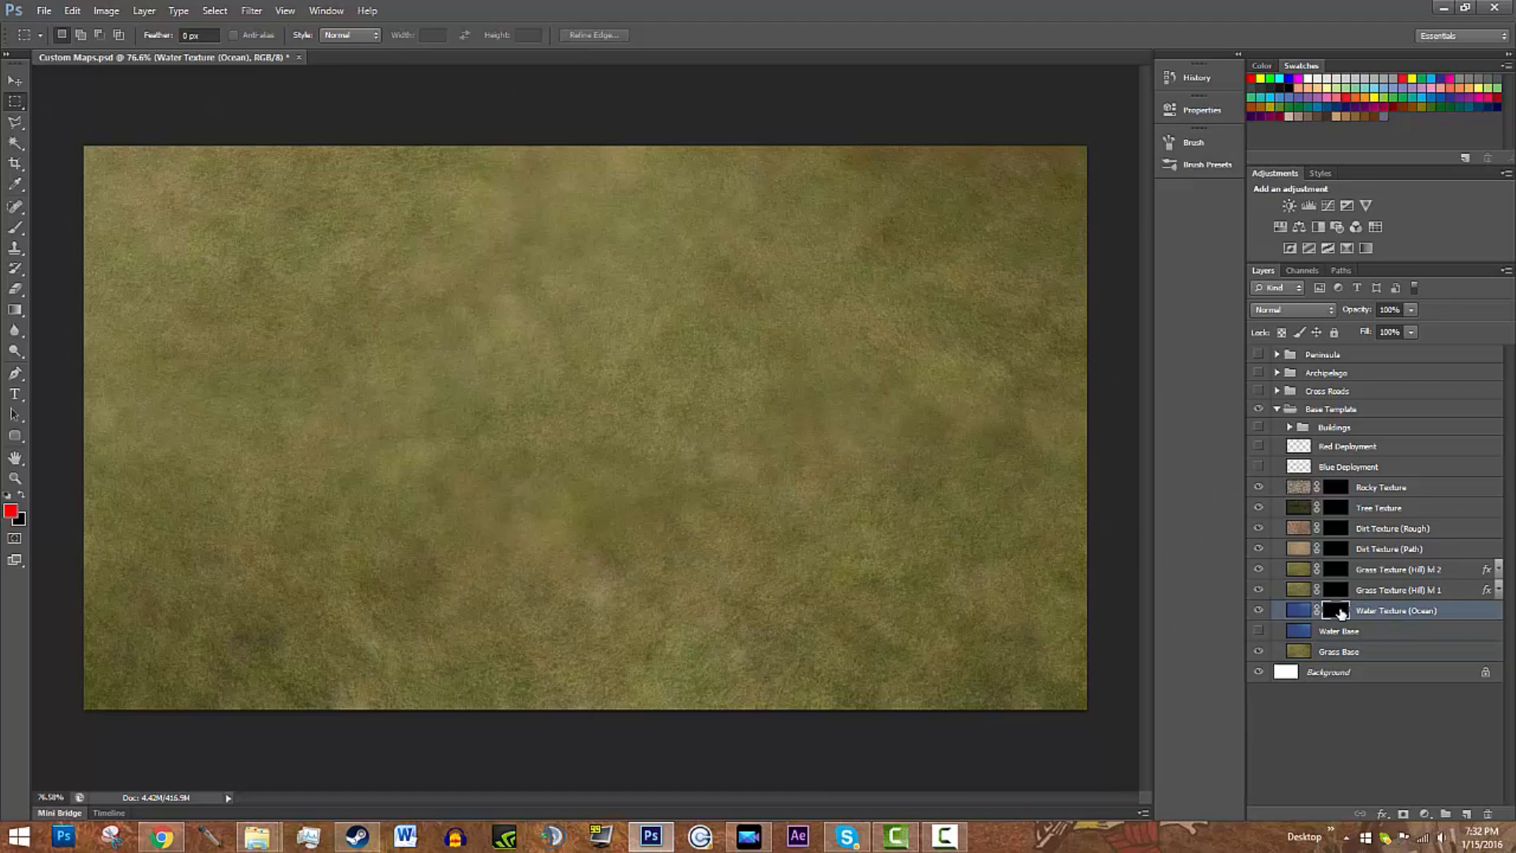
left_click(1336, 609)
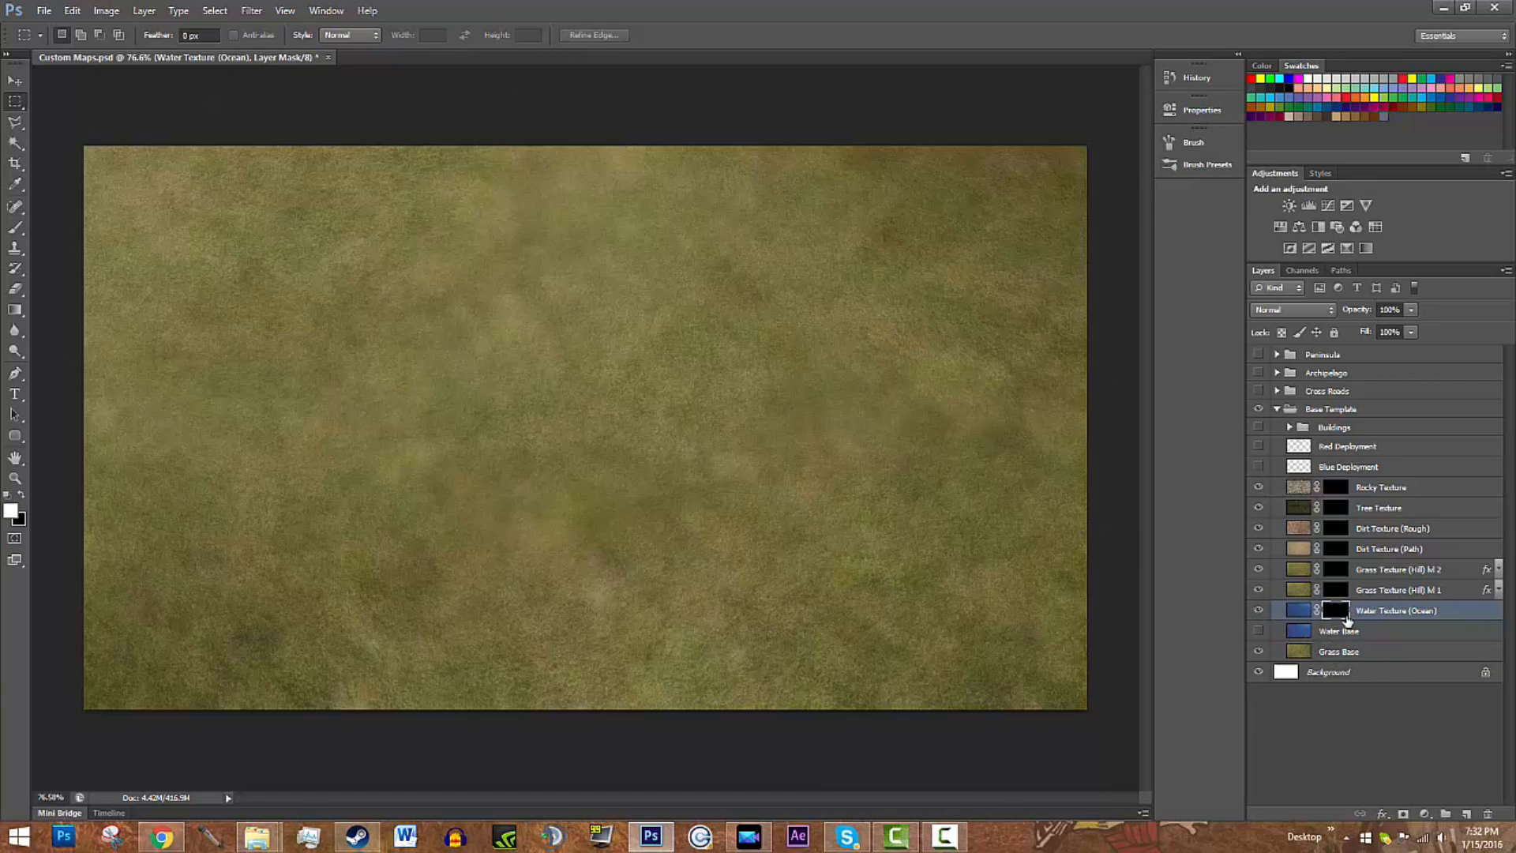
left_click(14, 227)
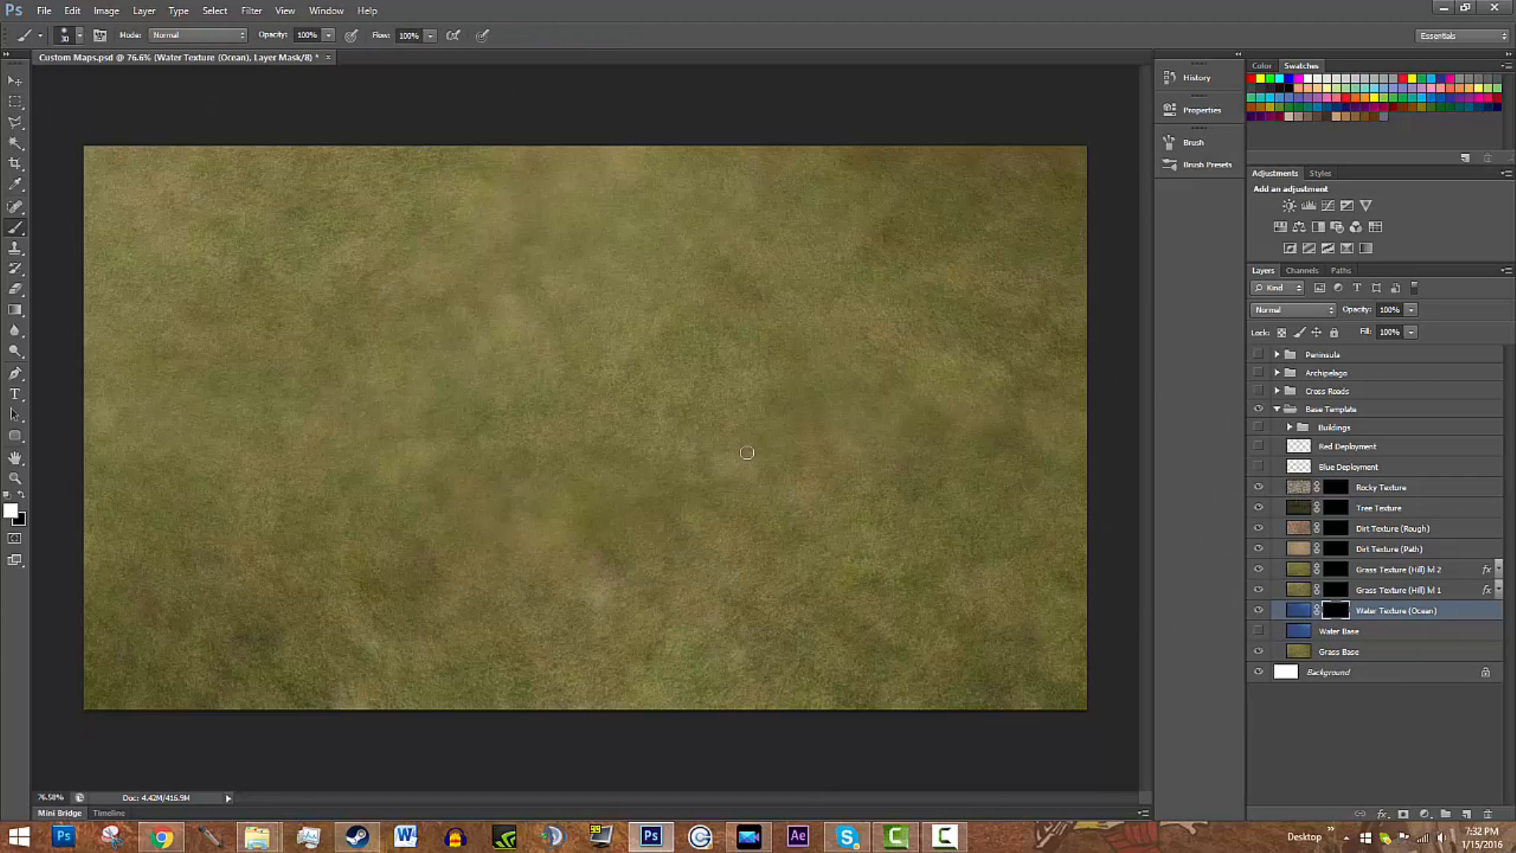
mouse_move(586, 457)
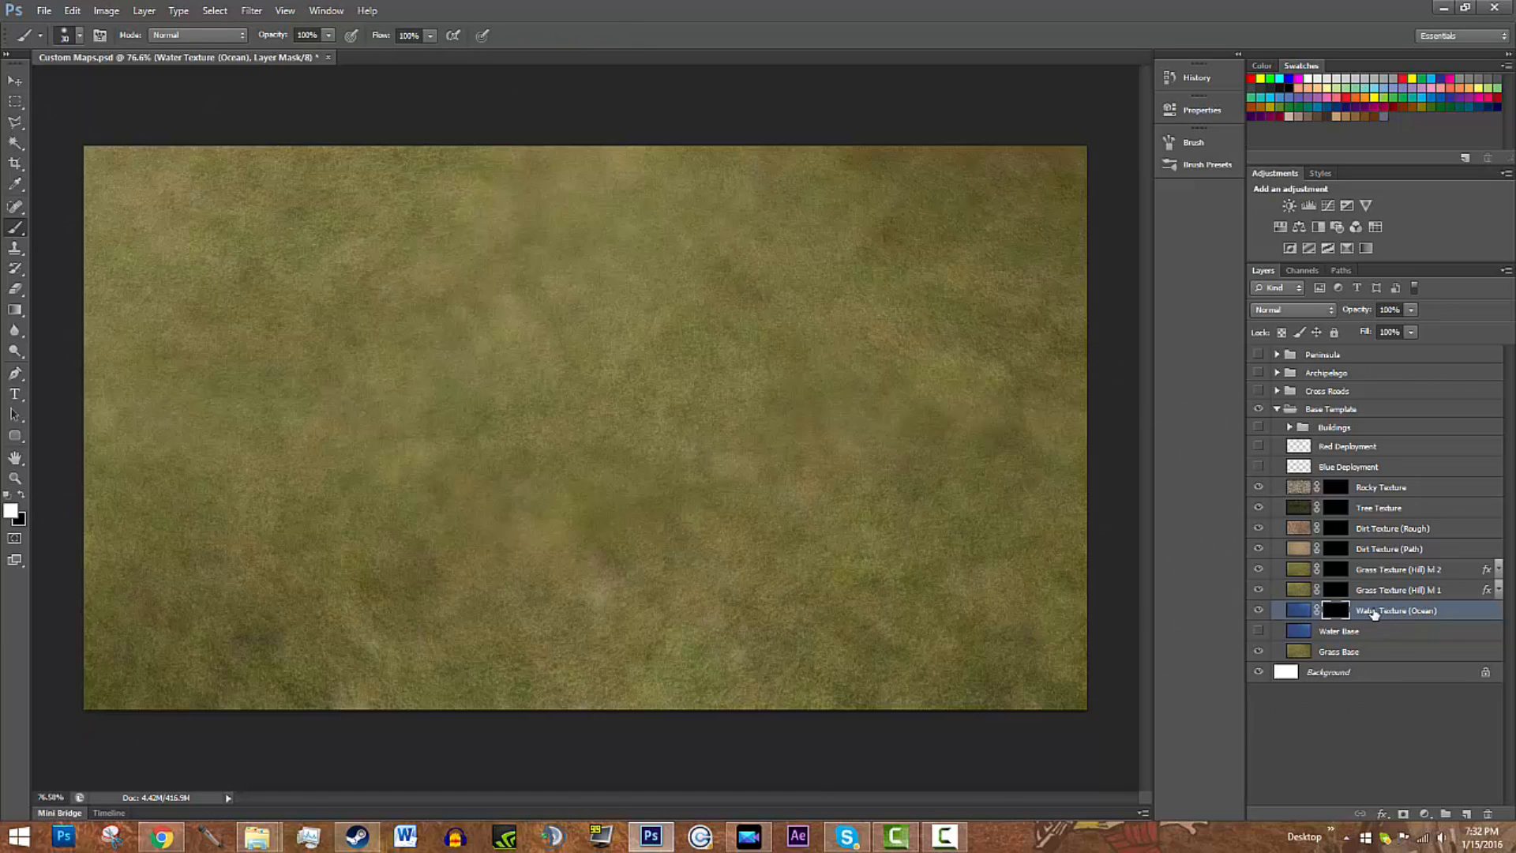
Step: Cycle through the Grass Hill, Dirt Path, Dirt Rough and Rocky texture layers, returning to the ocean layer
left_click(1397, 589)
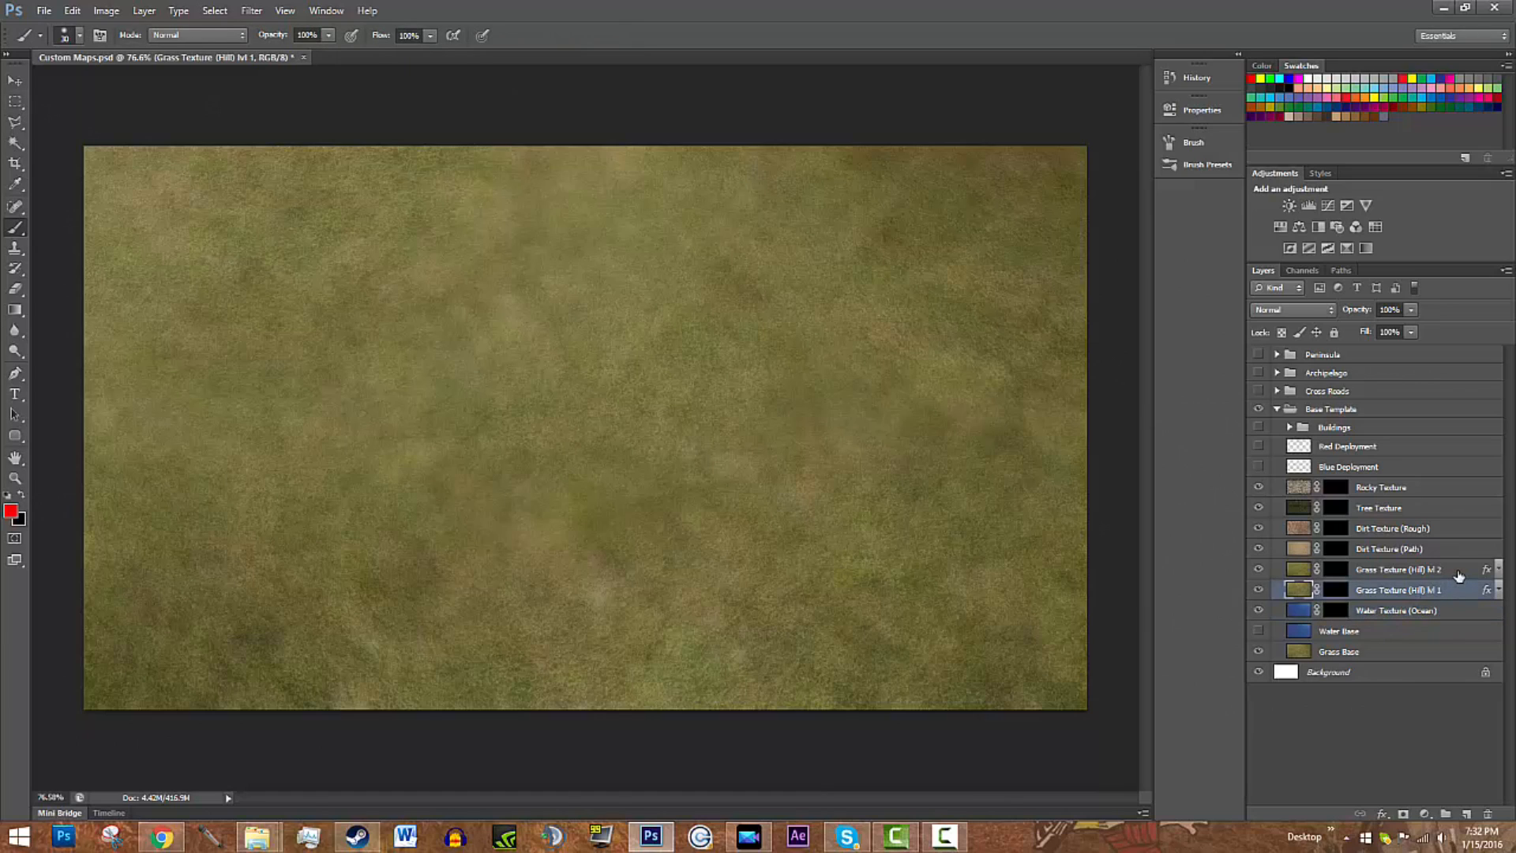
left_click(1398, 569)
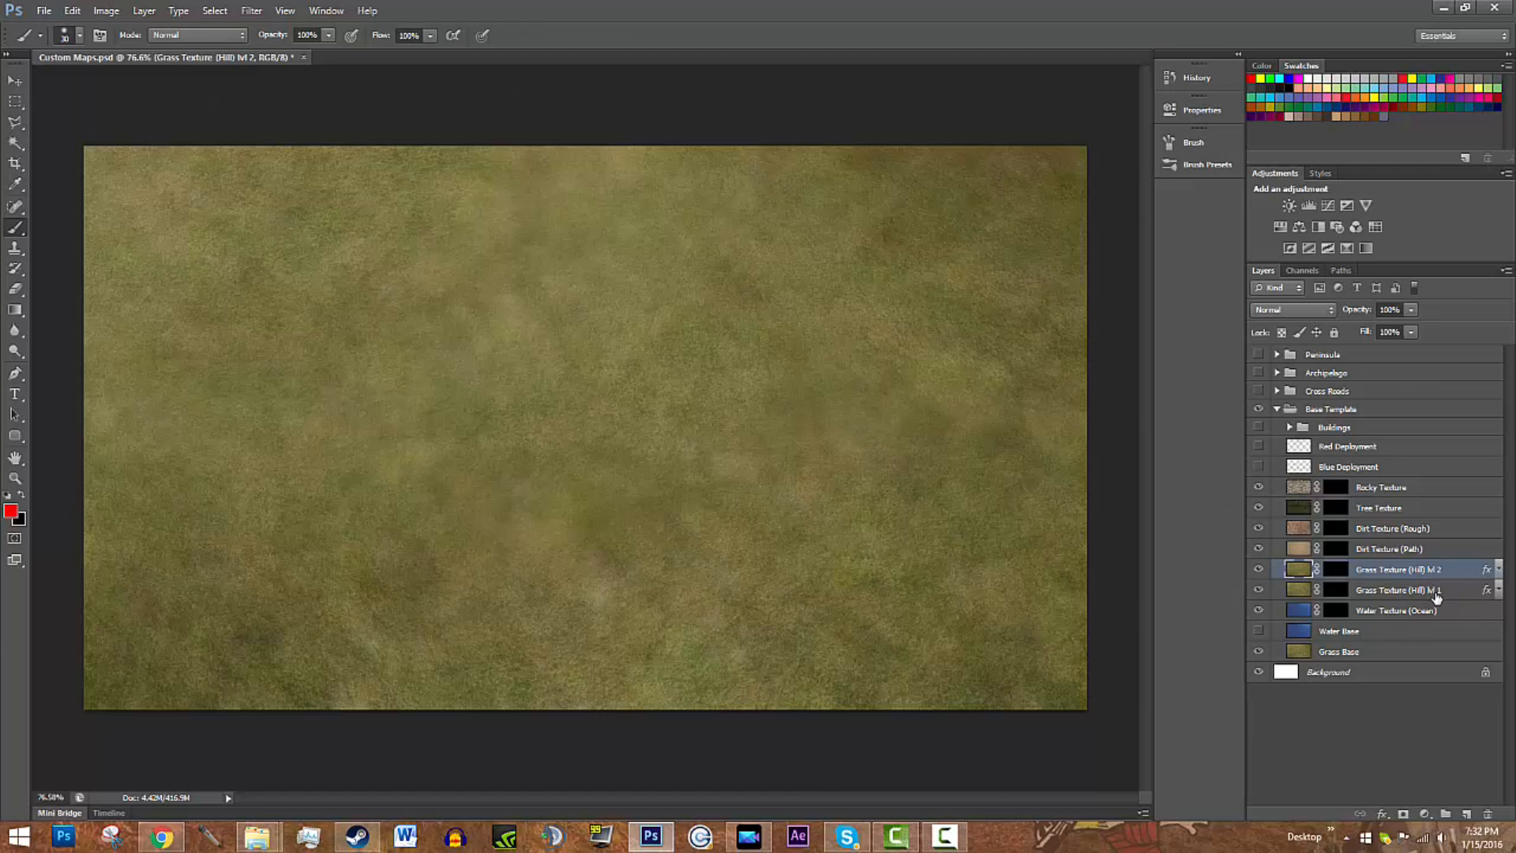
left_click(1389, 548)
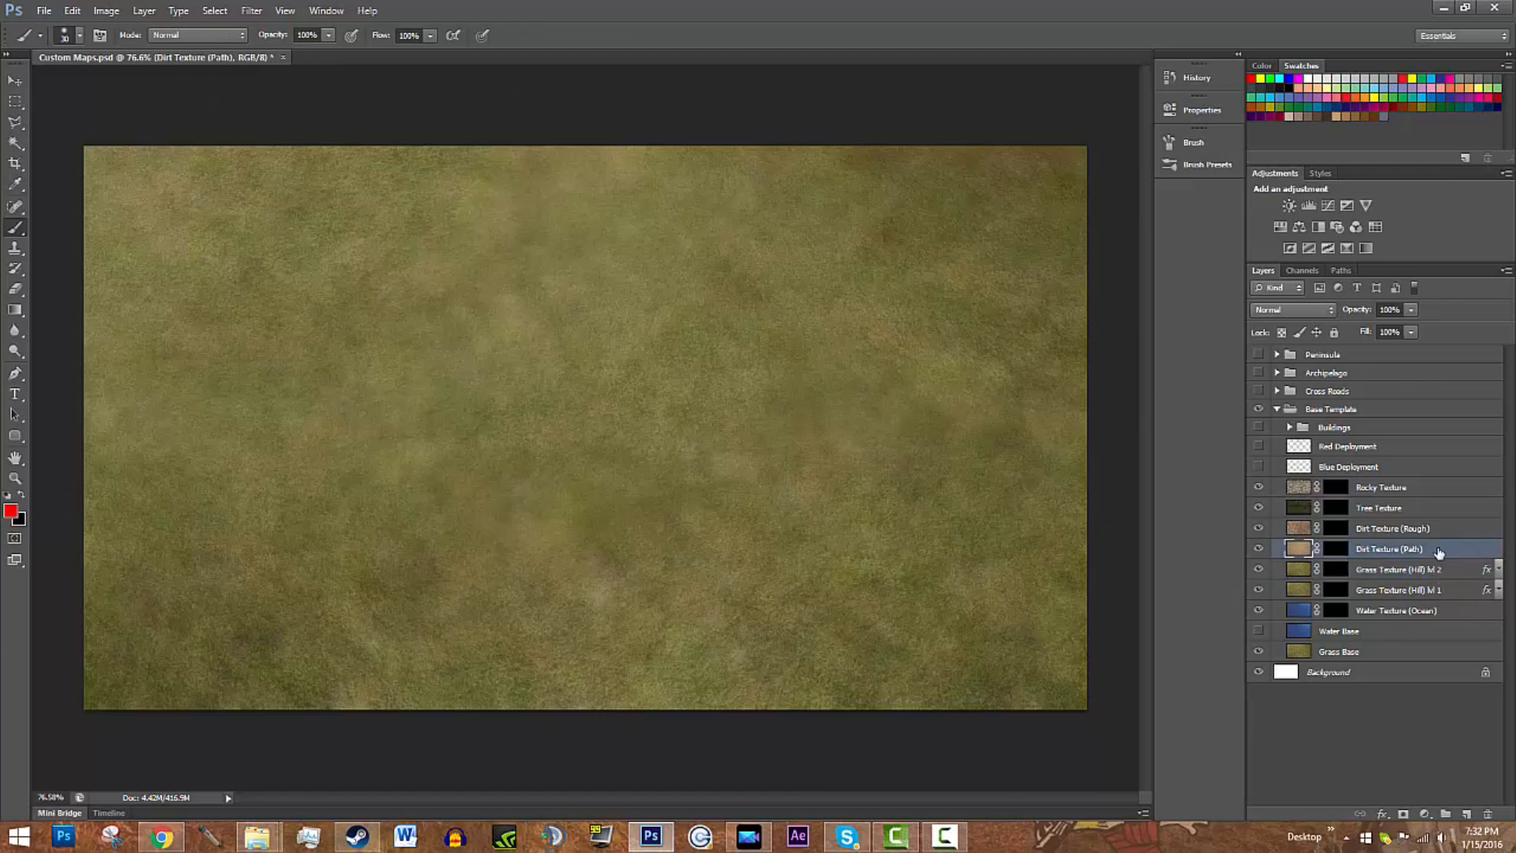
left_click(1393, 527)
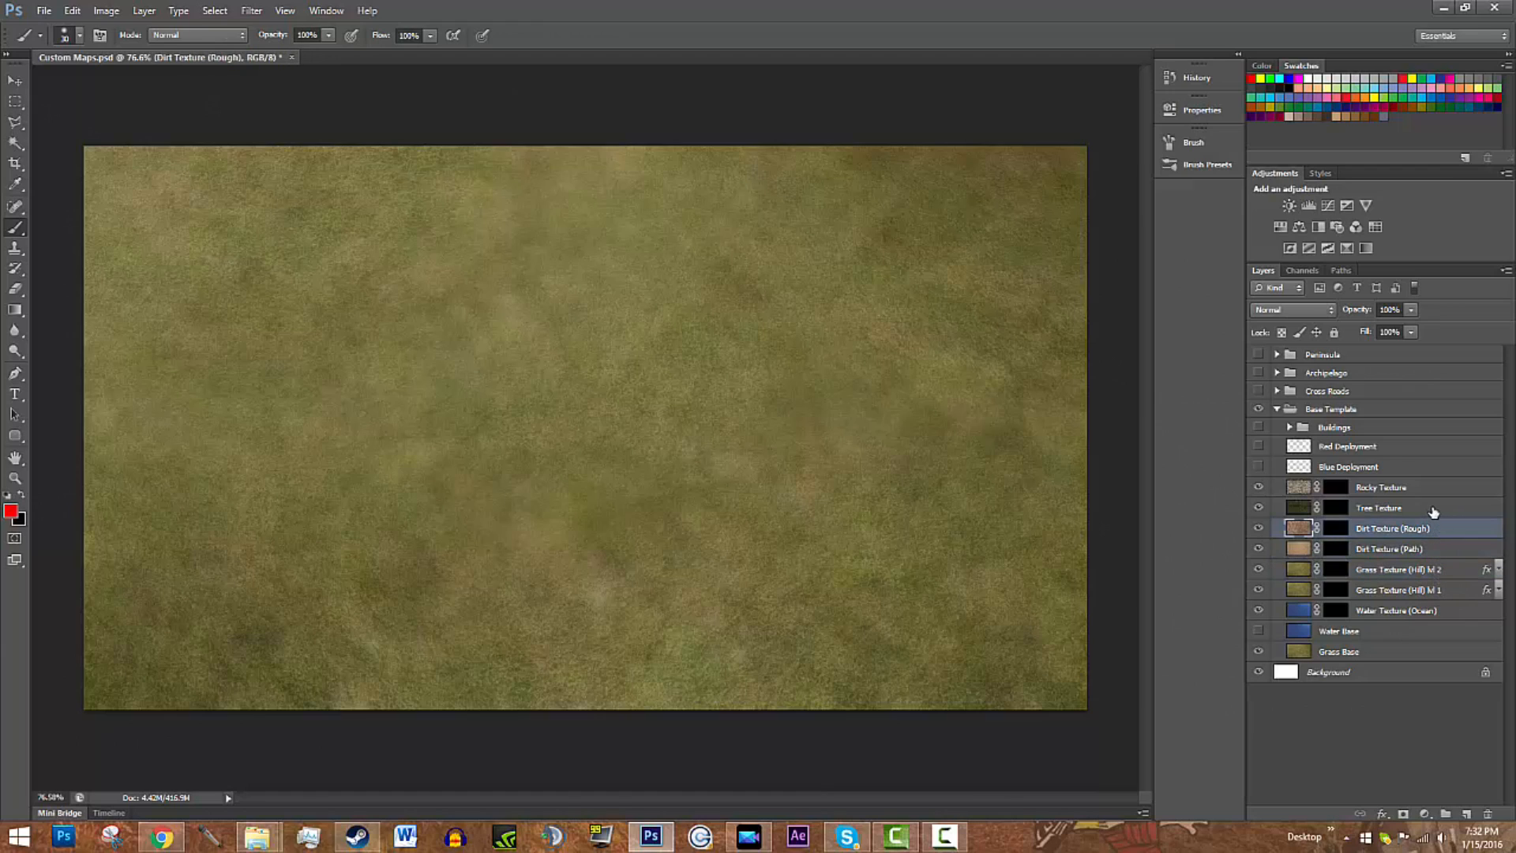
left_click(1380, 487)
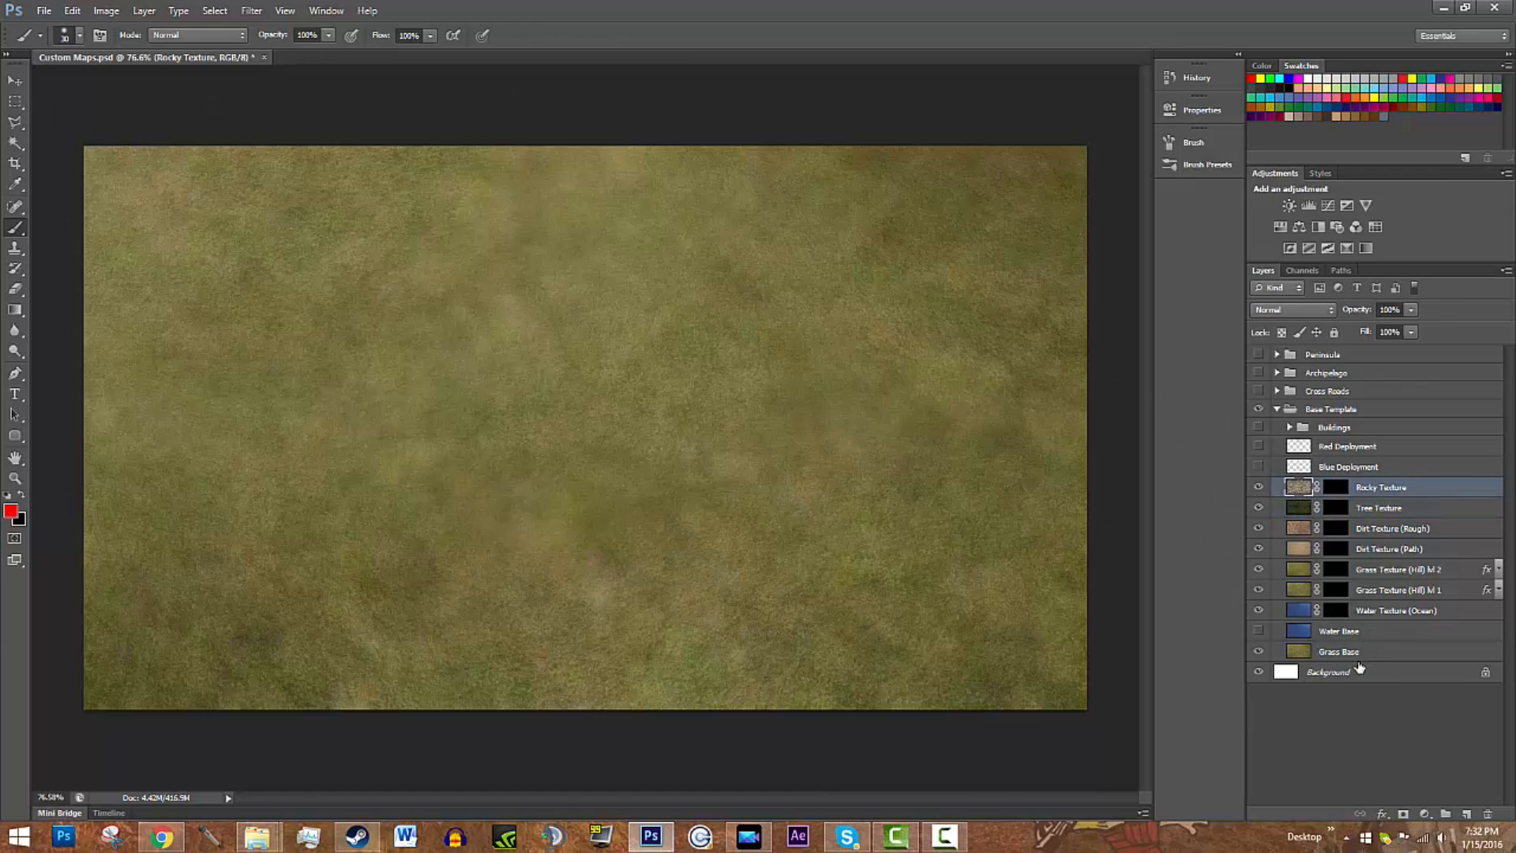
mouse_move(1376, 652)
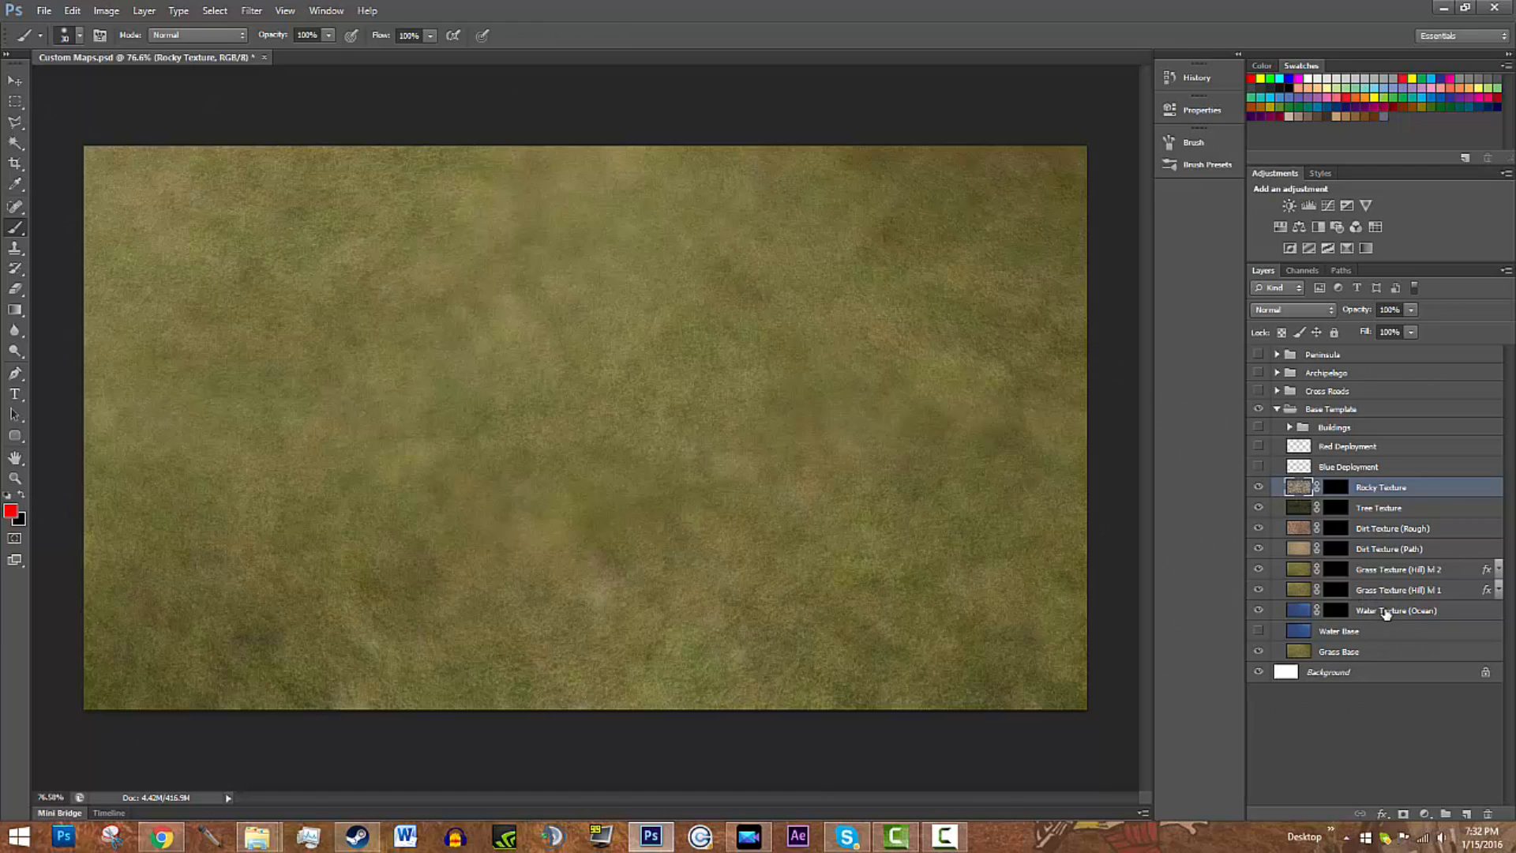
left_click(1396, 609)
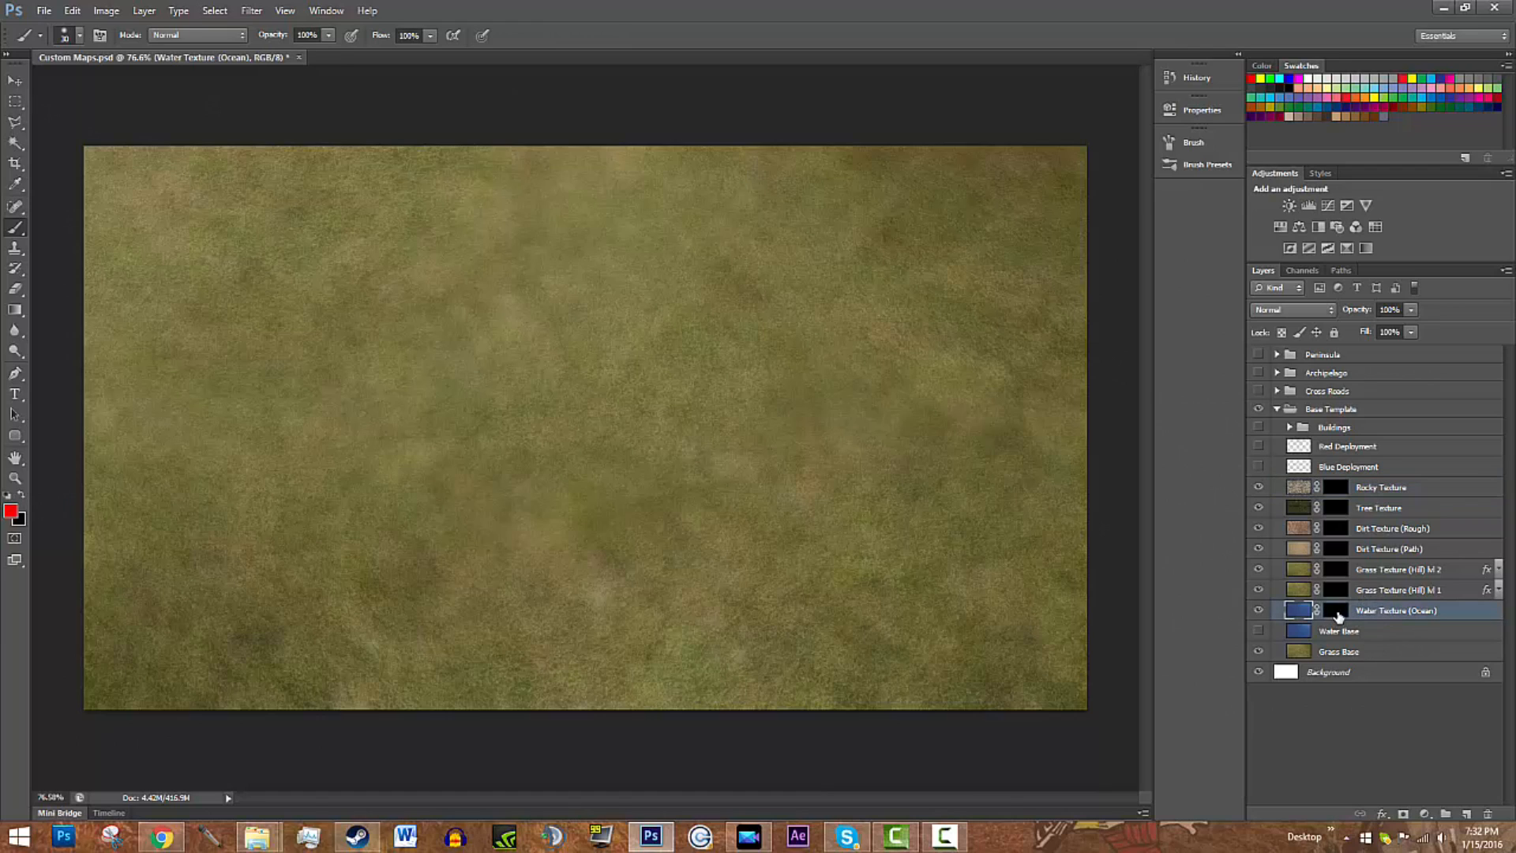
Step: Brush a river across the upper left of the map by painting the ocean texture's mask
left_click(1336, 610)
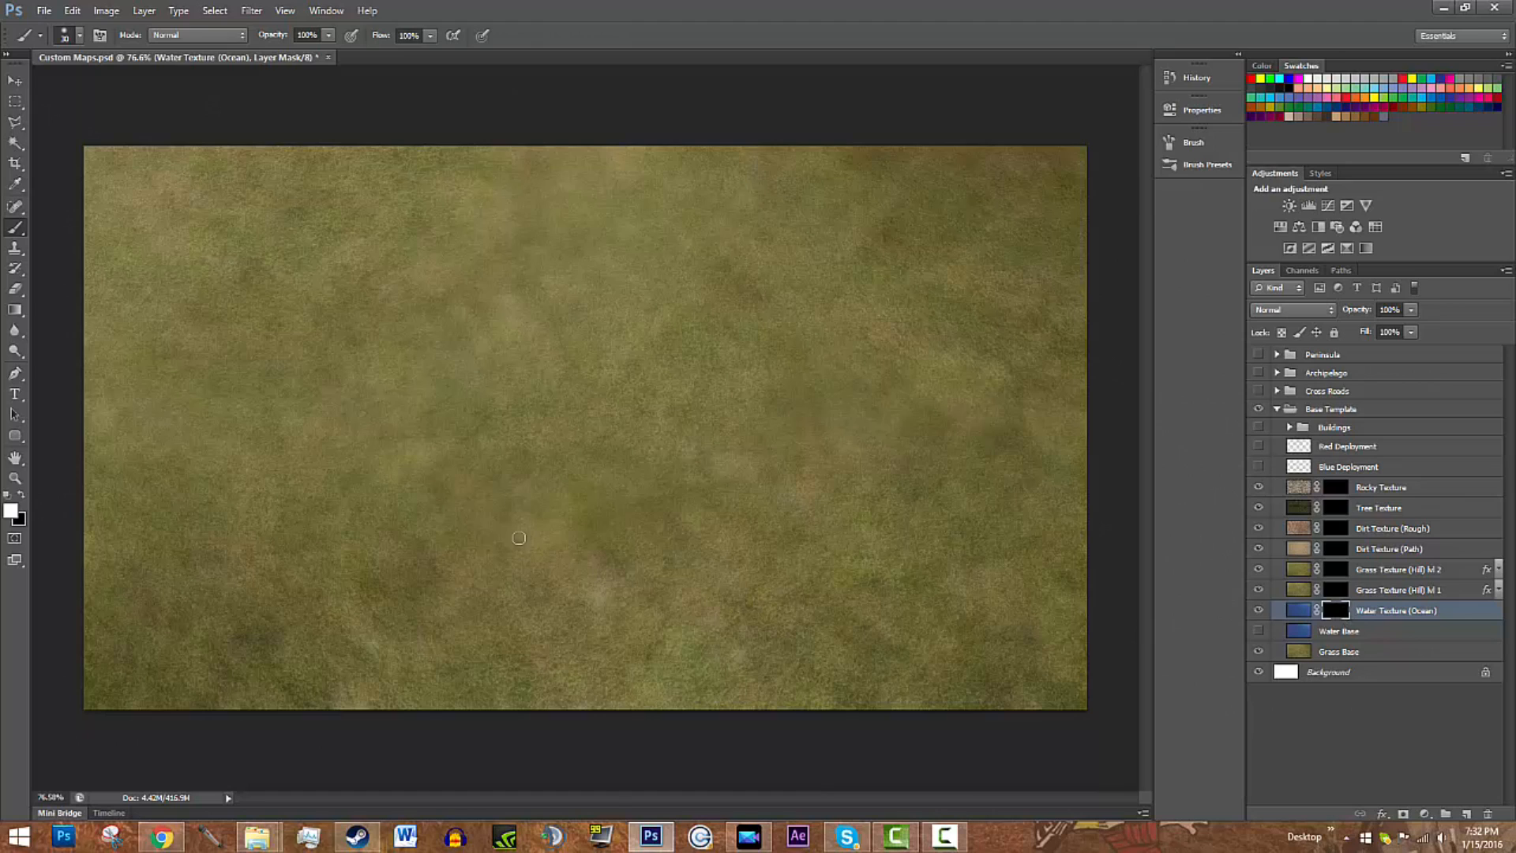
mouse_move(535, 494)
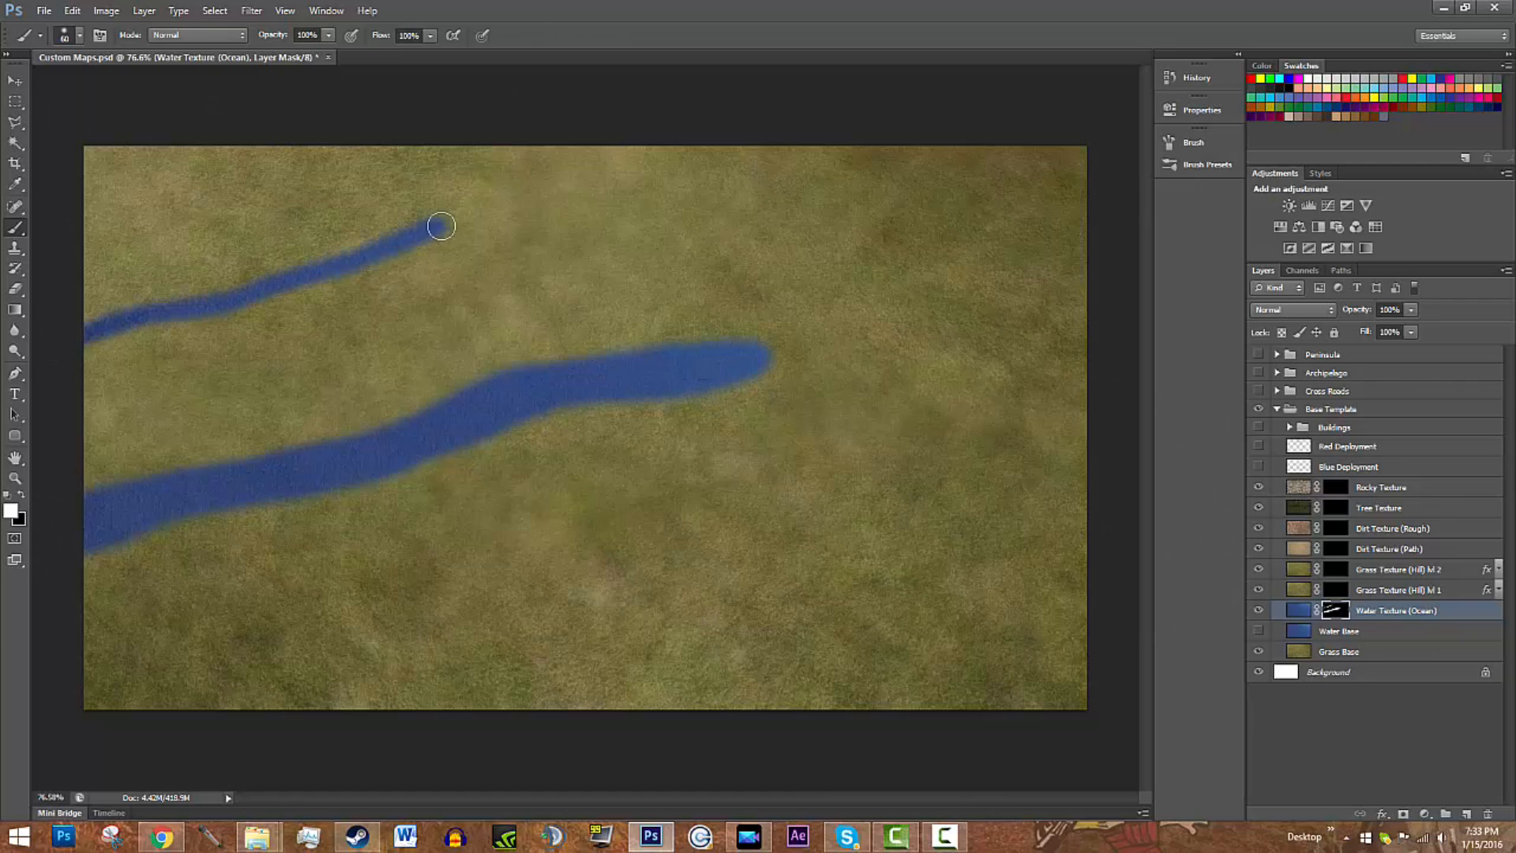
left_click_drag(441, 226, 295, 283)
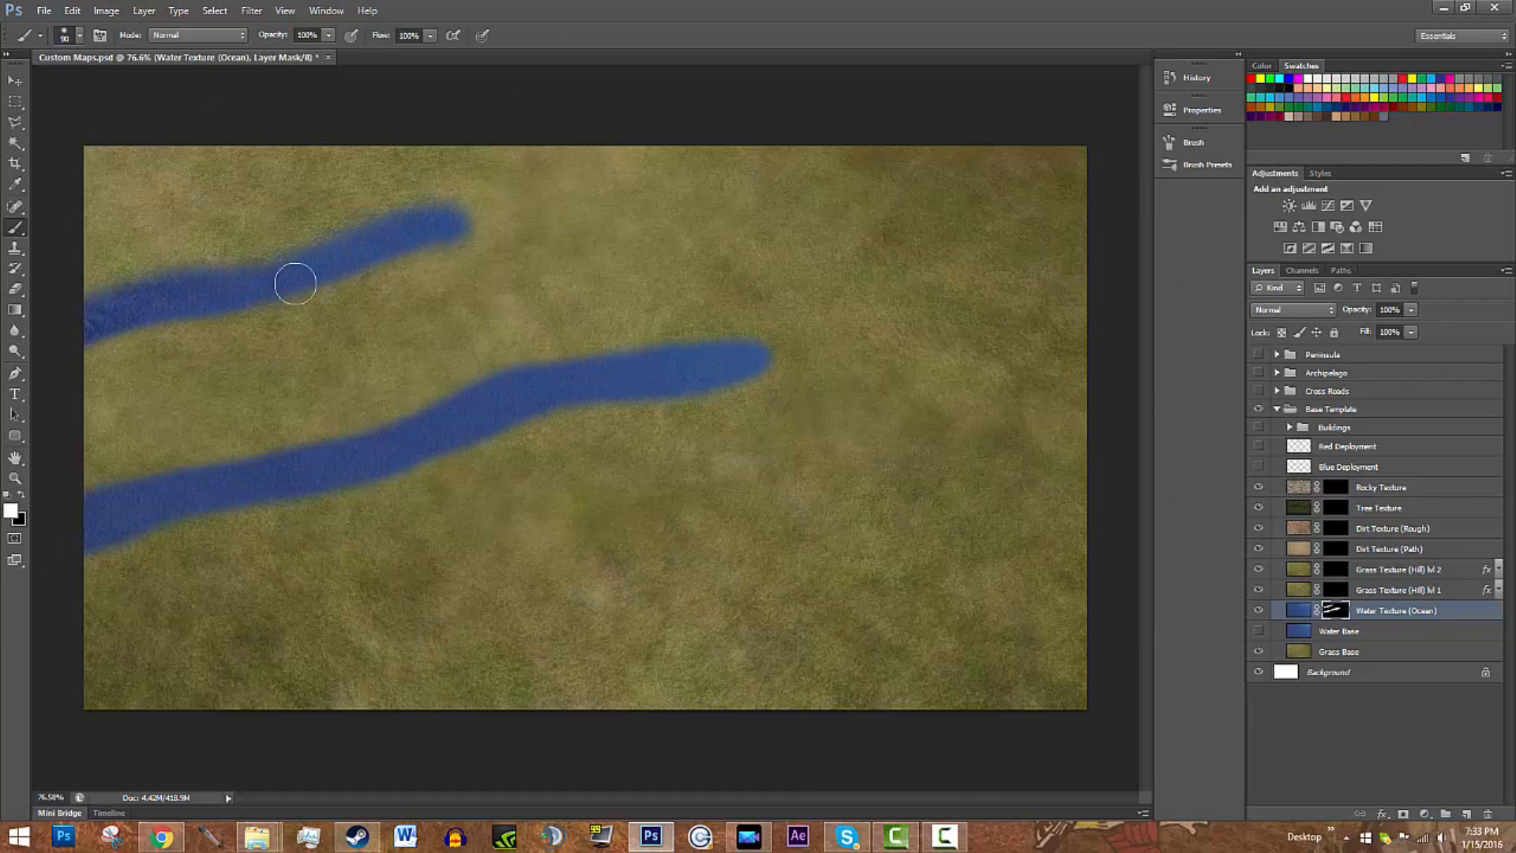
left_click_drag(296, 282, 436, 218)
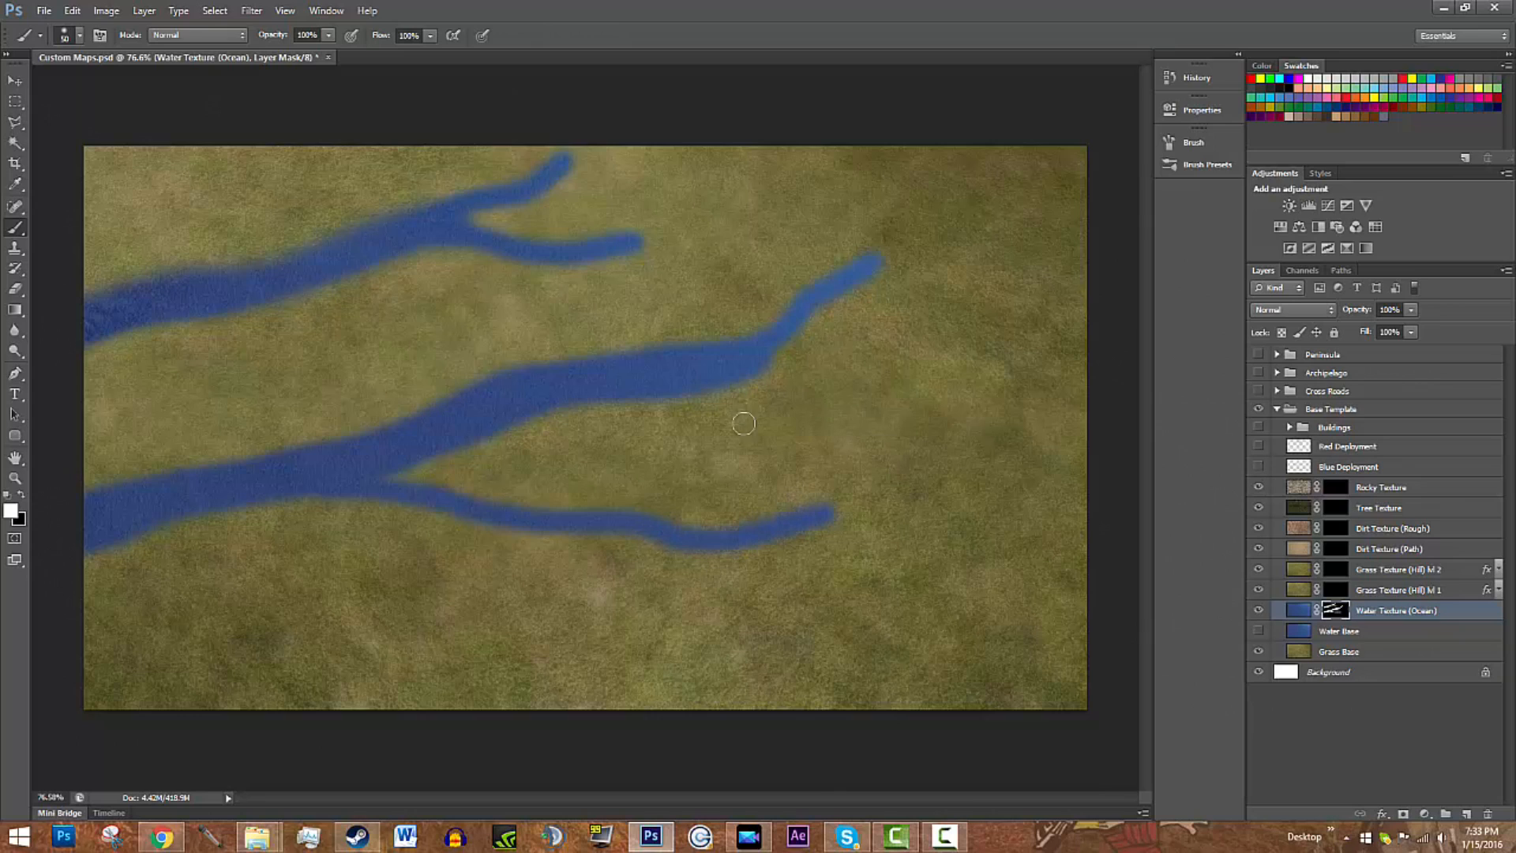
mouse_move(725, 474)
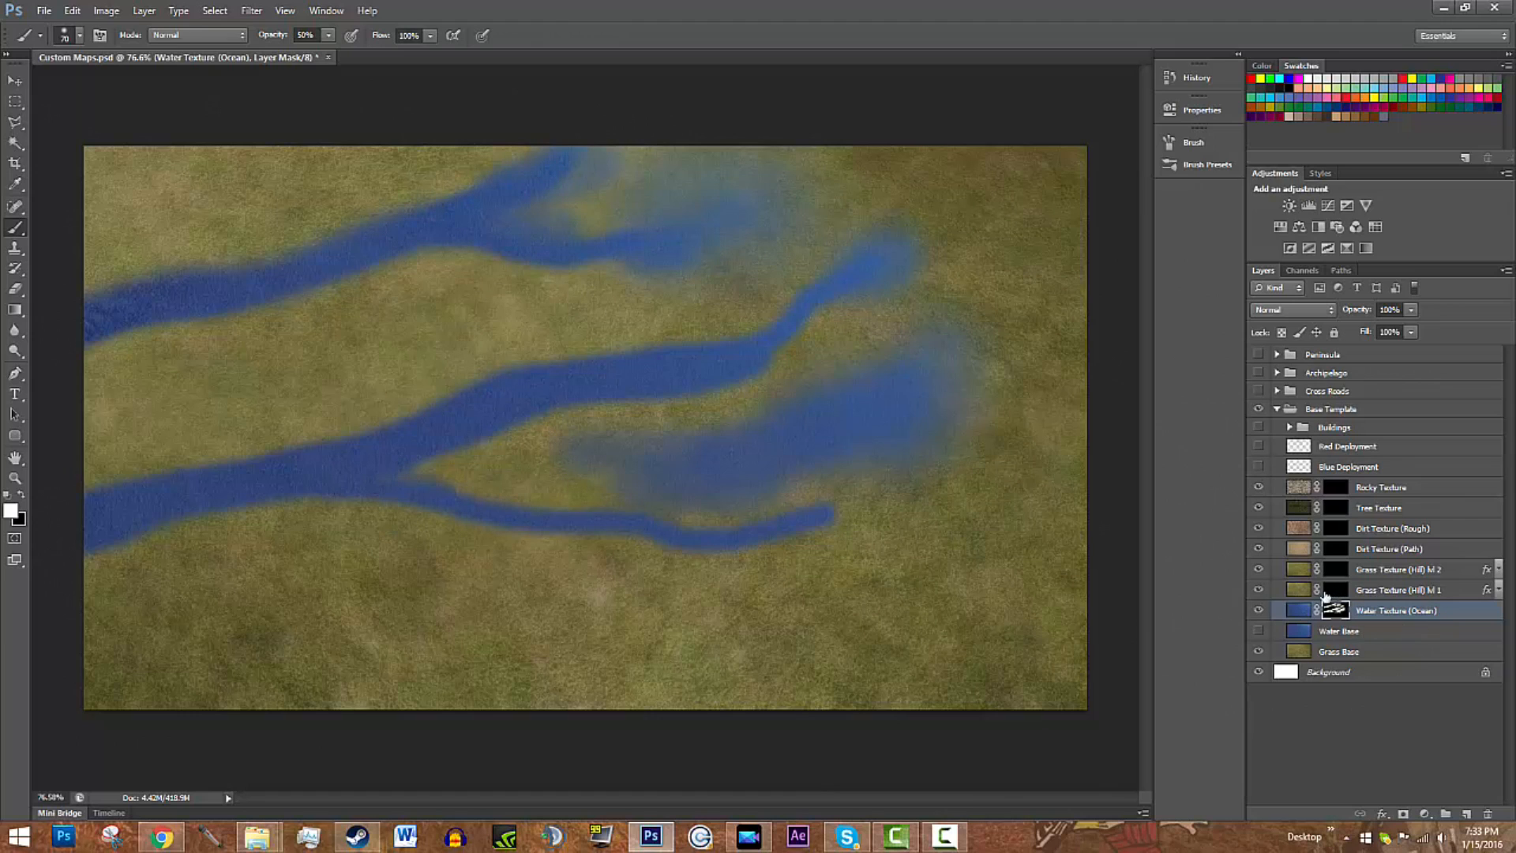
Step: Target the Grass Texture (Hill) lvl 1 mask to paint raised hills
left_click(1398, 589)
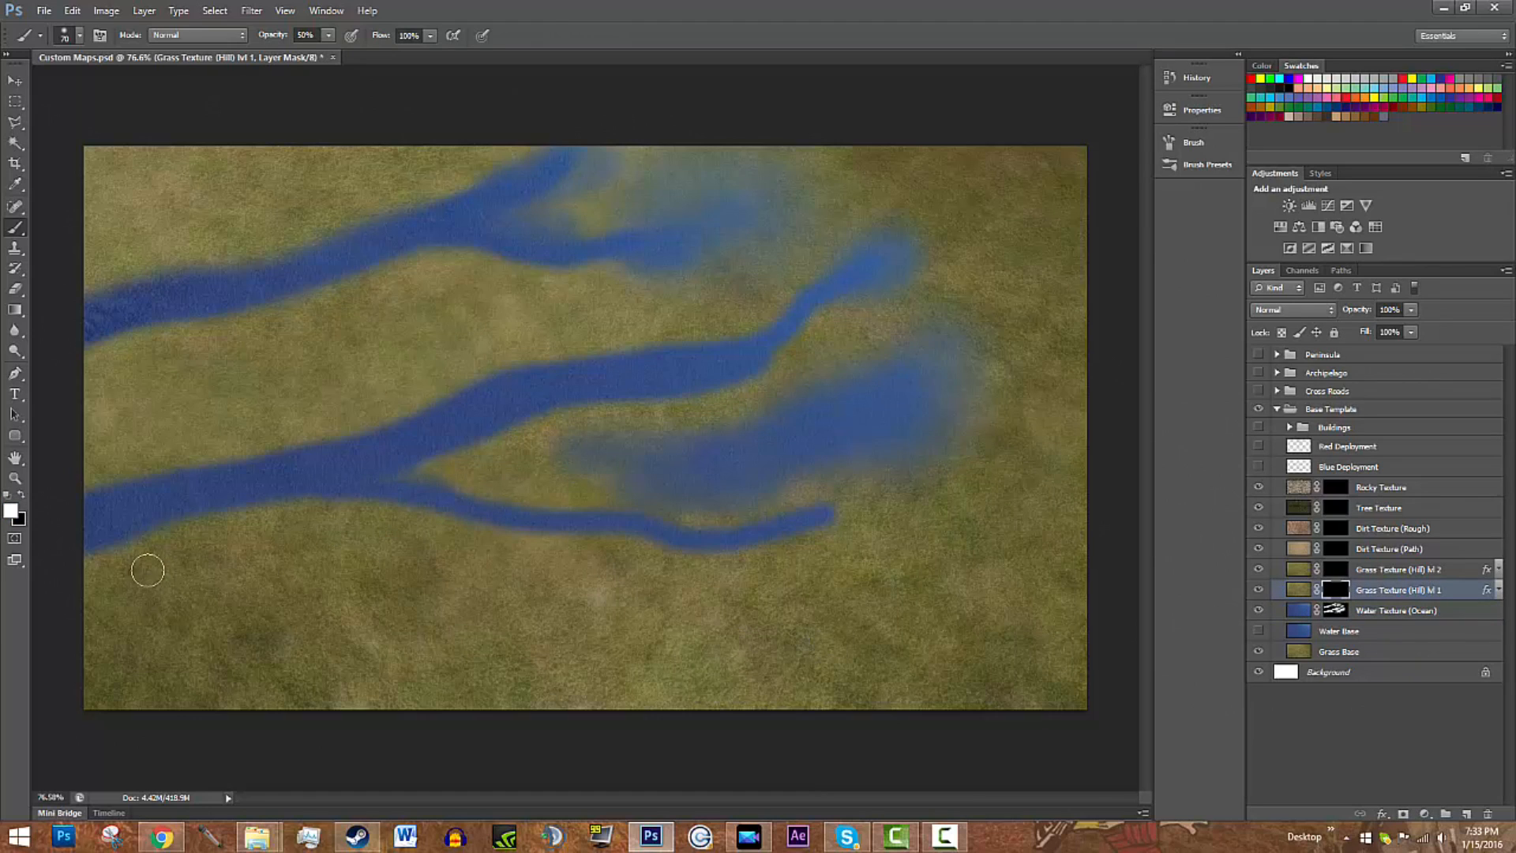
mouse_move(626, 666)
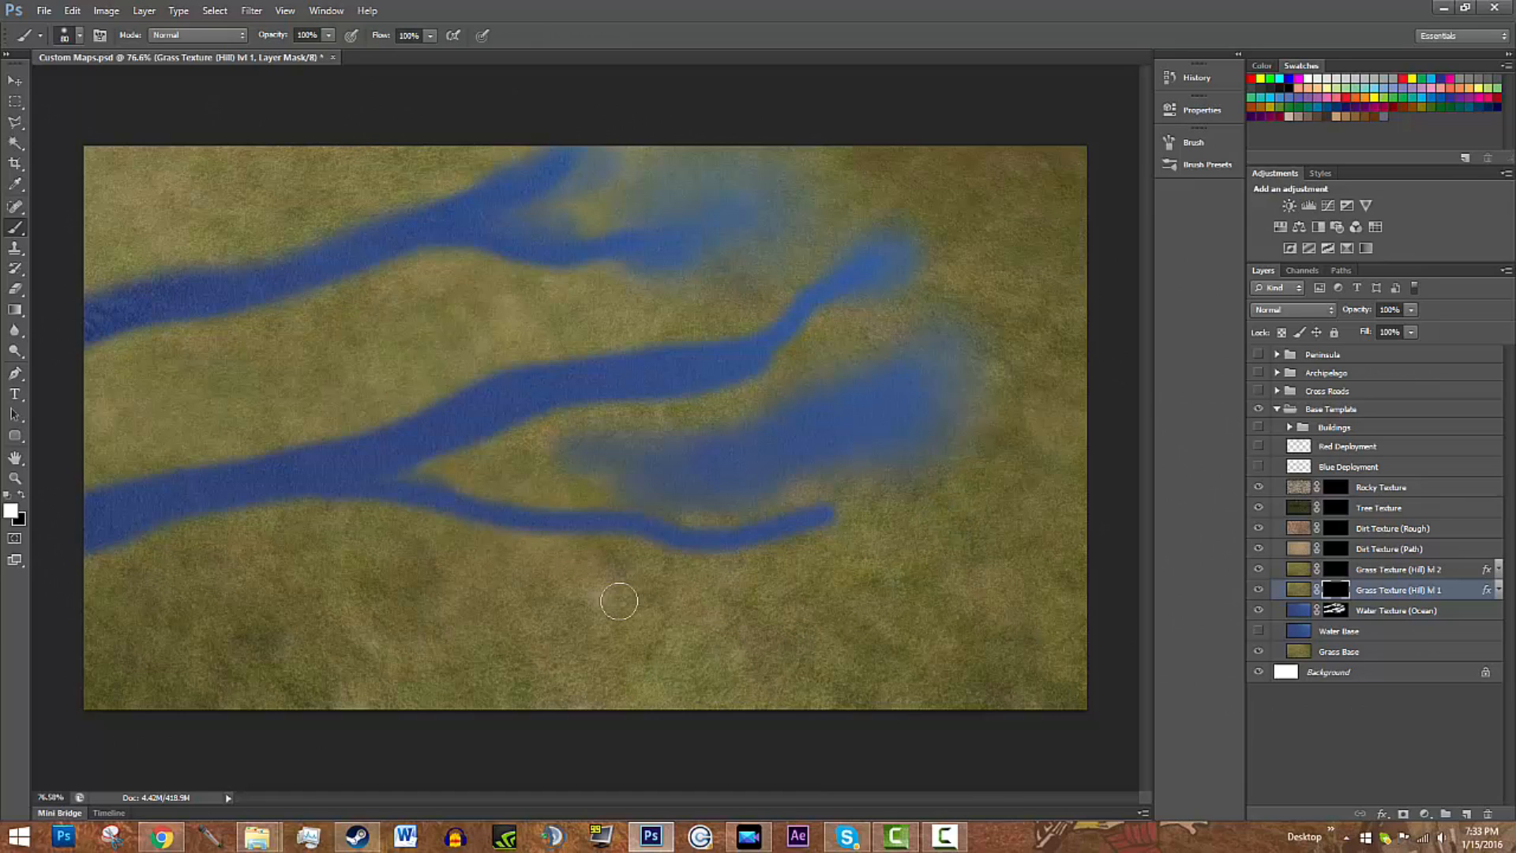
mouse_move(294, 620)
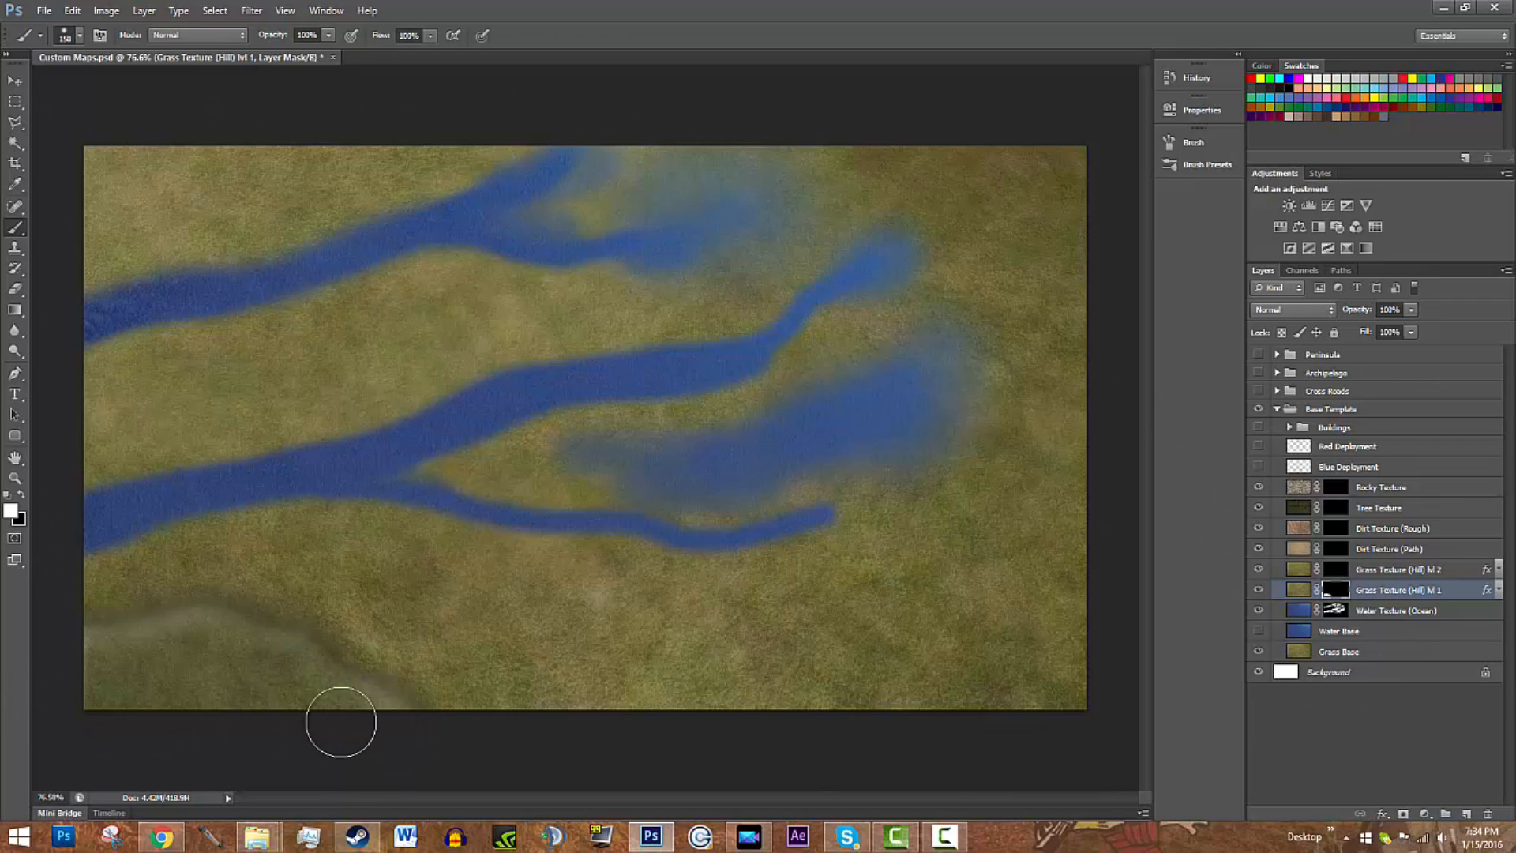
mouse_move(660, 662)
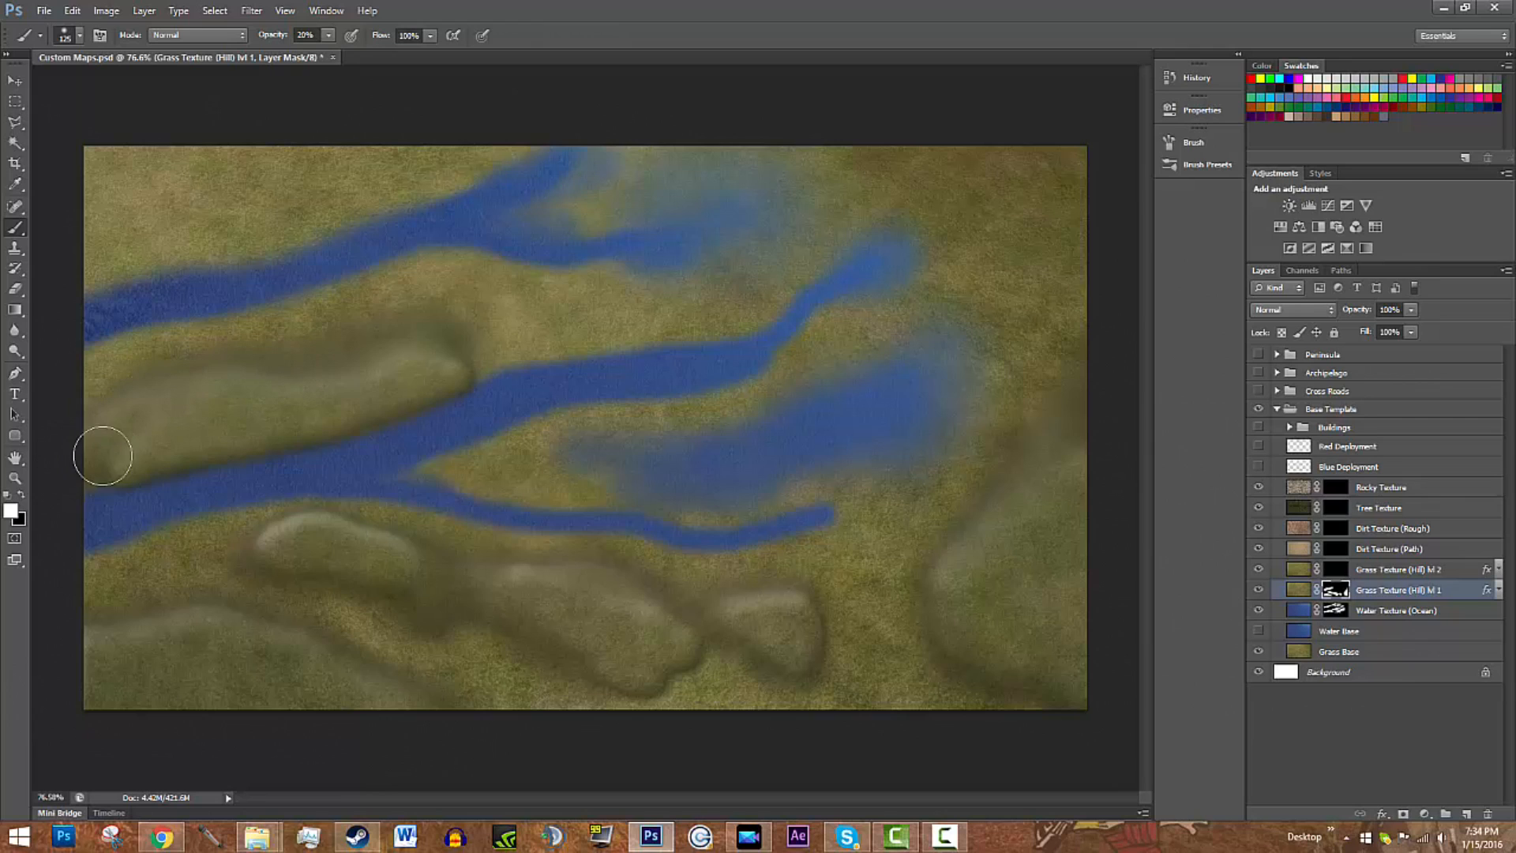
mouse_move(674, 649)
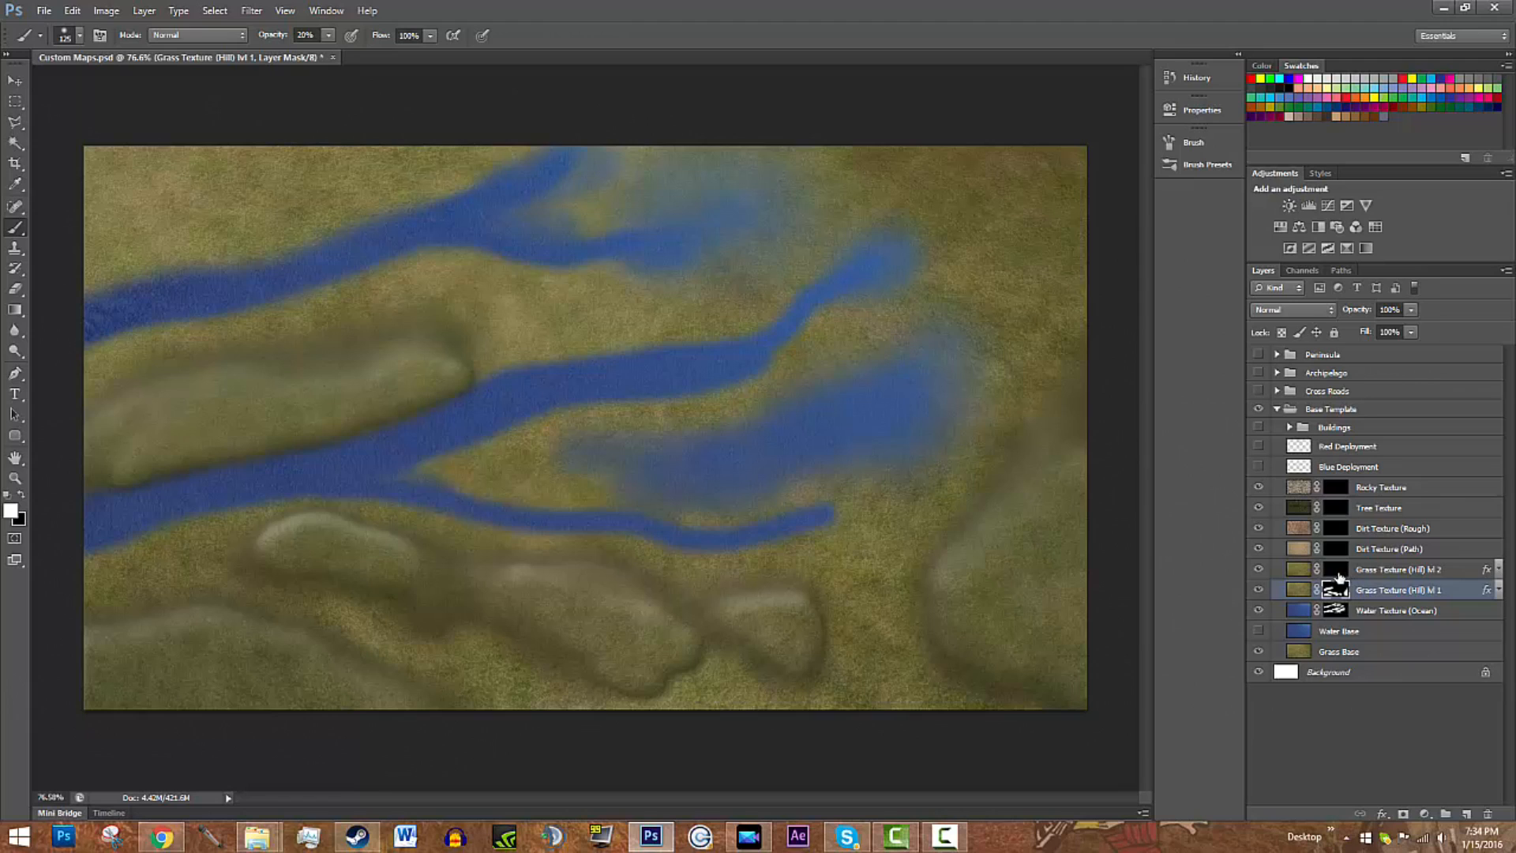
Step: Target the Grass Texture (Hill) lvl 2 mask for painting darker hill ridges
left_click(1398, 568)
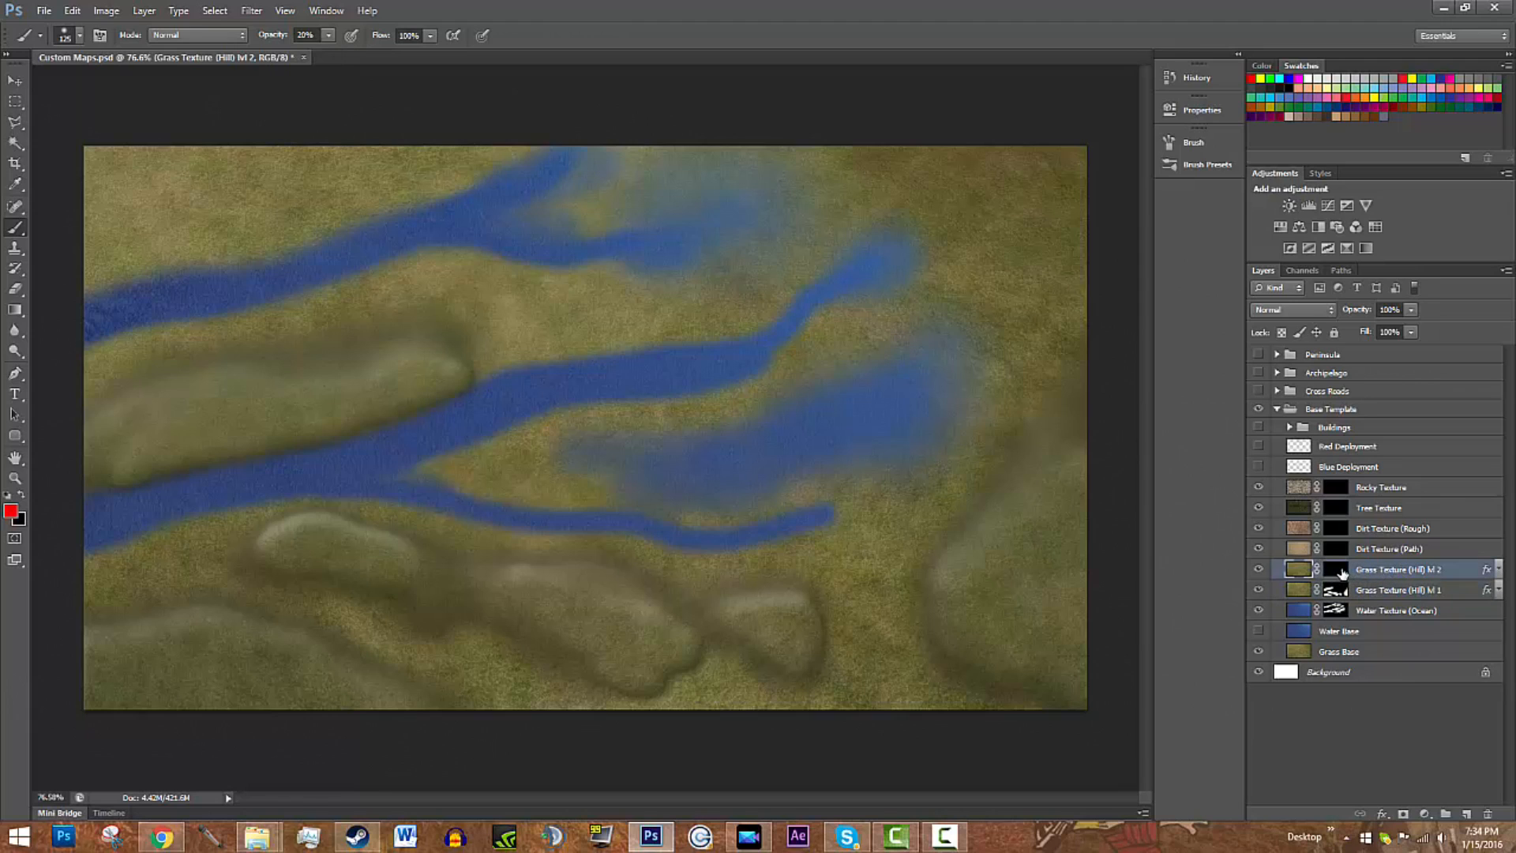
left_click(1336, 568)
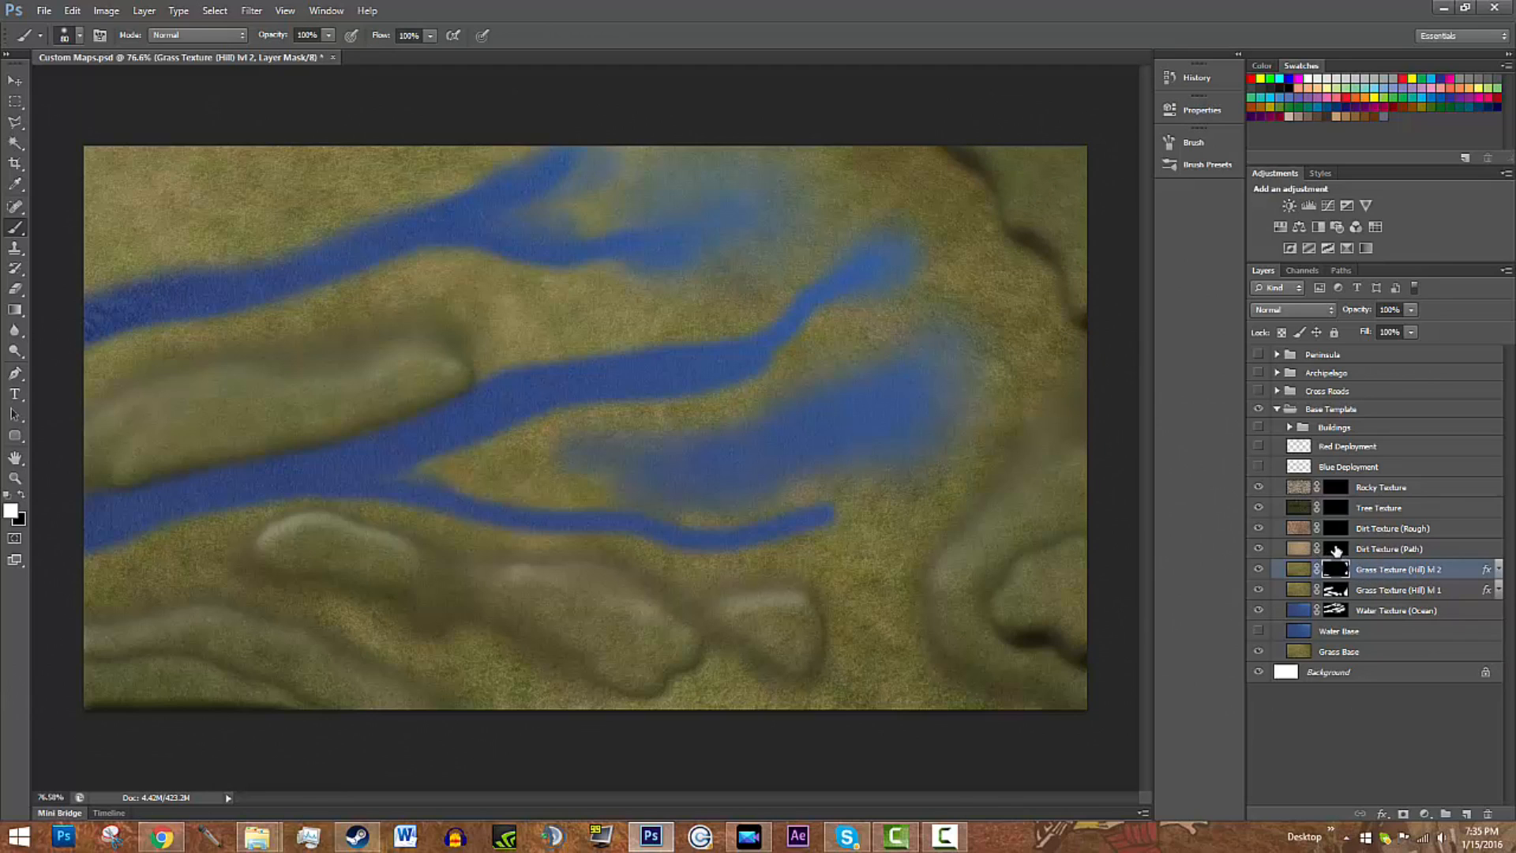
Step: Target the Dirt Texture (Path) mask to paint winding paths
left_click(1392, 548)
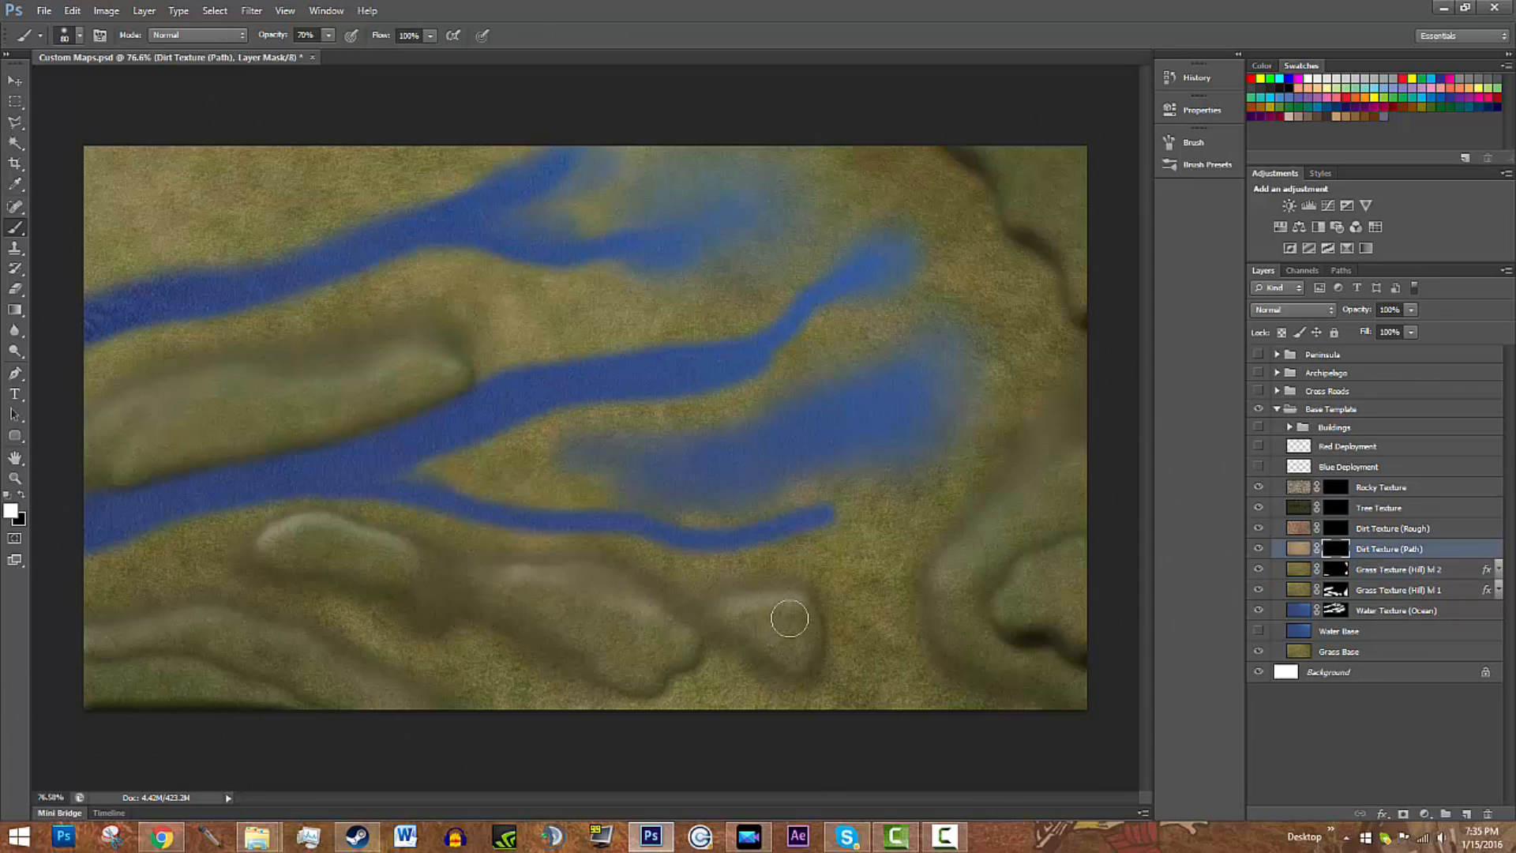
mouse_move(861, 649)
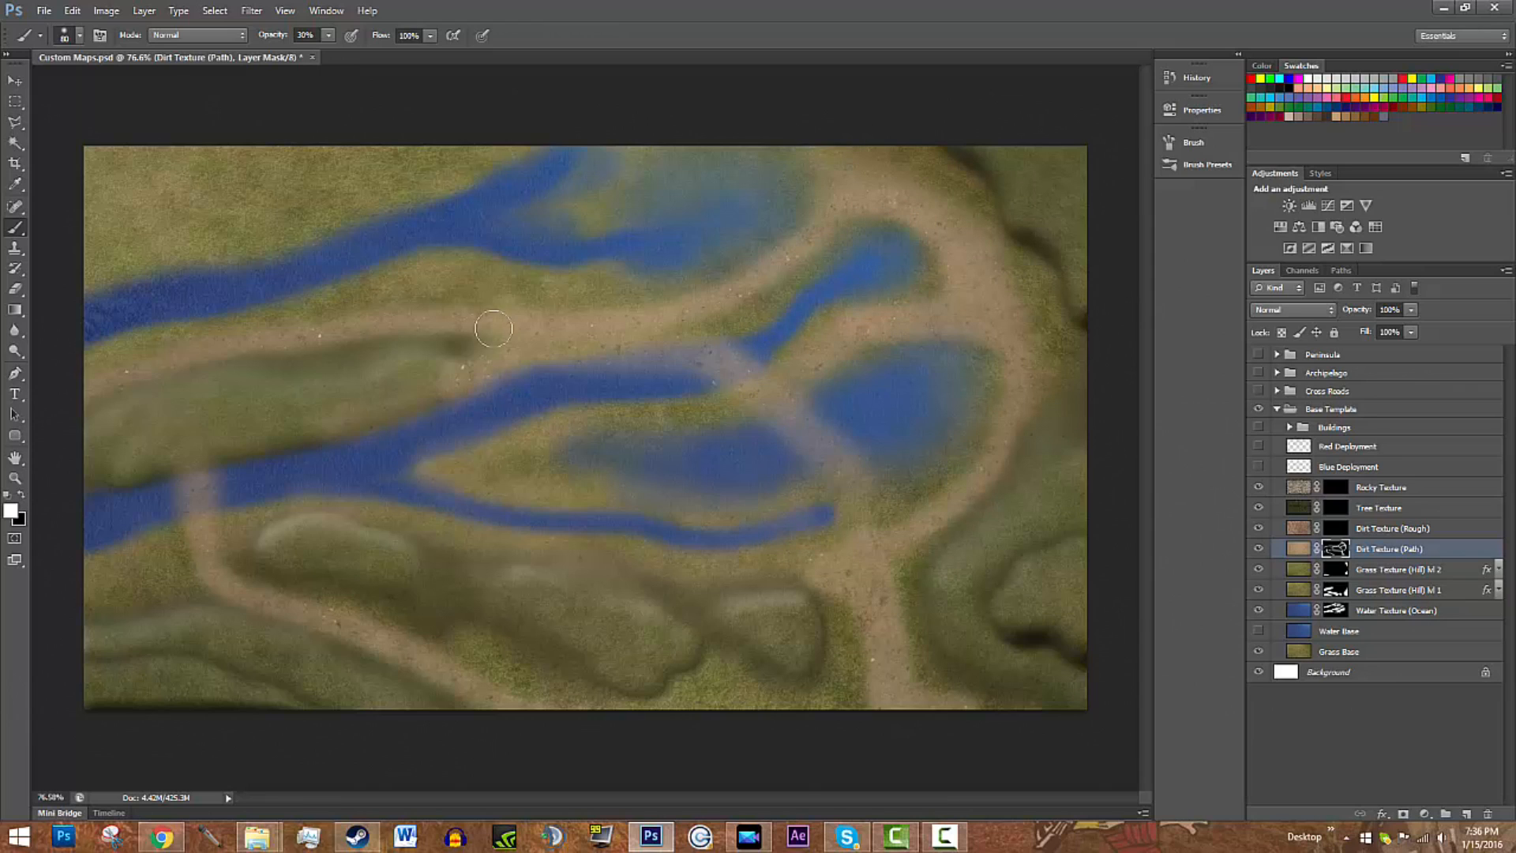
Step: Target the Dirt Texture (Rough) mask to paint churned dirt patches
left_click(1393, 527)
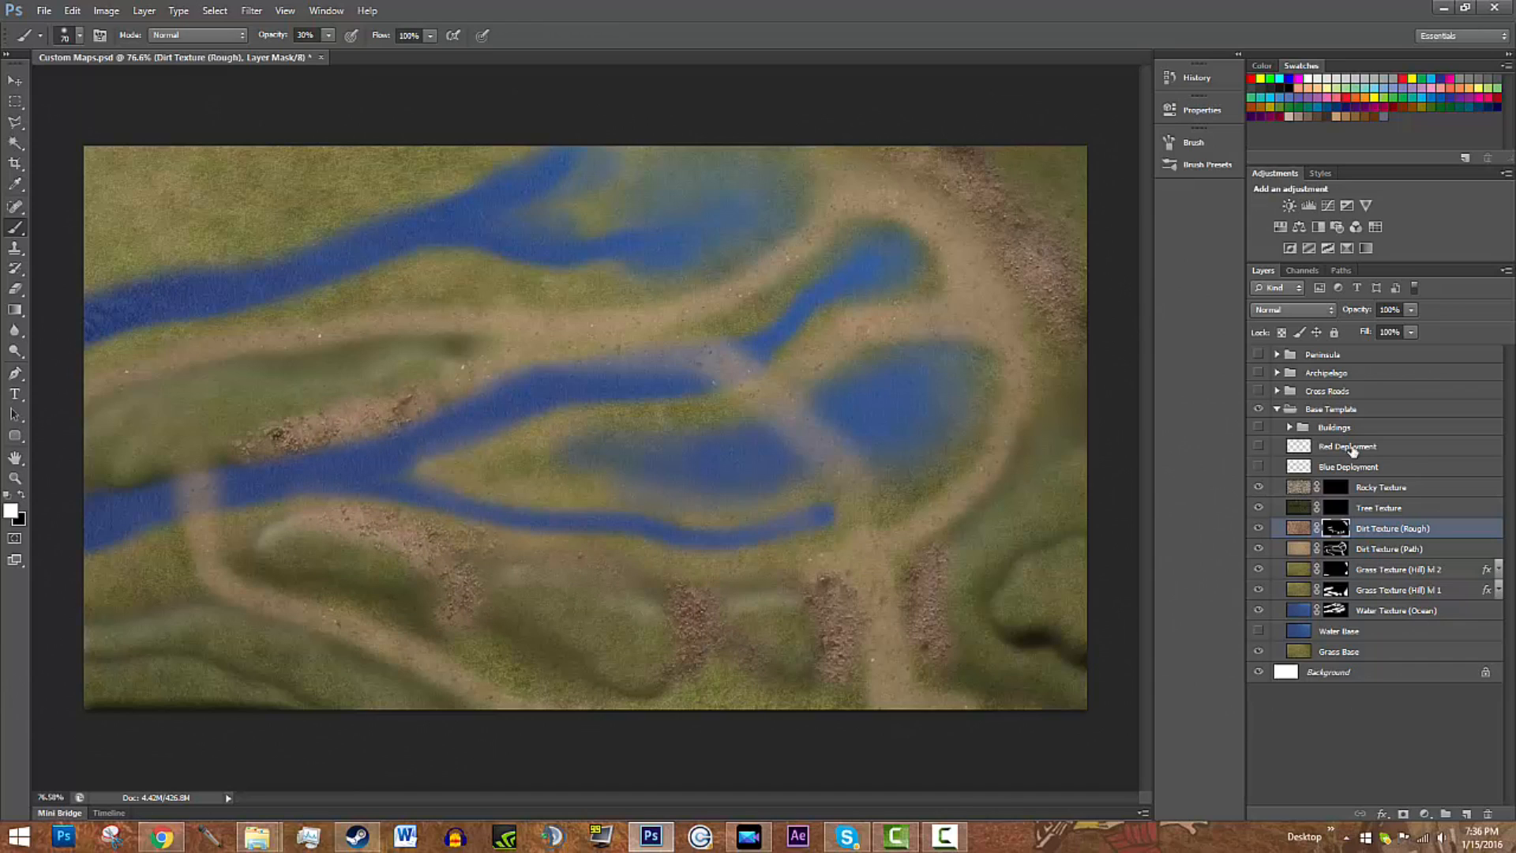
mouse_move(1342, 497)
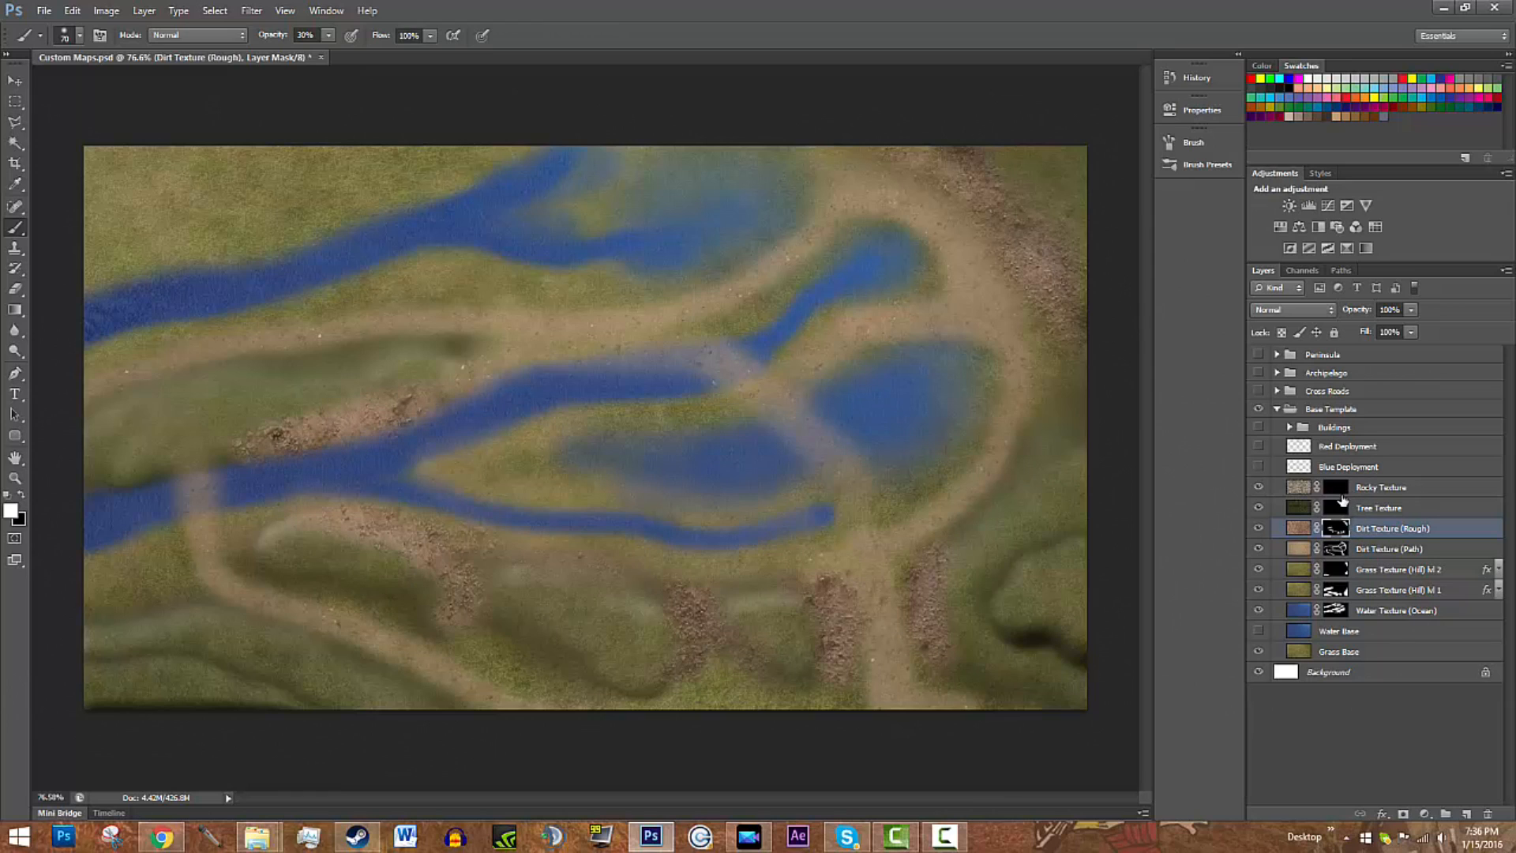
Step: Paint rocky outcrops on the Rocky Texture mask, then move to the Tree Texture layer
left_click(1380, 486)
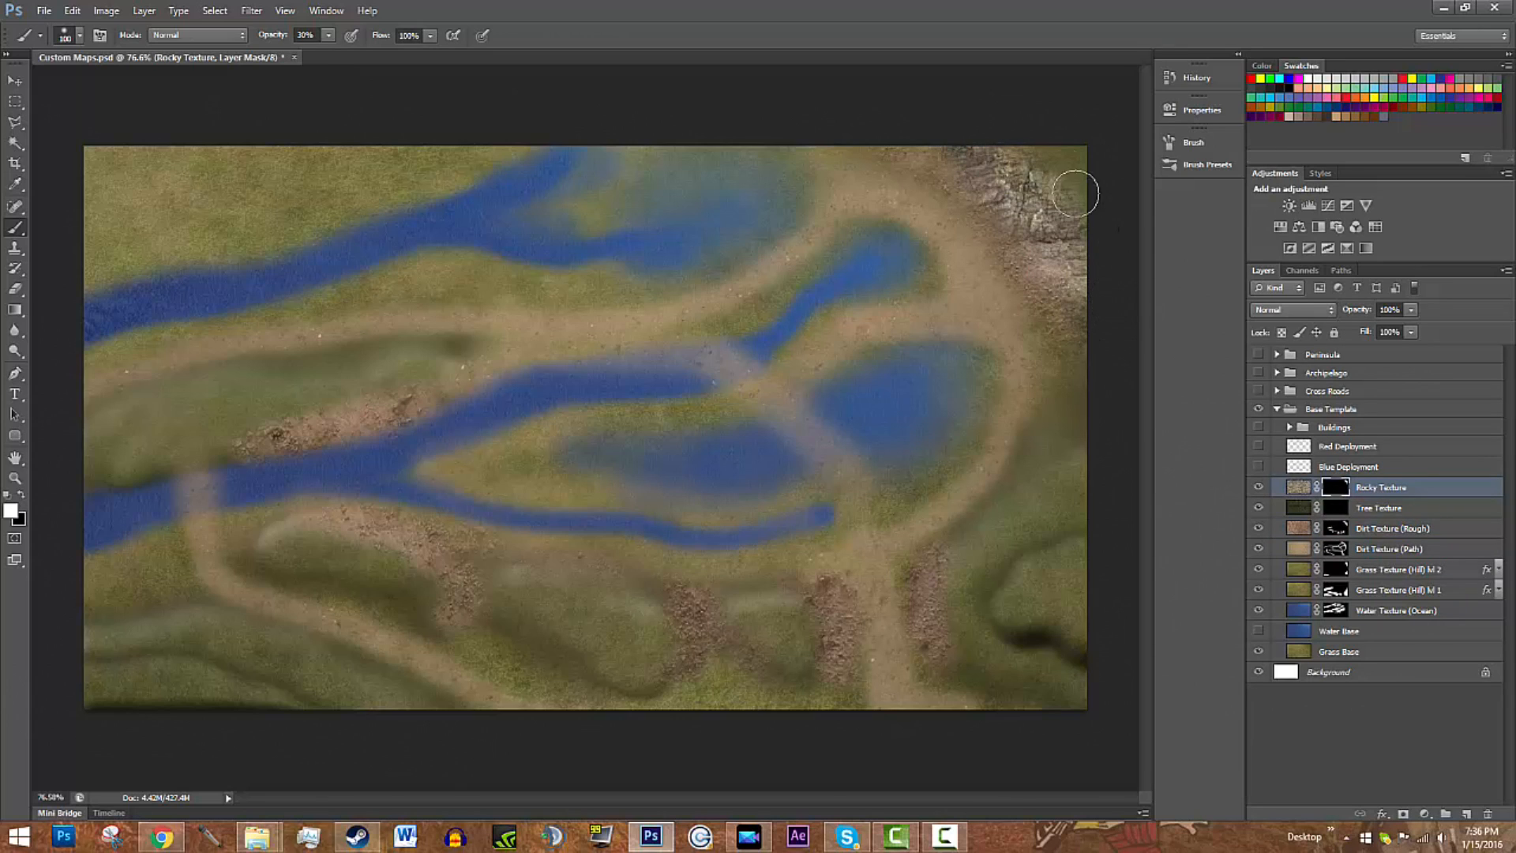
mouse_move(993, 388)
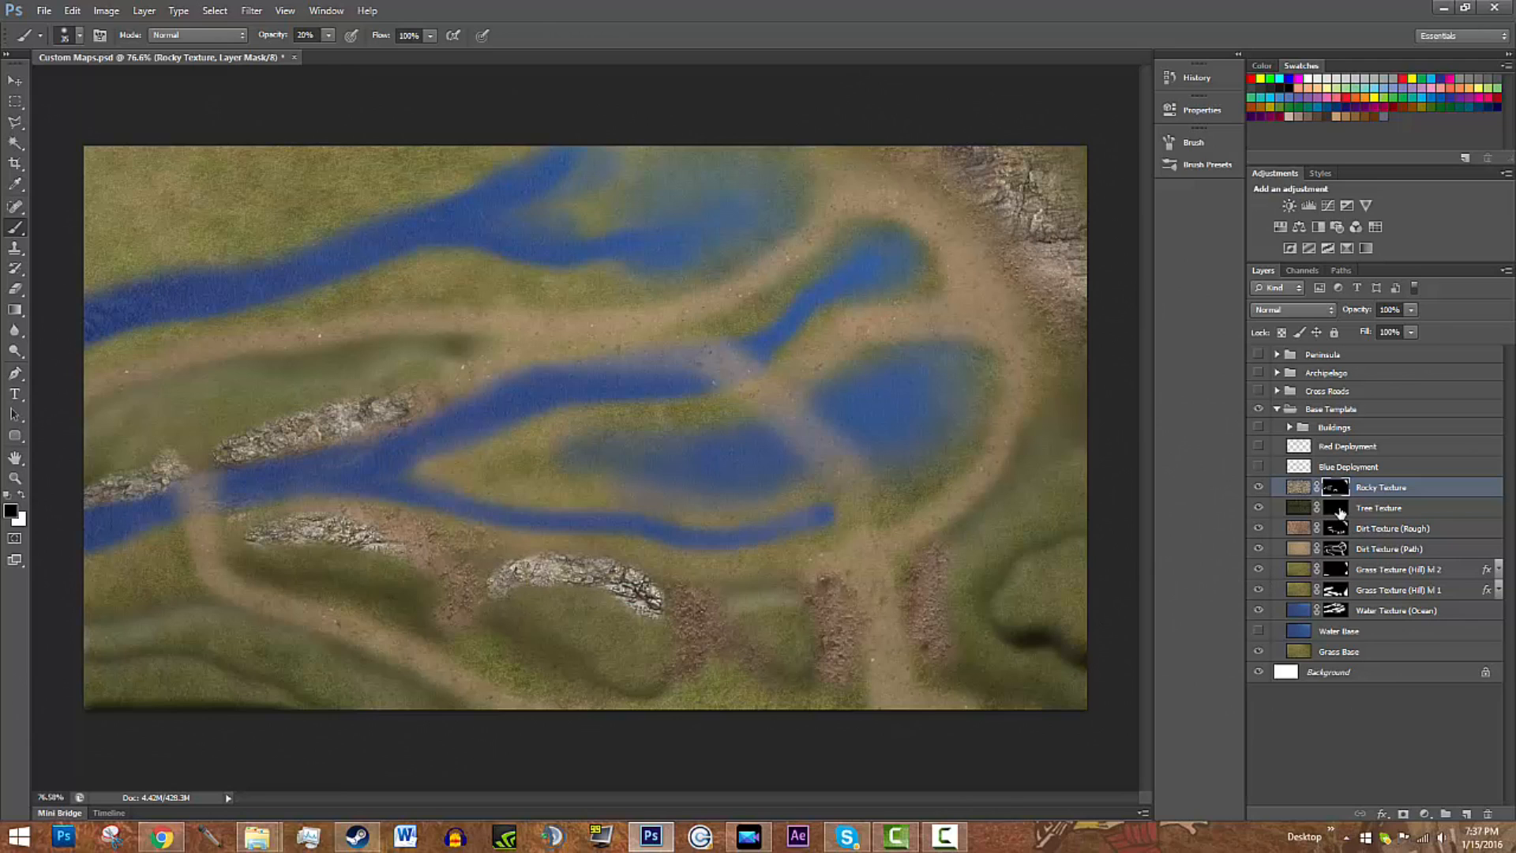
left_click(1380, 507)
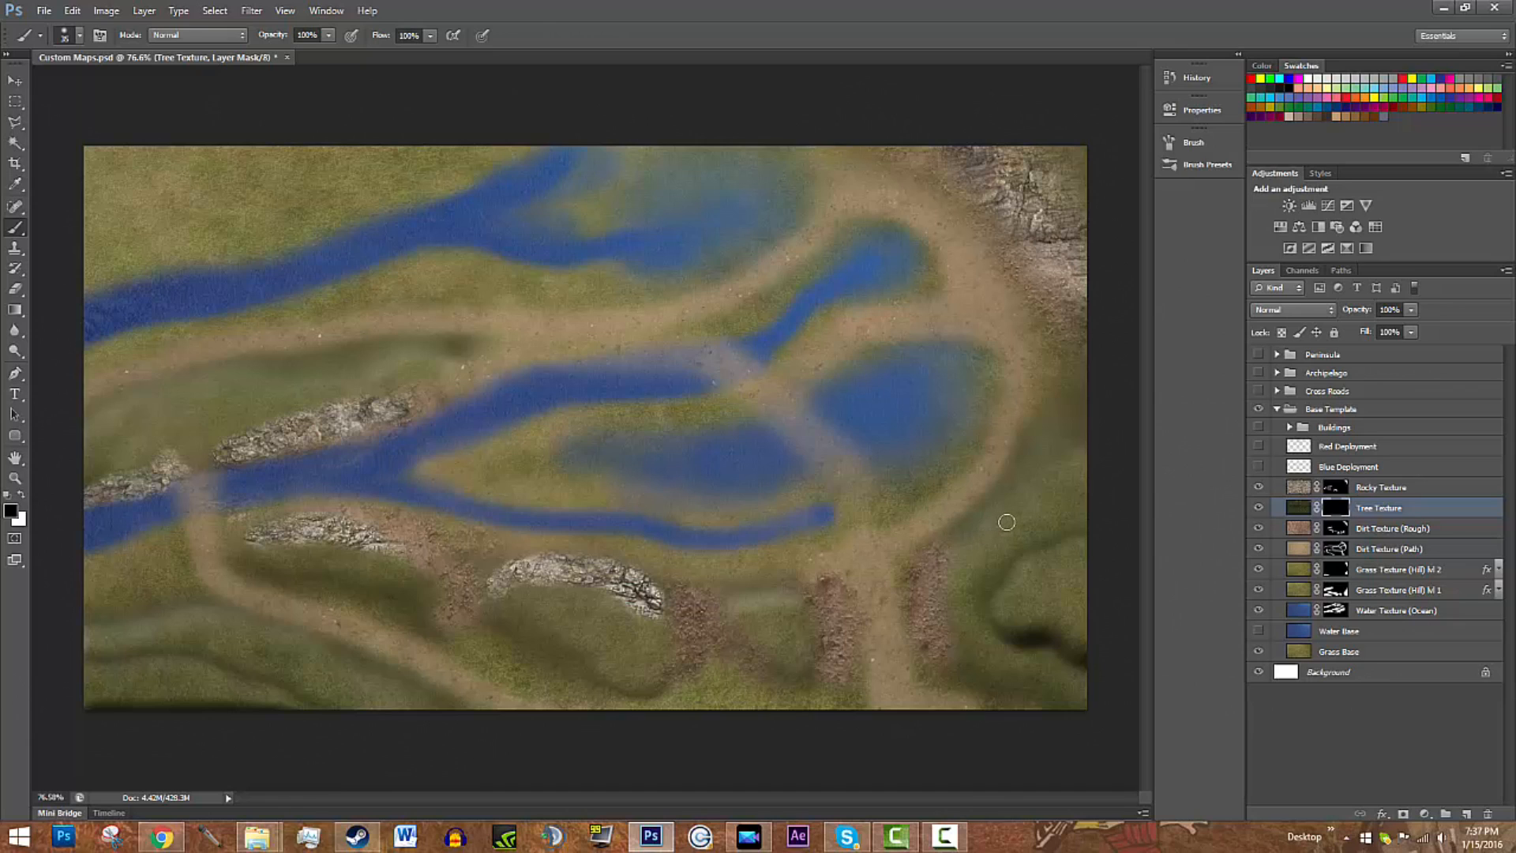
mouse_move(1030, 542)
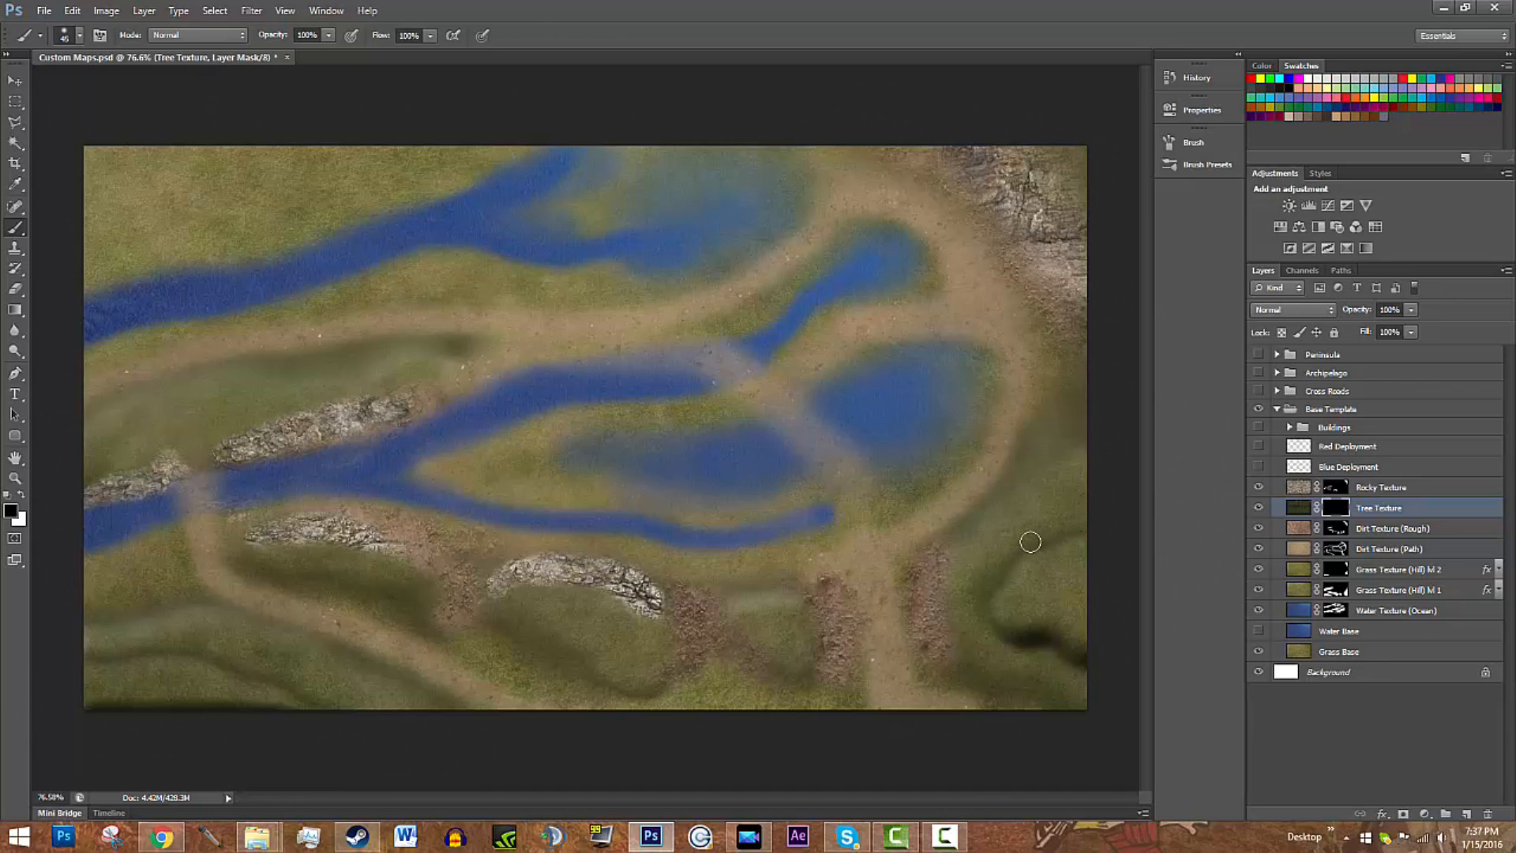
mouse_move(1056, 523)
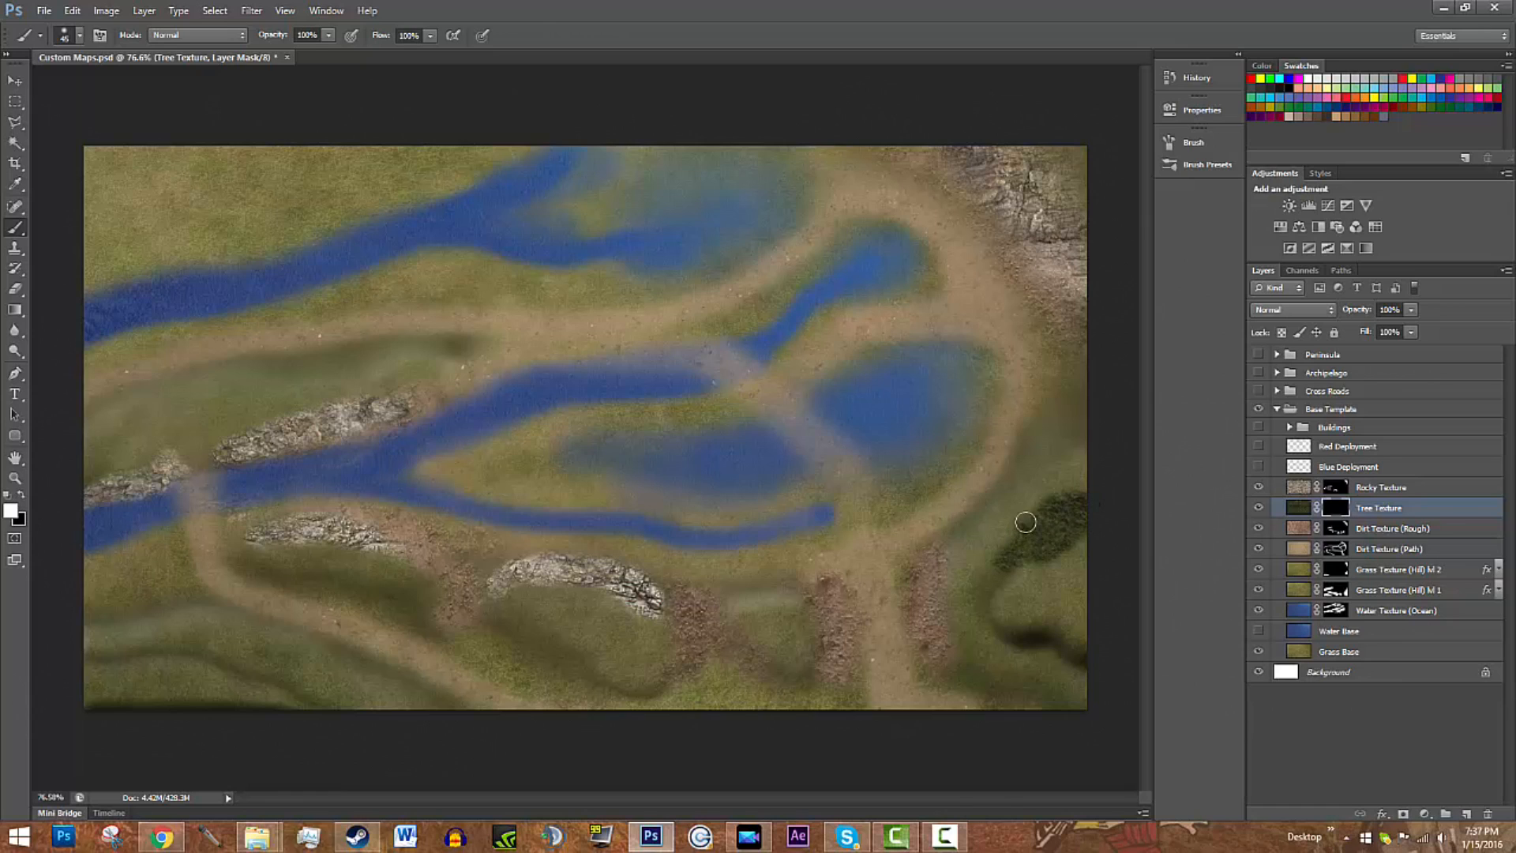
Step: Choose a scattered brush preset with lower flow and paint forest onto the central island
left_click(82, 36)
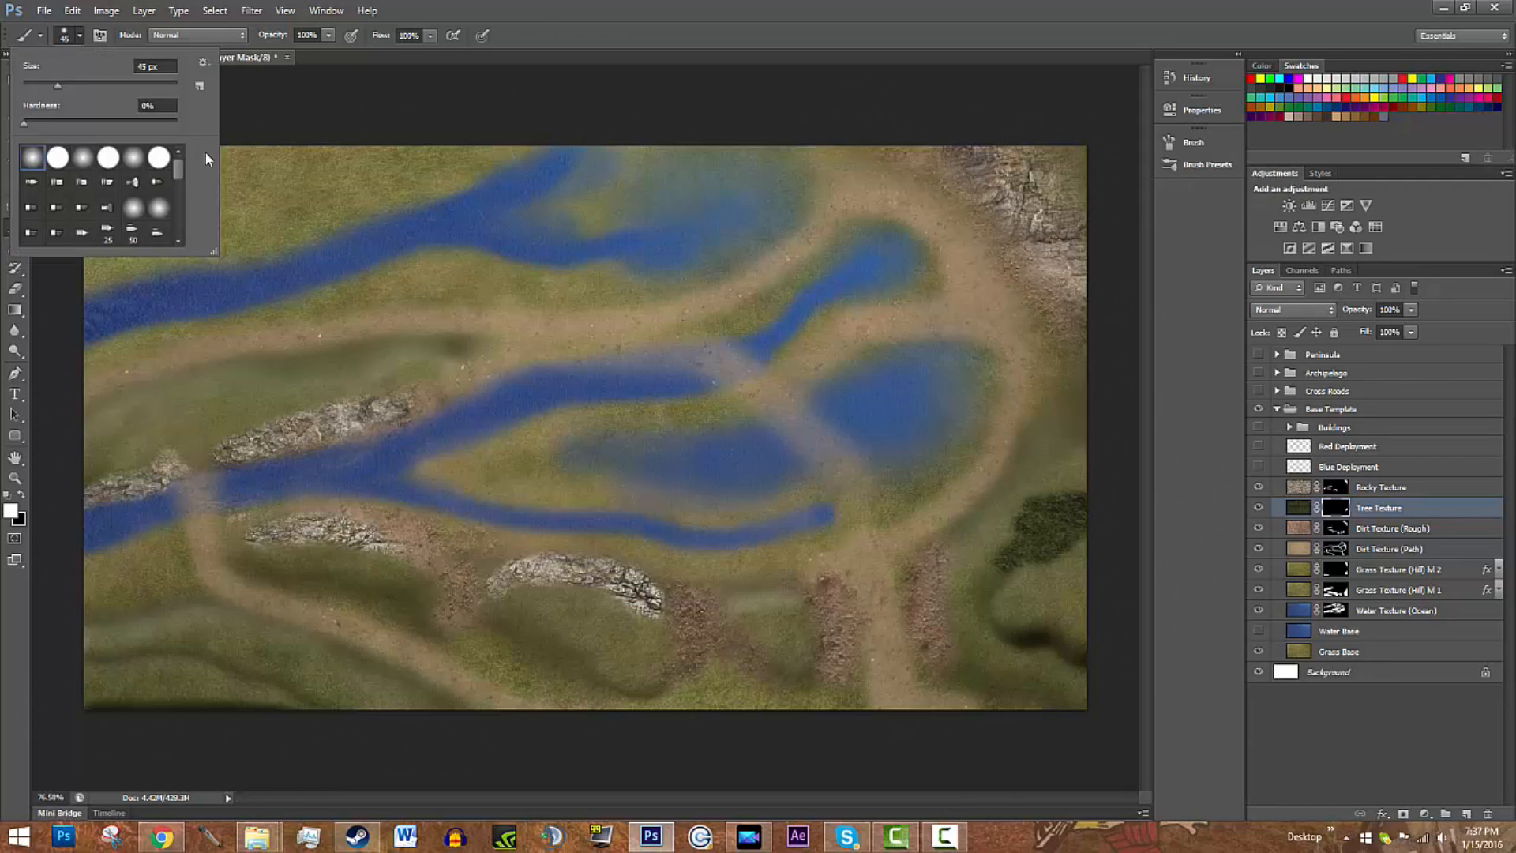
scroll("down", 3)
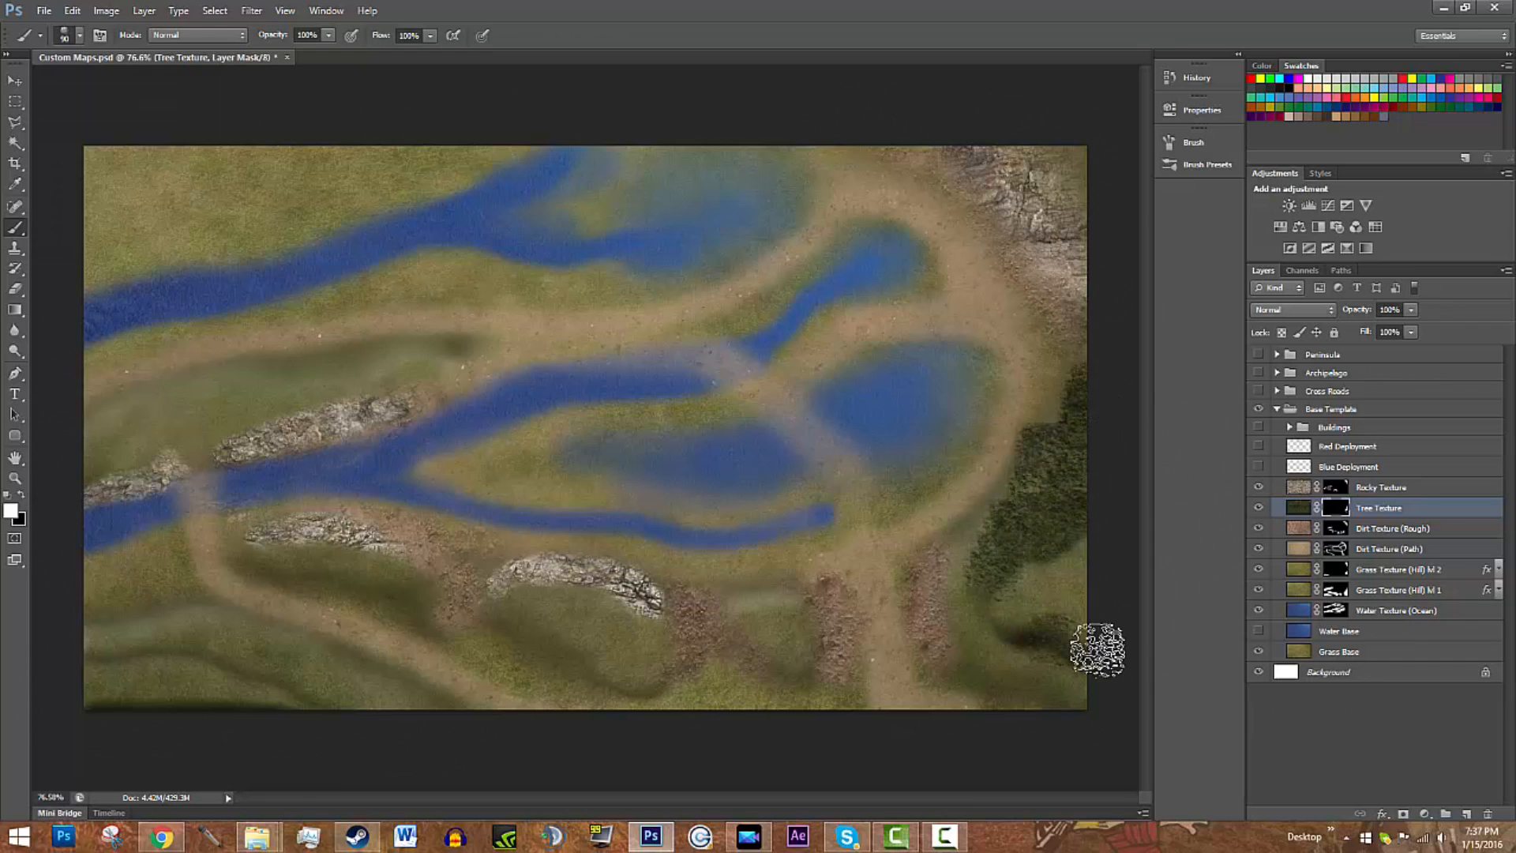
mouse_move(1051, 150)
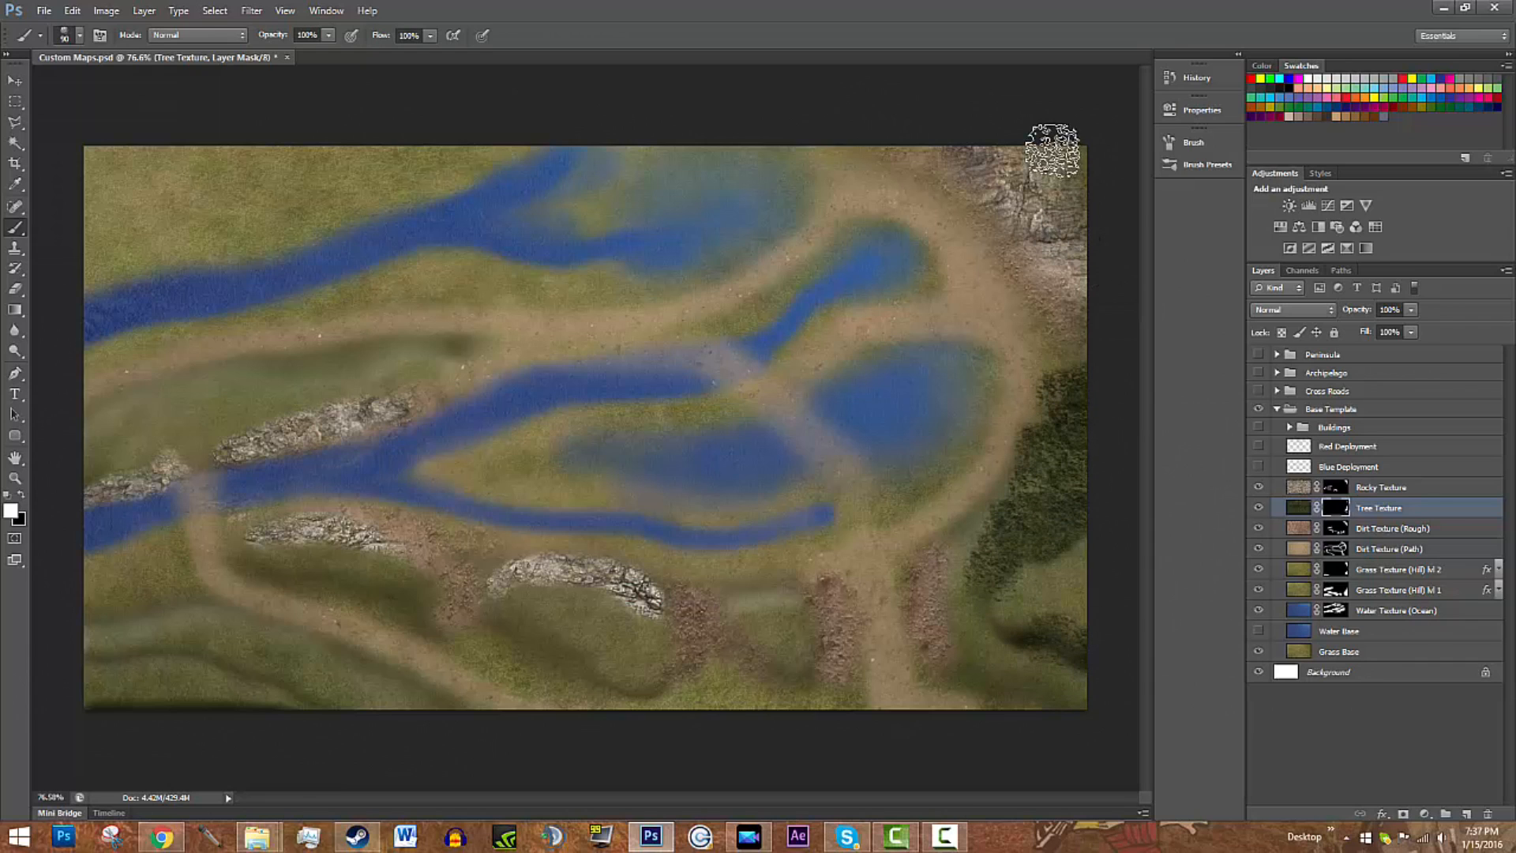
mouse_move(856, 440)
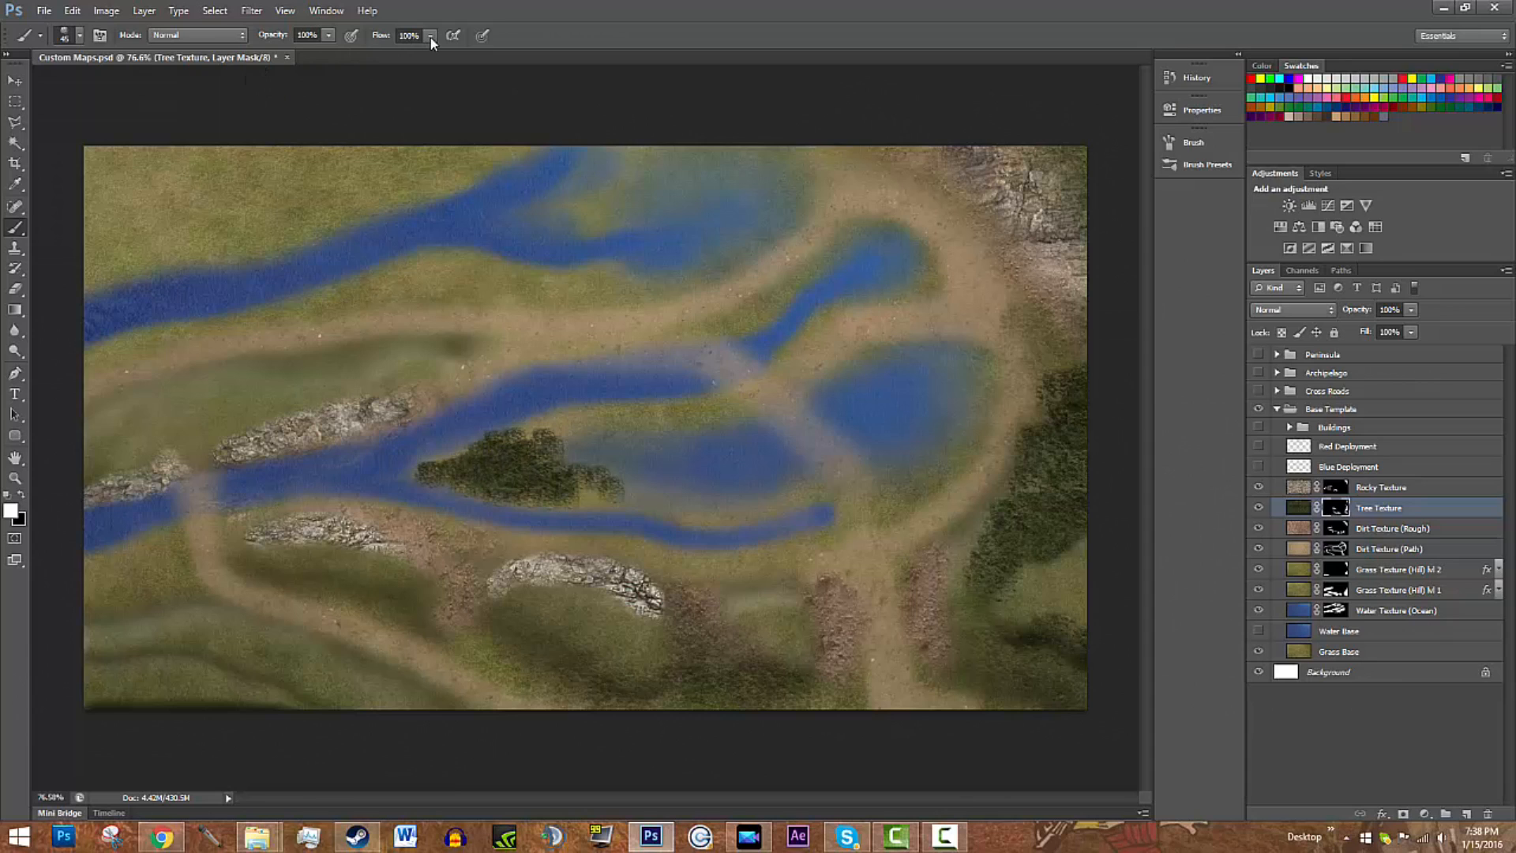
left_click(407, 35)
type("45")
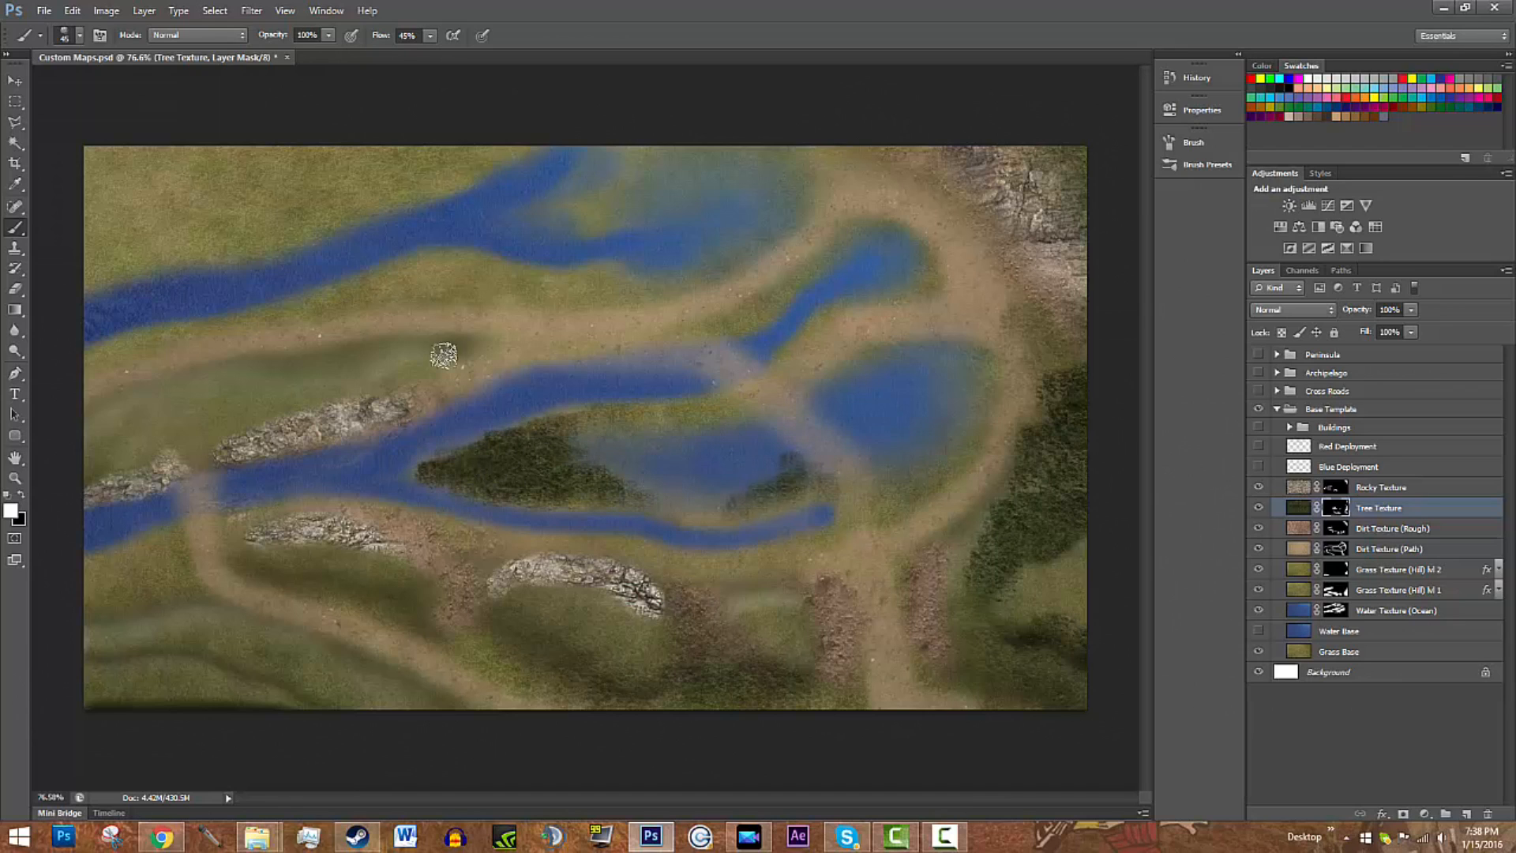
left_click(81, 37)
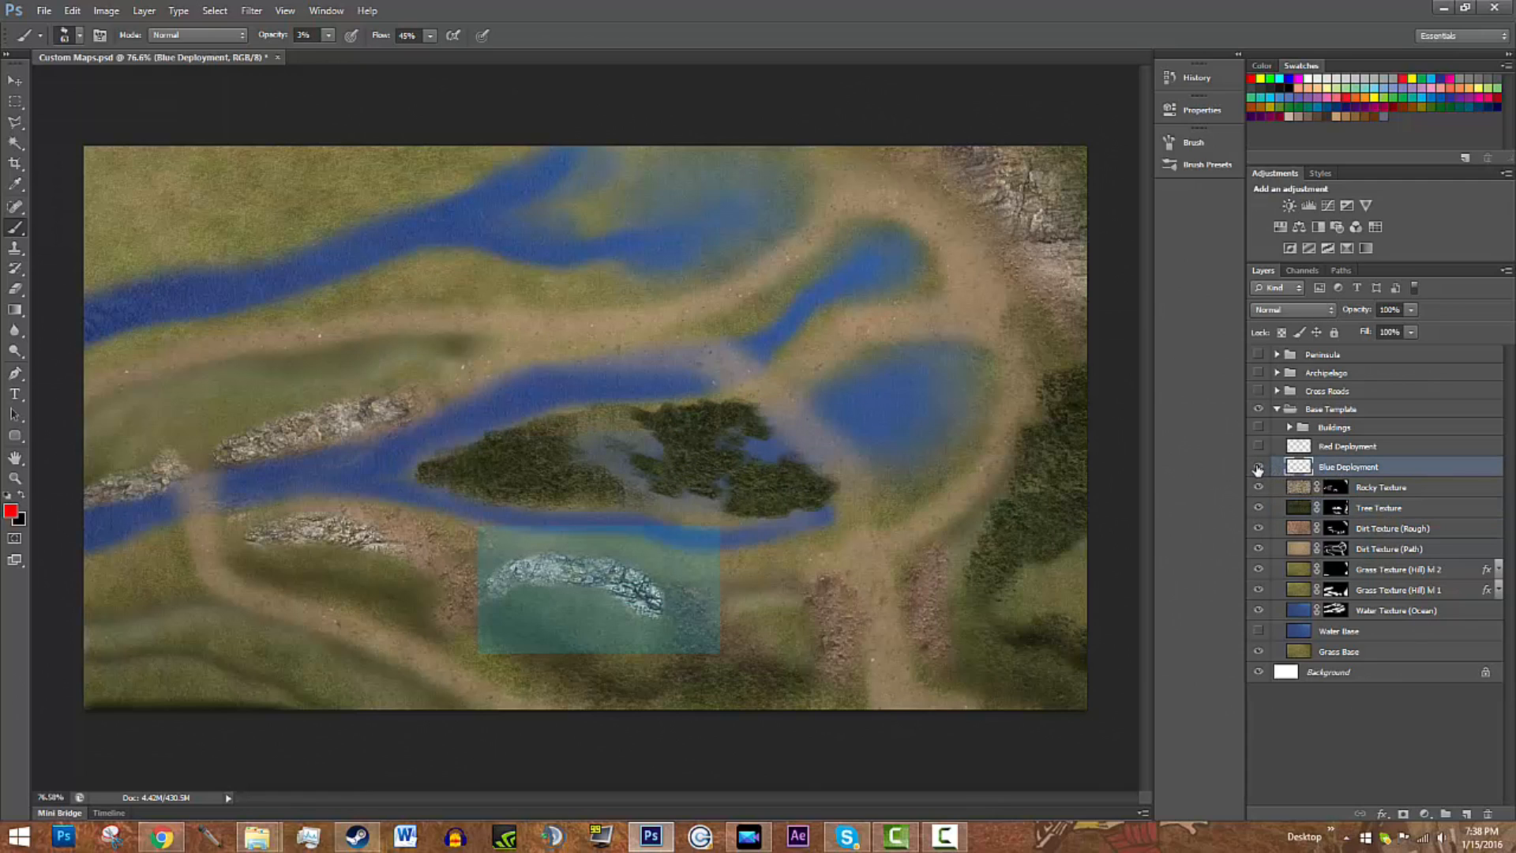
Step: Hide Blue Deployment, show and expand the Buildings group, and move Capture Point 1 onto the island
left_click(1258, 466)
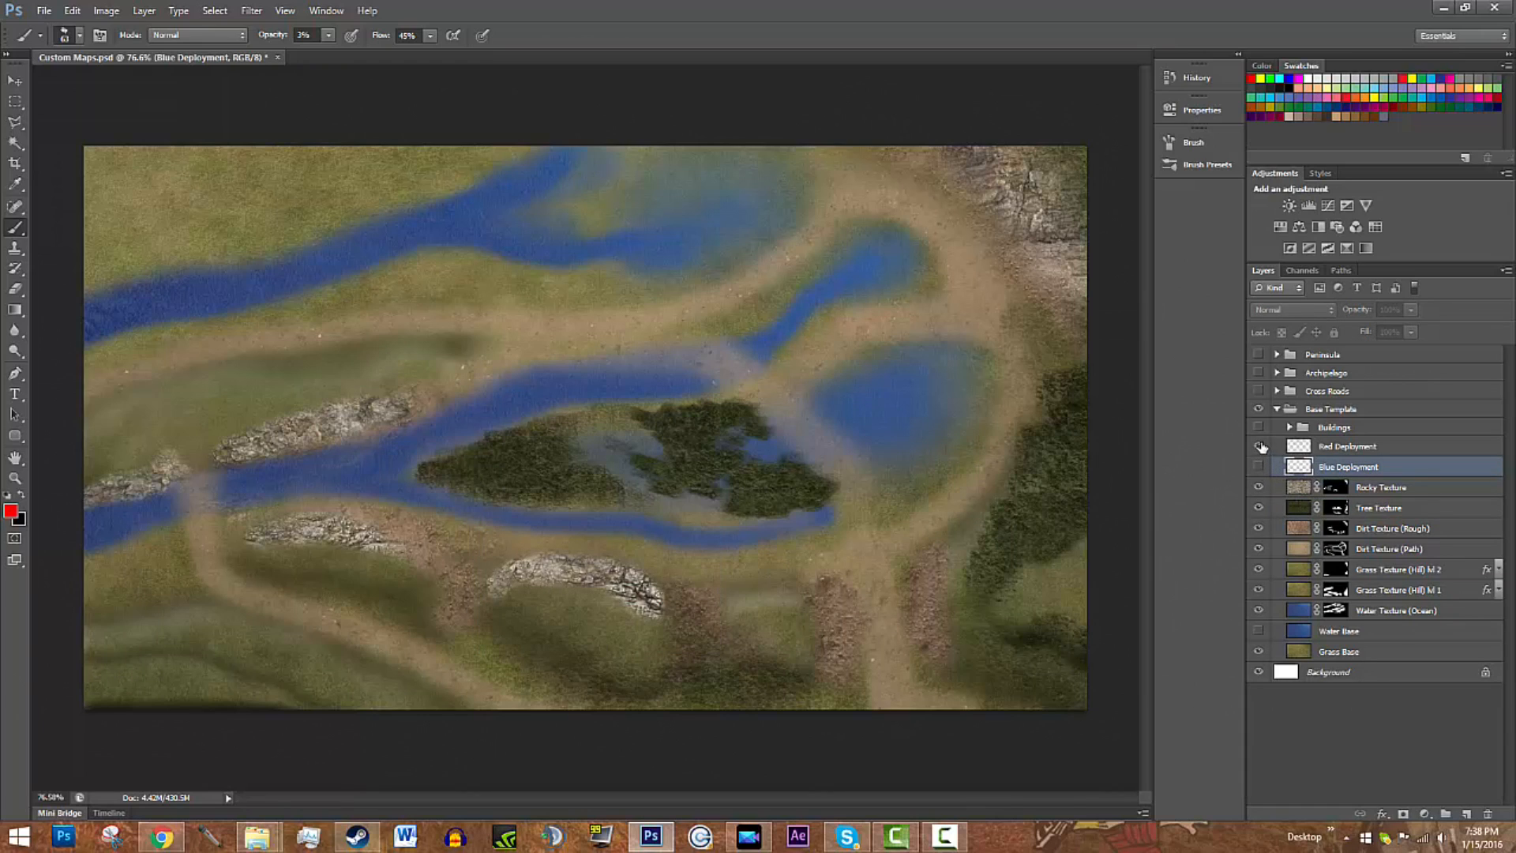
left_click(1259, 436)
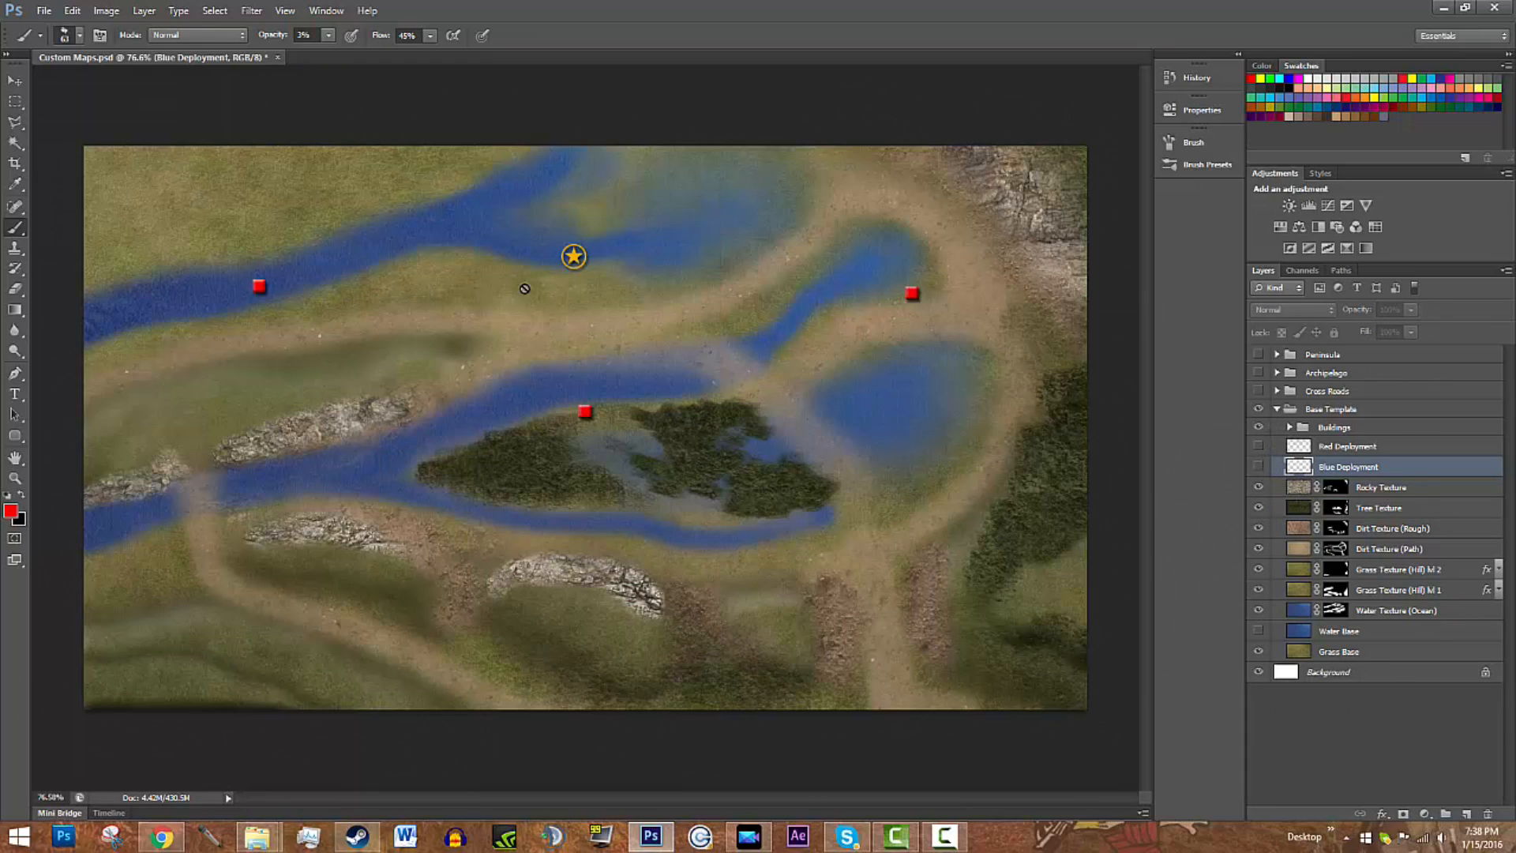
left_click(1288, 427)
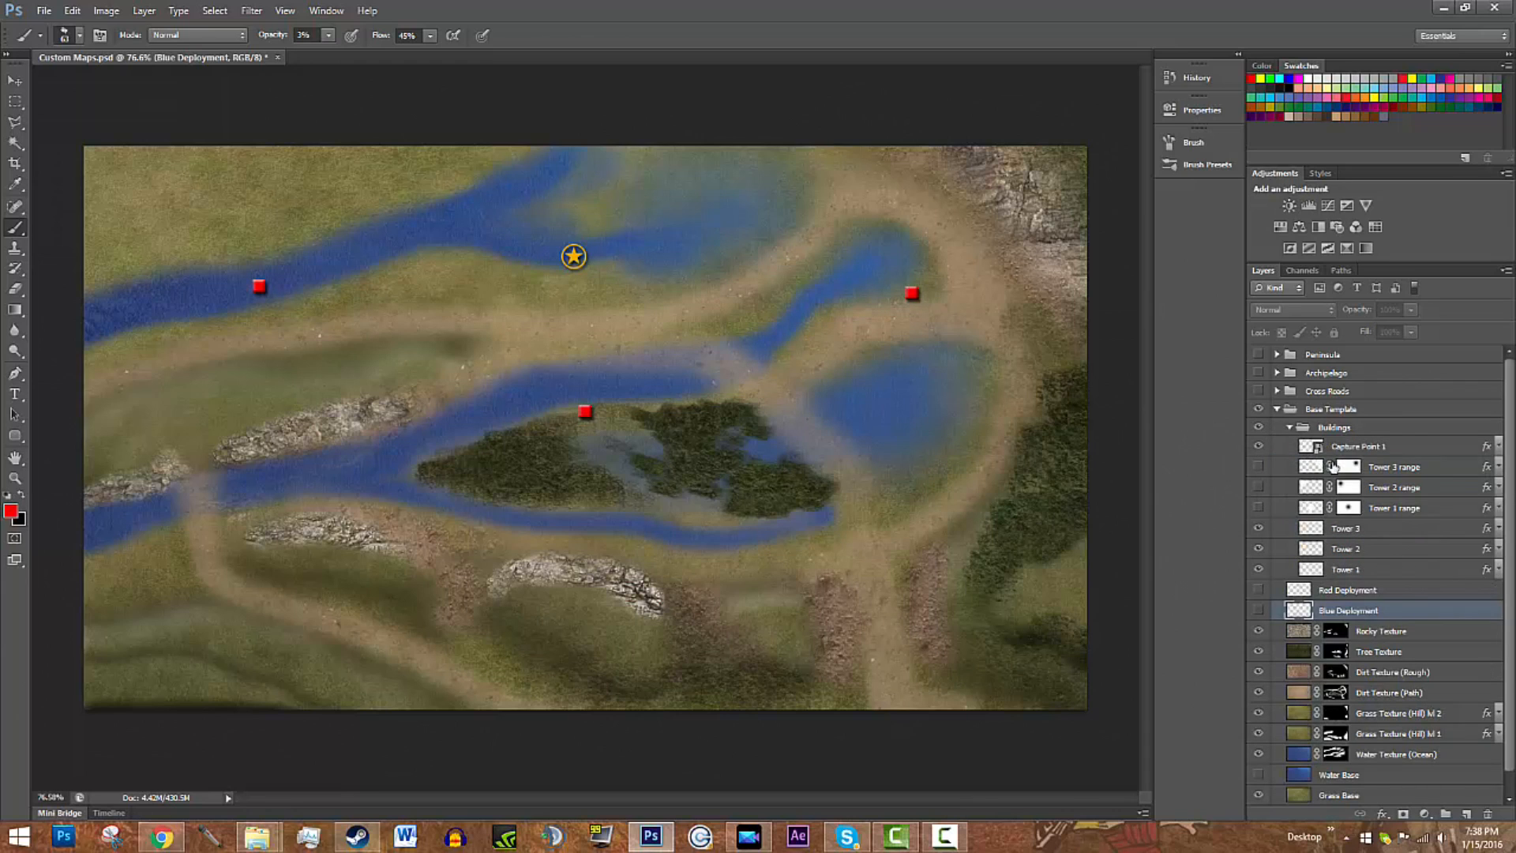
left_click(1358, 445)
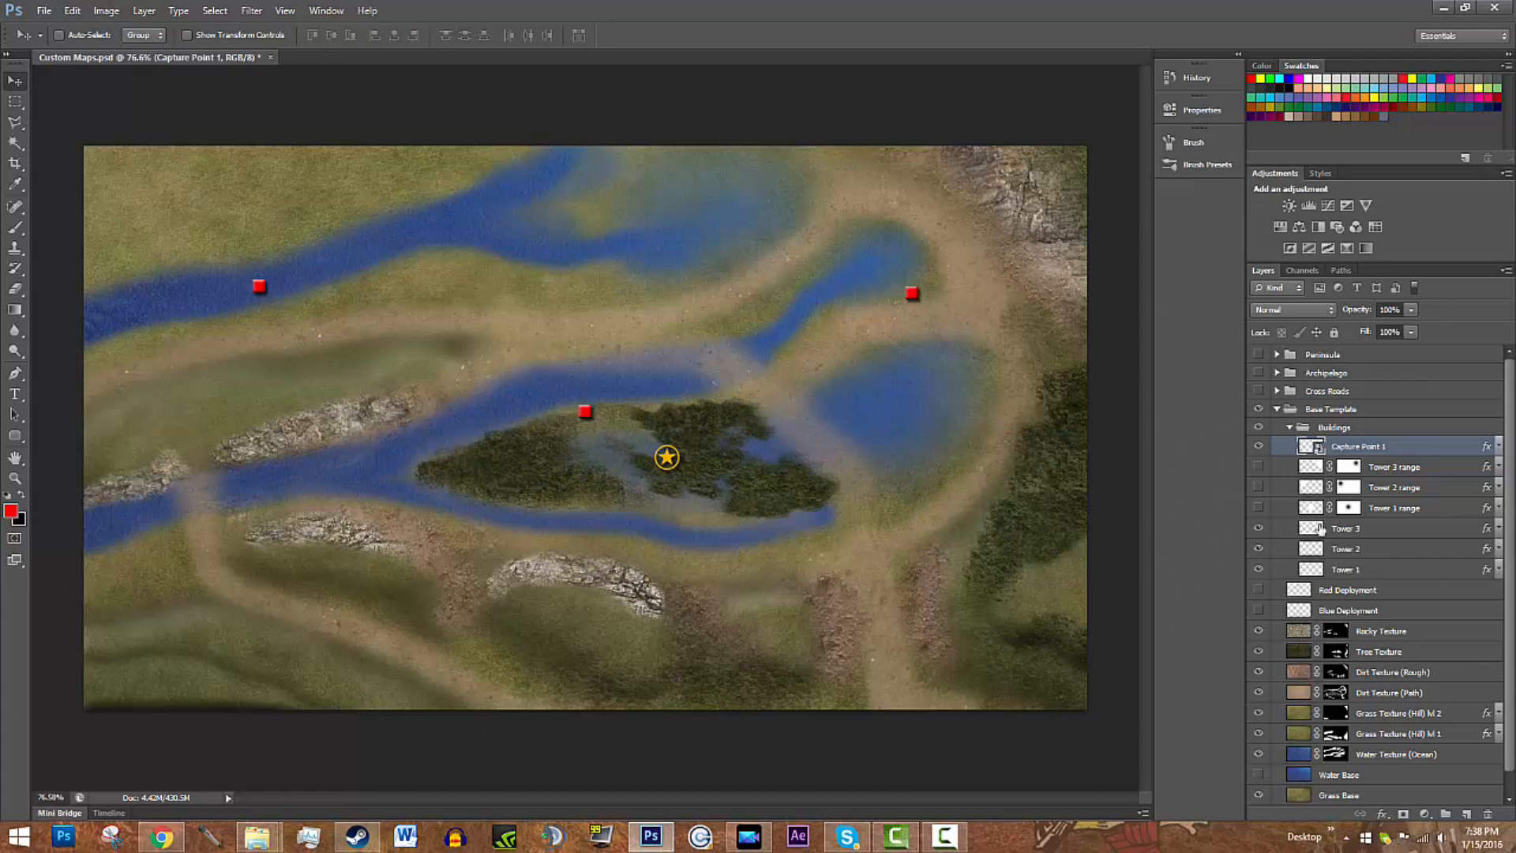
Step: Toggle Tower 3's range circle visibility, then hide the whole Base Template group
left_click(1346, 528)
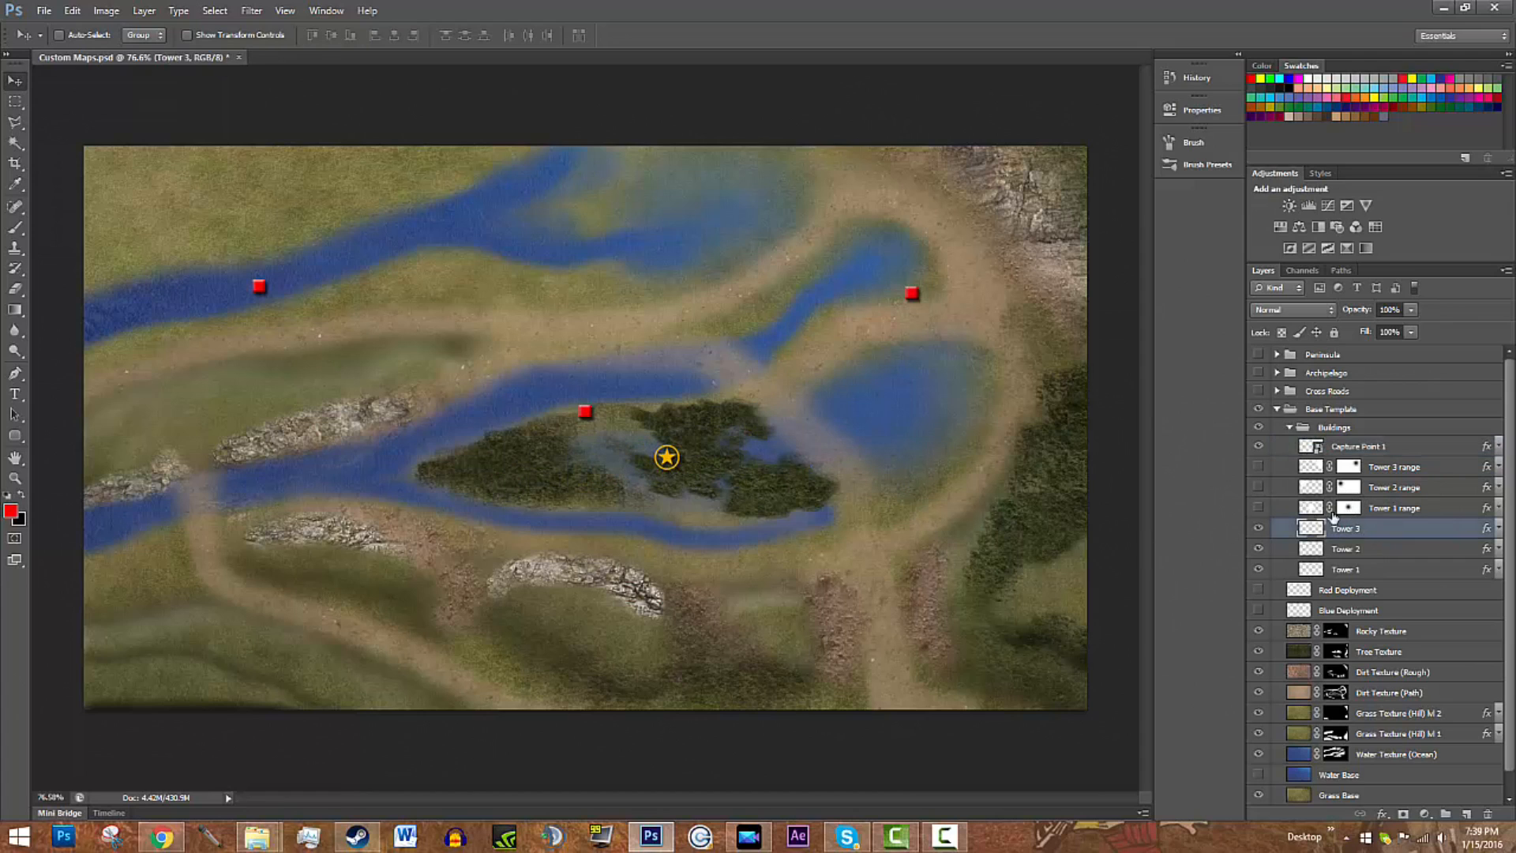
left_click(1258, 467)
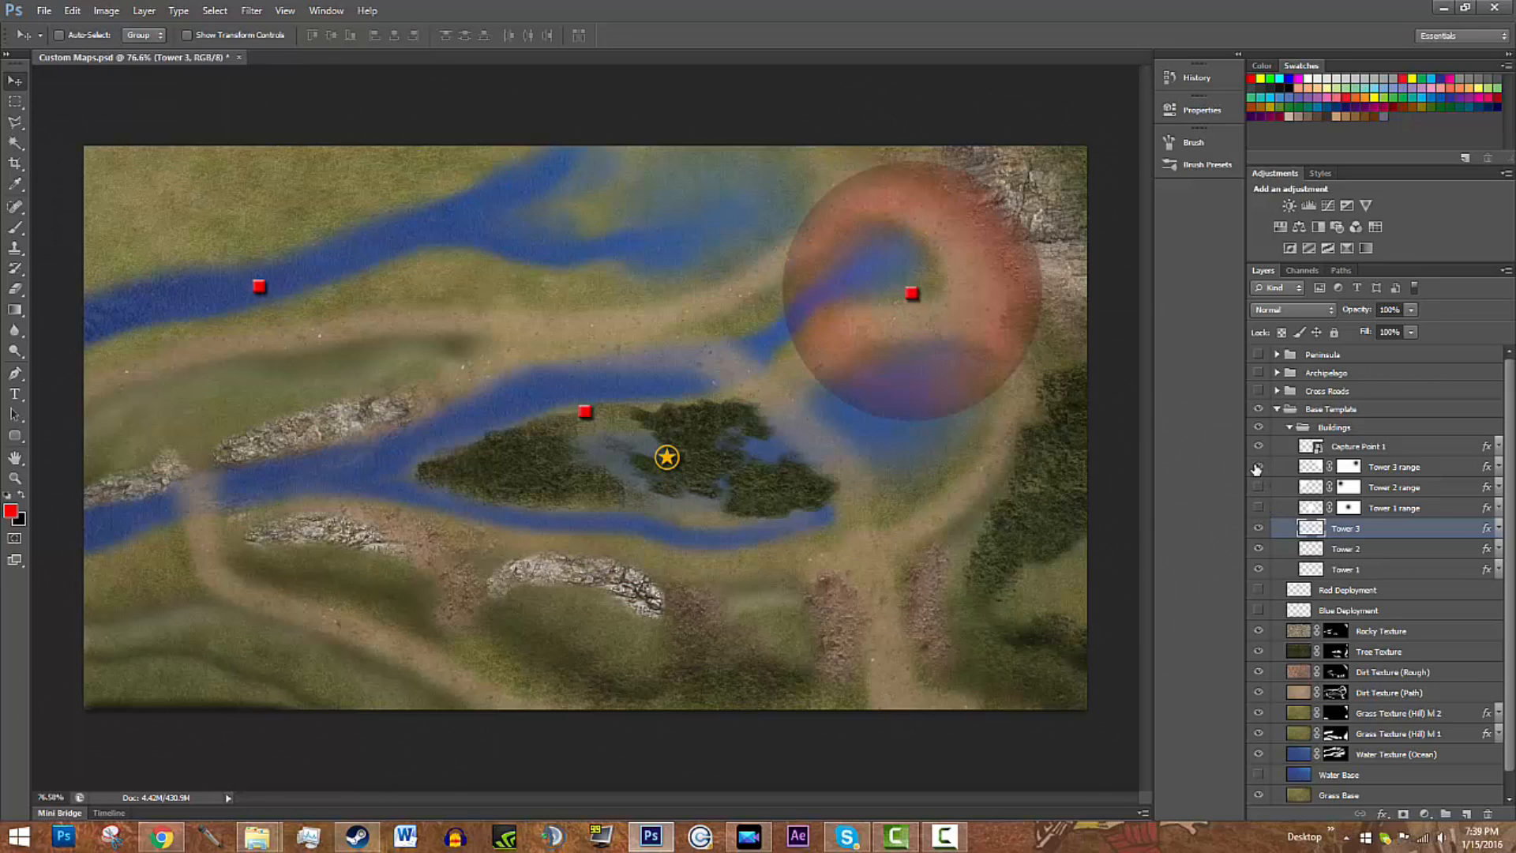
left_click(1258, 468)
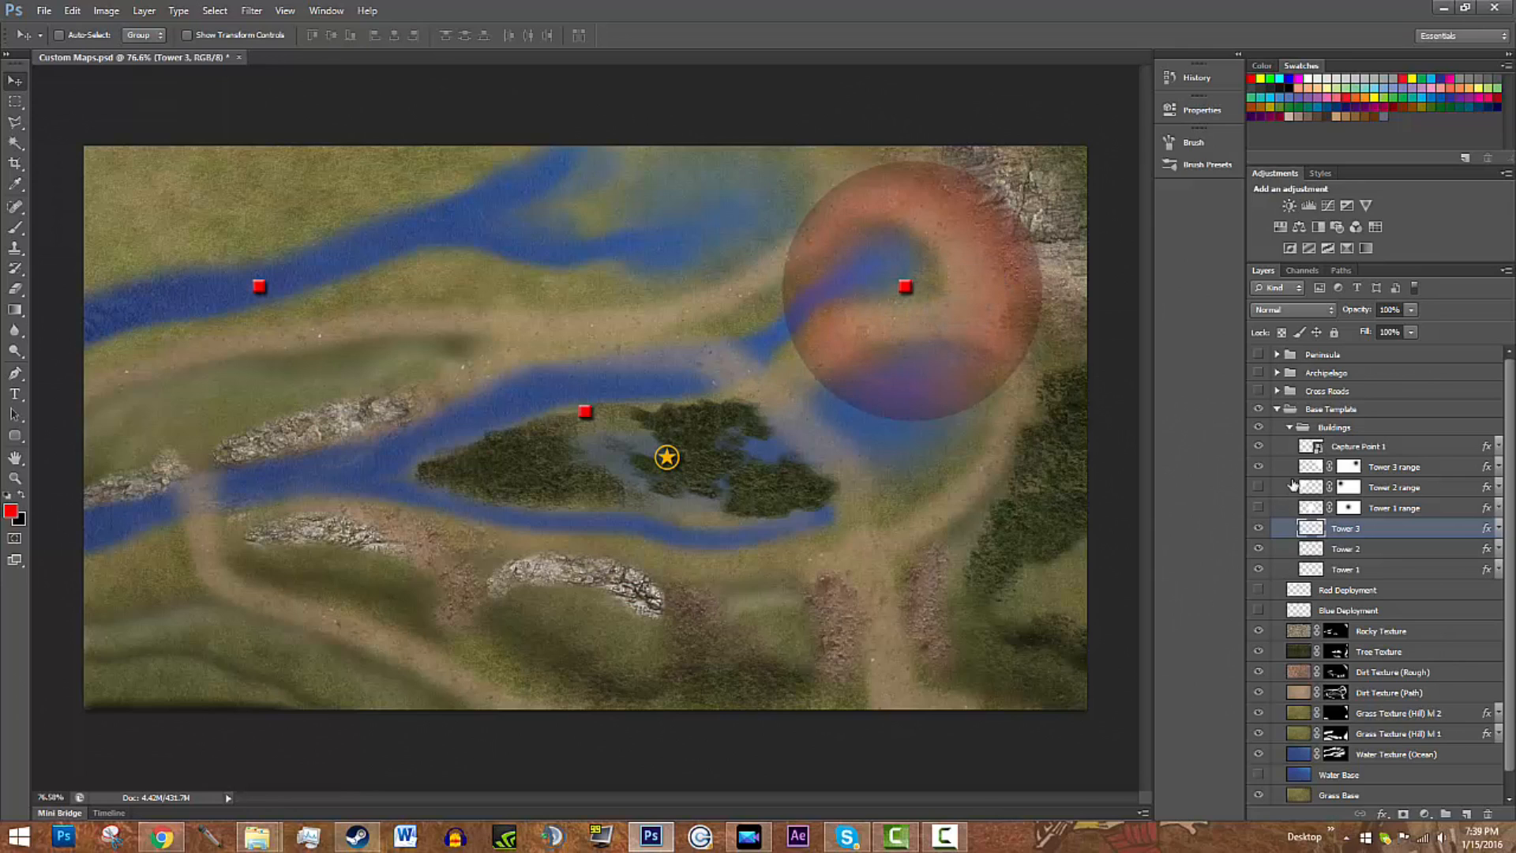
left_click(1258, 409)
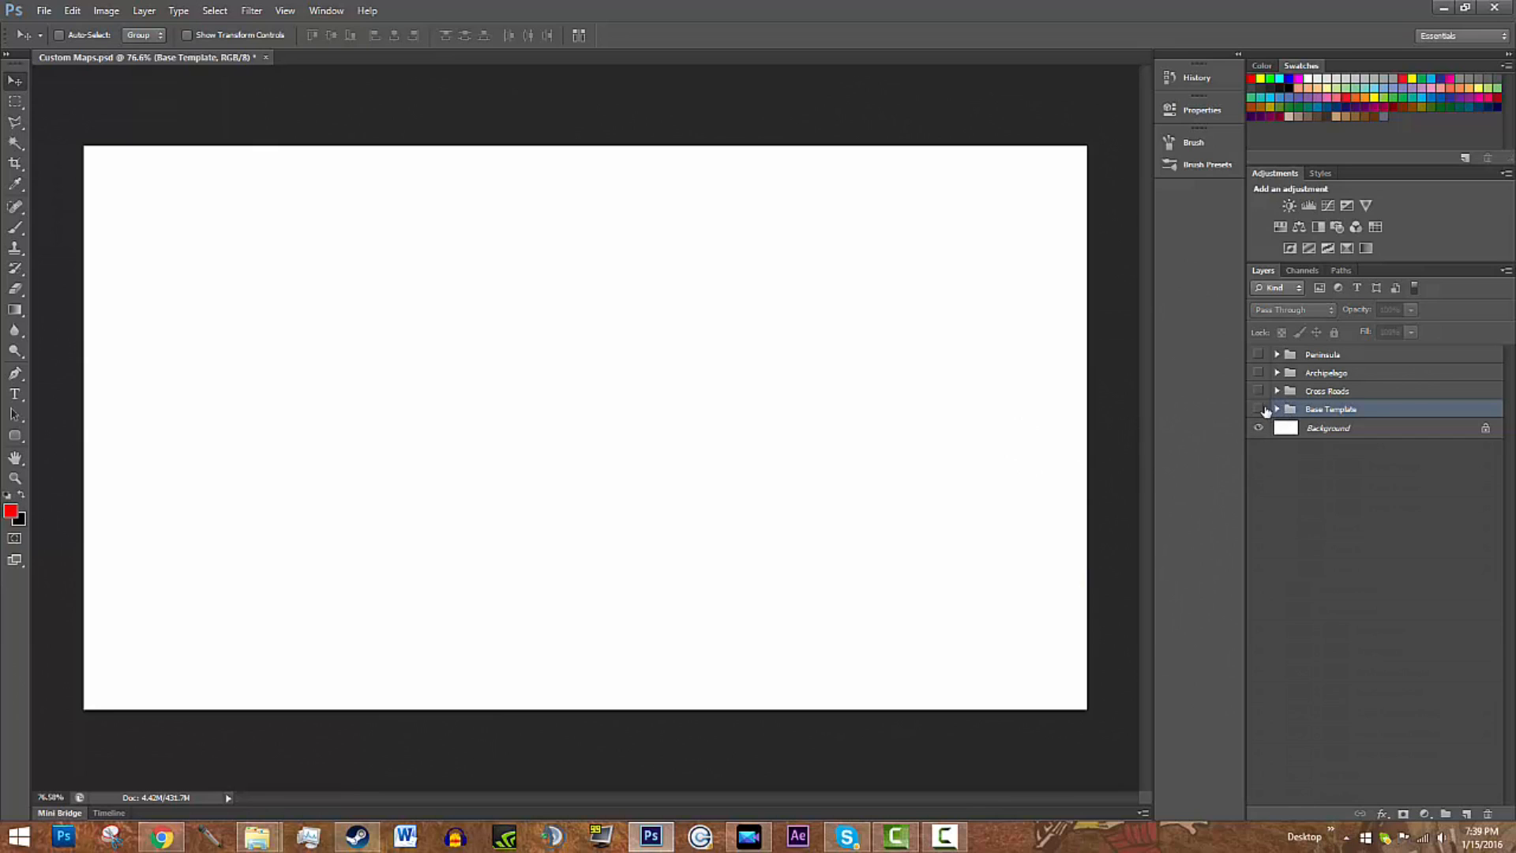
Step: Show the Cross Roads example map and add a new empty Layer 1 above it for annotations
left_click(1258, 409)
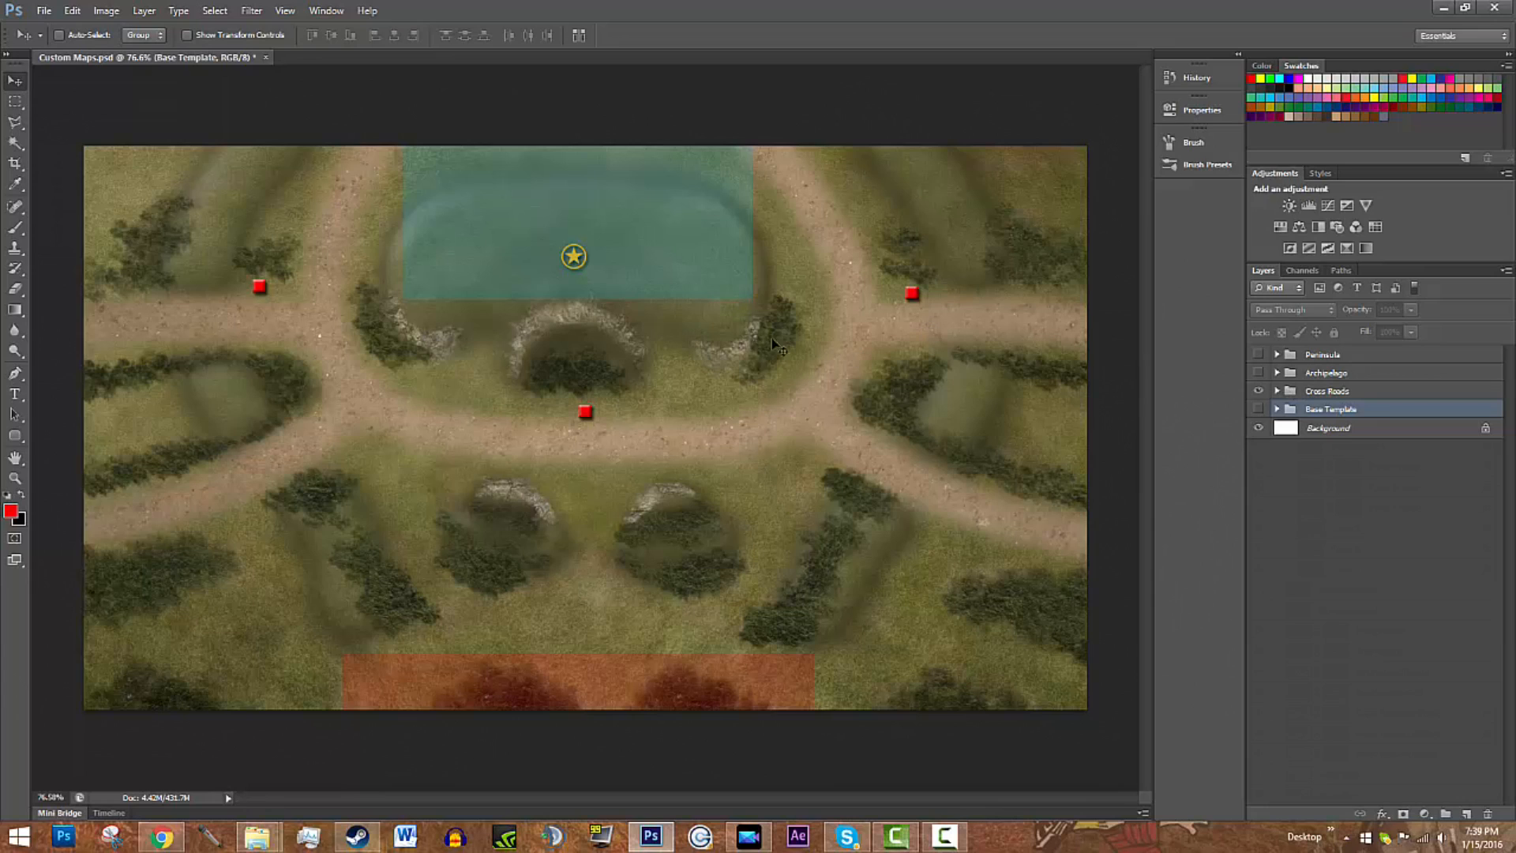
mouse_move(613, 338)
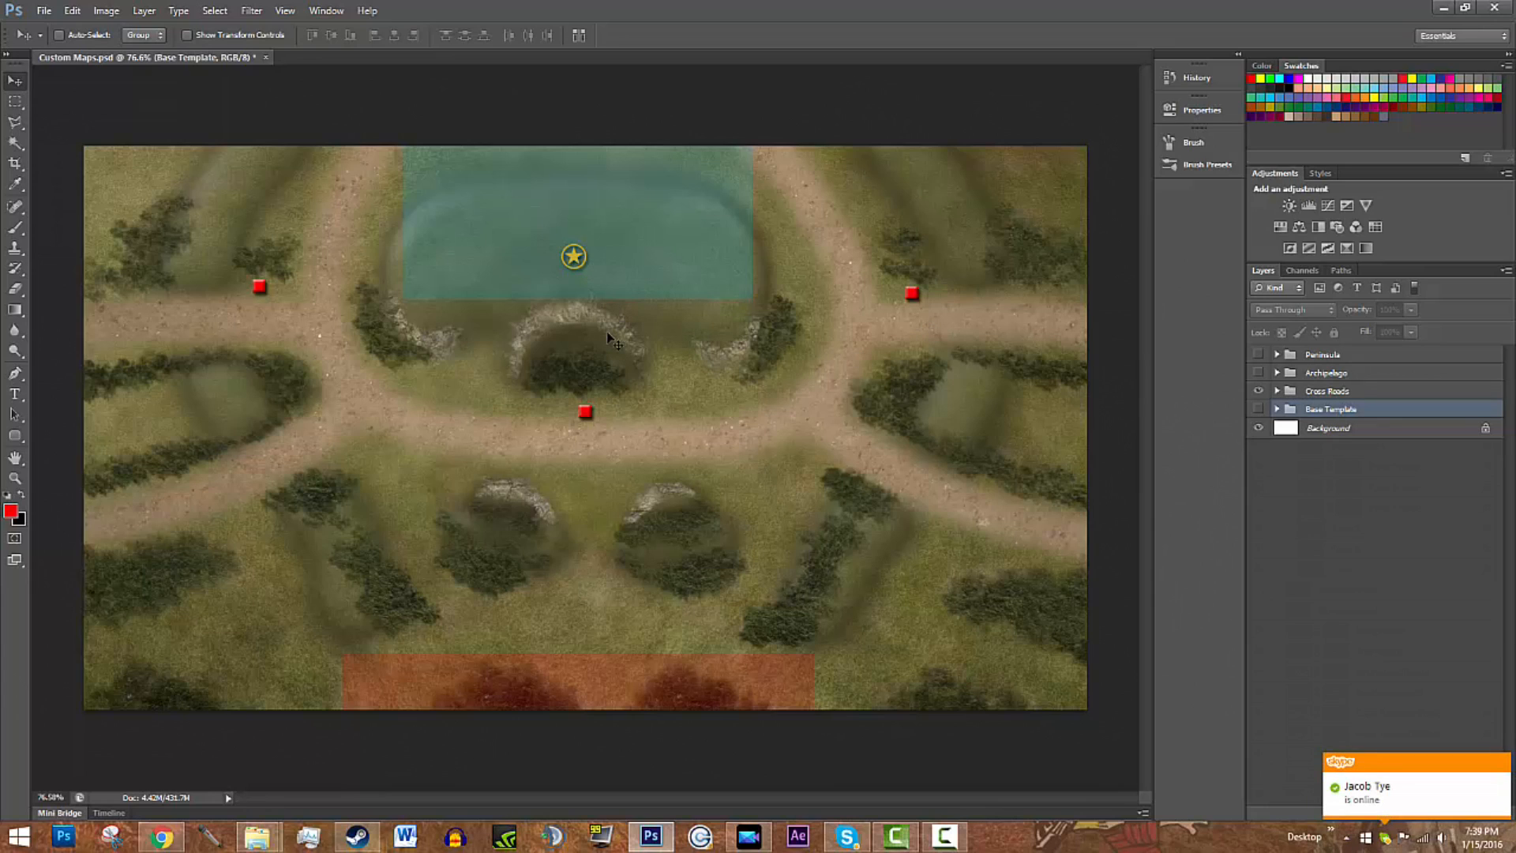
mouse_move(1175, 360)
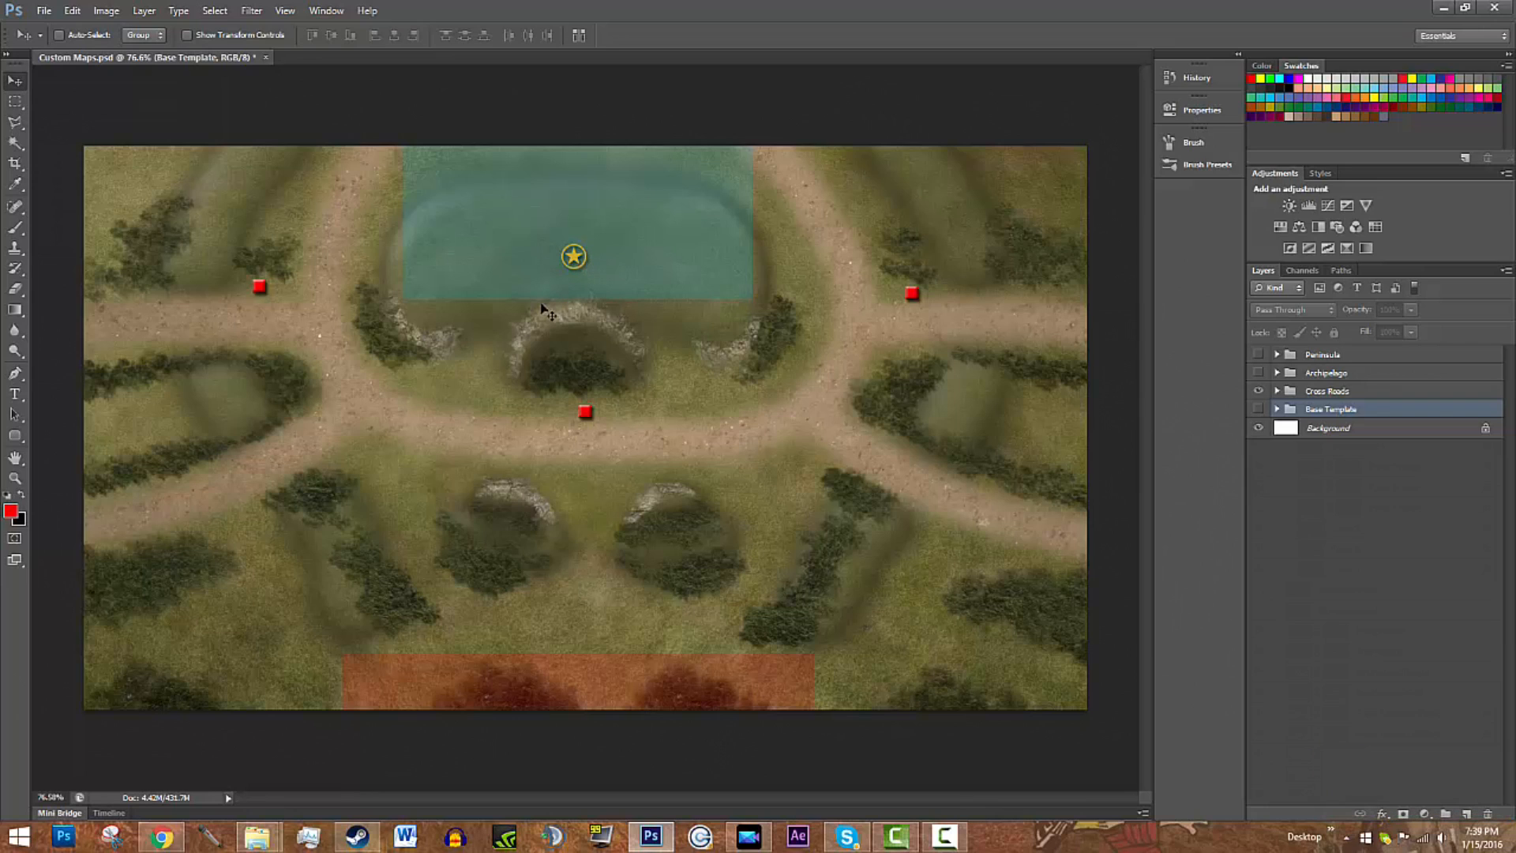
mouse_move(1139, 383)
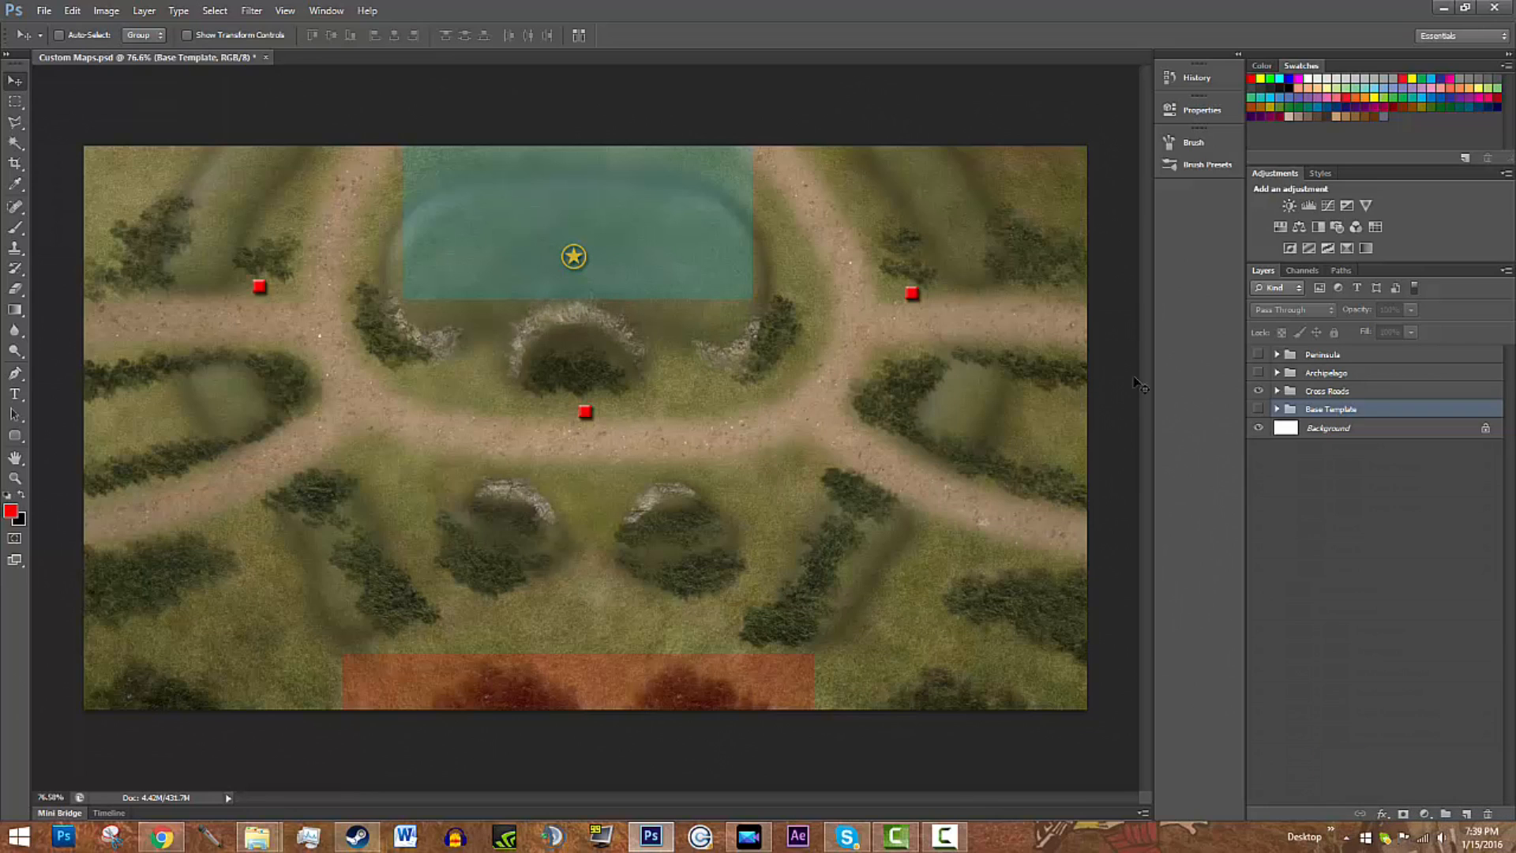
left_click(1324, 354)
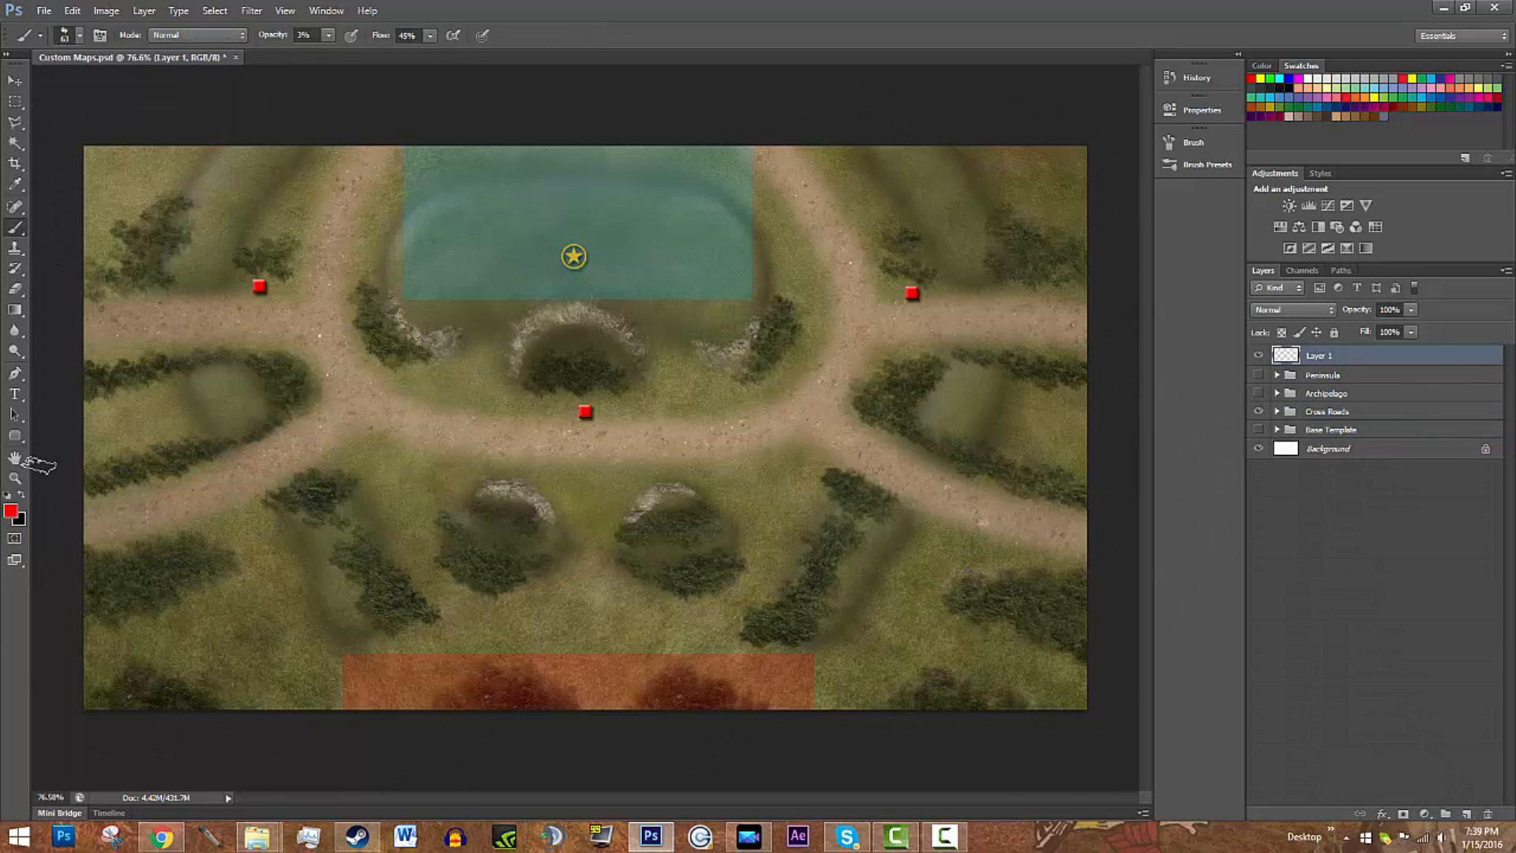
Step: Sketch red attack arrows toward the centre objective on Layer 1, then undo the markings
left_click(82, 37)
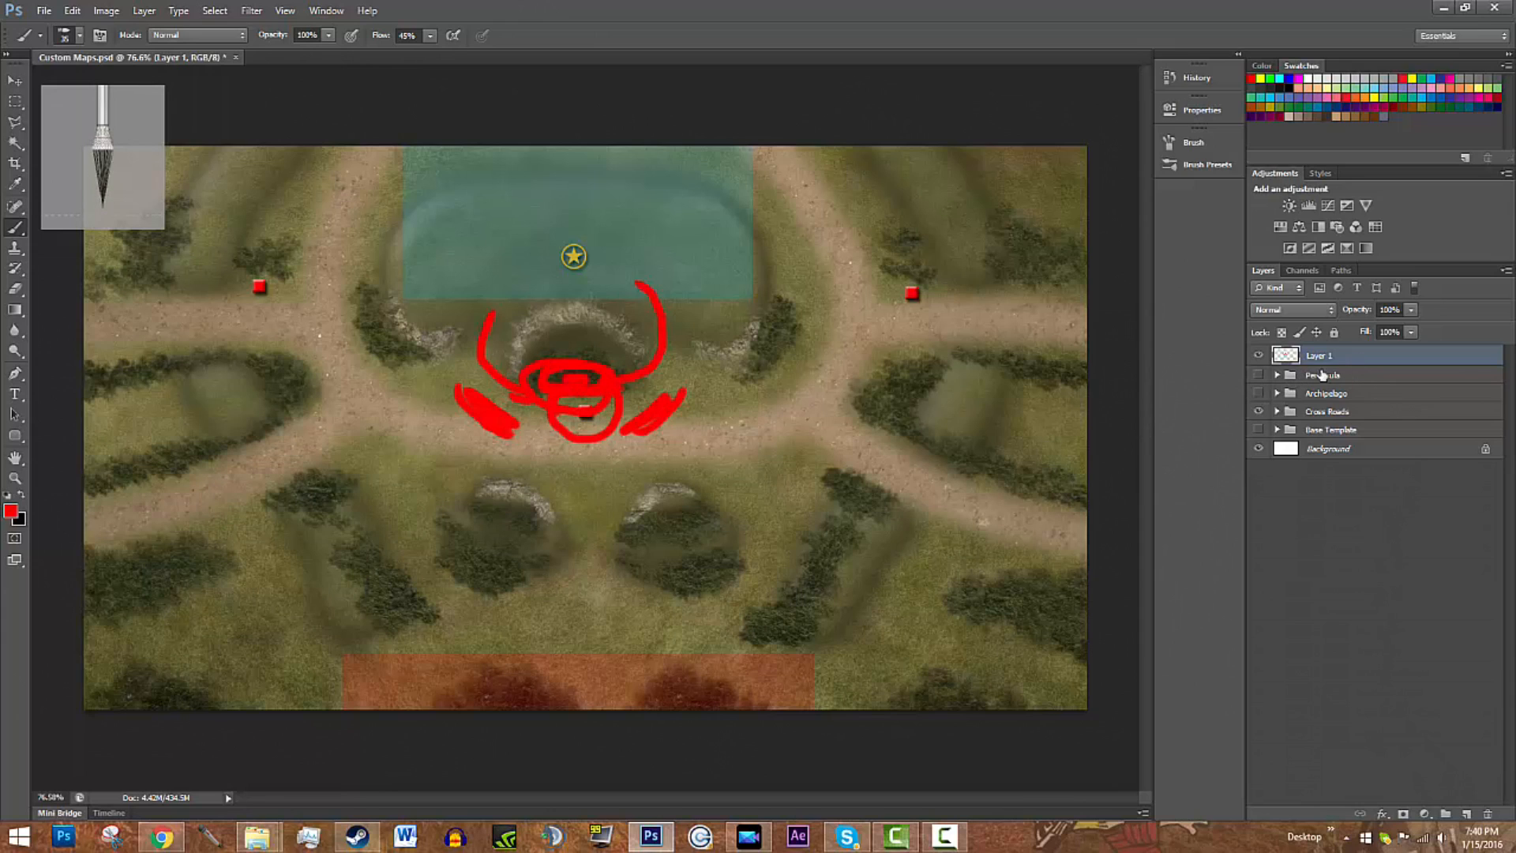
key("ctrl+z")
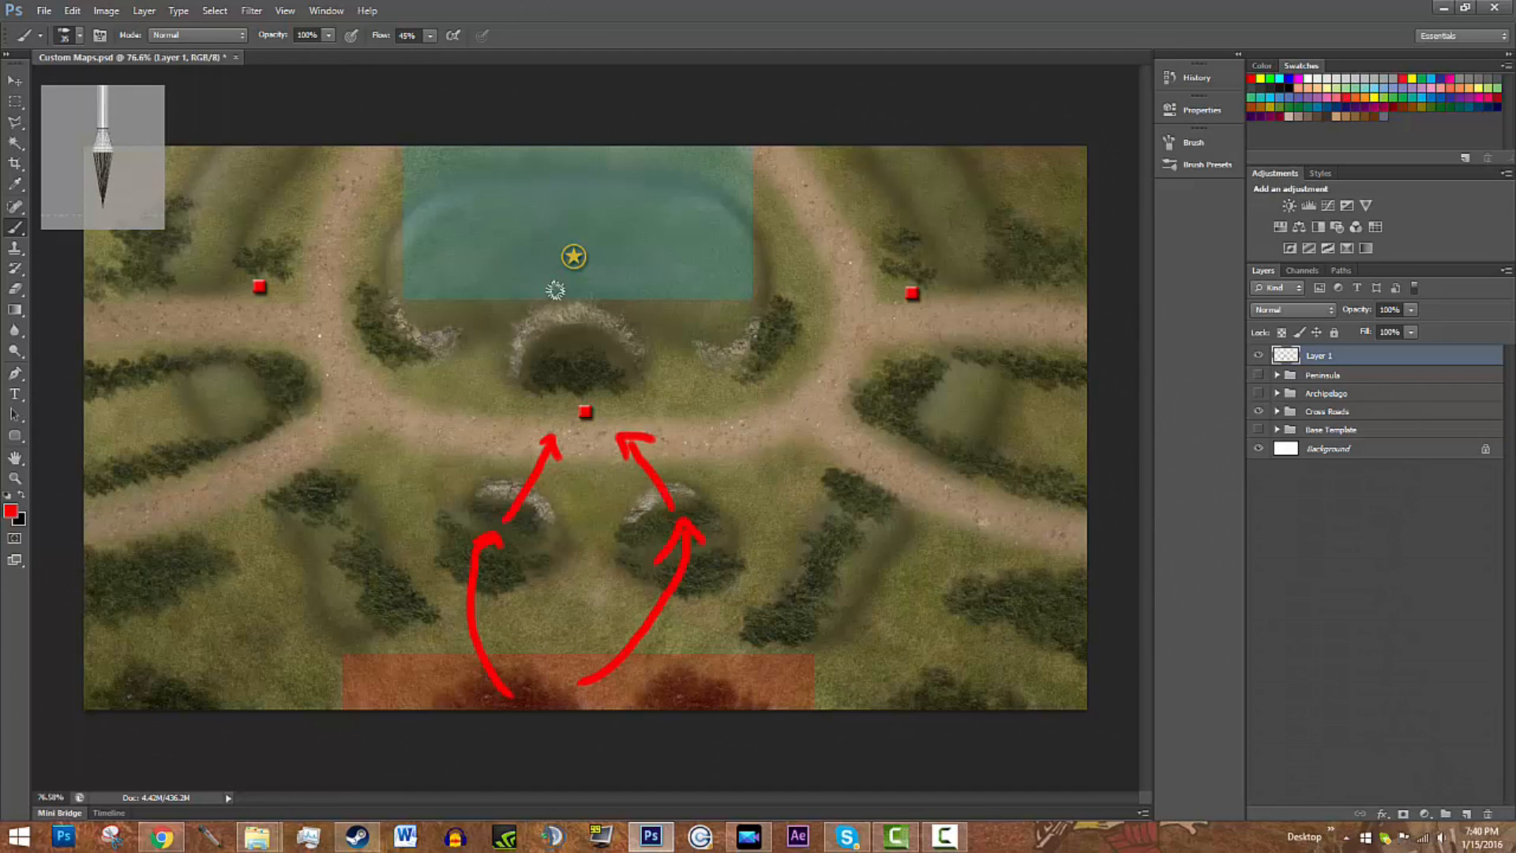
mouse_move(579, 472)
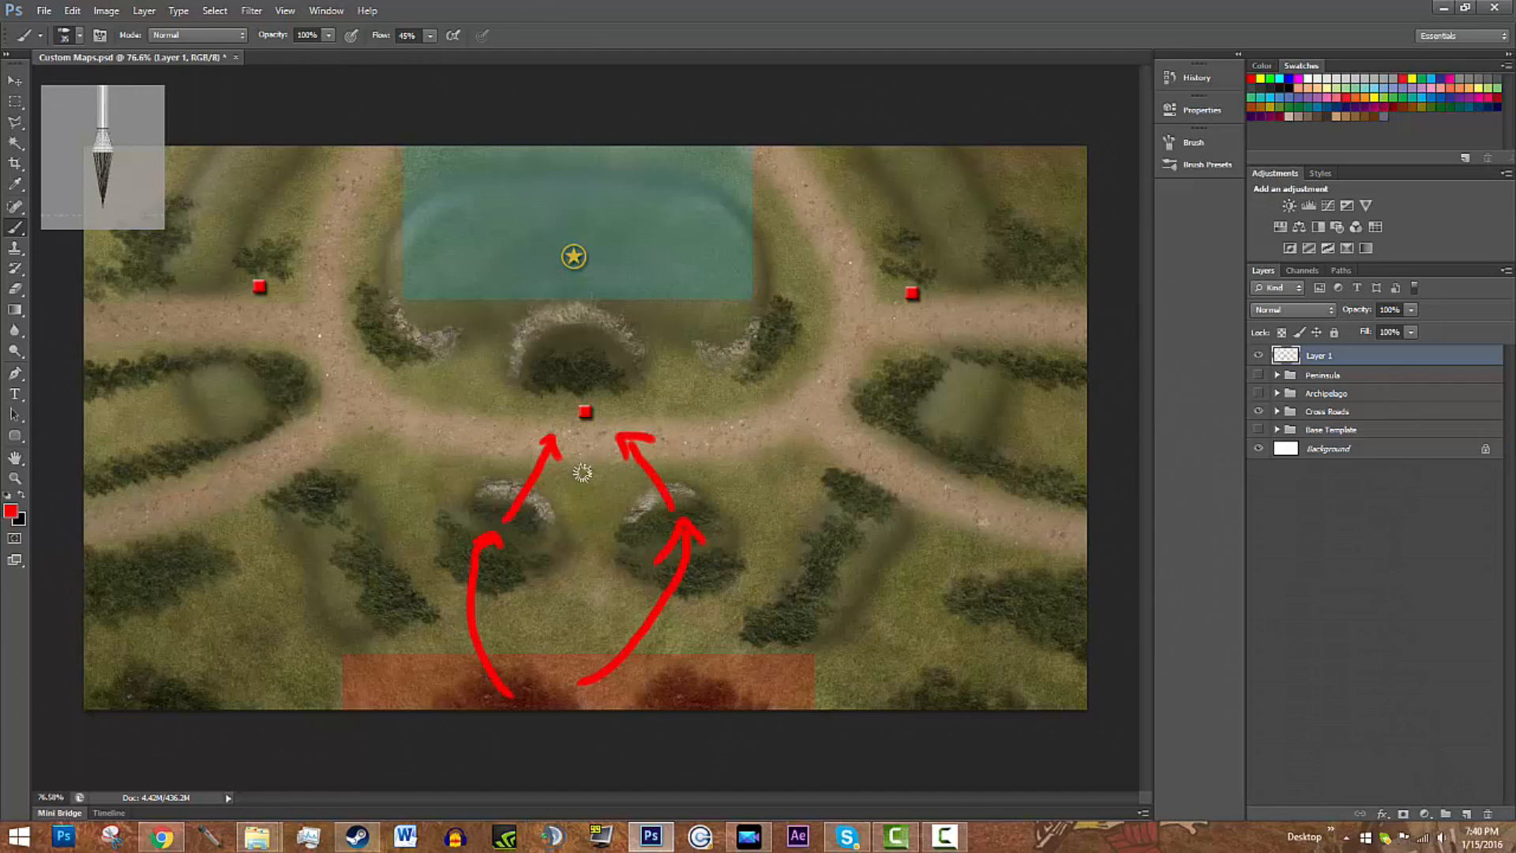
mouse_move(578, 483)
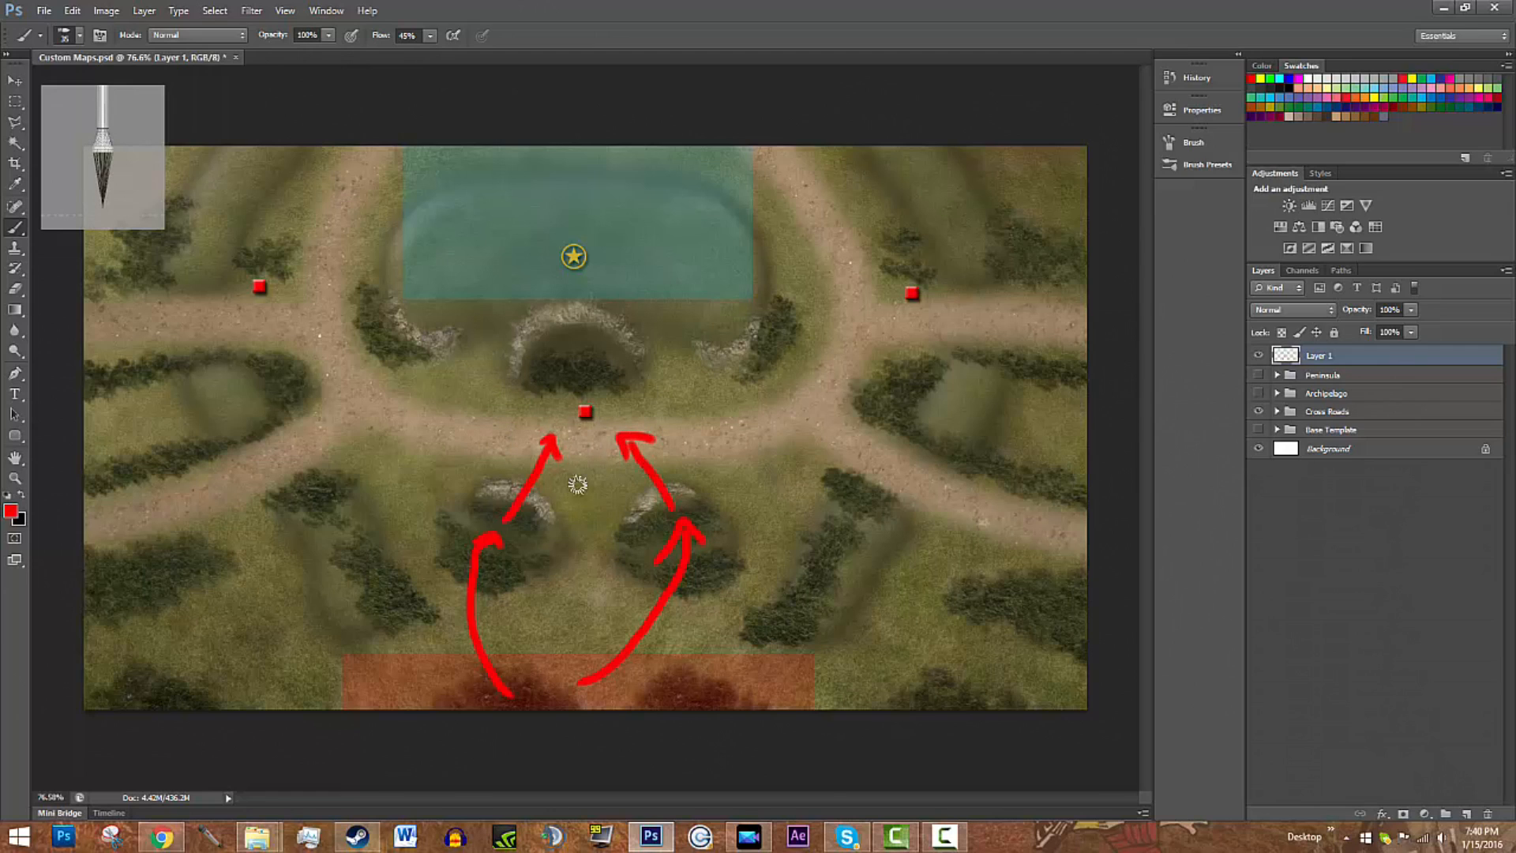
mouse_move(607, 329)
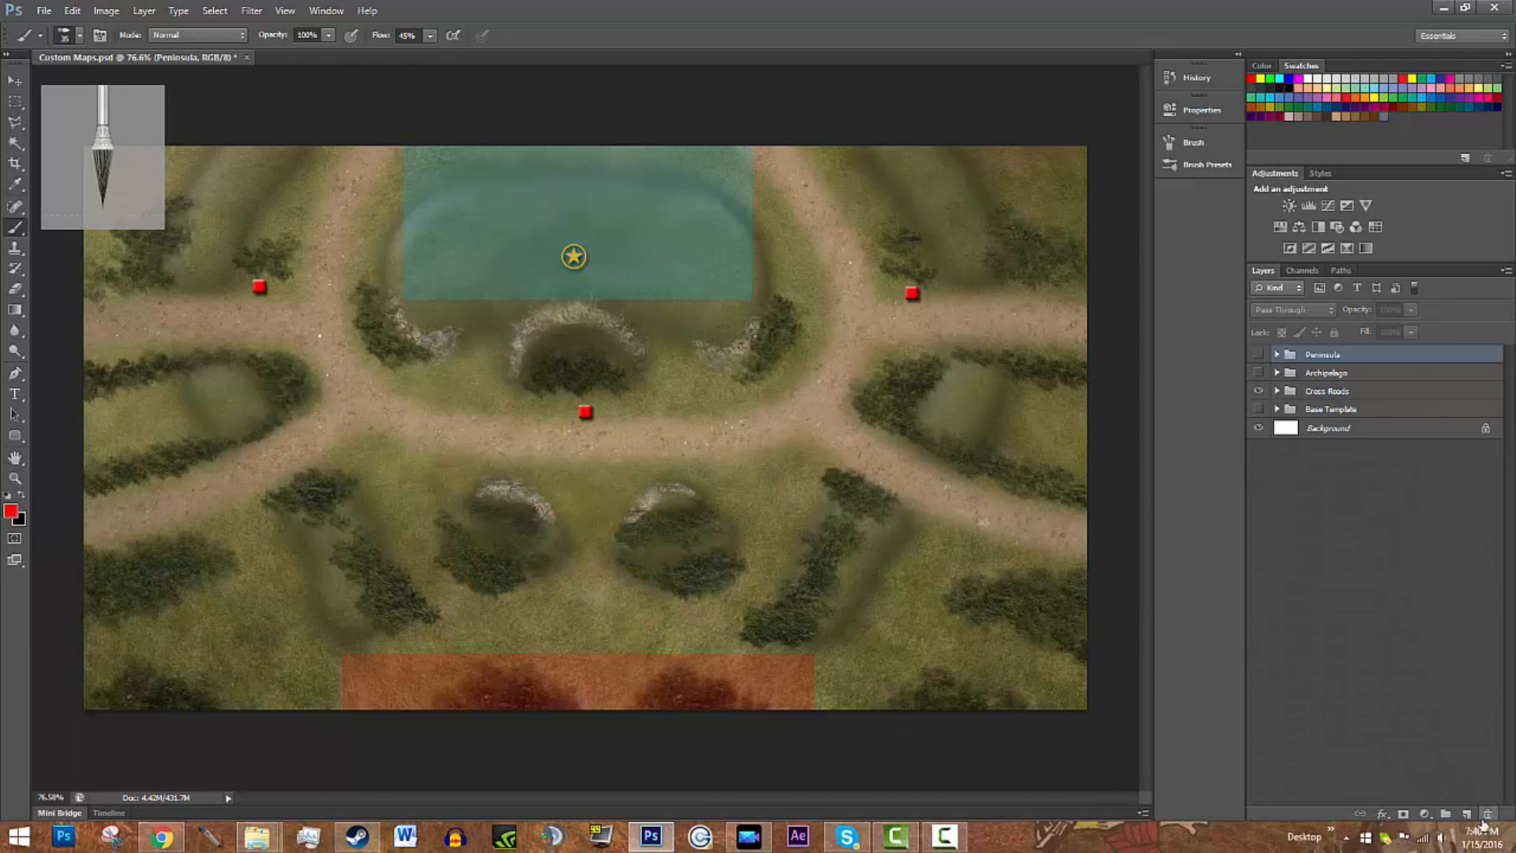
Step: Add a fresh annotation layer, draw red tactical markings, and undo them to start over
left_click(1448, 815)
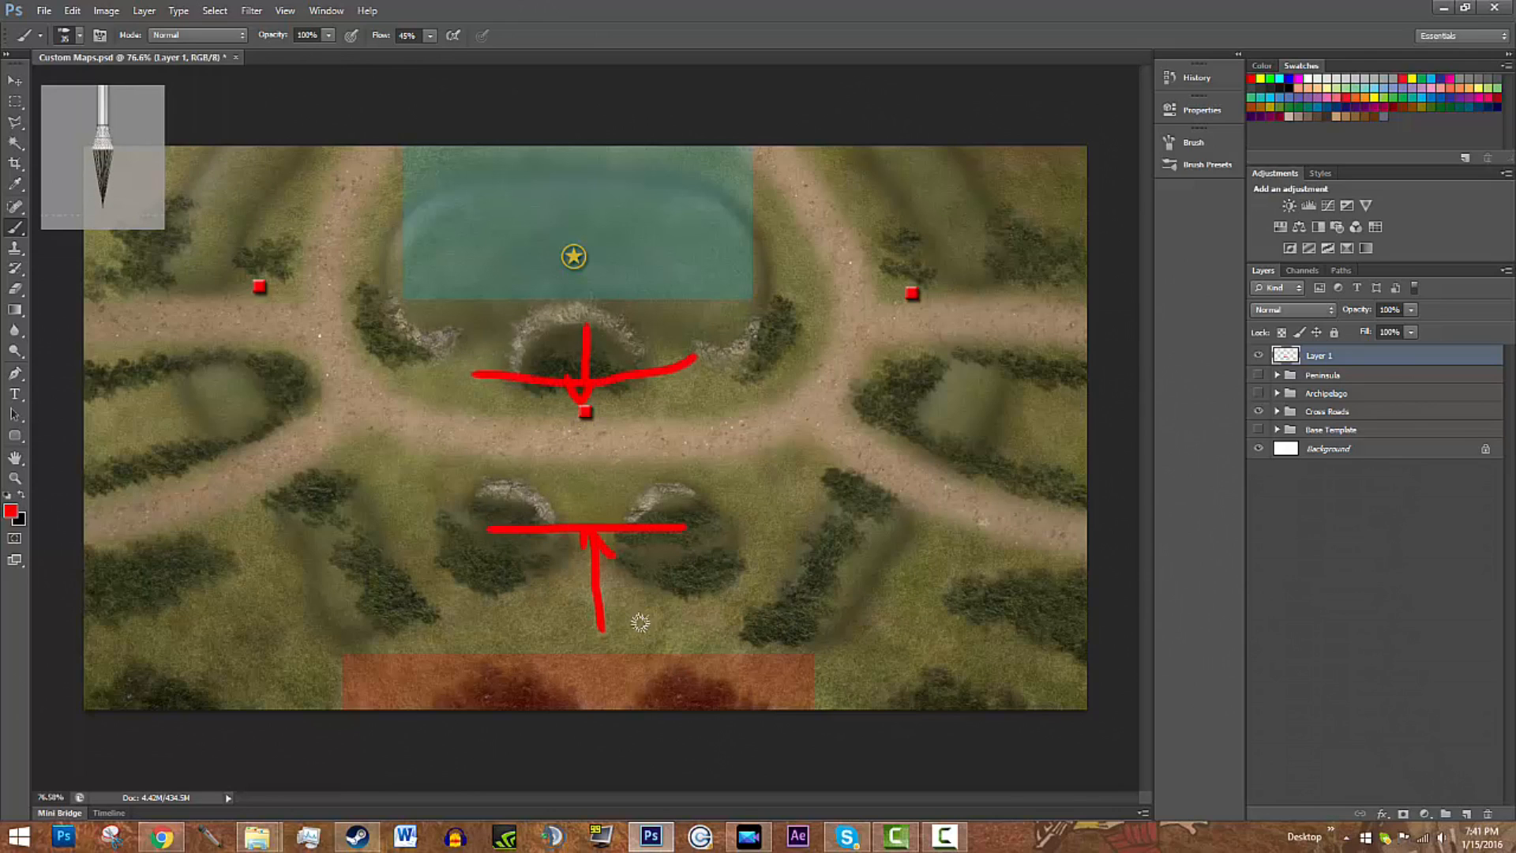
mouse_move(878, 530)
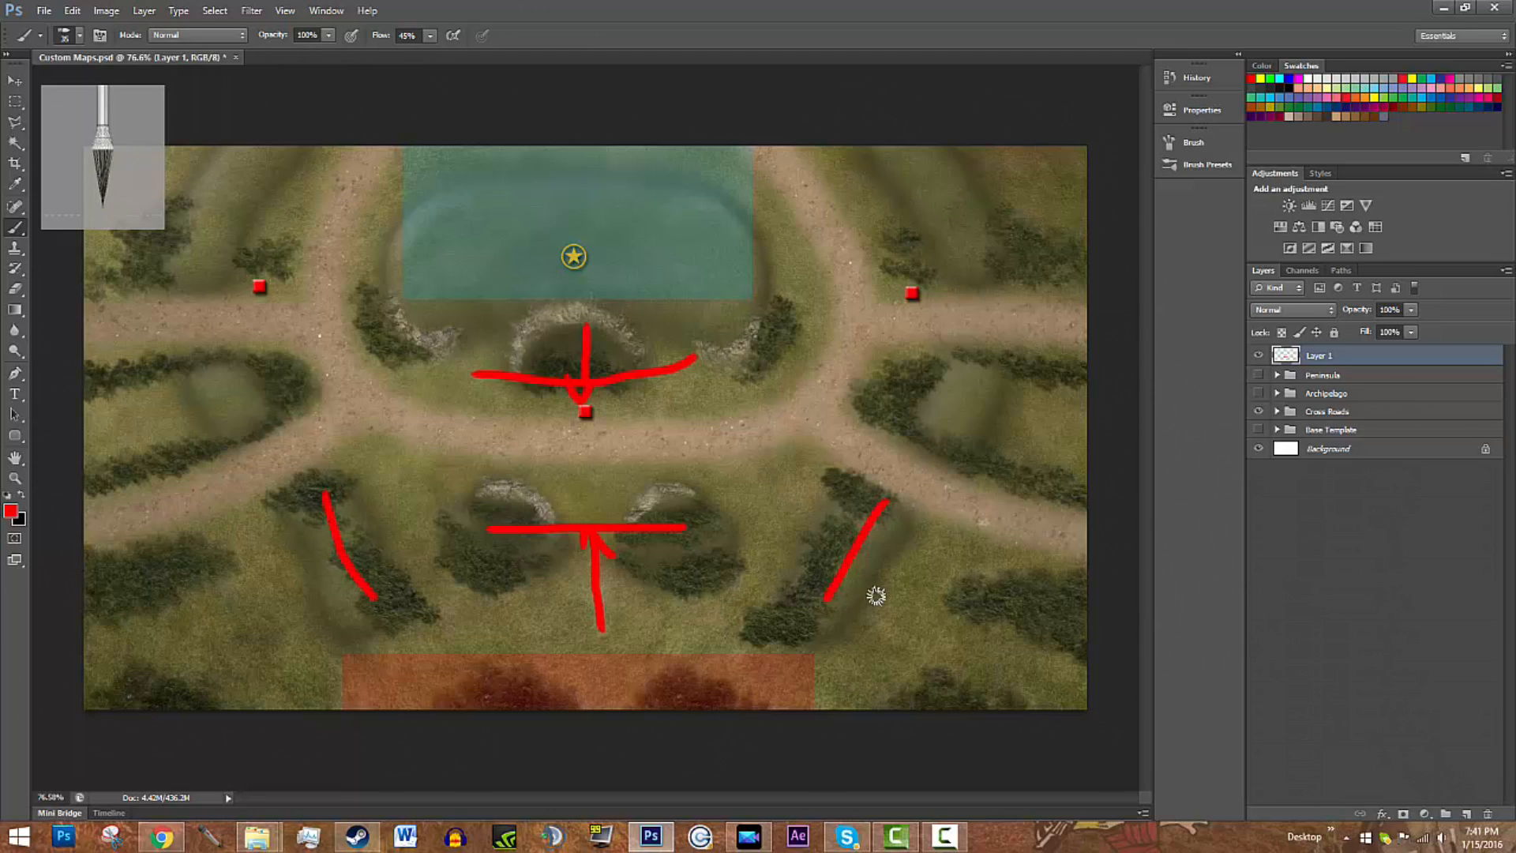
mouse_move(716, 684)
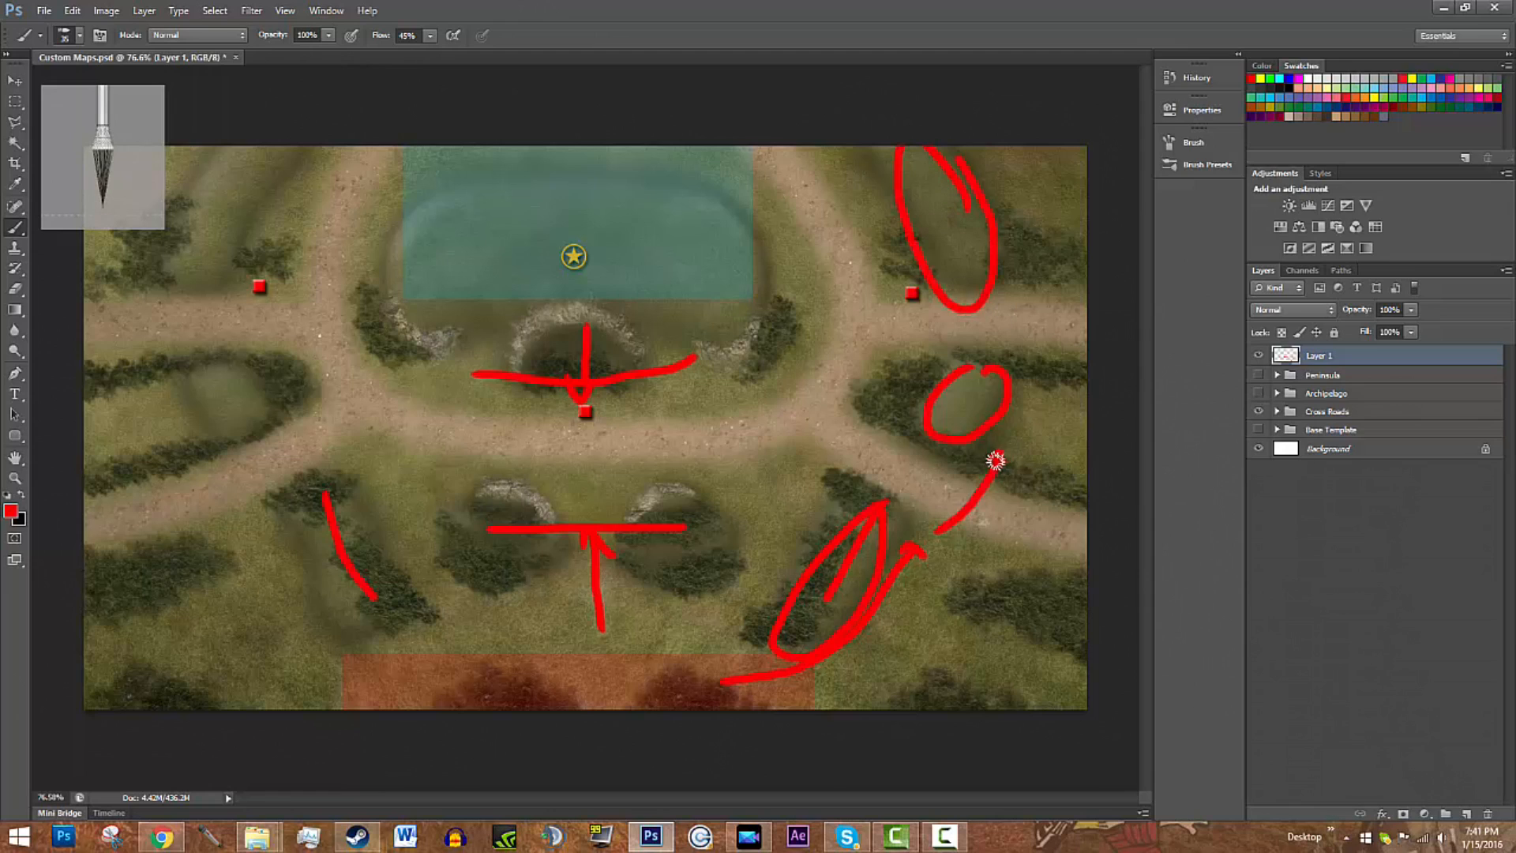
mouse_move(672, 540)
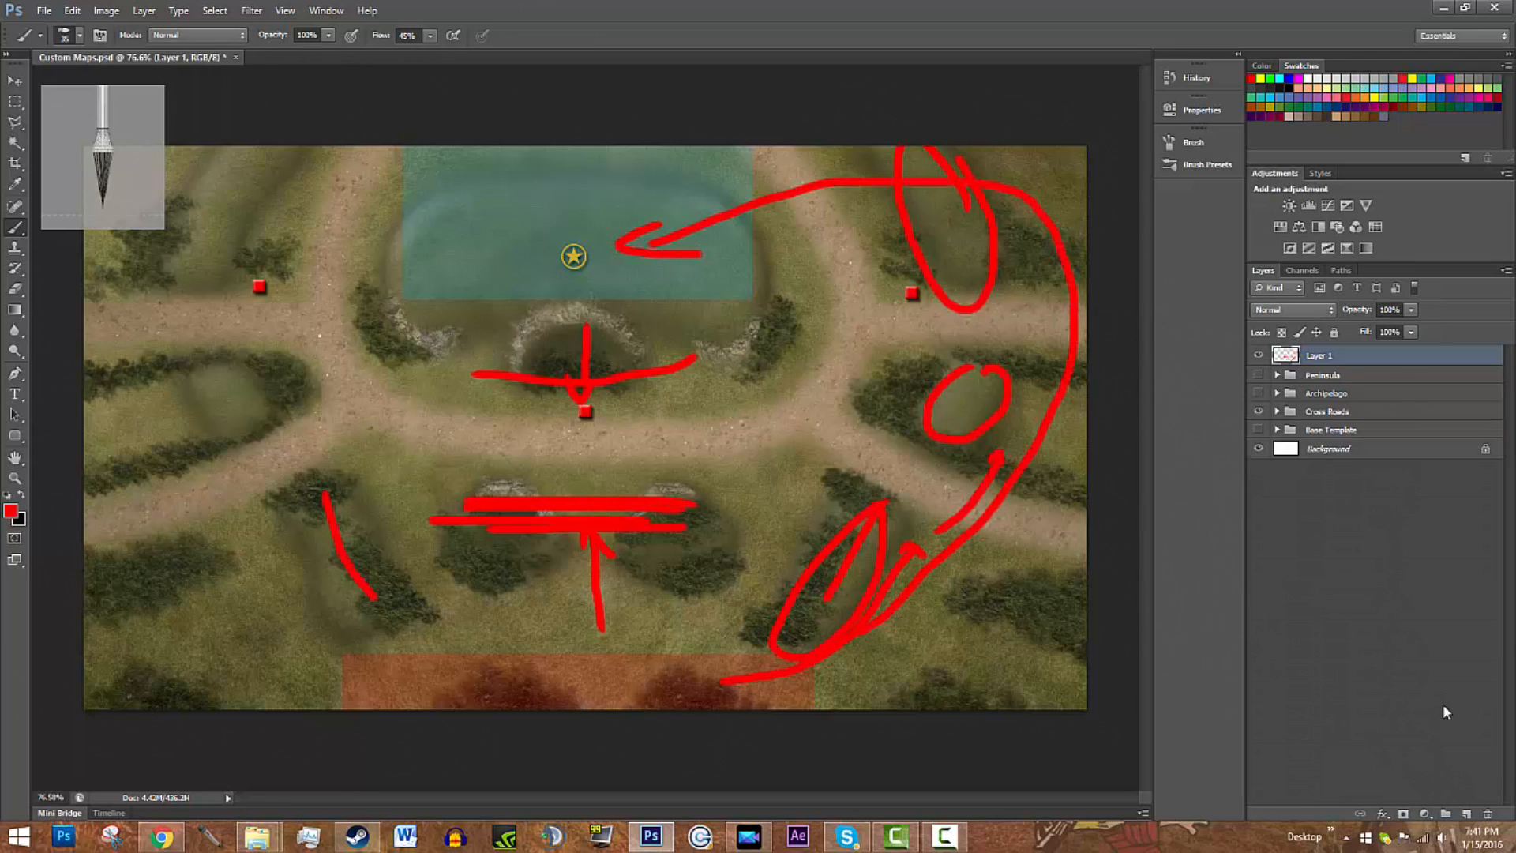
key("ctrl+z")
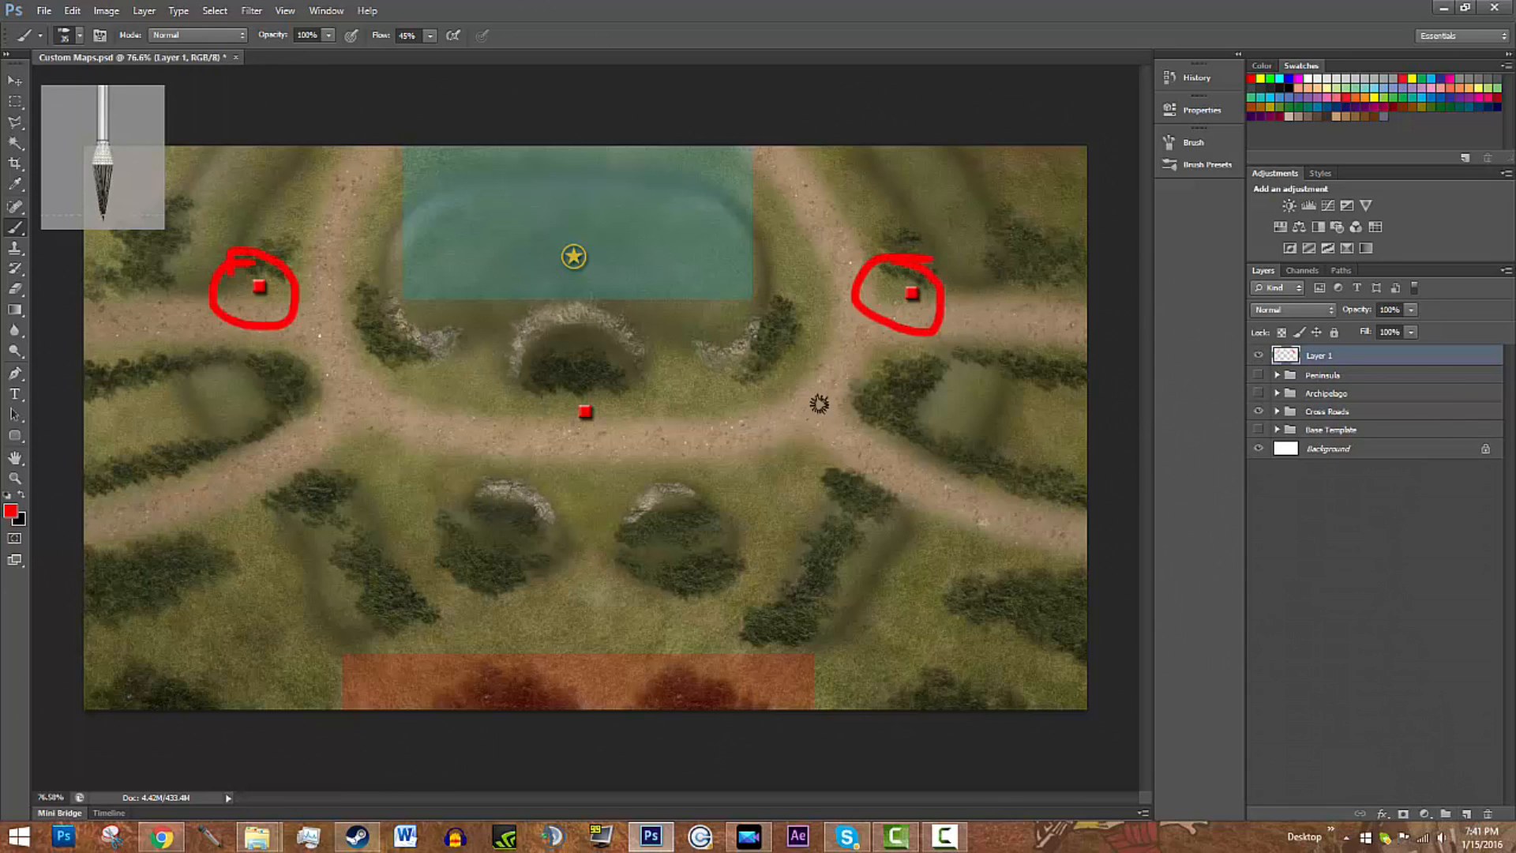
mouse_move(1191, 337)
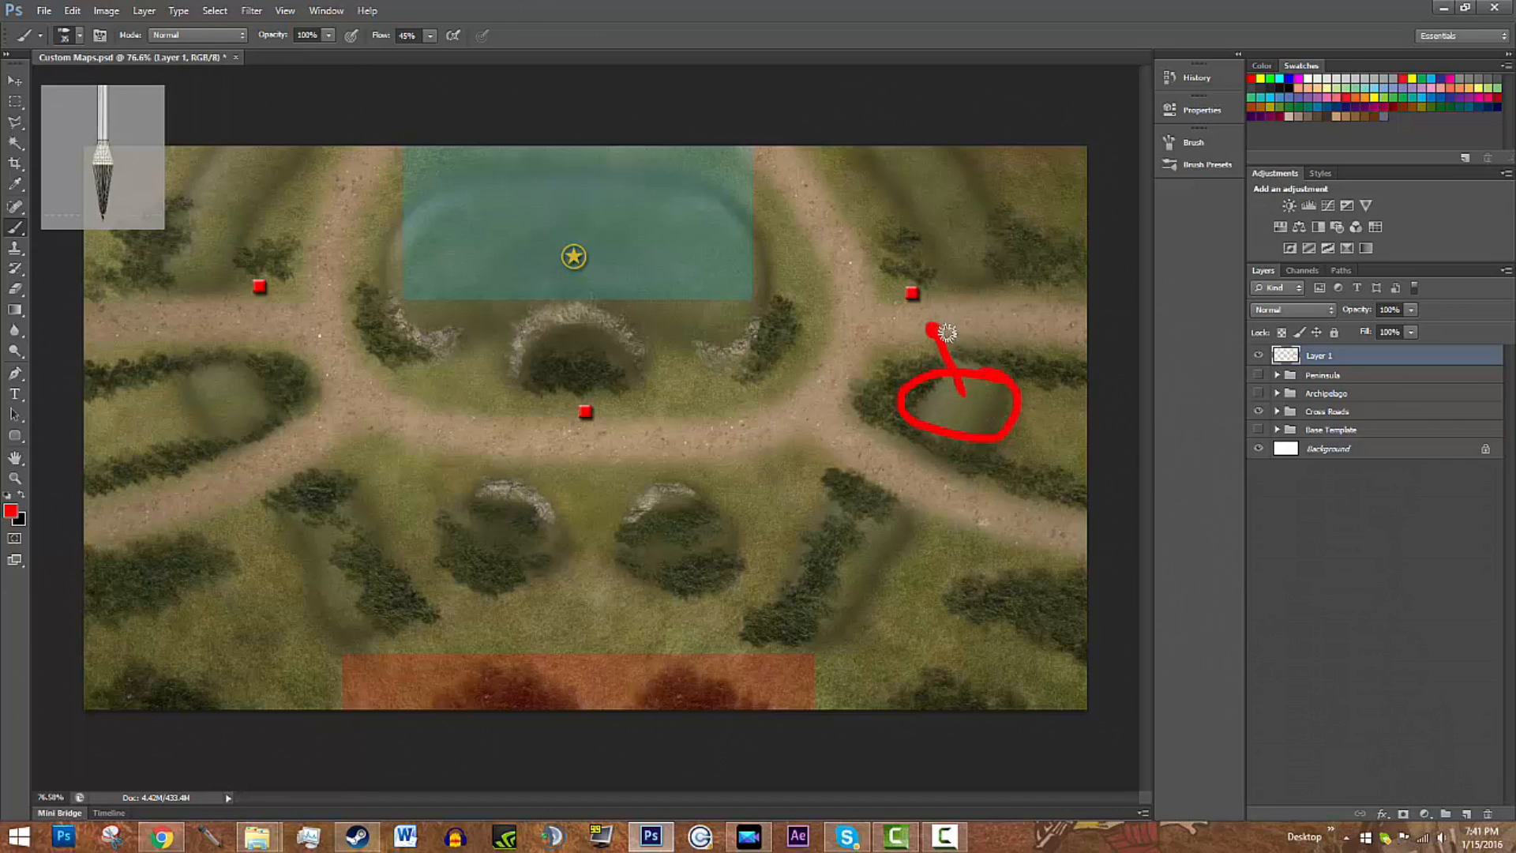
mouse_move(1030, 416)
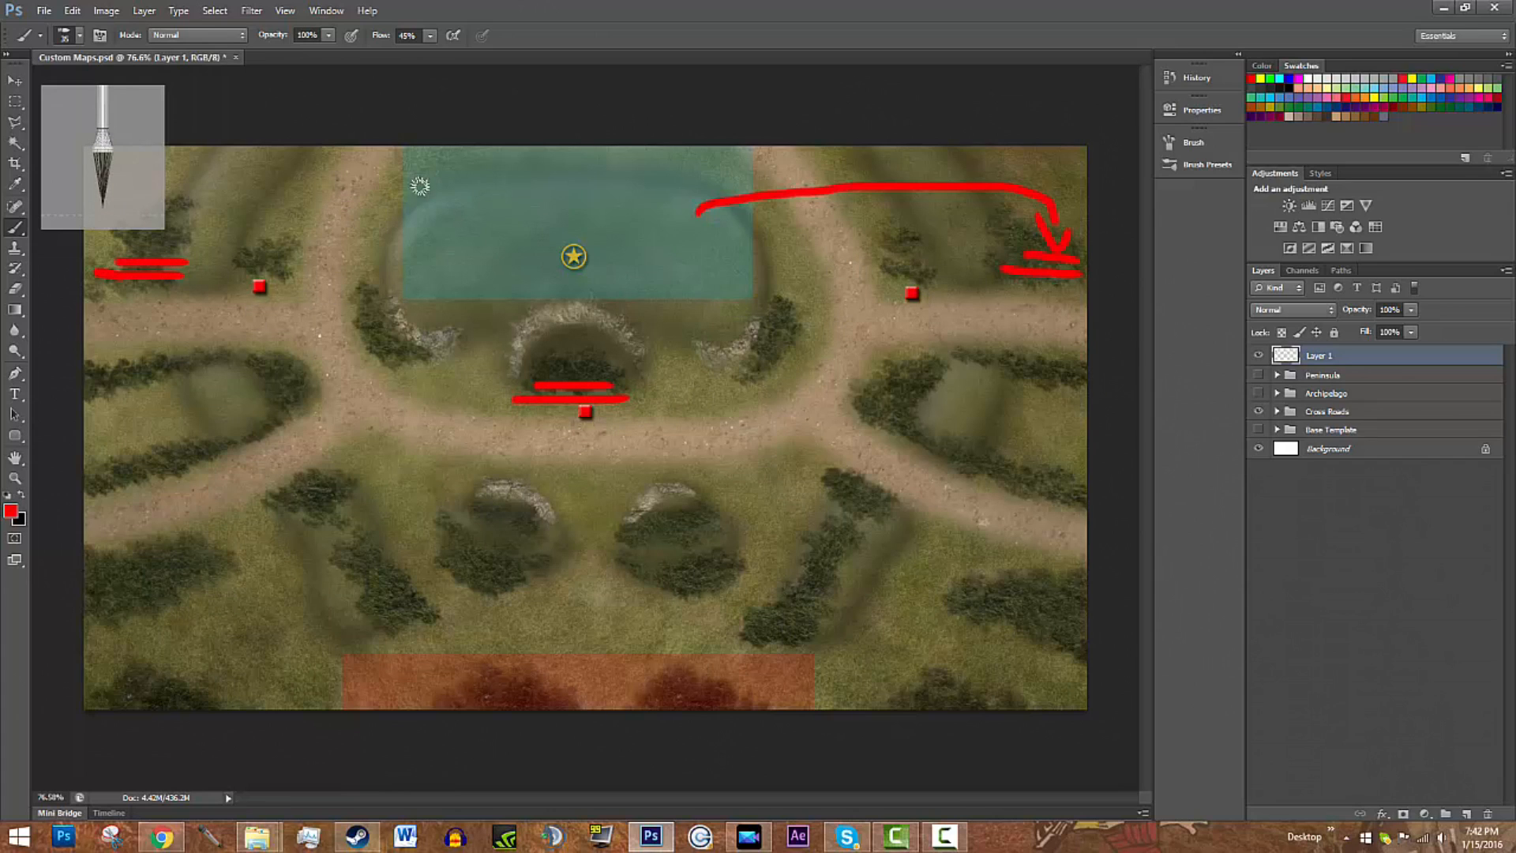
mouse_move(510, 221)
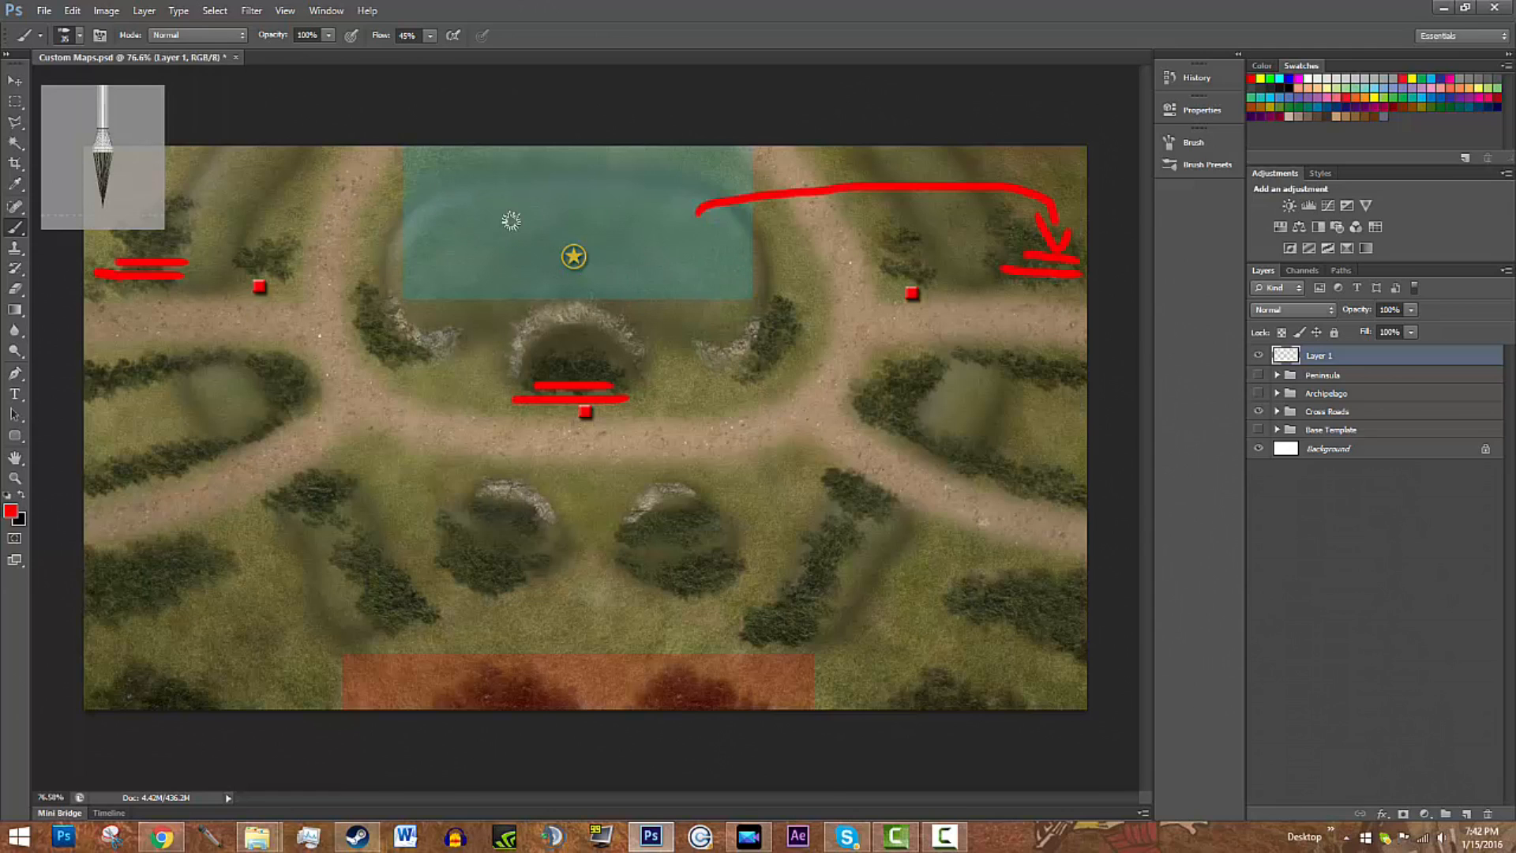
mouse_move(556, 348)
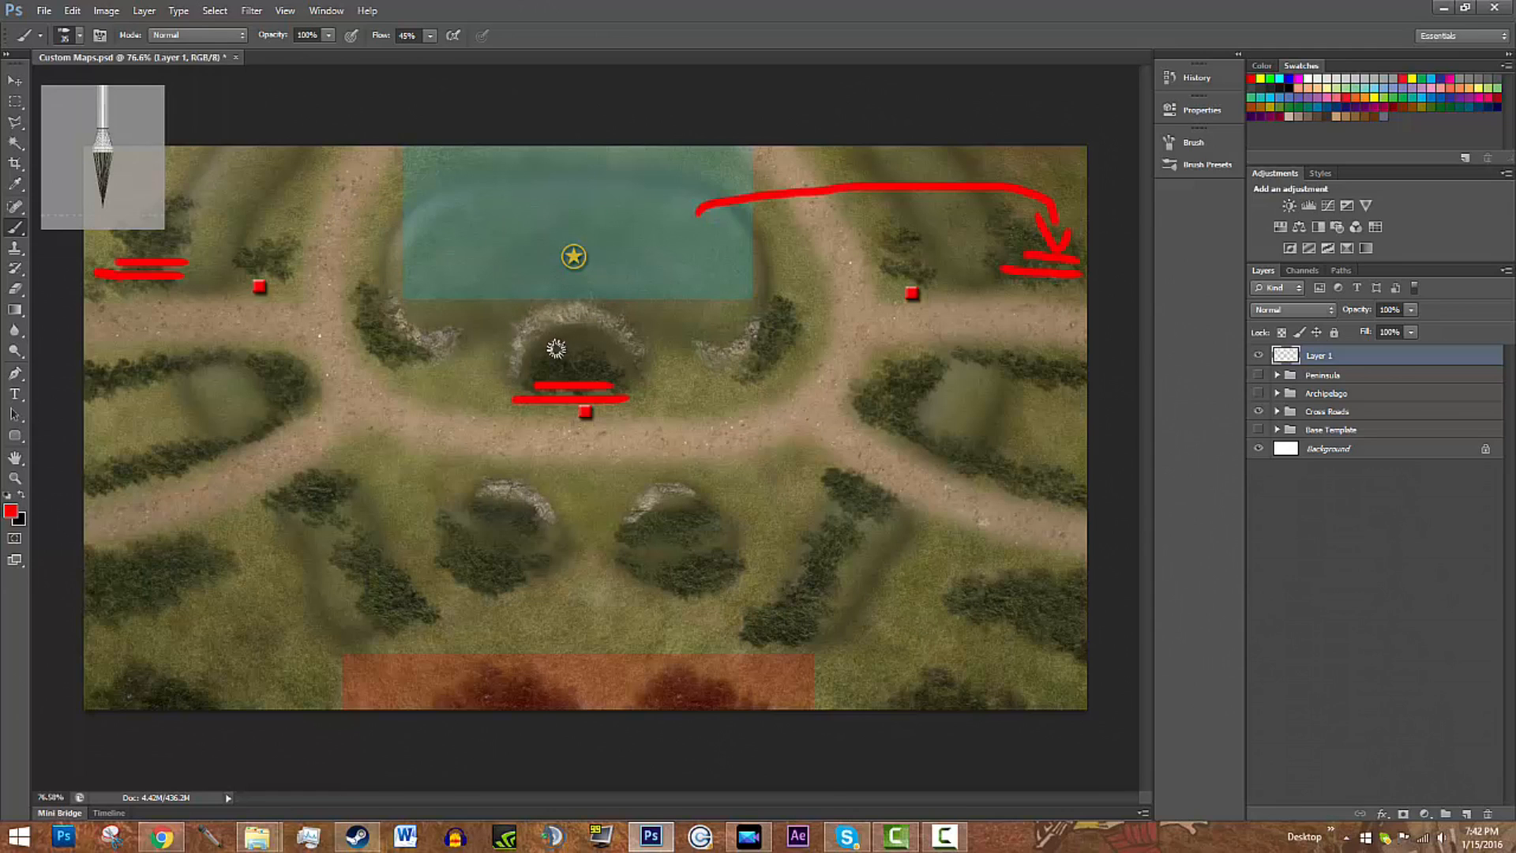
mouse_move(739, 414)
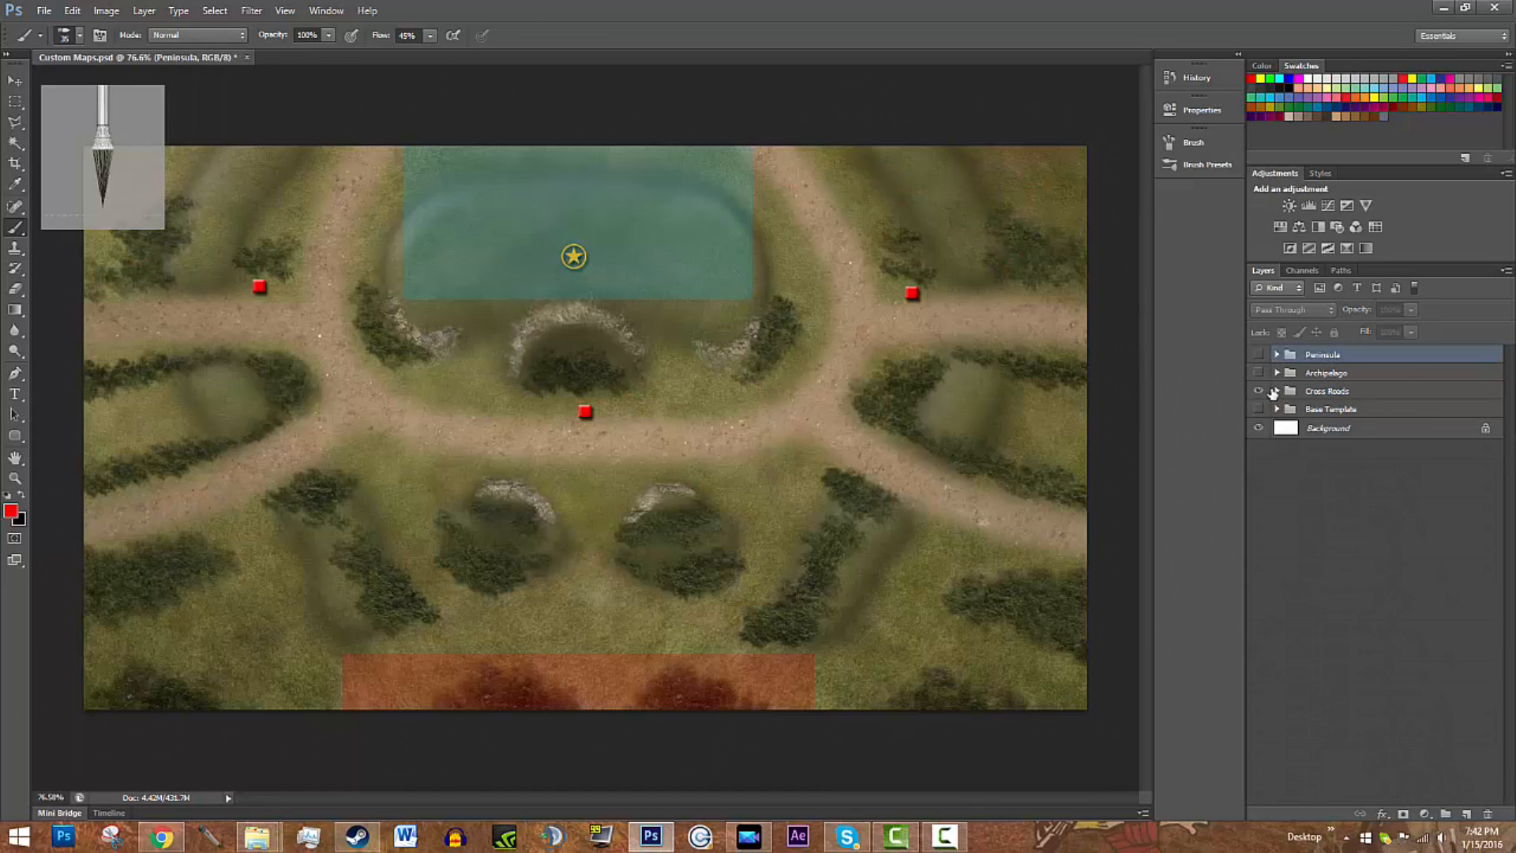
Step: Hide Cross Roads, show the Archipelago island map and make its group the working group
left_click(1258, 353)
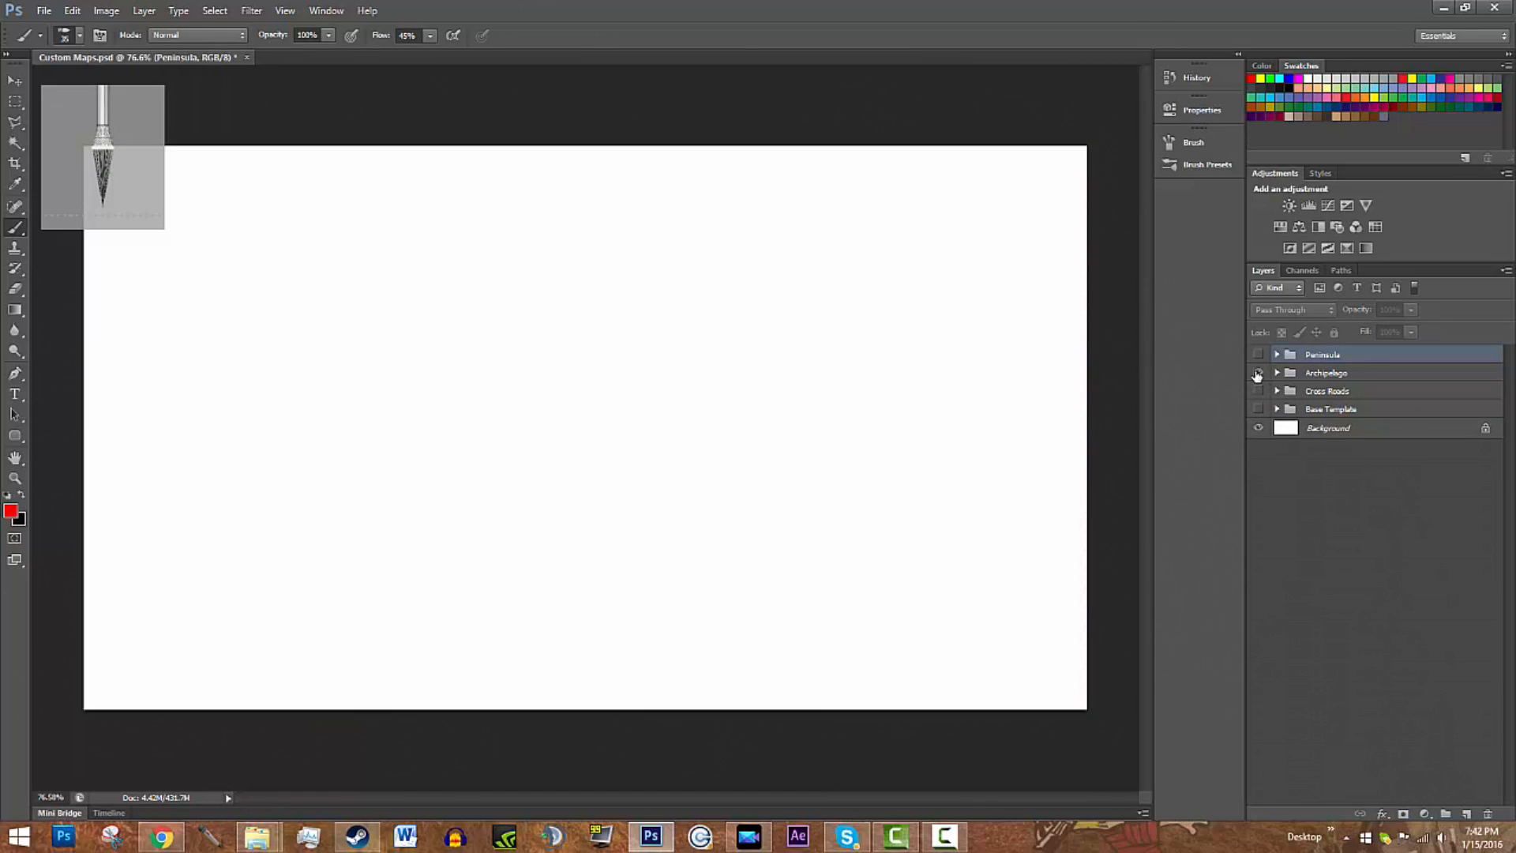
left_click(1259, 373)
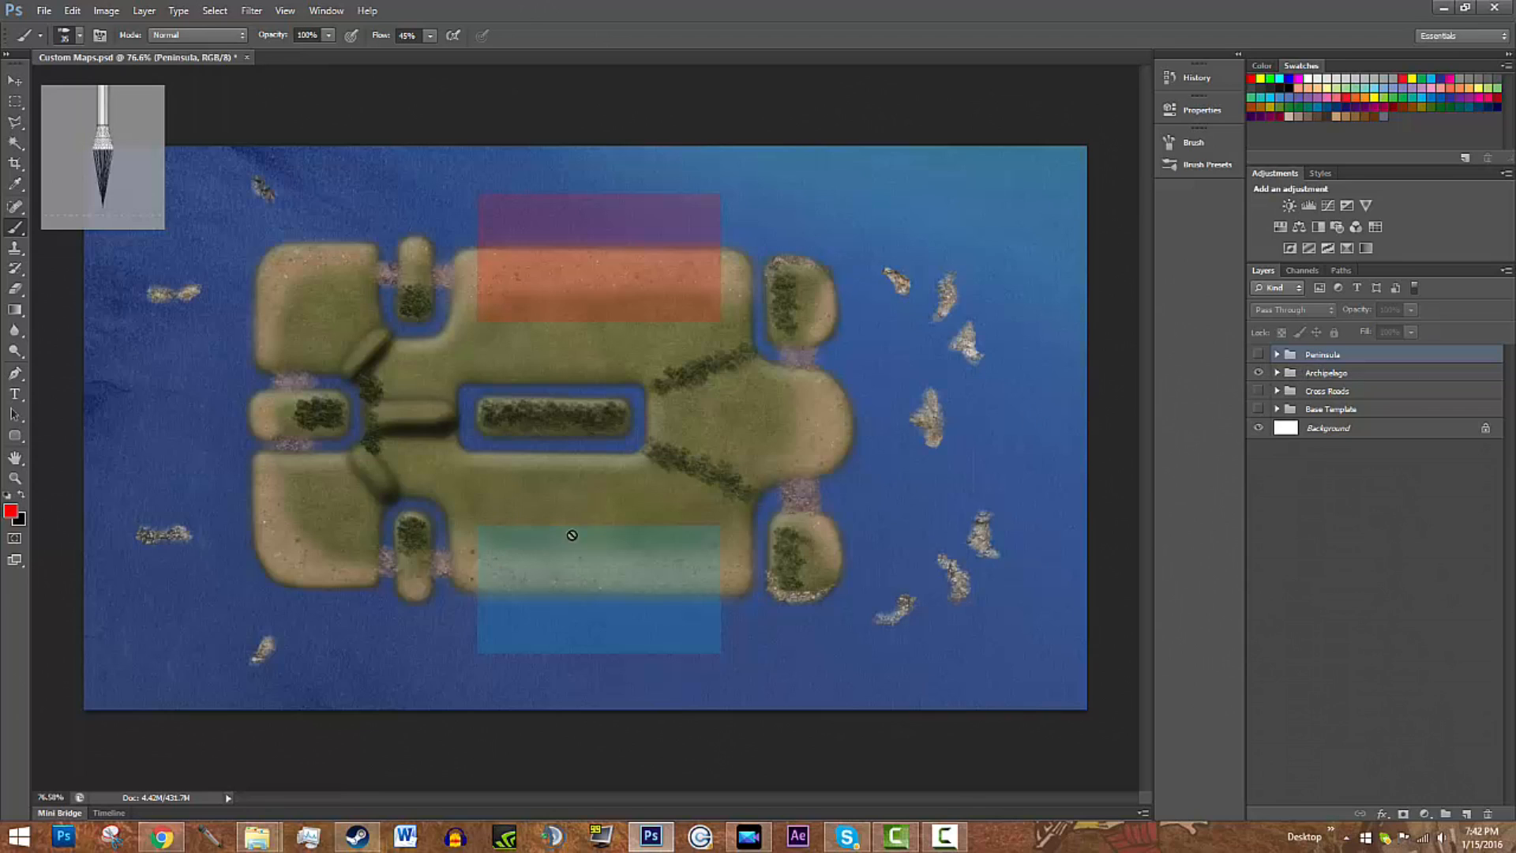
left_click(1325, 373)
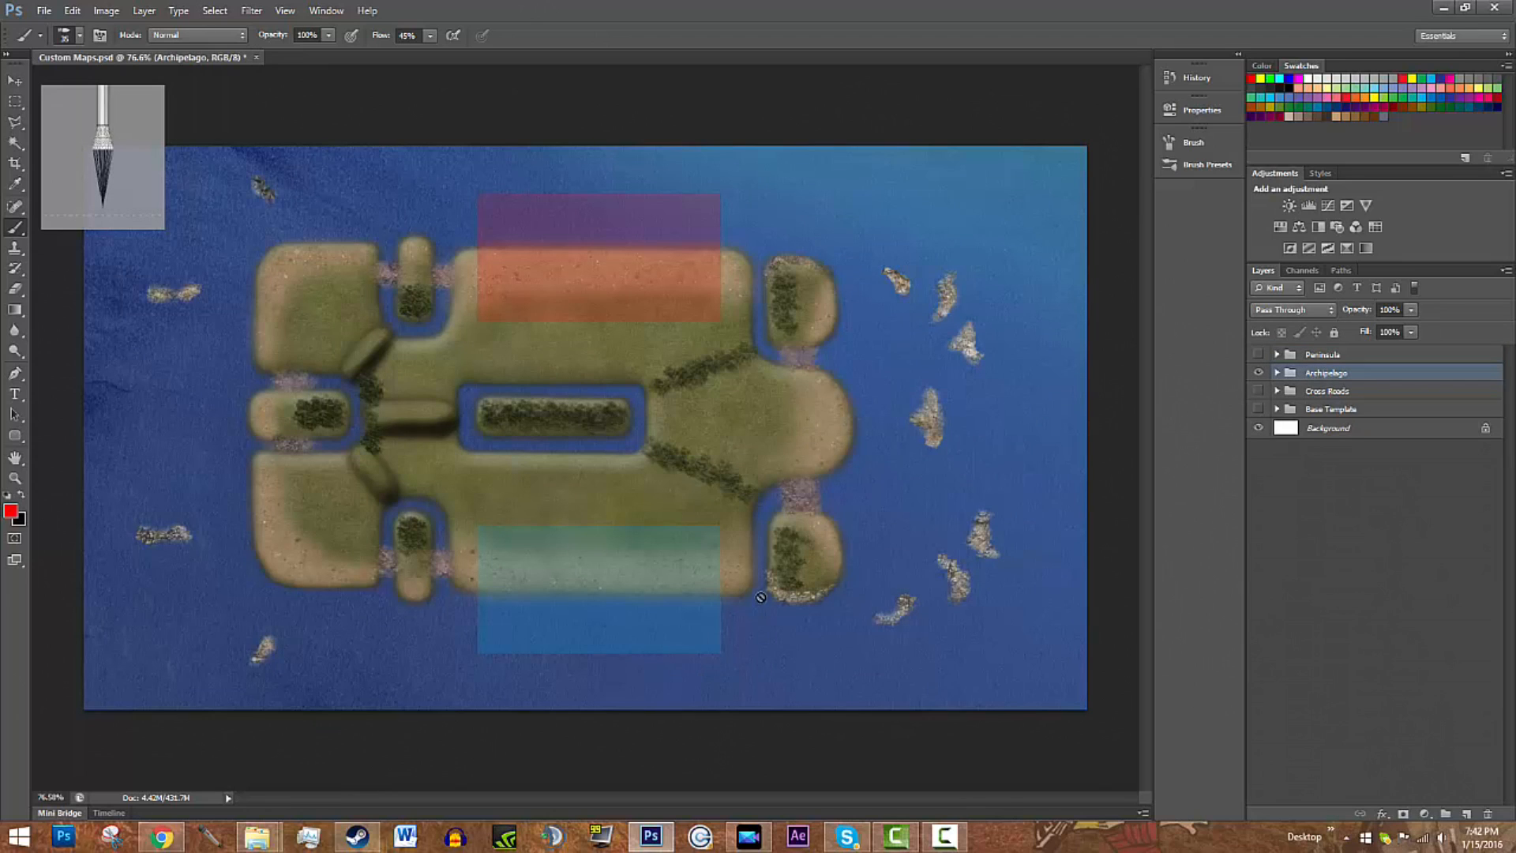
mouse_move(597, 551)
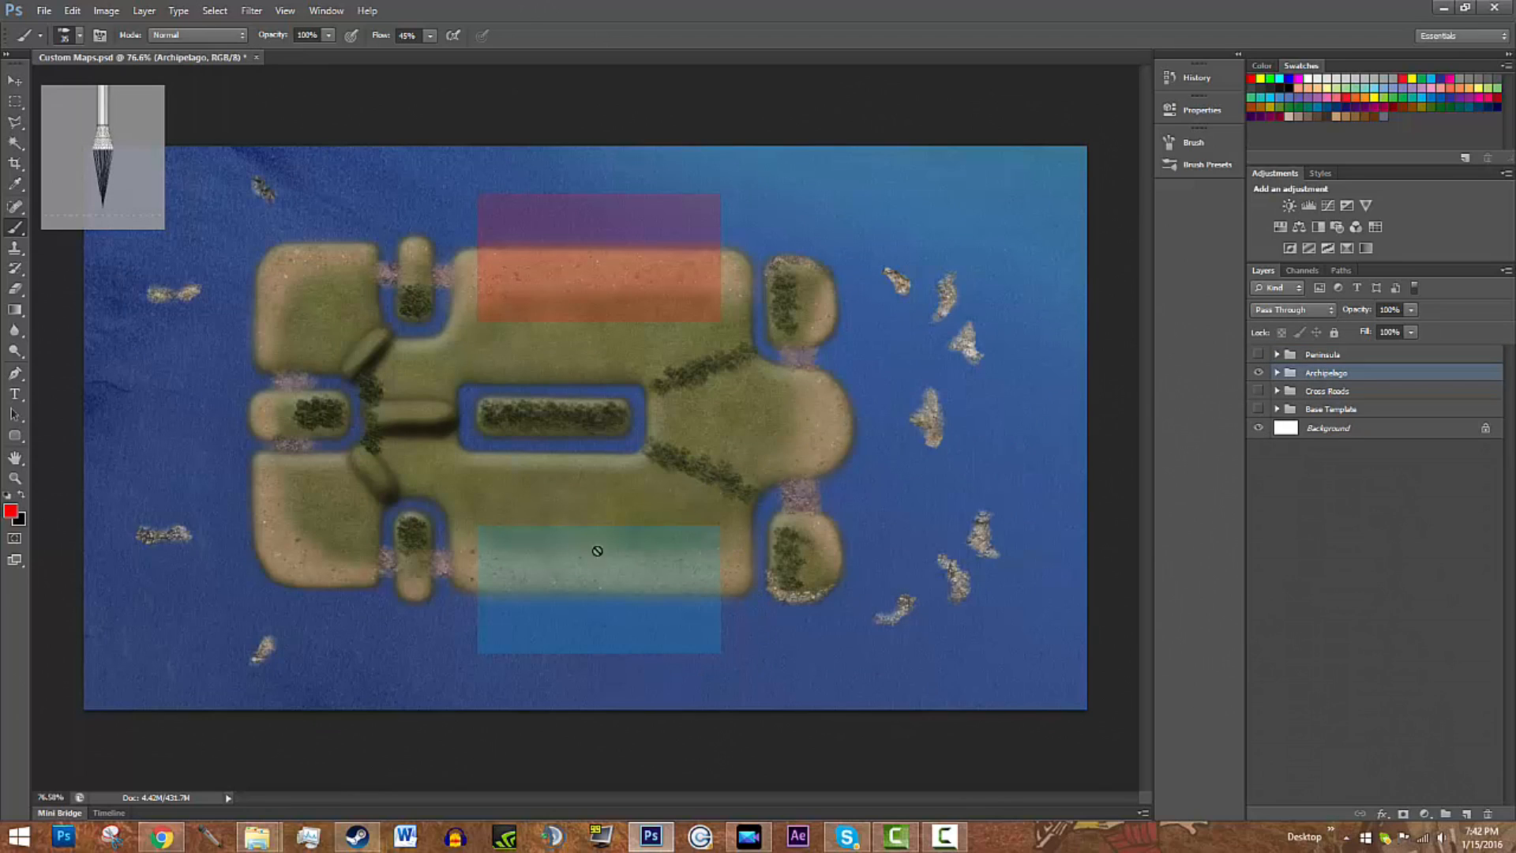
mouse_move(464, 431)
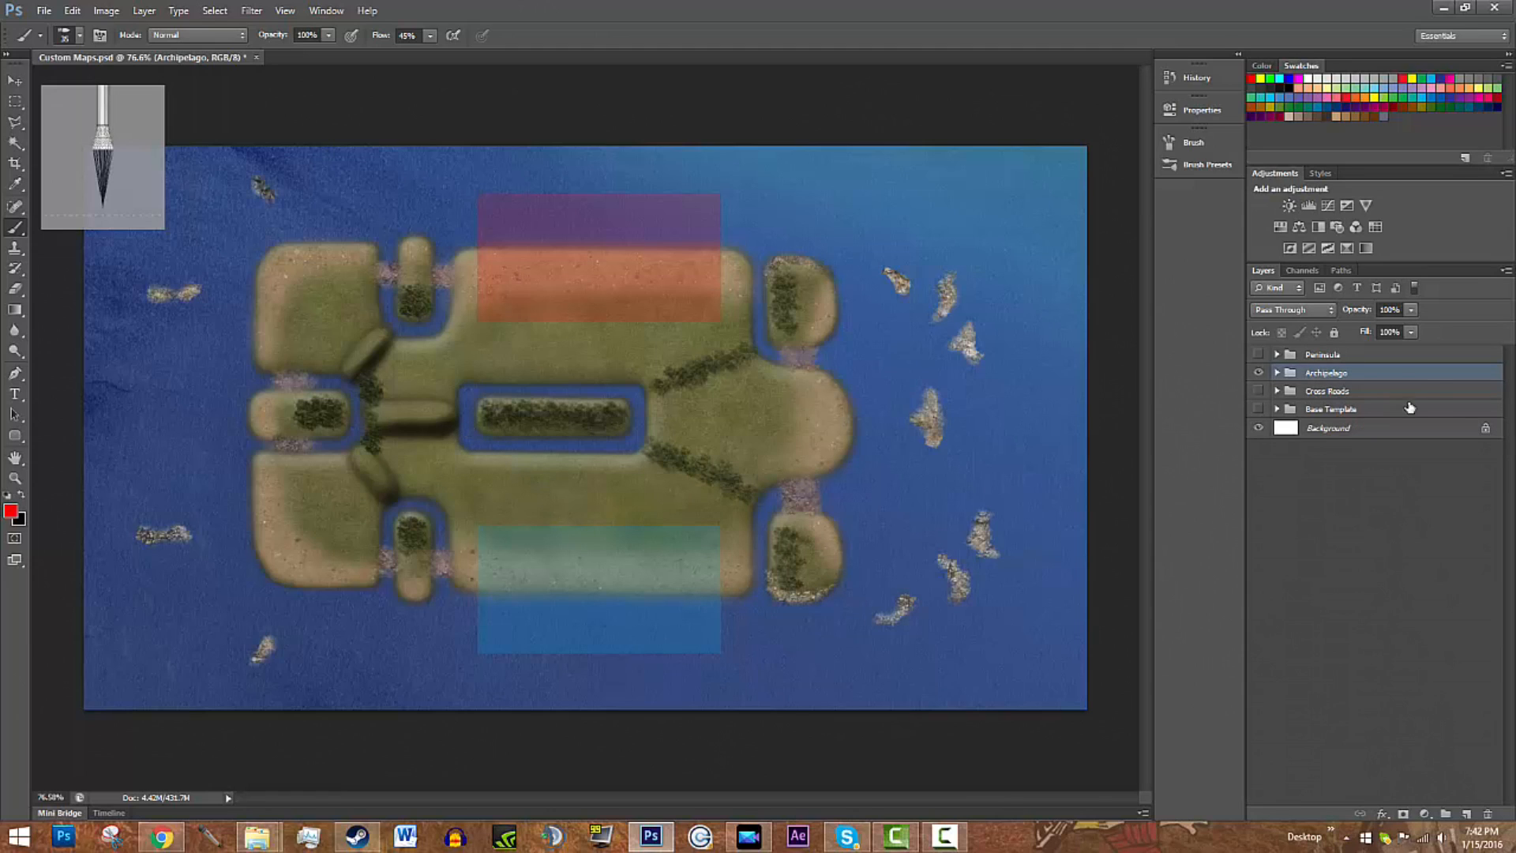
Step: Add a new empty Layer 1 above the Archipelago map for sketching annotations
left_click(1467, 815)
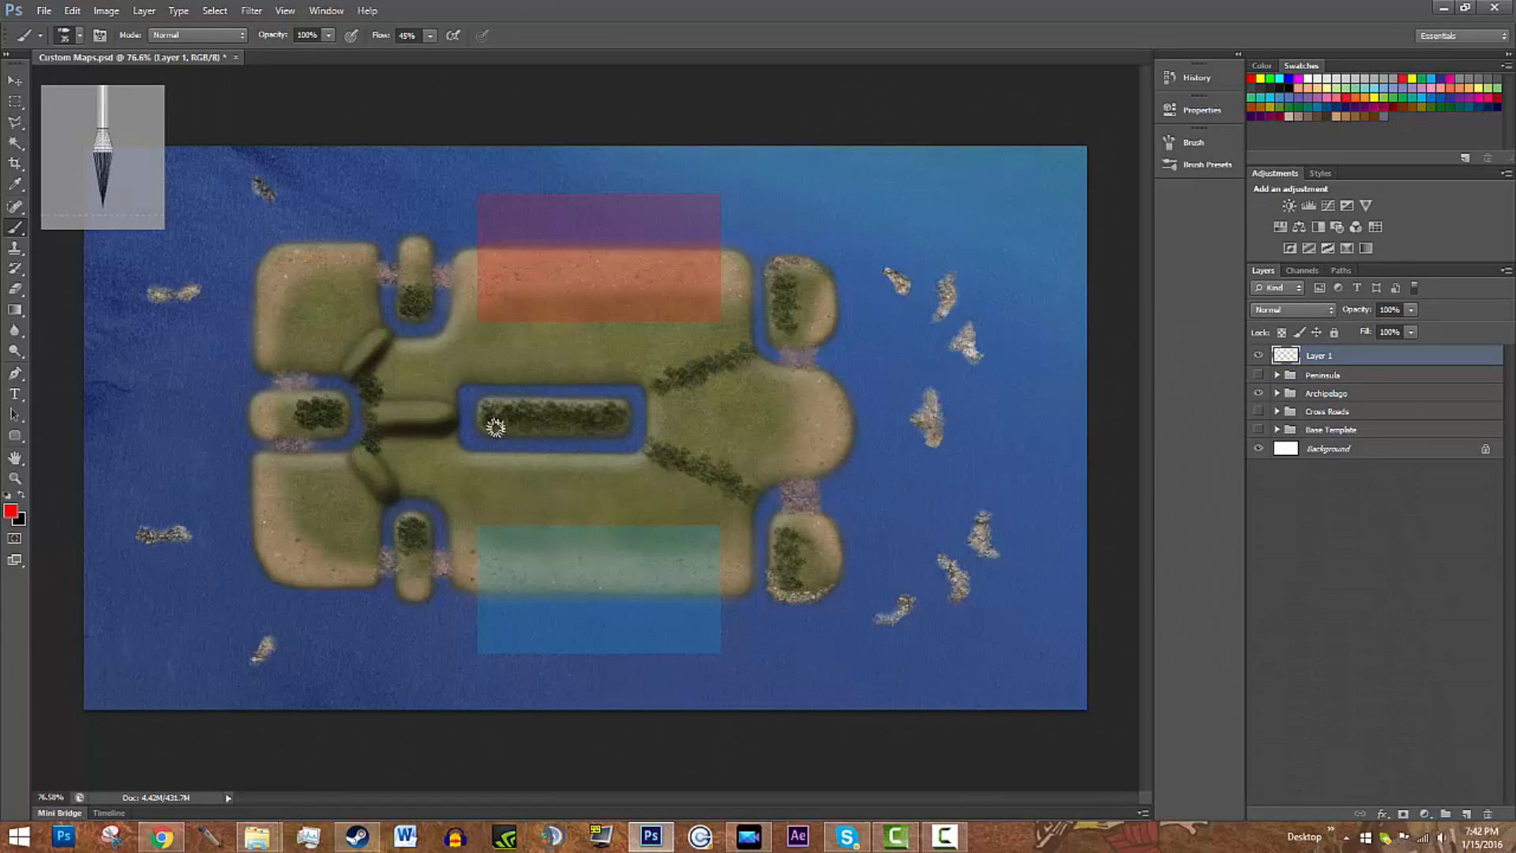
mouse_move(464, 408)
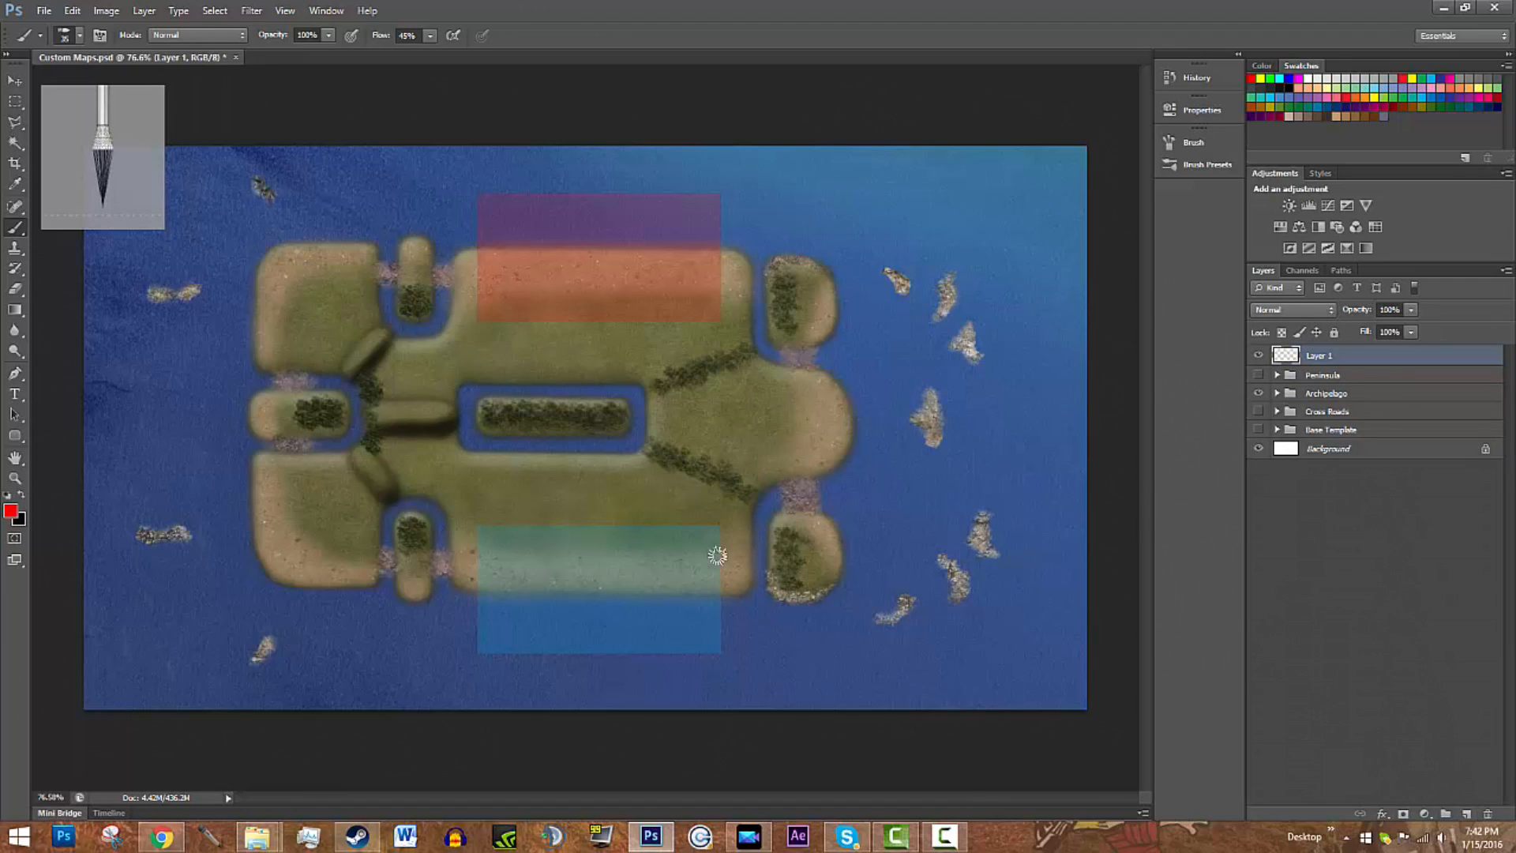
mouse_move(679, 479)
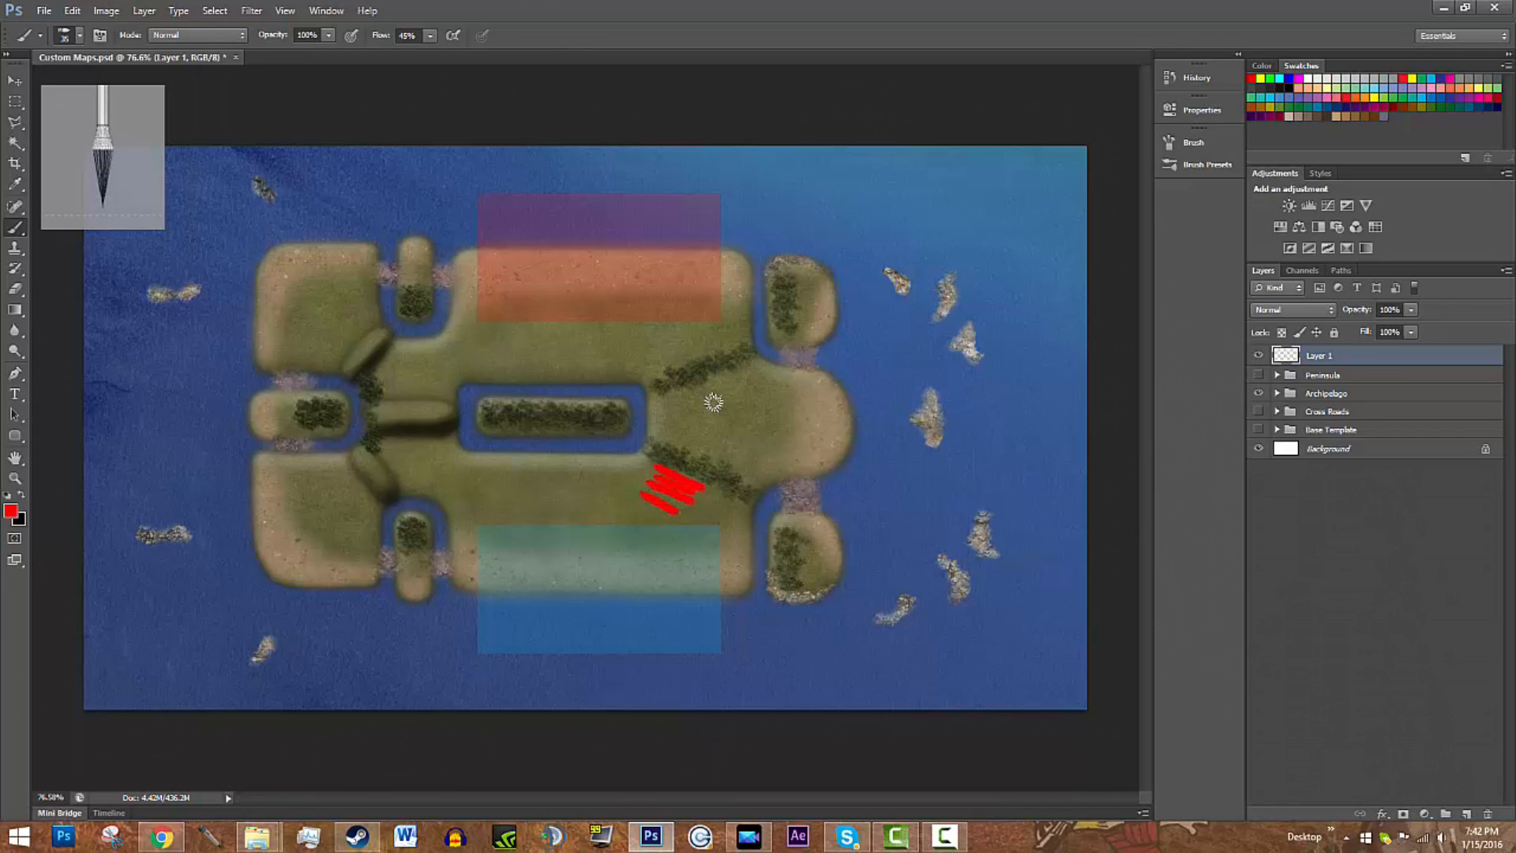
mouse_move(717, 389)
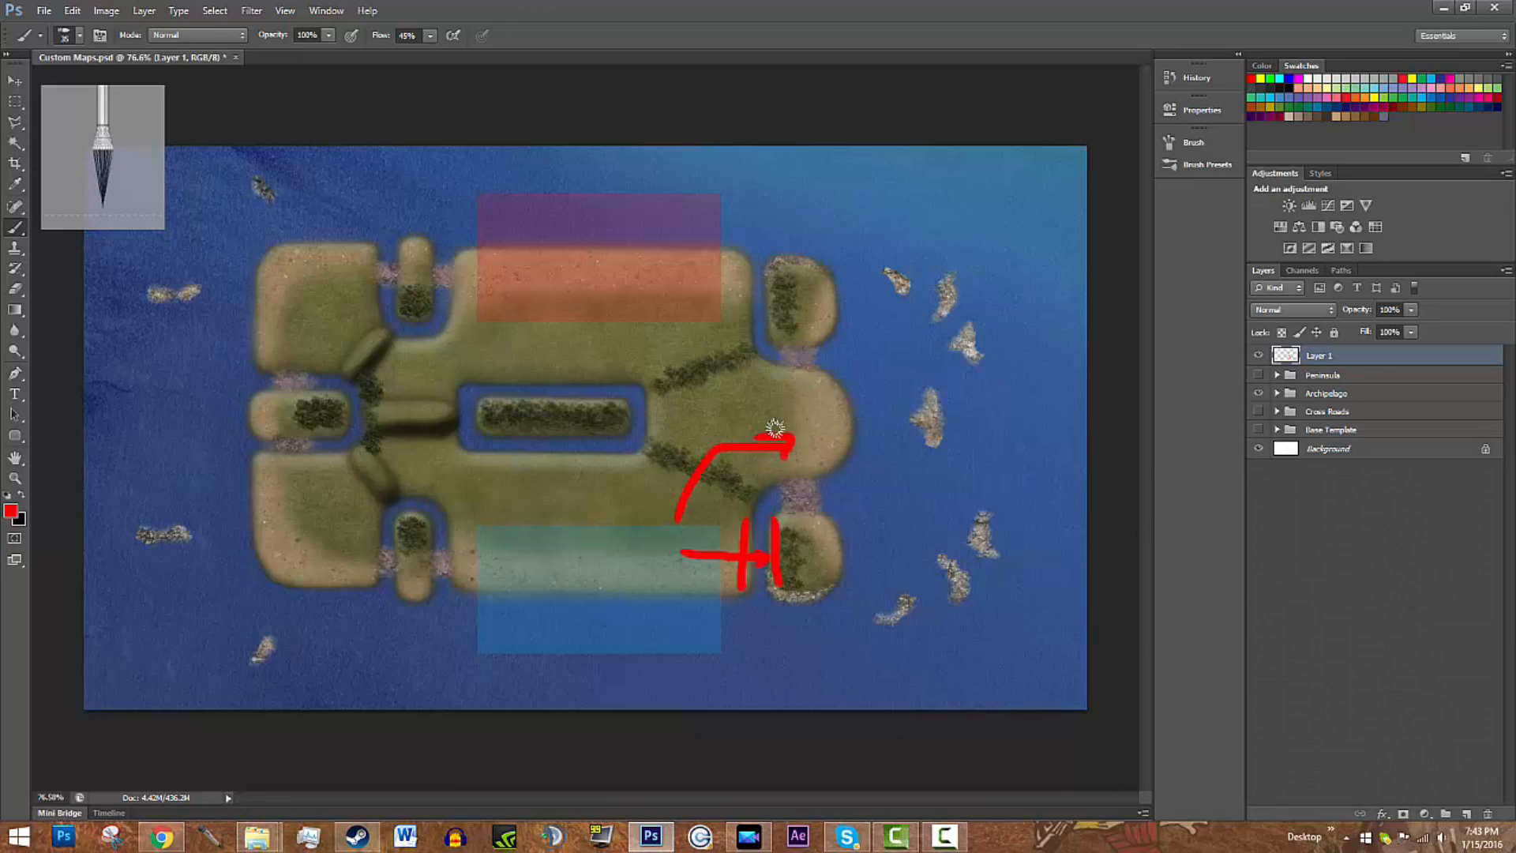
mouse_move(716, 355)
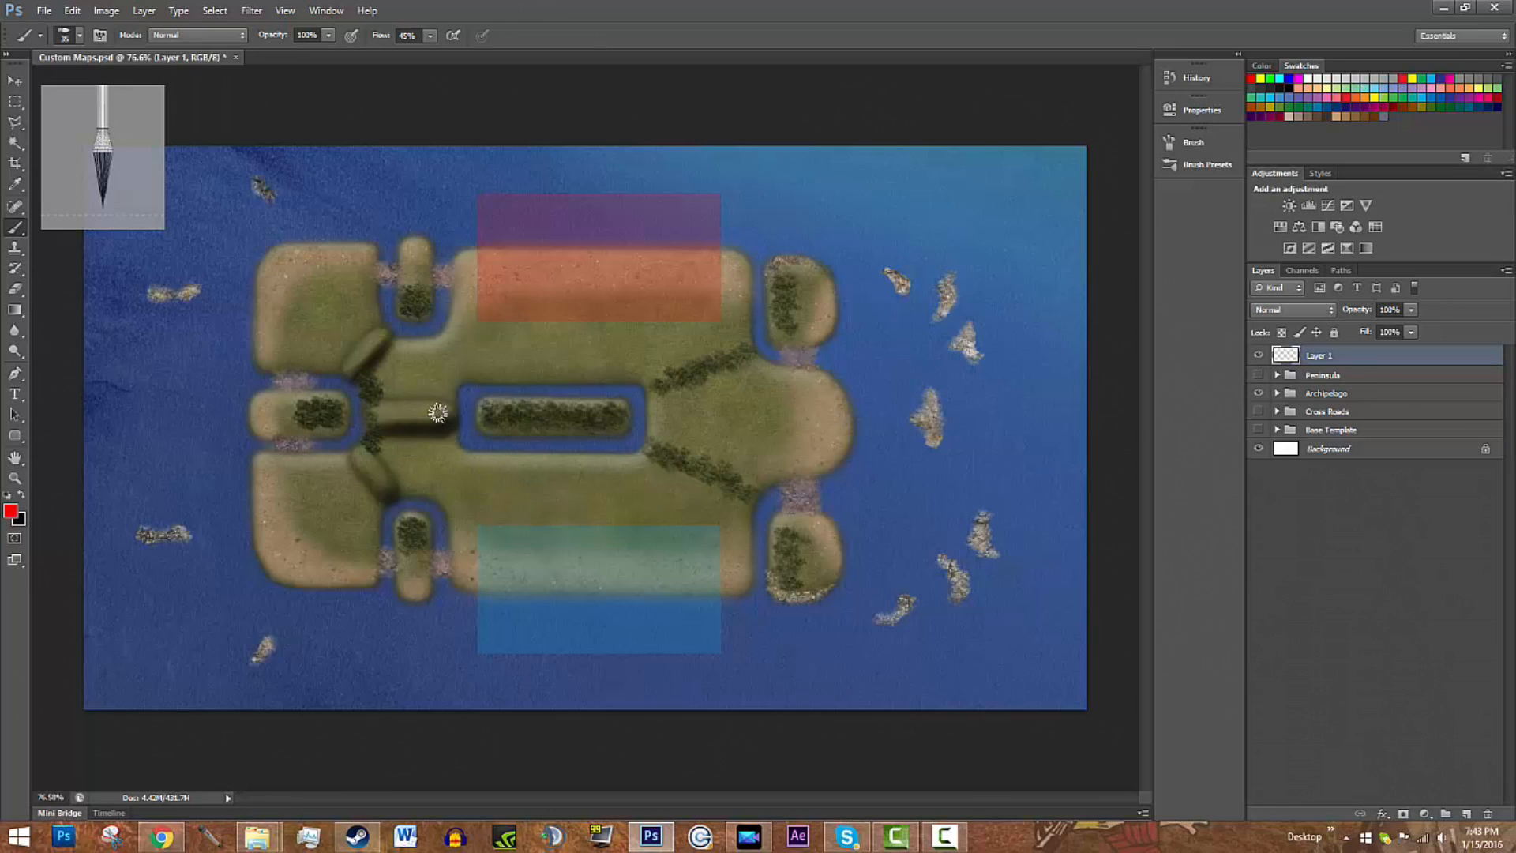
mouse_move(452, 411)
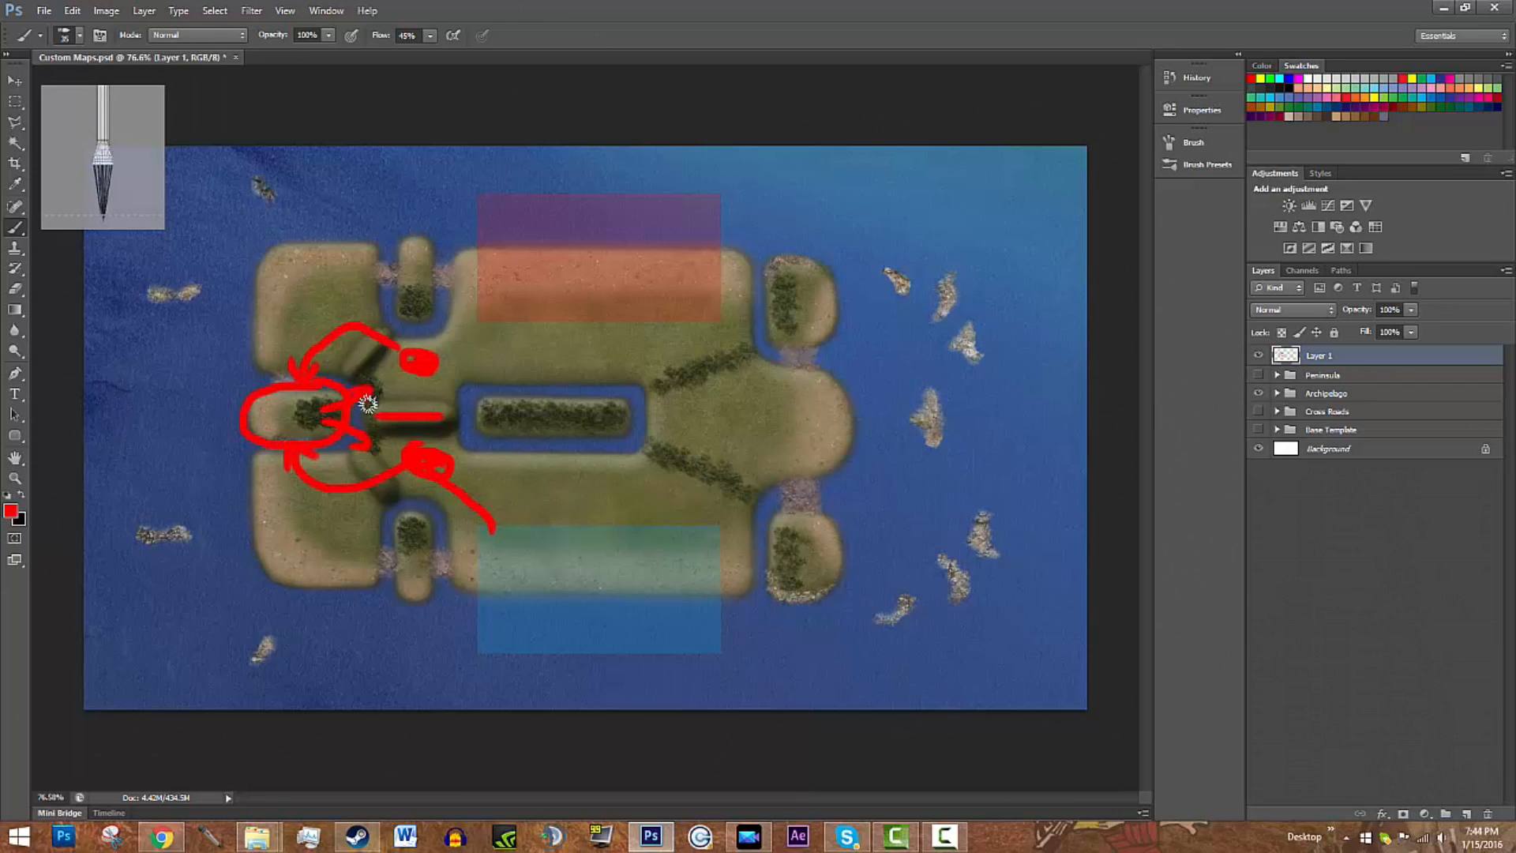
mouse_move(401, 414)
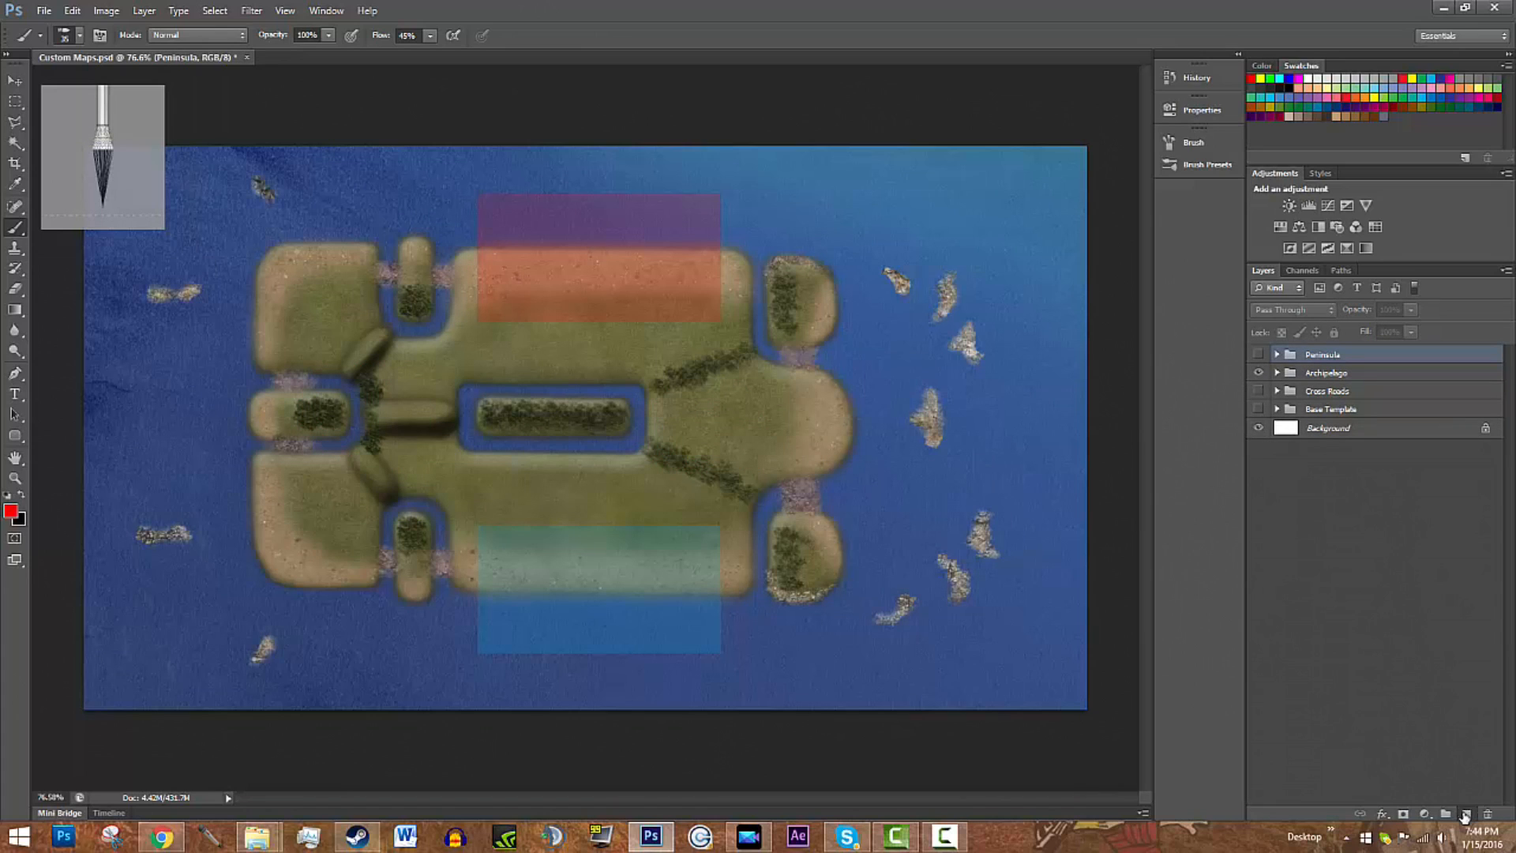
left_click(1465, 815)
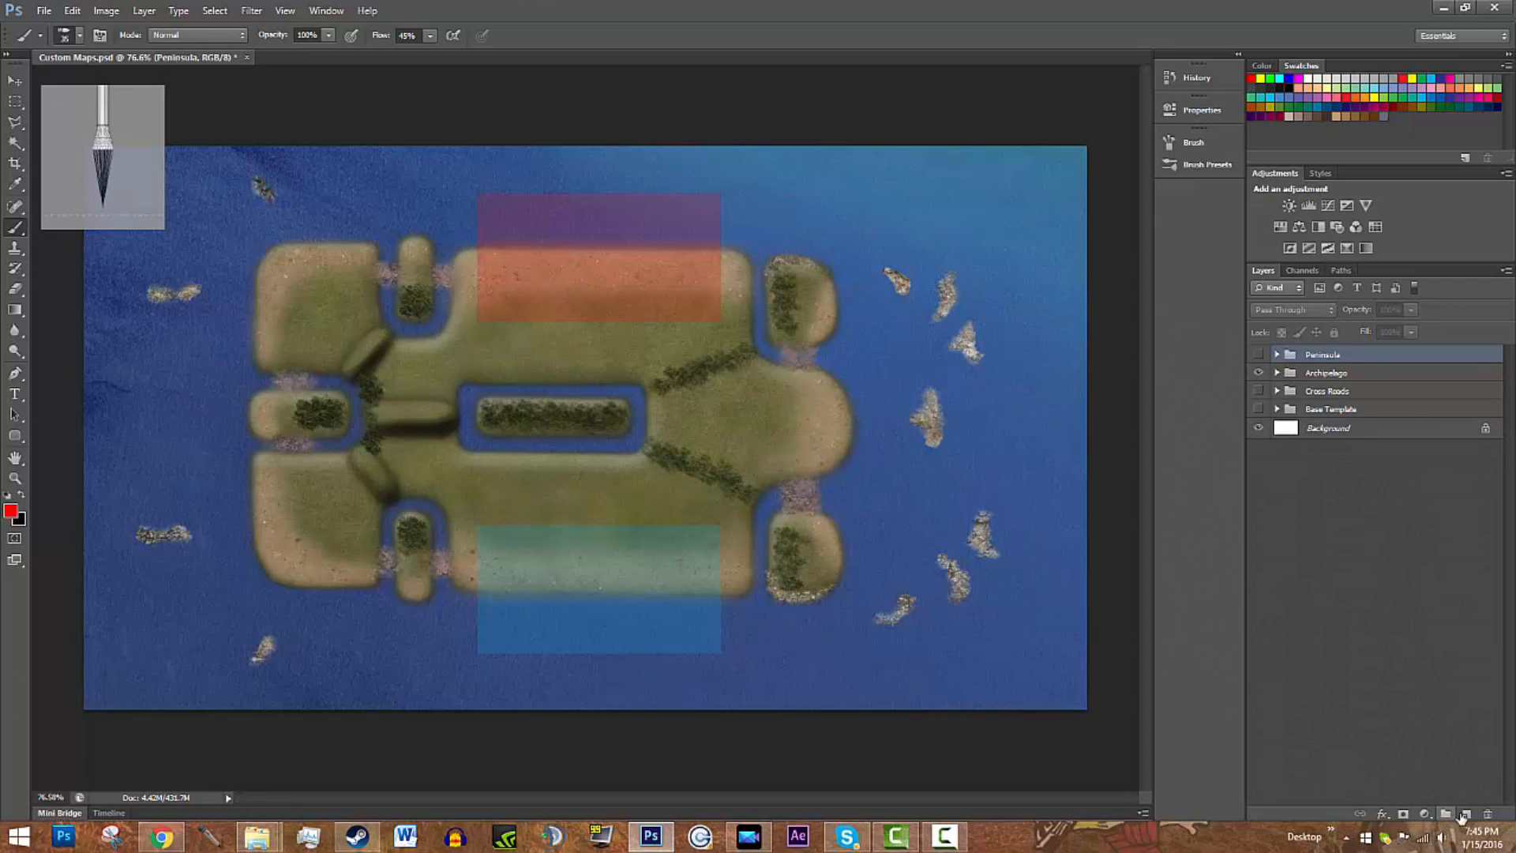
left_click(1448, 814)
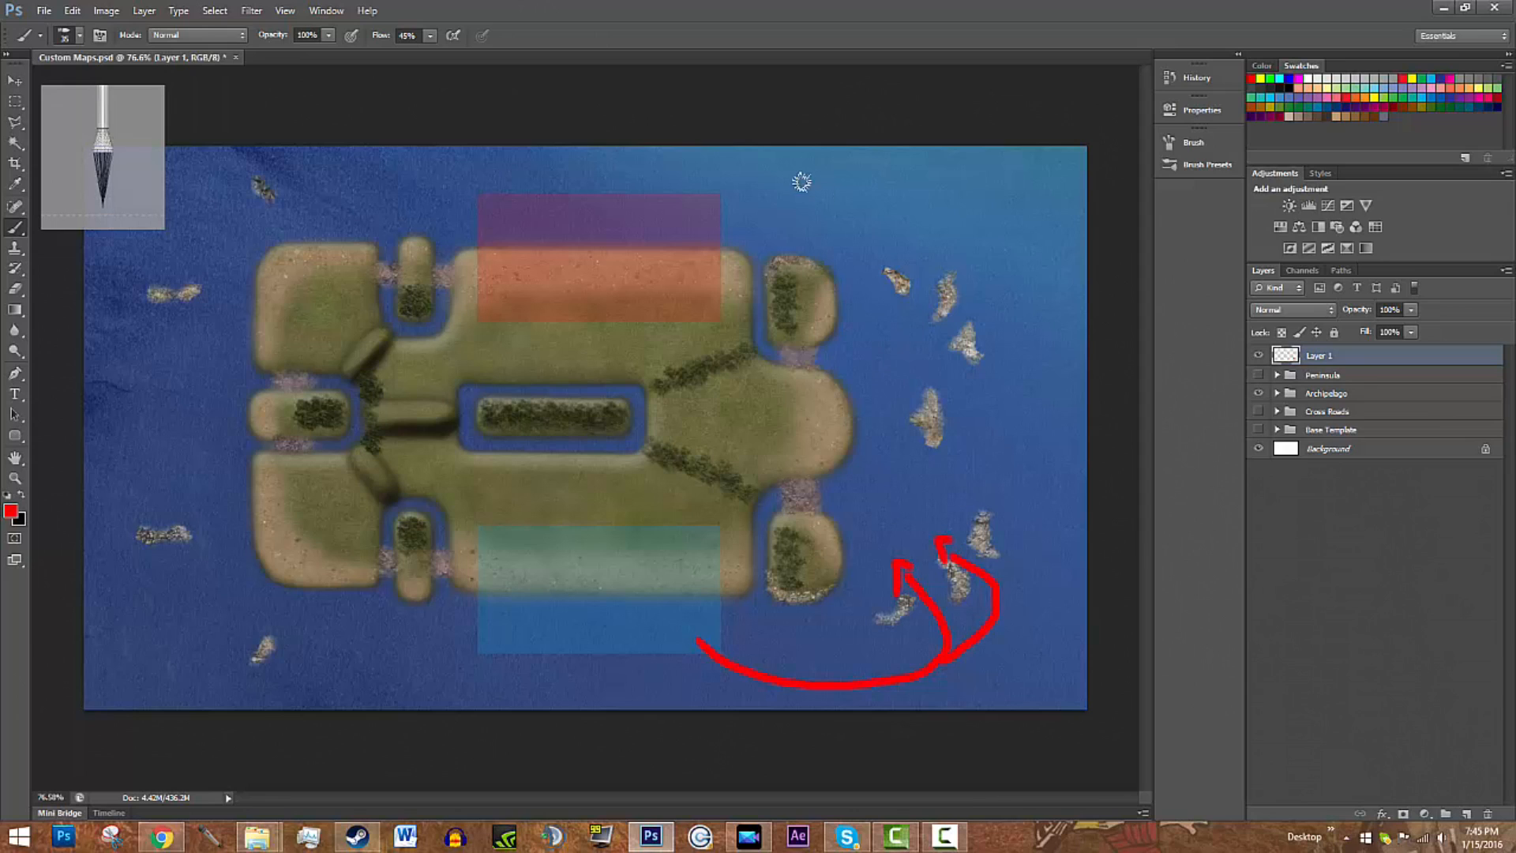
mouse_move(984, 259)
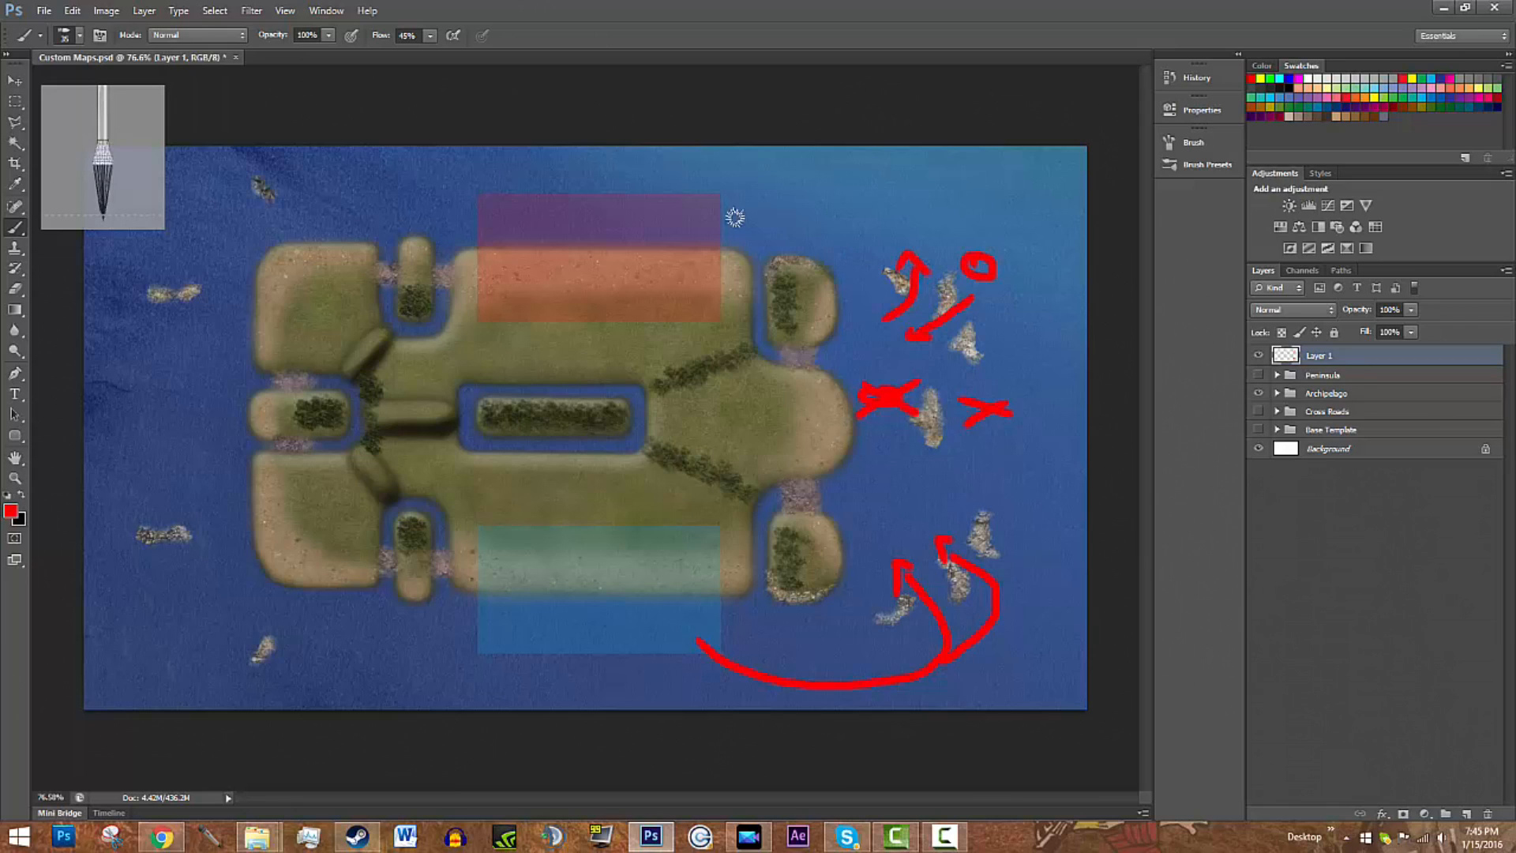
mouse_move(898, 329)
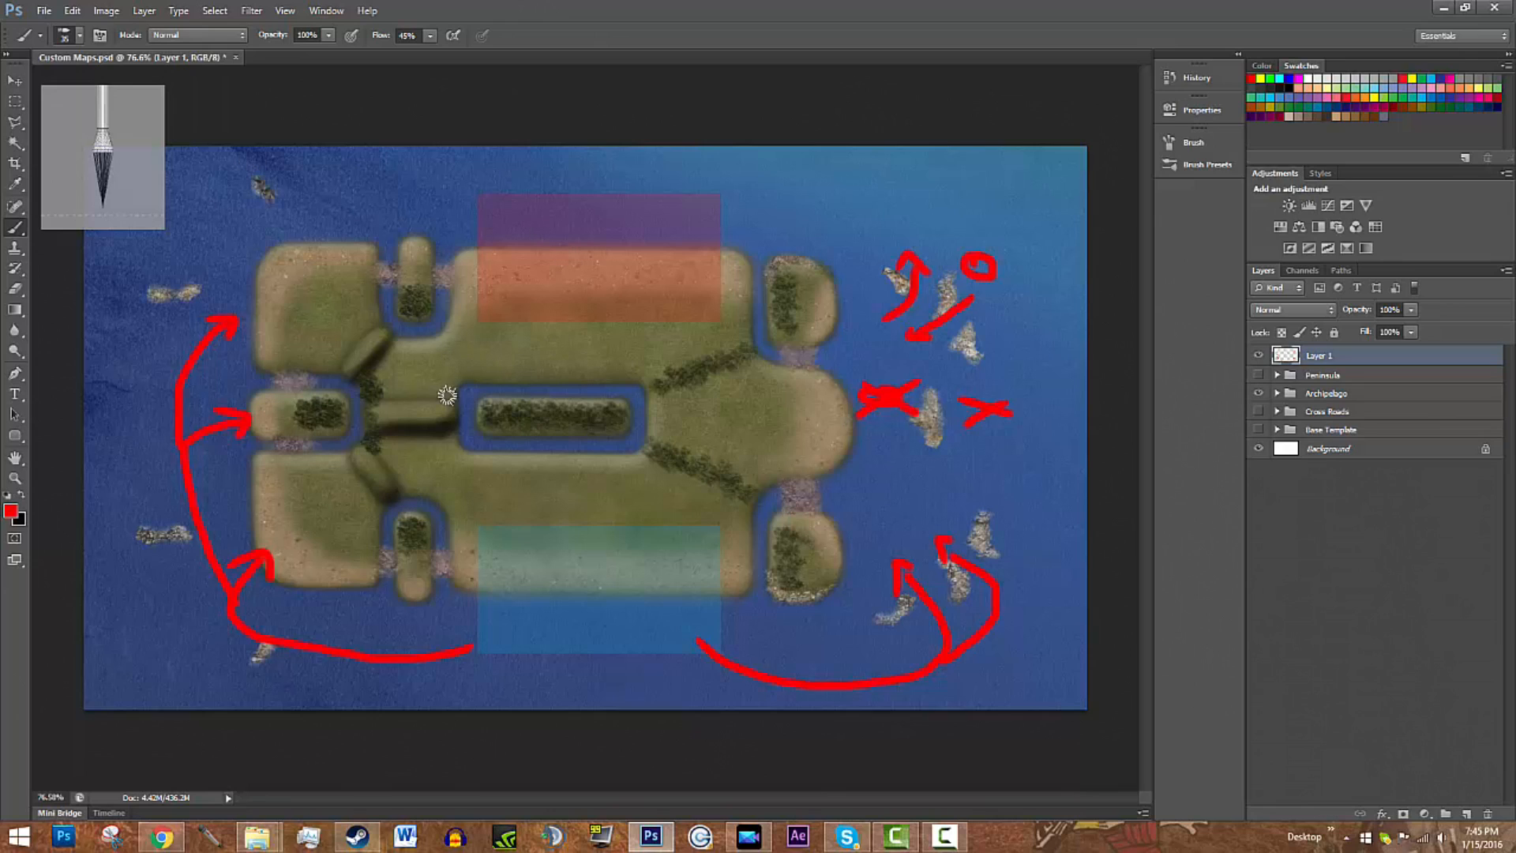
mouse_move(180, 214)
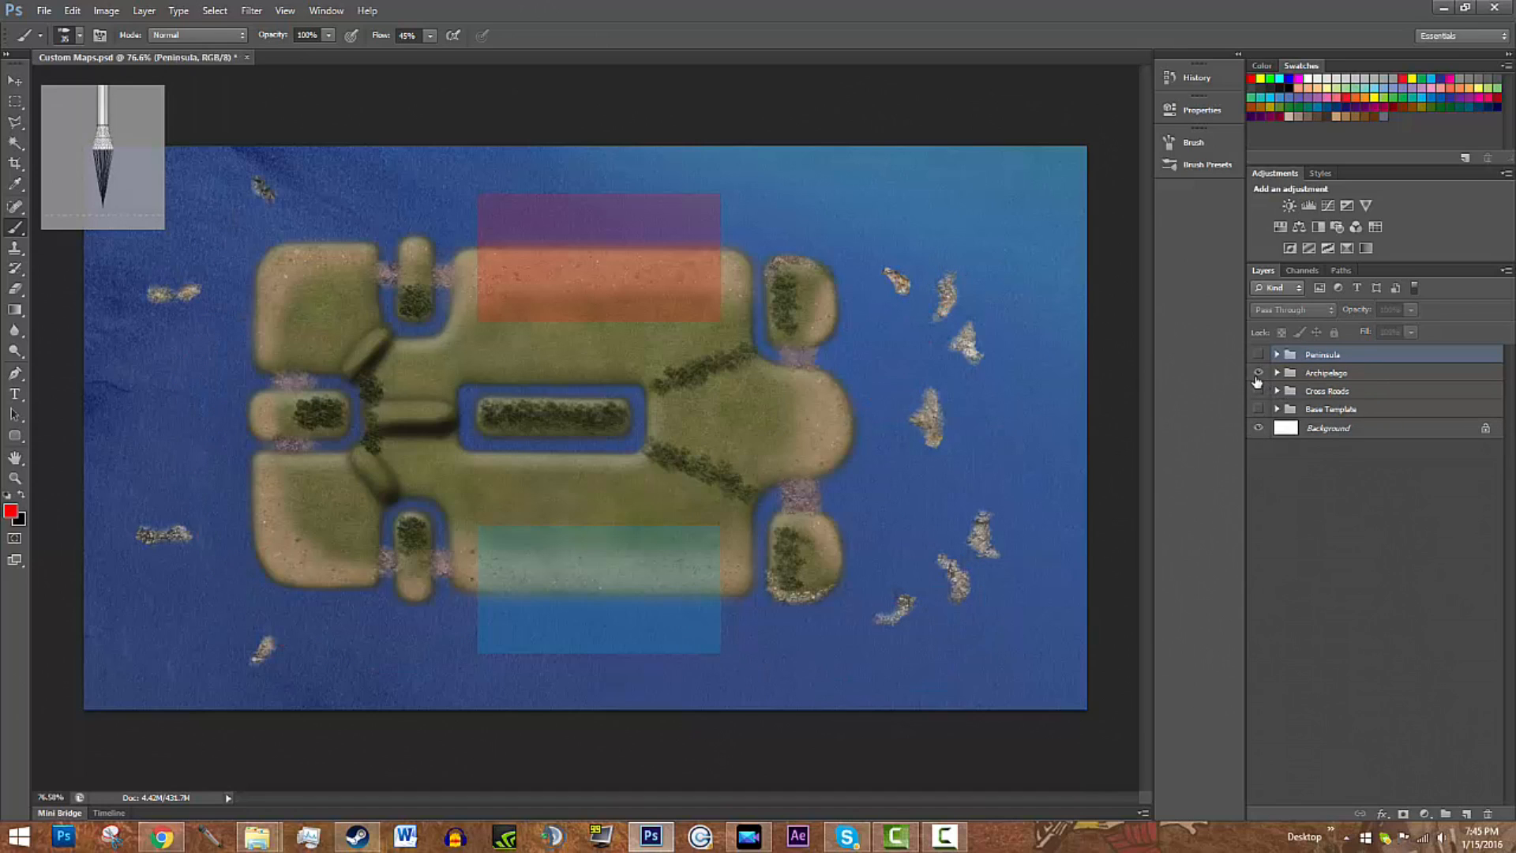
Step: Hide Archipelago, show the Peninsula map and add a blank Layer 1 above it
left_click(1258, 353)
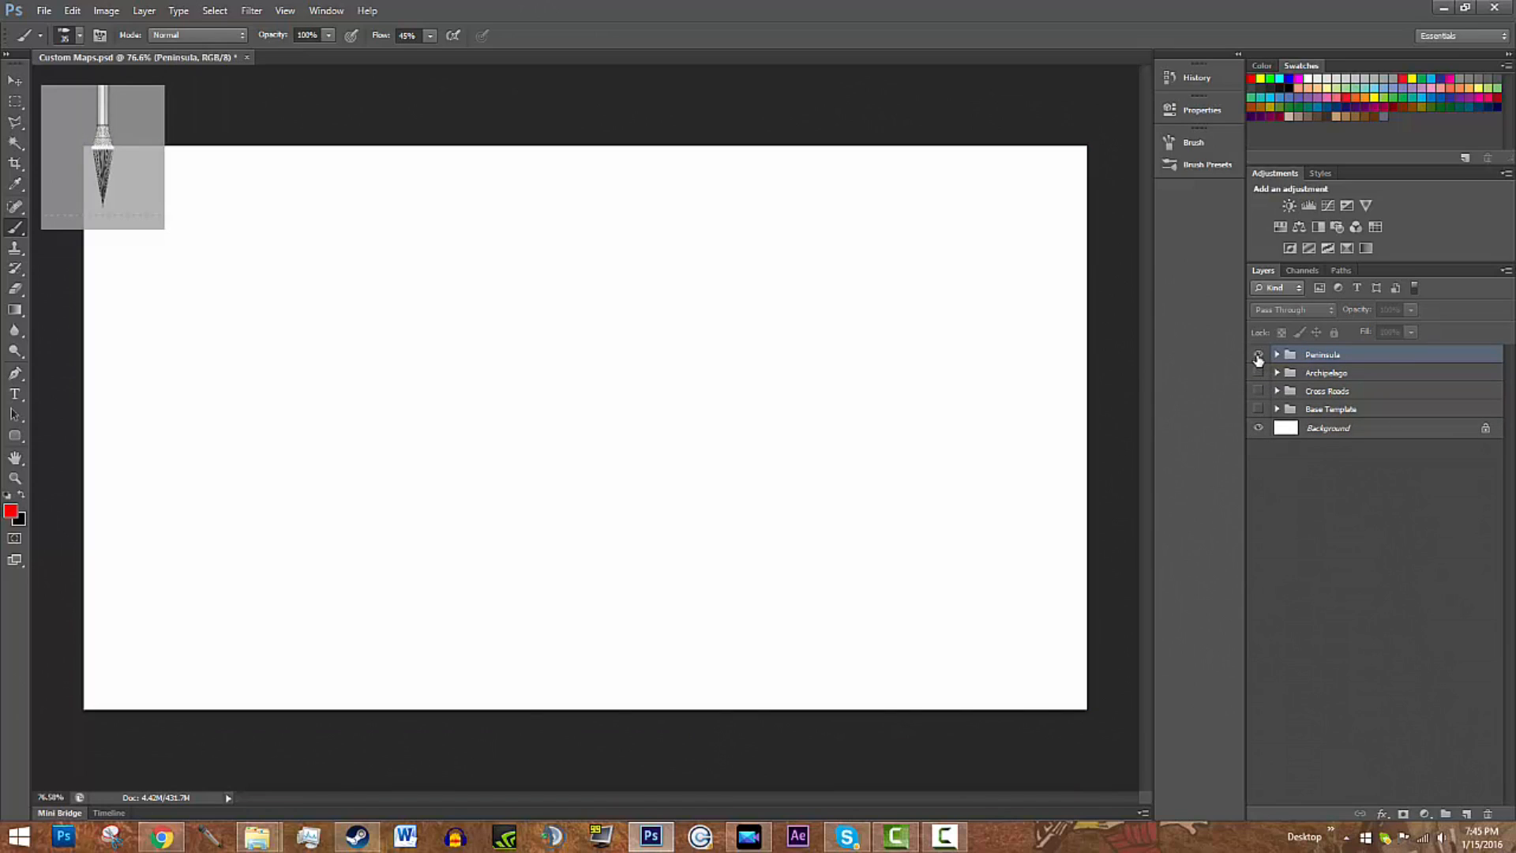
left_click(1259, 354)
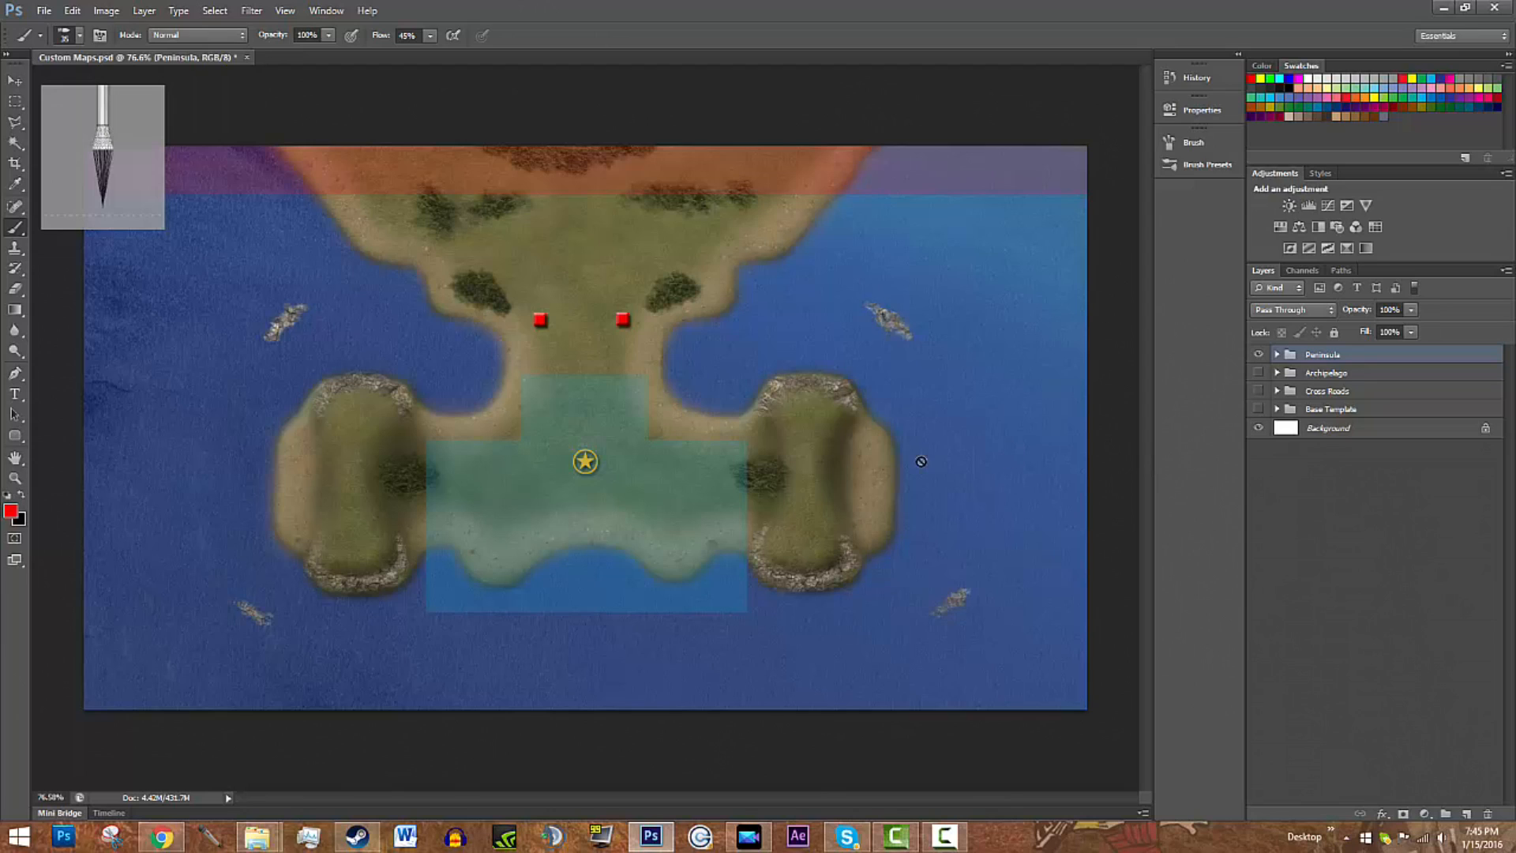
mouse_move(1241, 376)
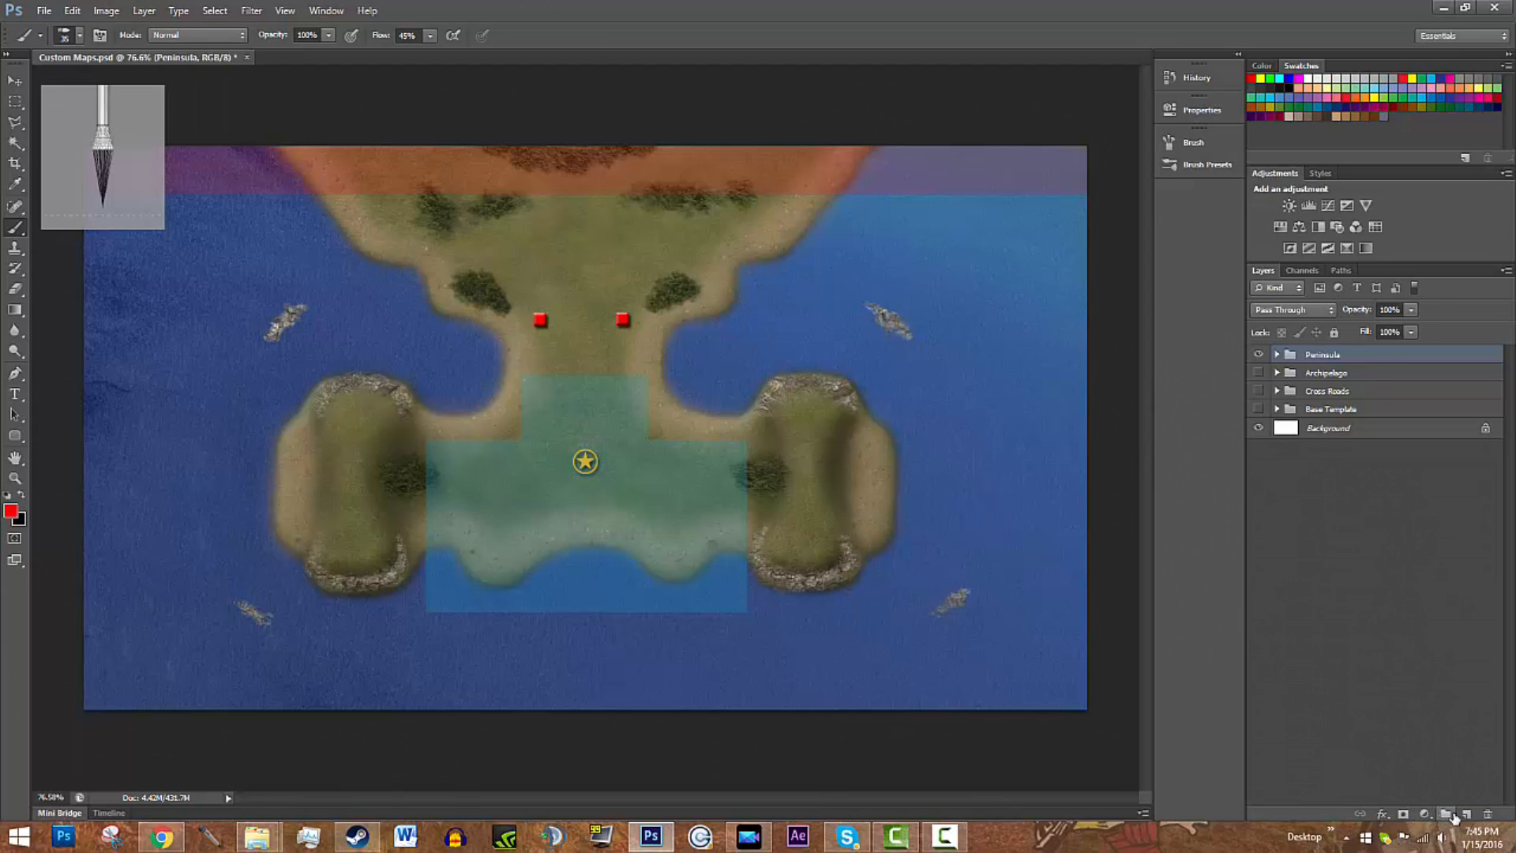
left_click(1448, 814)
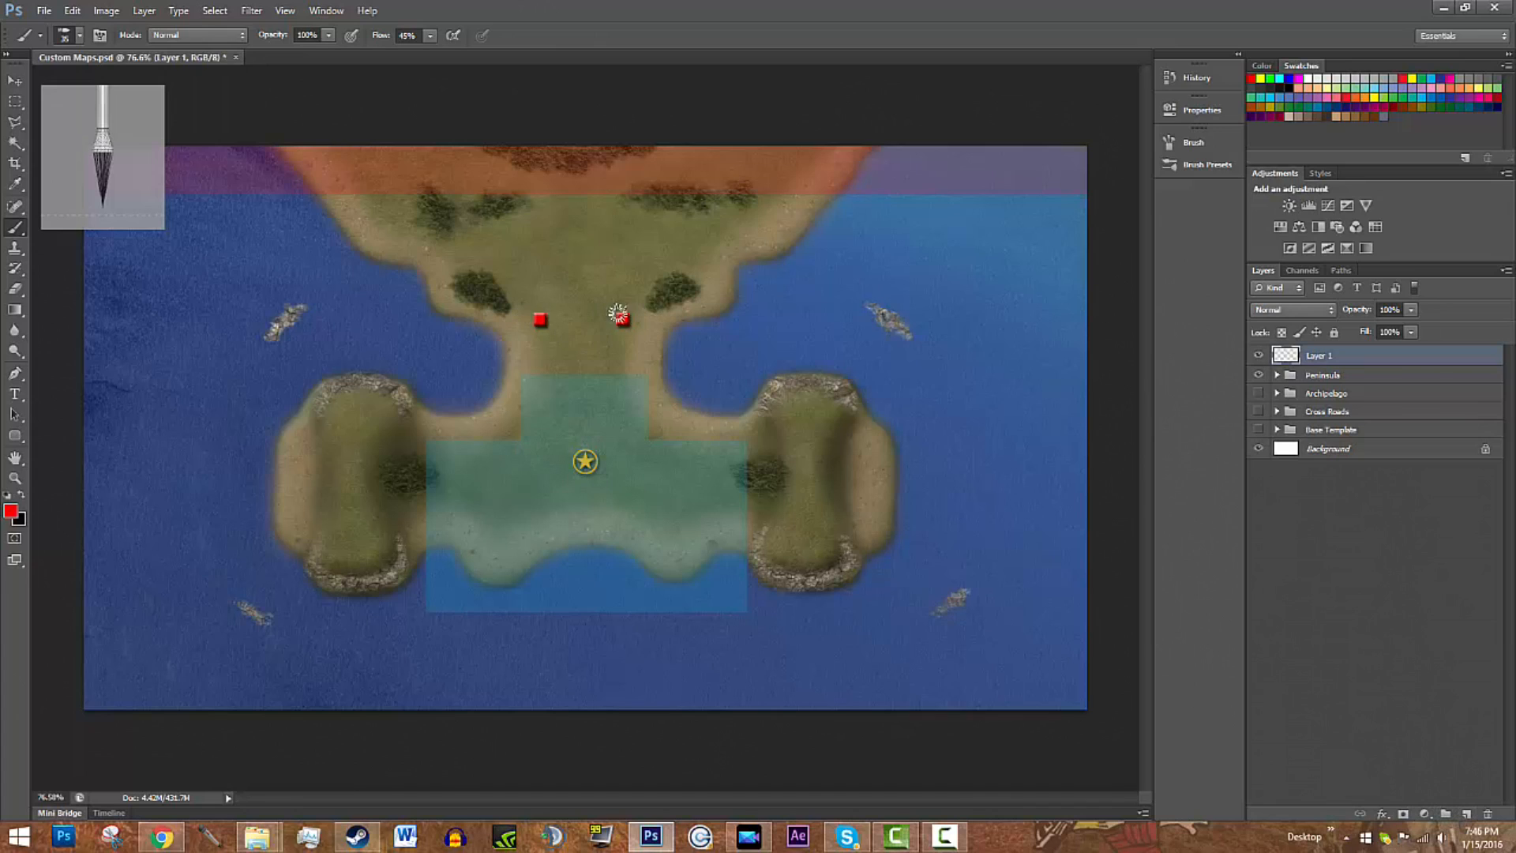
left_click(622, 319)
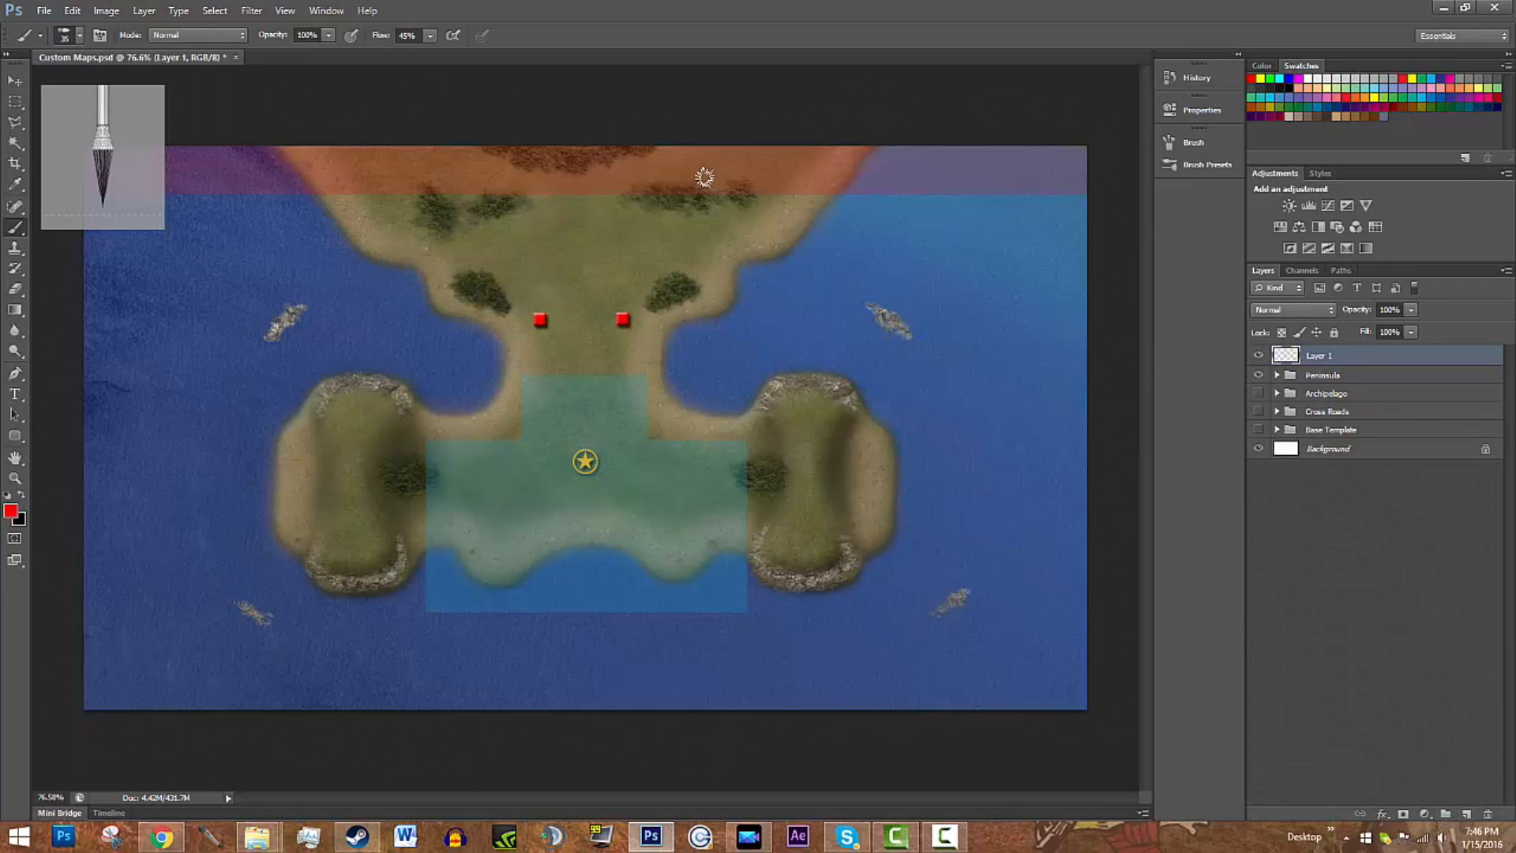
left_click(701, 199)
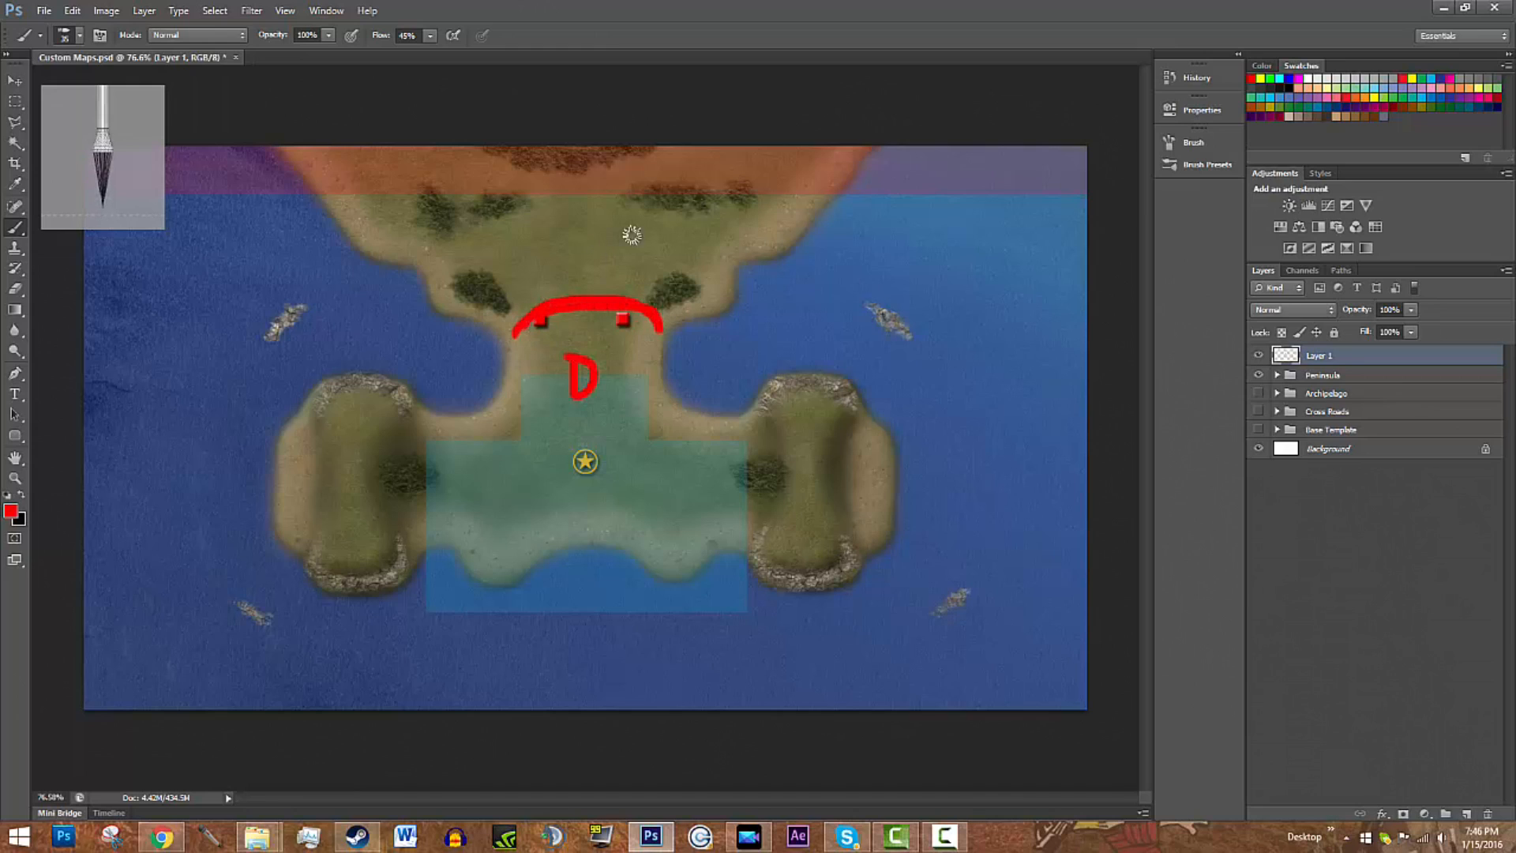
mouse_move(709, 181)
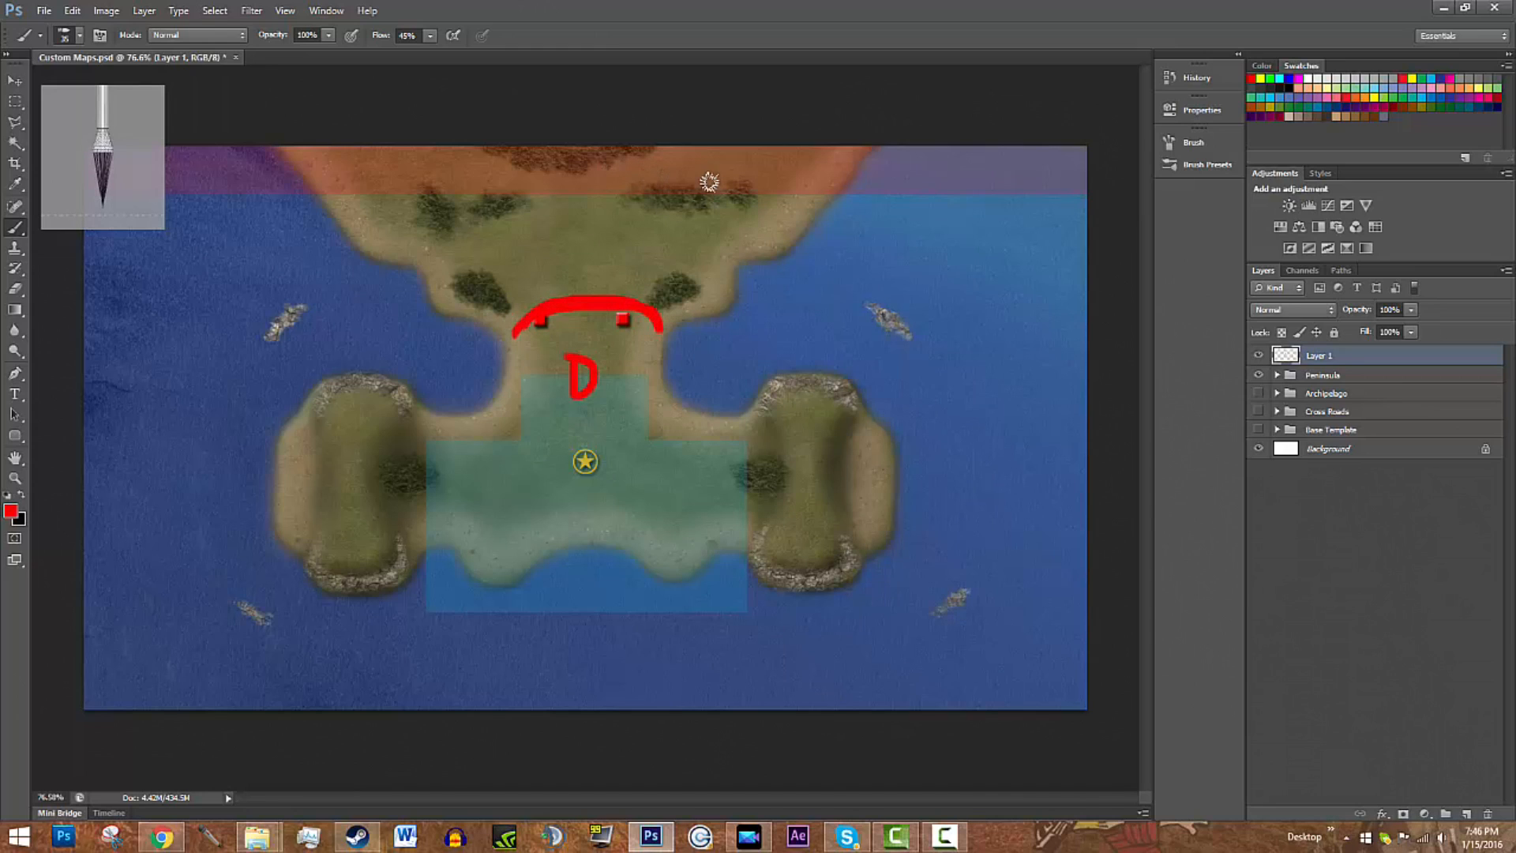
mouse_move(731, 262)
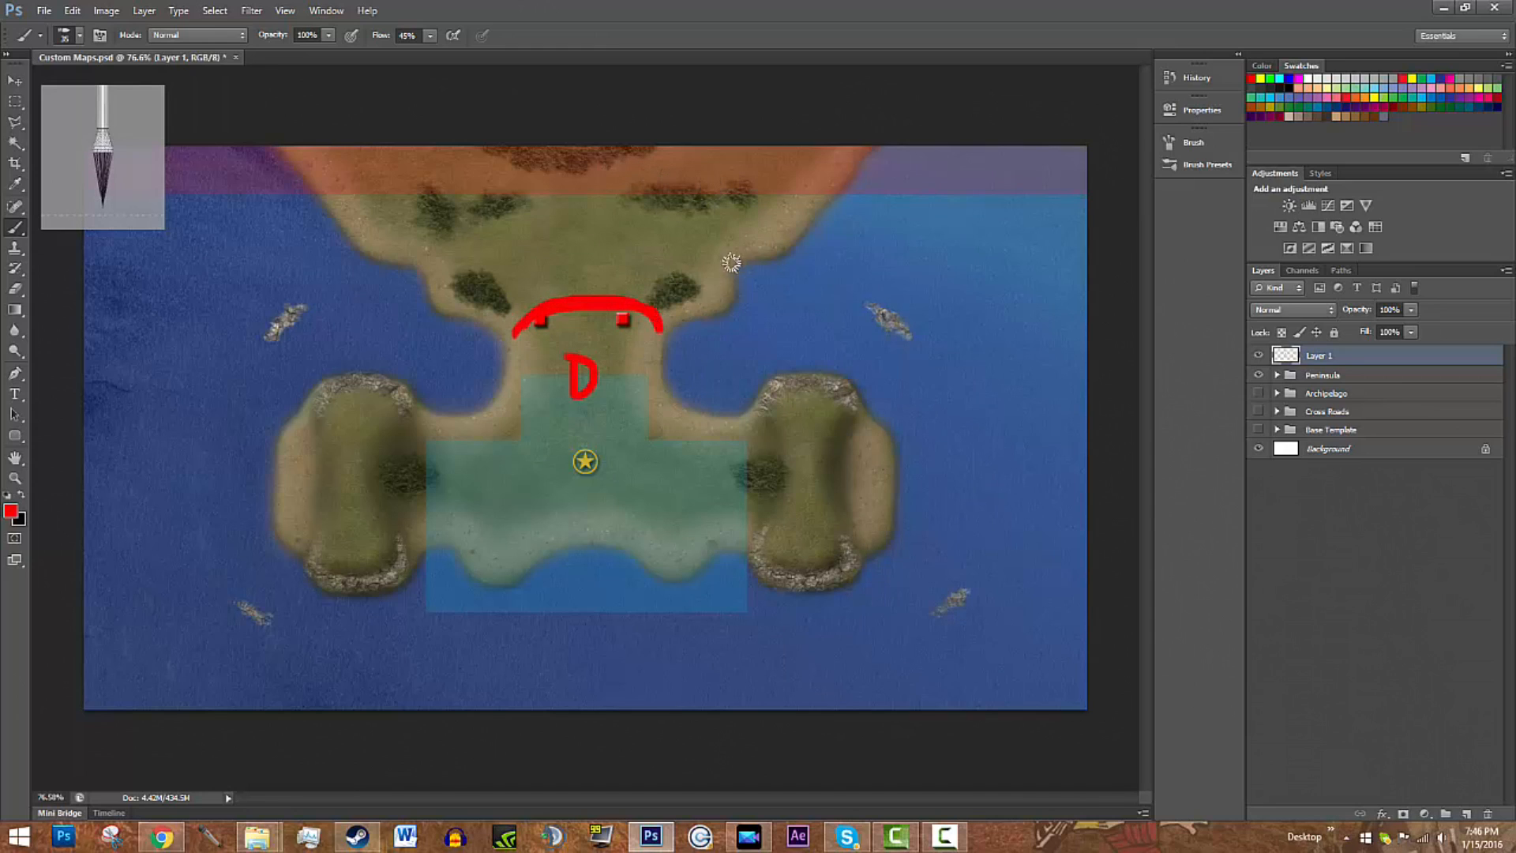
mouse_move(759, 264)
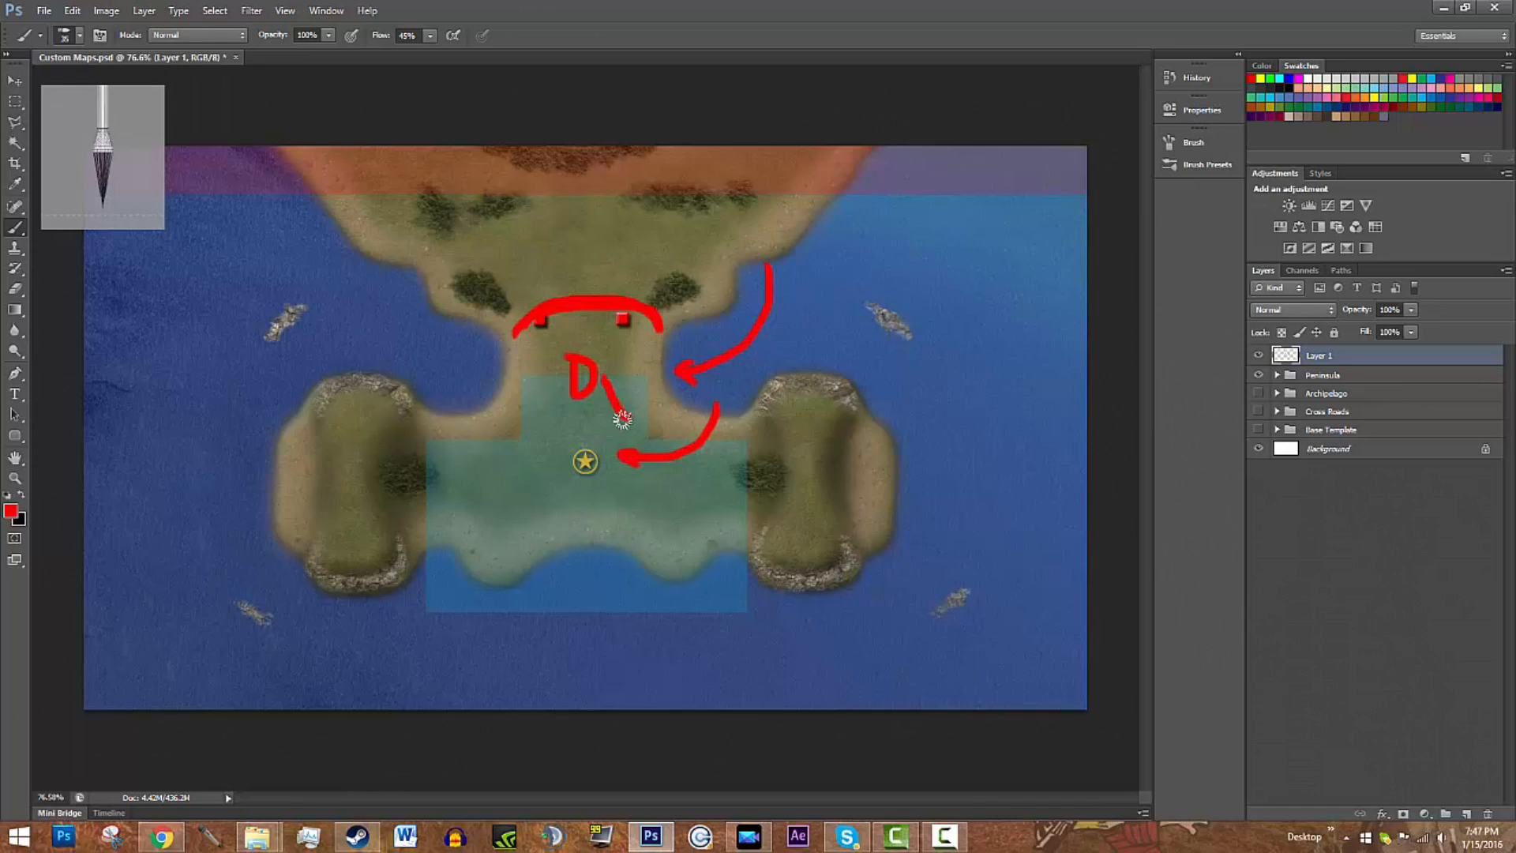
left_click_drag(579, 183, 580, 329)
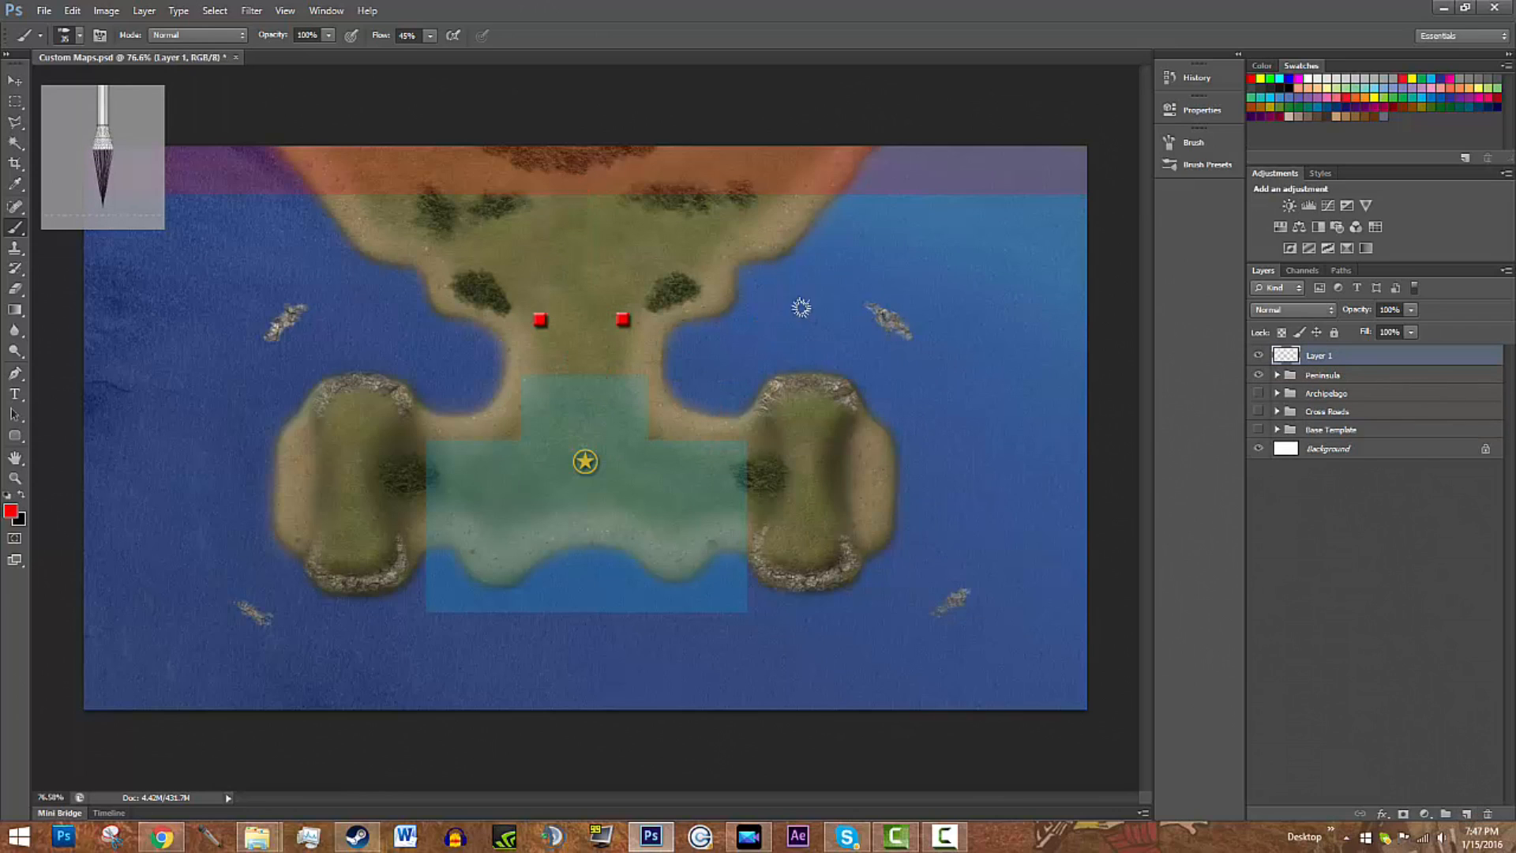
mouse_move(826, 270)
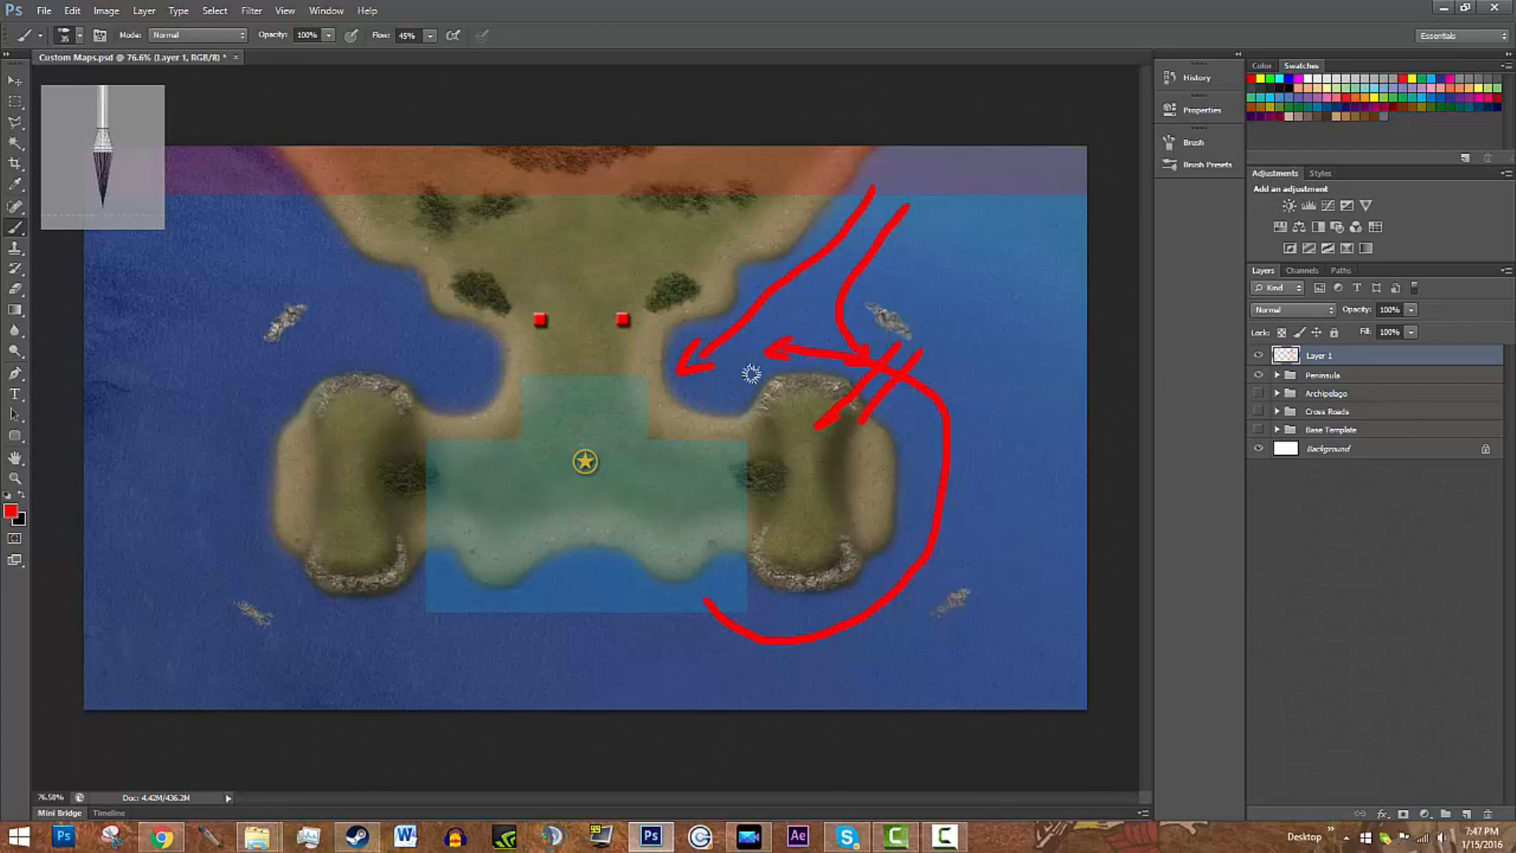
mouse_move(1252, 510)
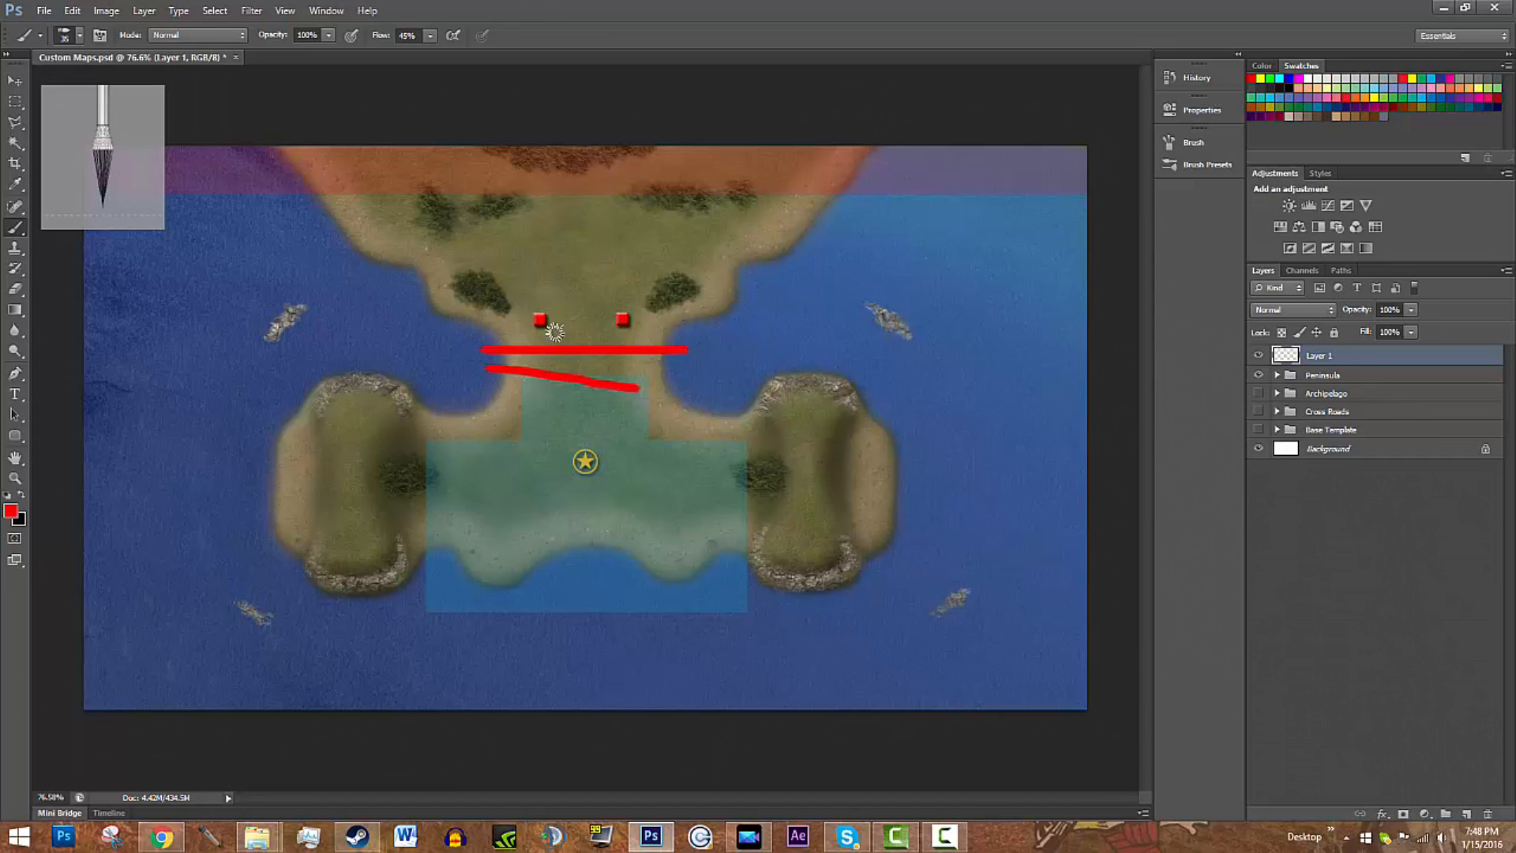
mouse_move(538, 349)
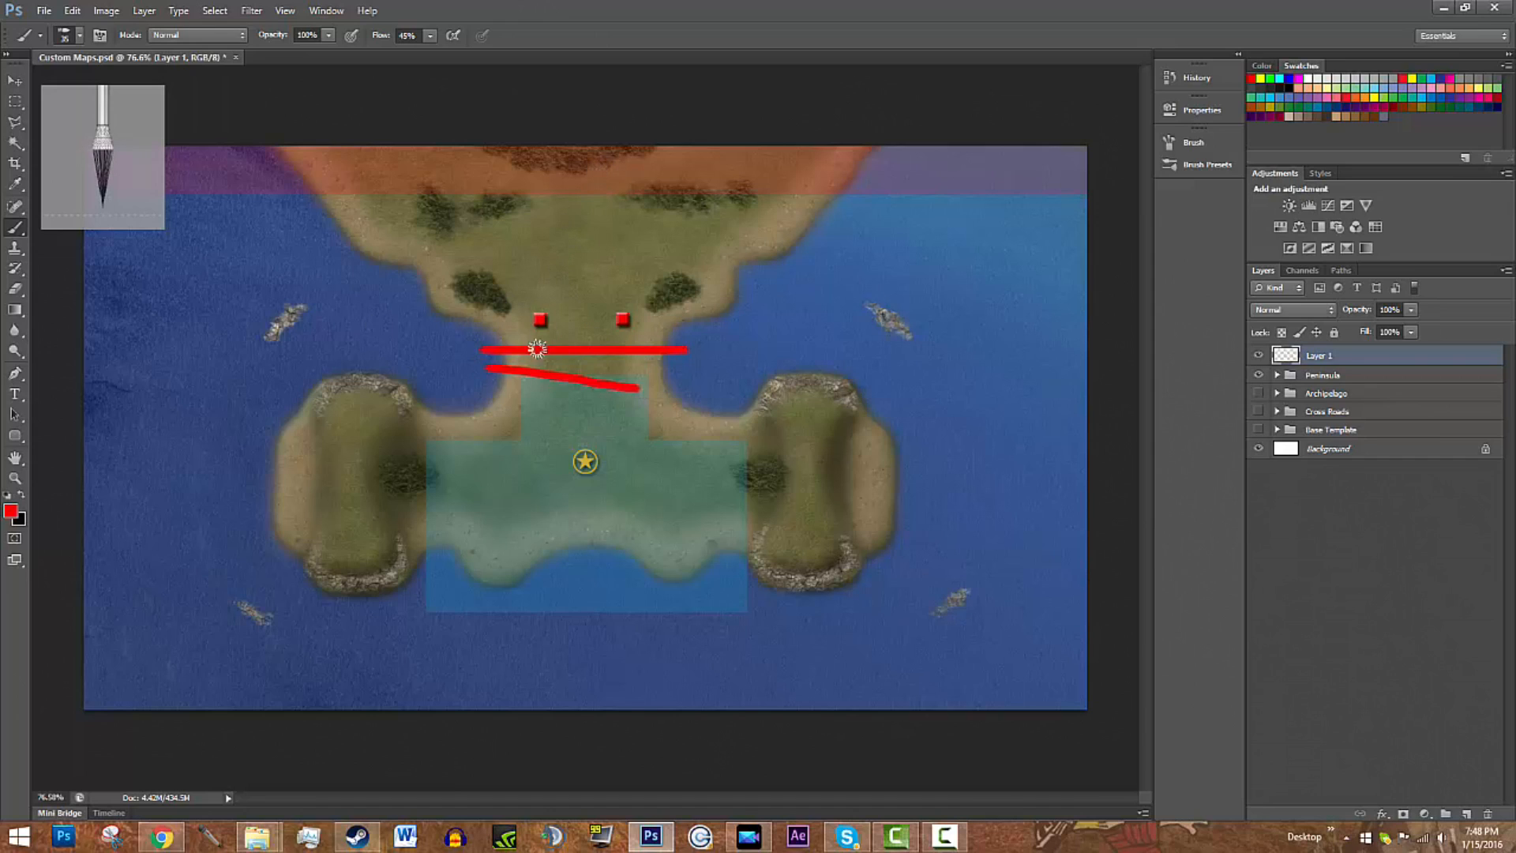
mouse_move(628, 411)
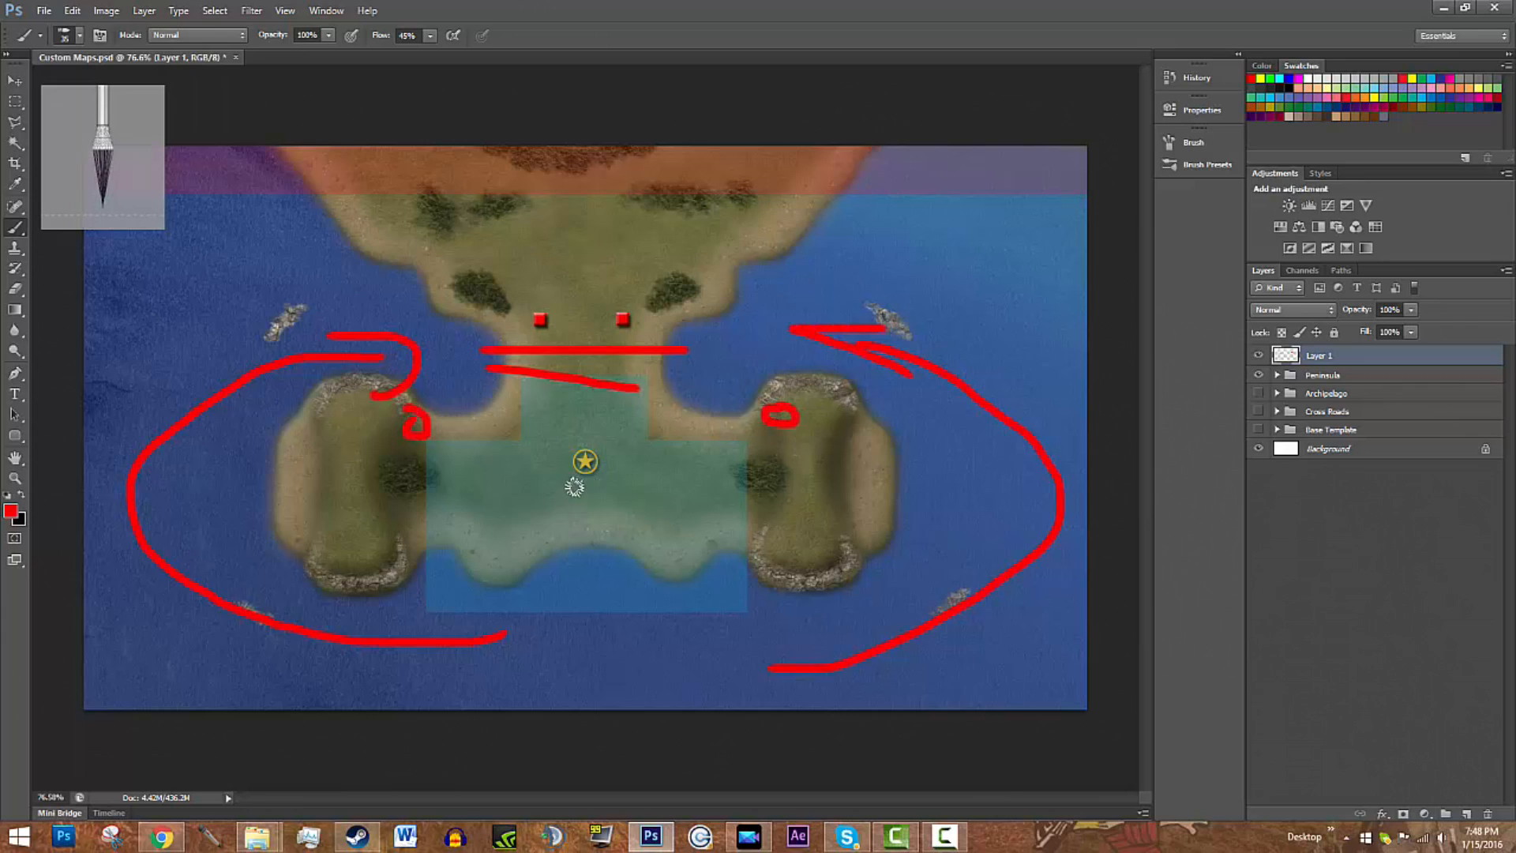
mouse_move(579, 492)
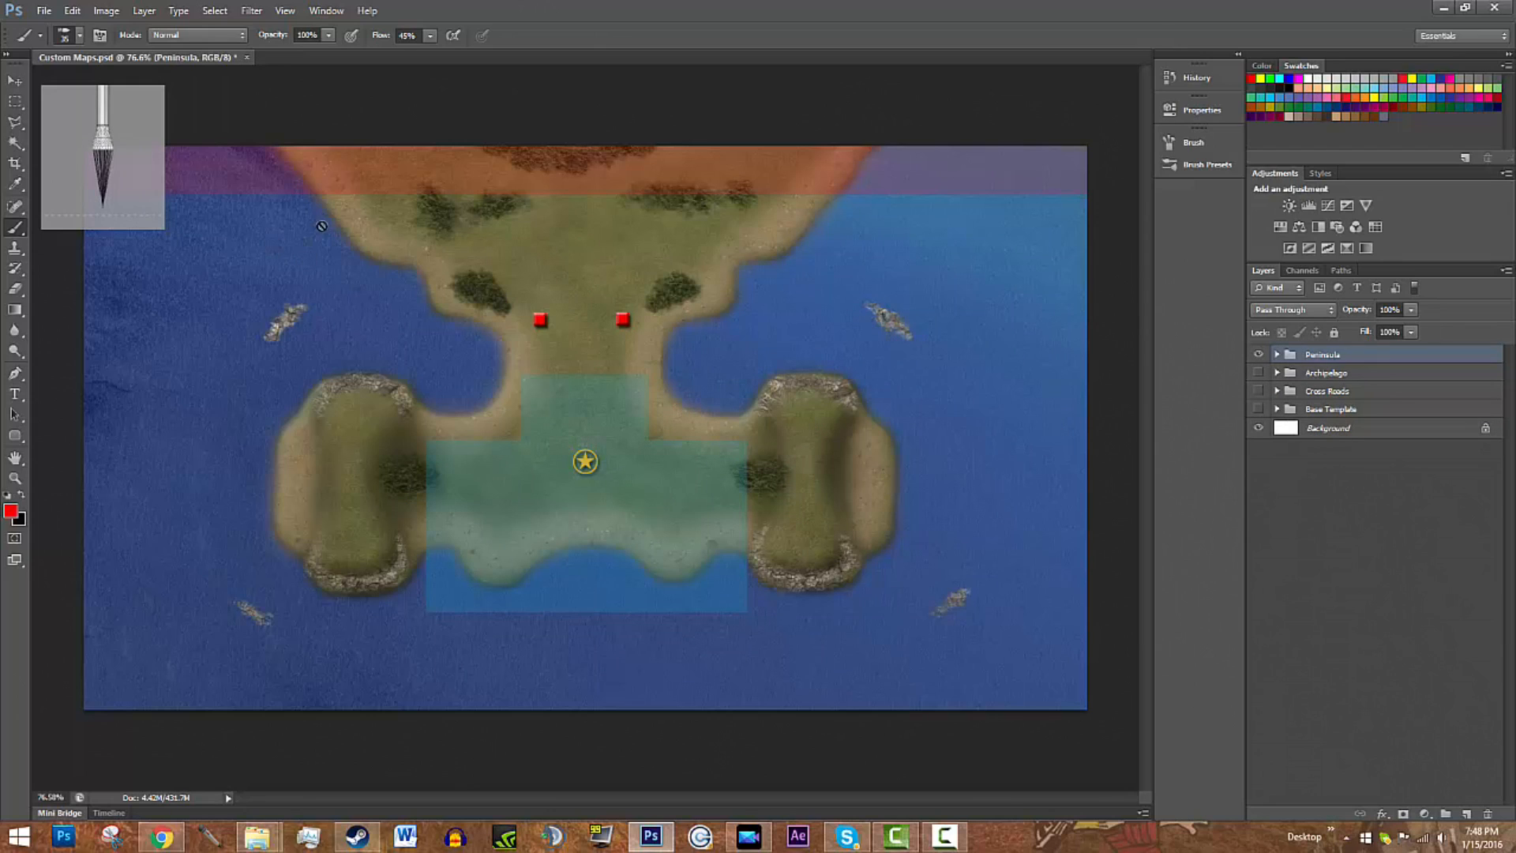
mouse_move(835, 341)
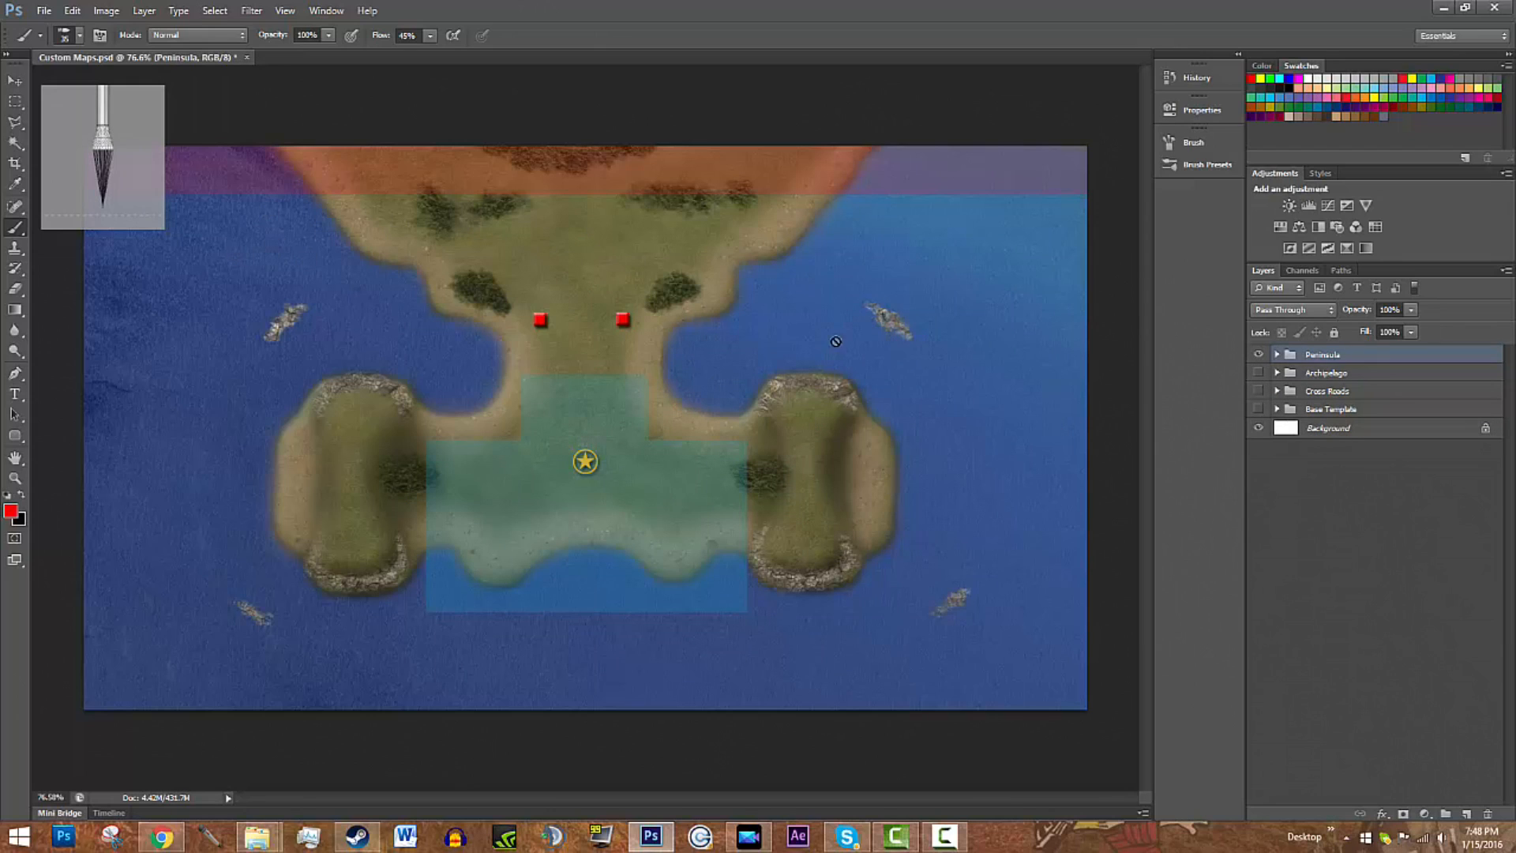
mouse_move(1284, 273)
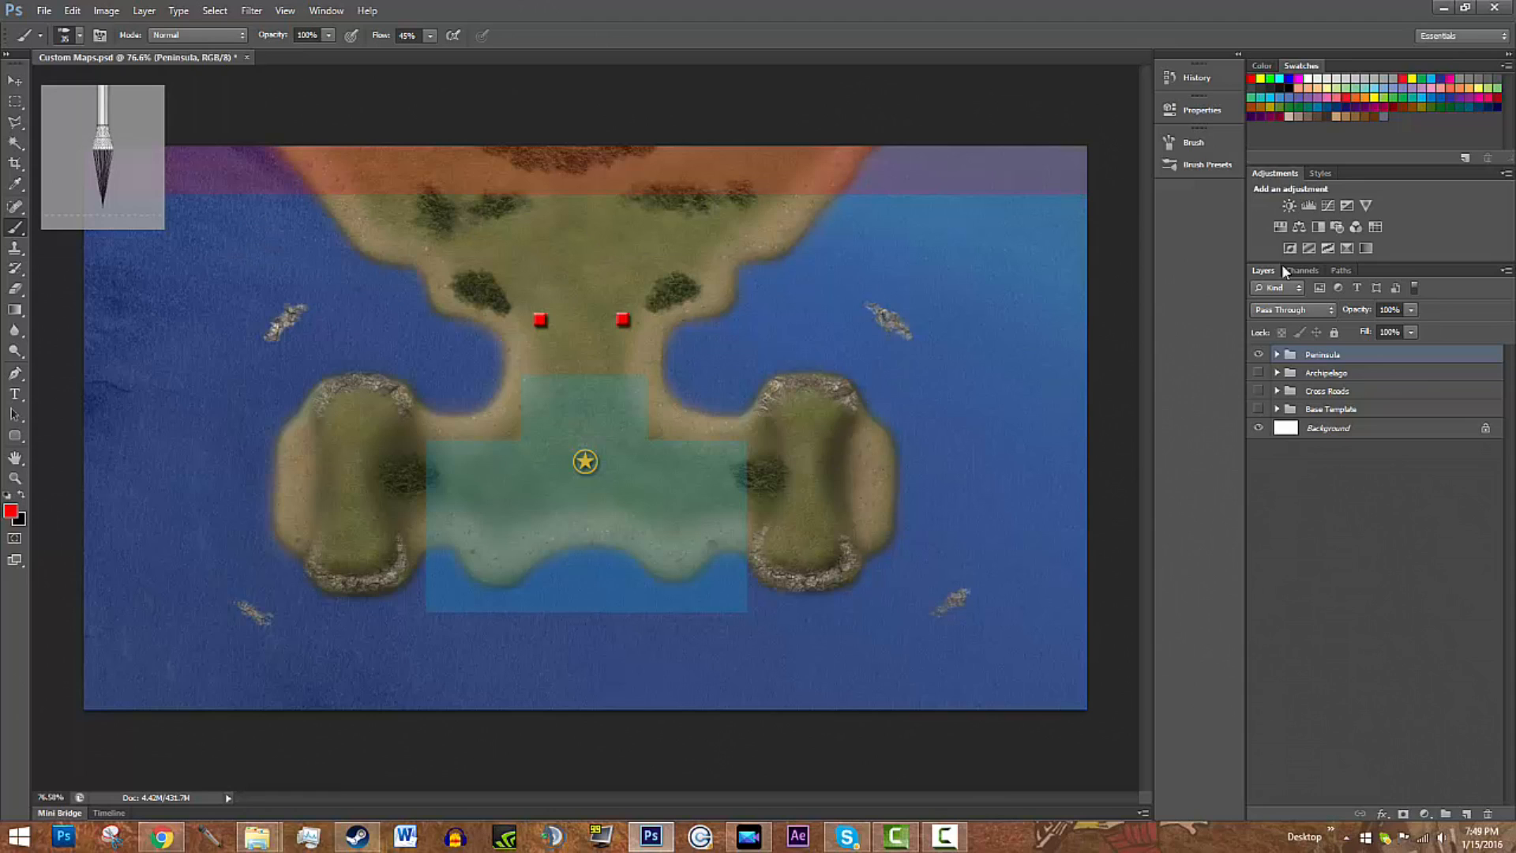
mouse_move(523, 556)
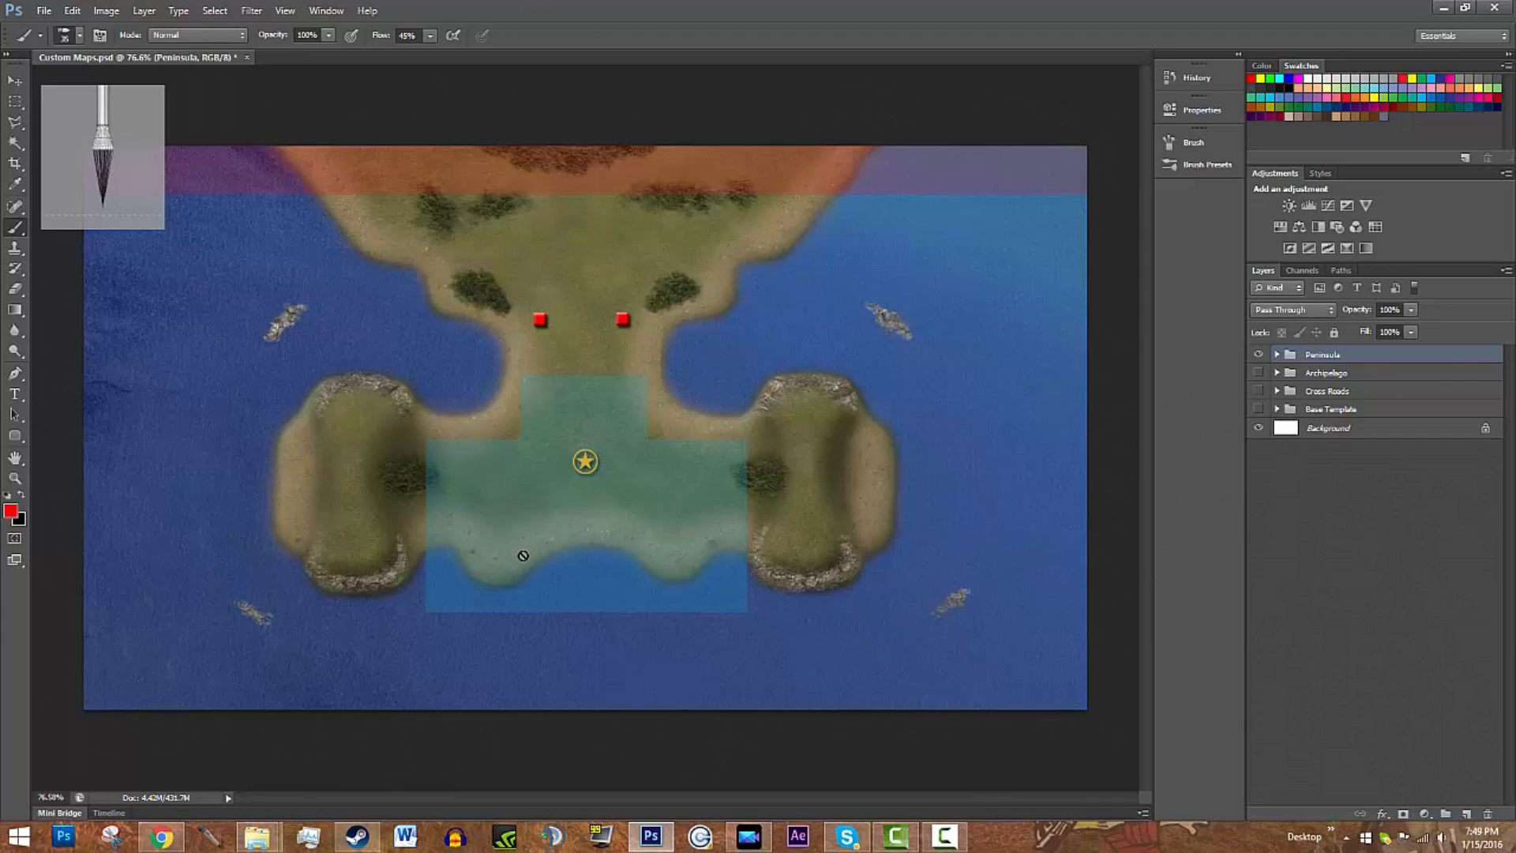
mouse_move(520, 552)
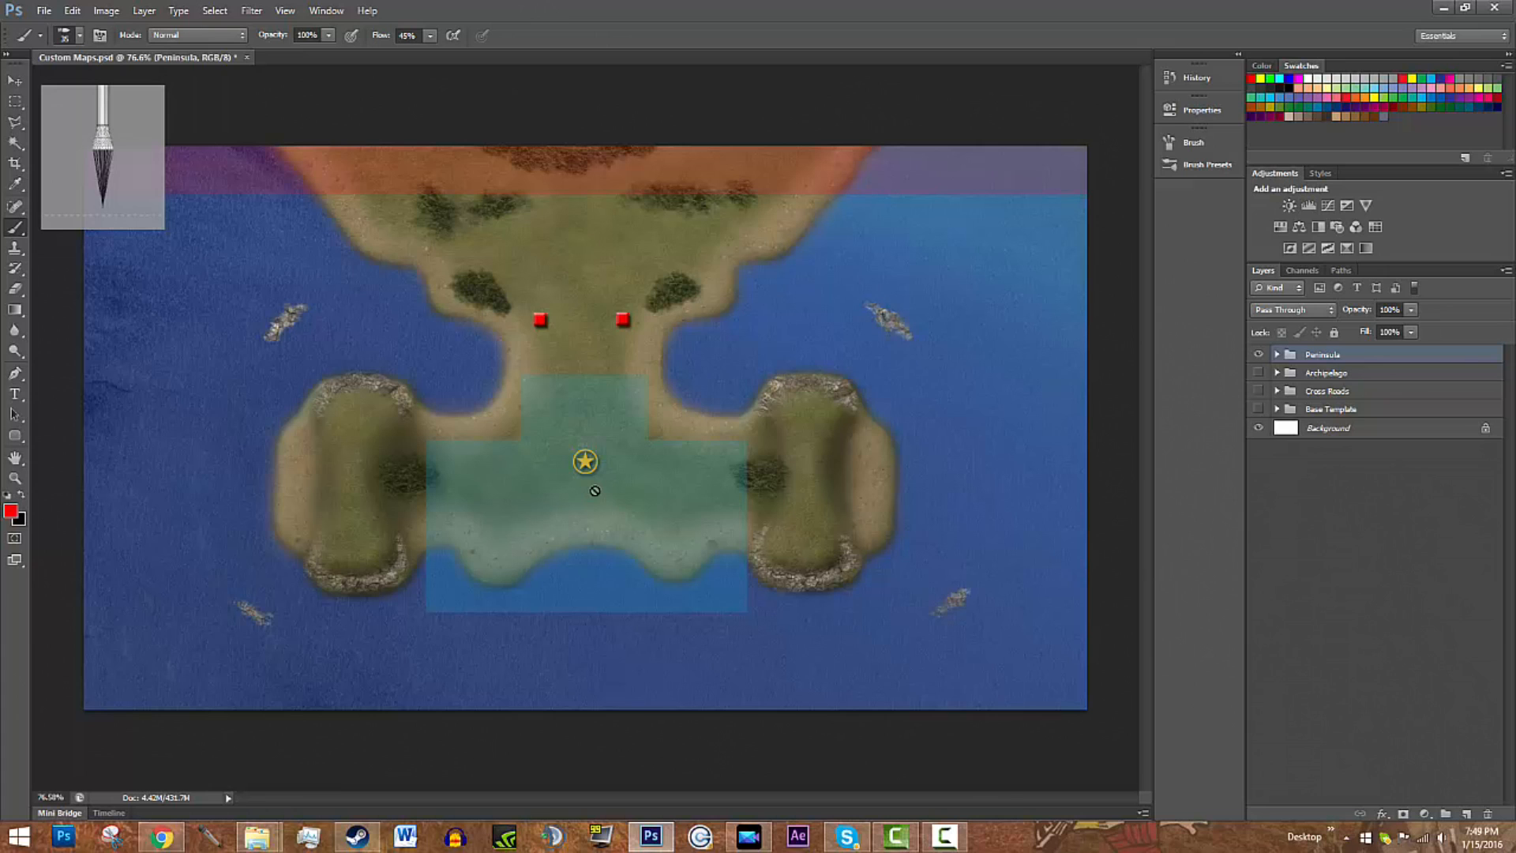
mouse_move(578, 570)
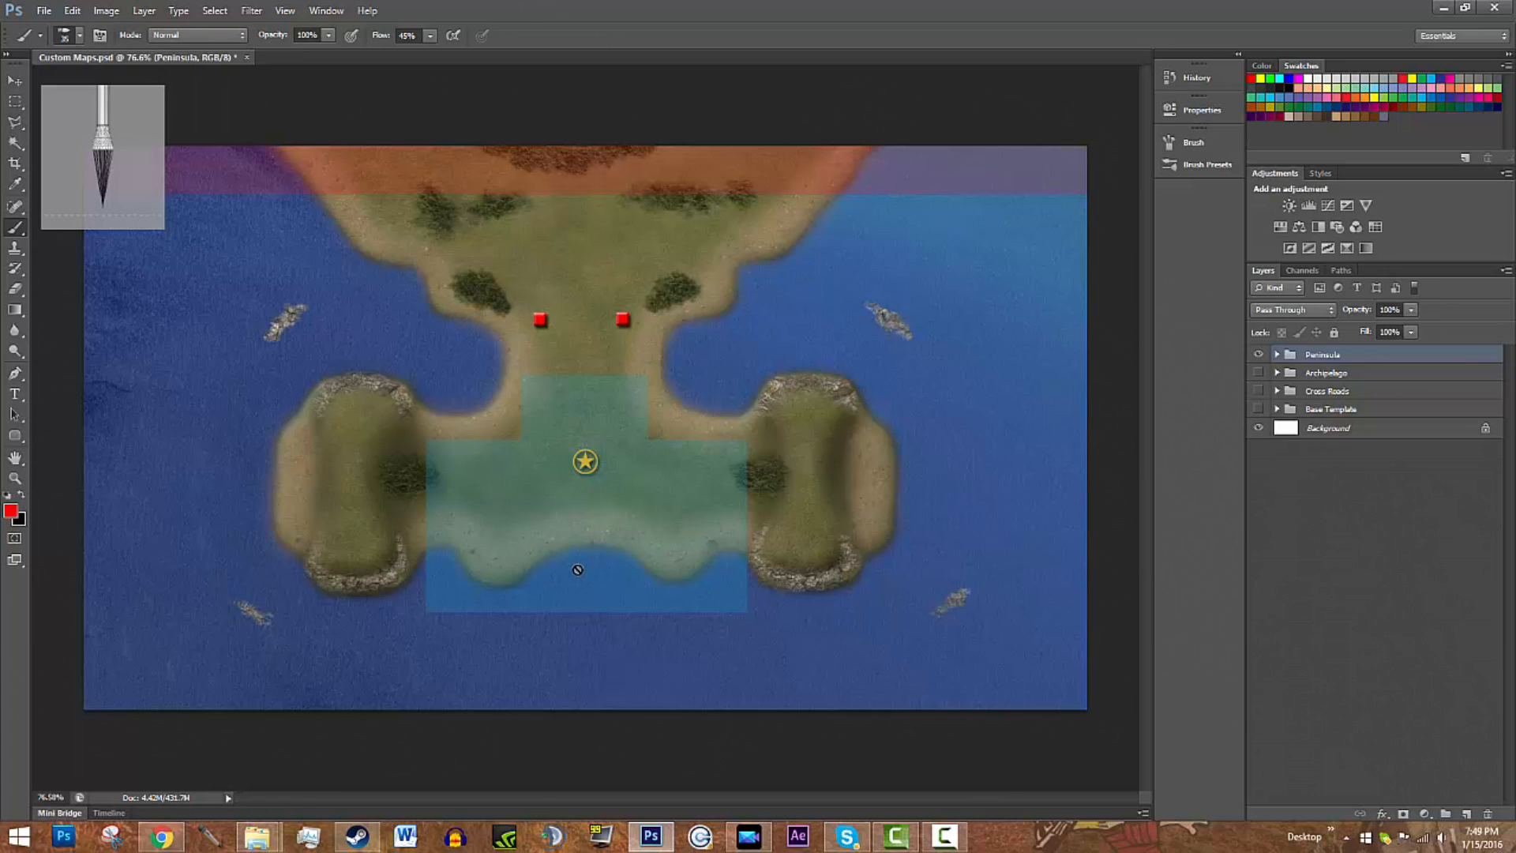
mouse_move(669, 619)
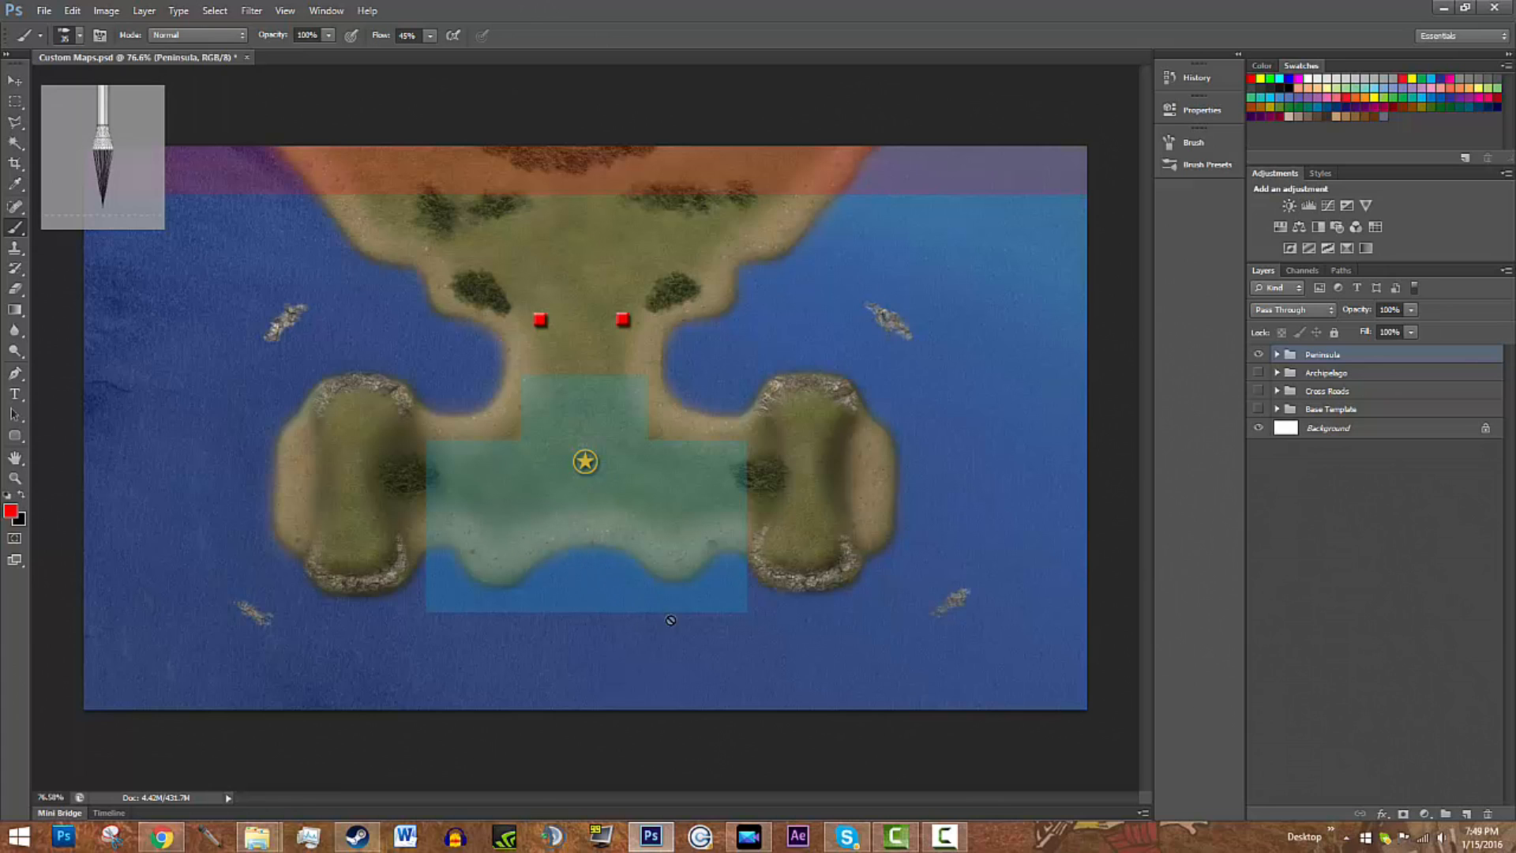
mouse_move(893, 834)
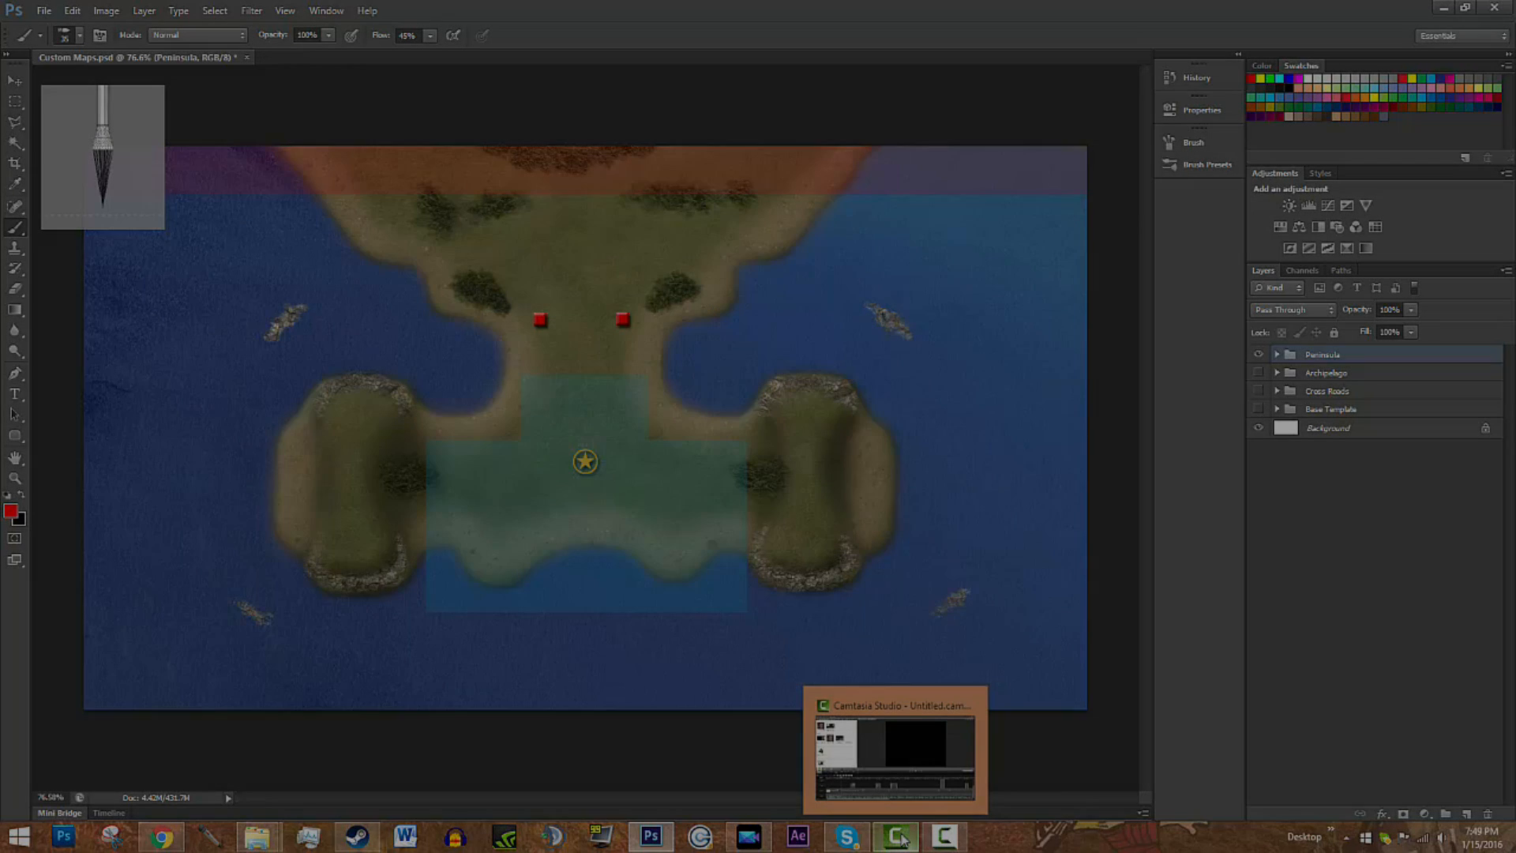